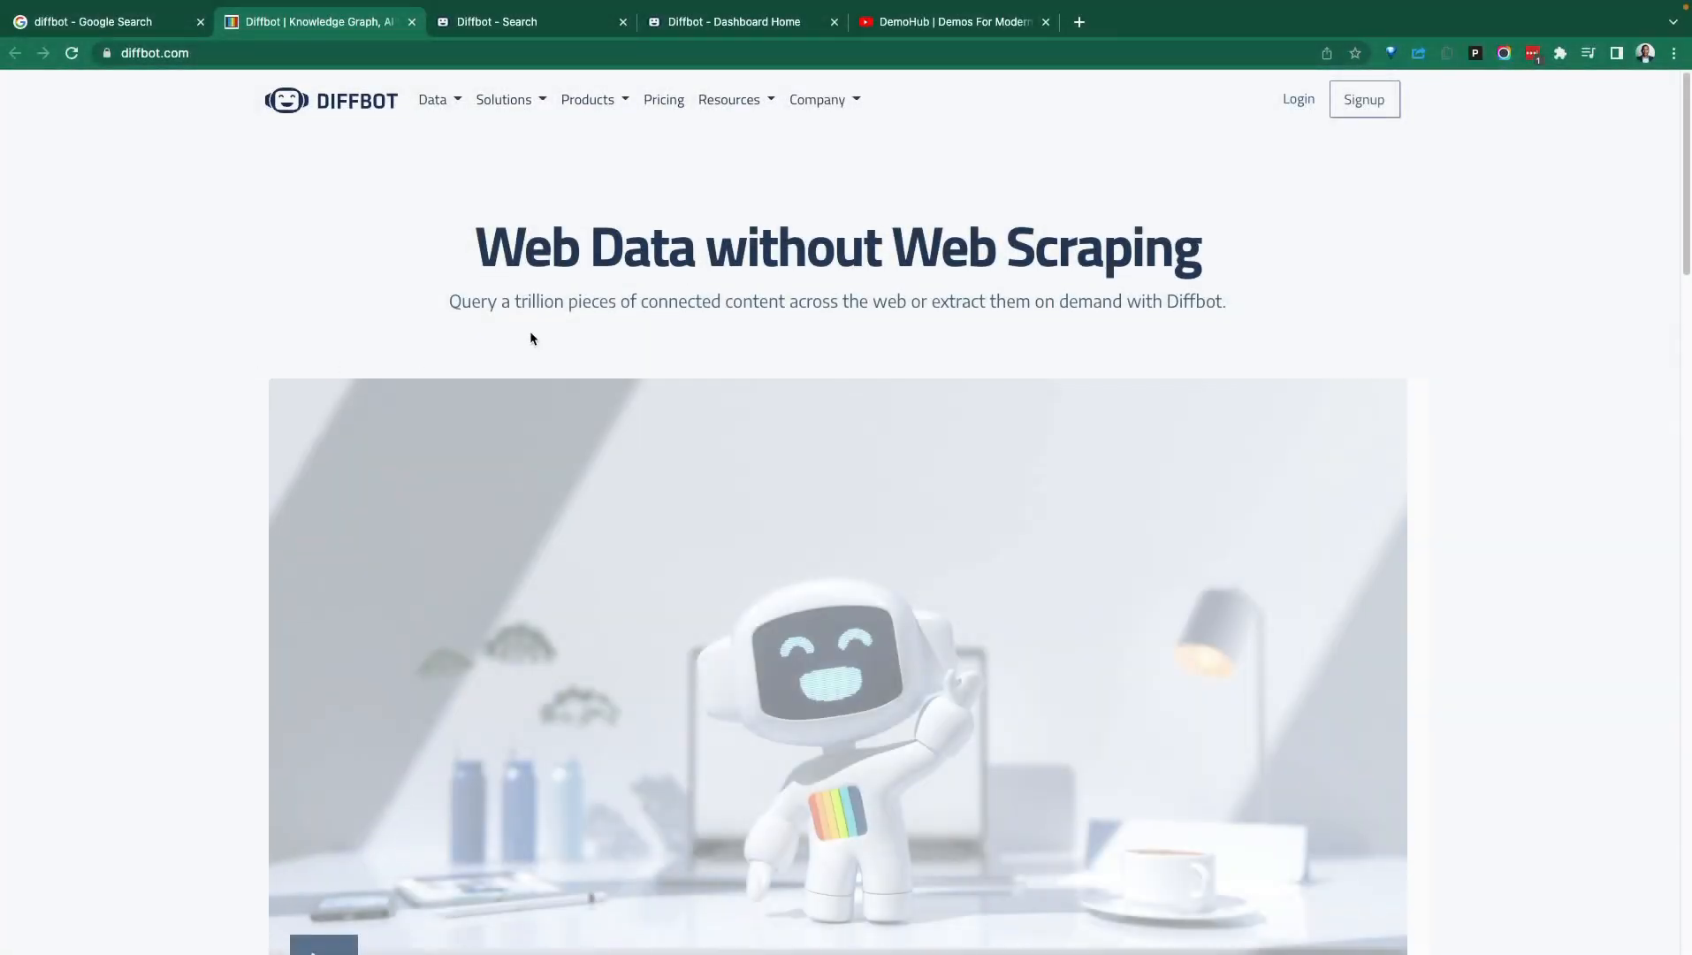
mouse_move(379, 179)
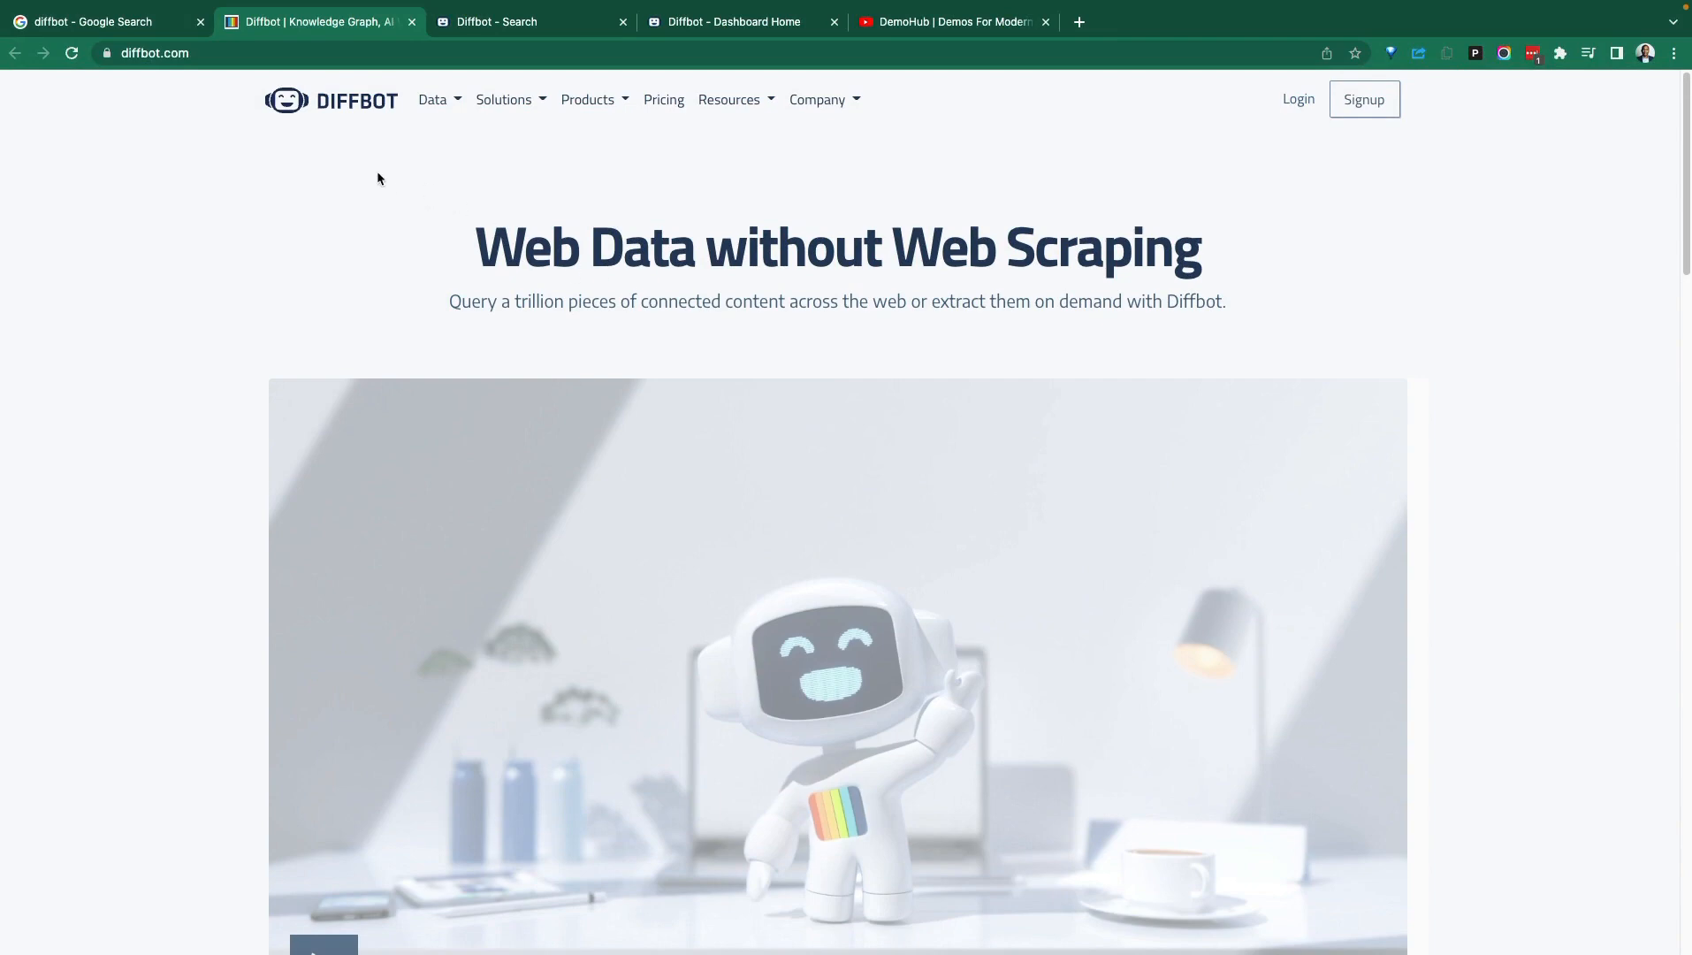
mouse_move(534, 271)
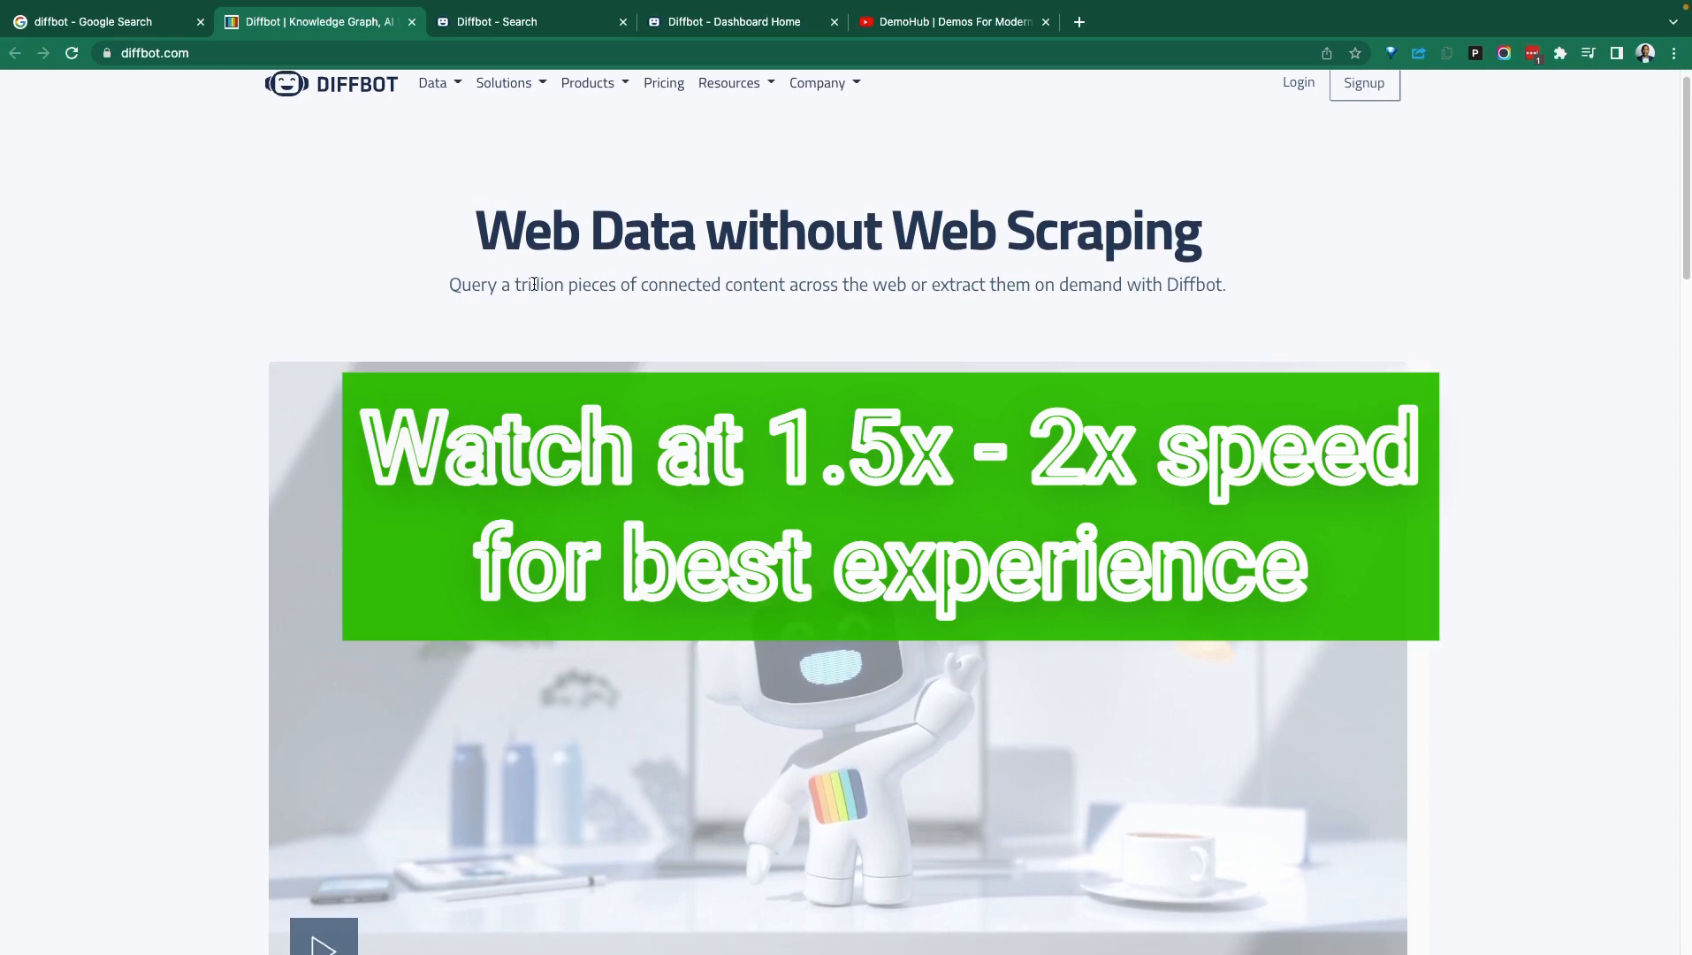
Search Google for 'data analytics companies' and scroll through the company listings.
scroll(down, 3)
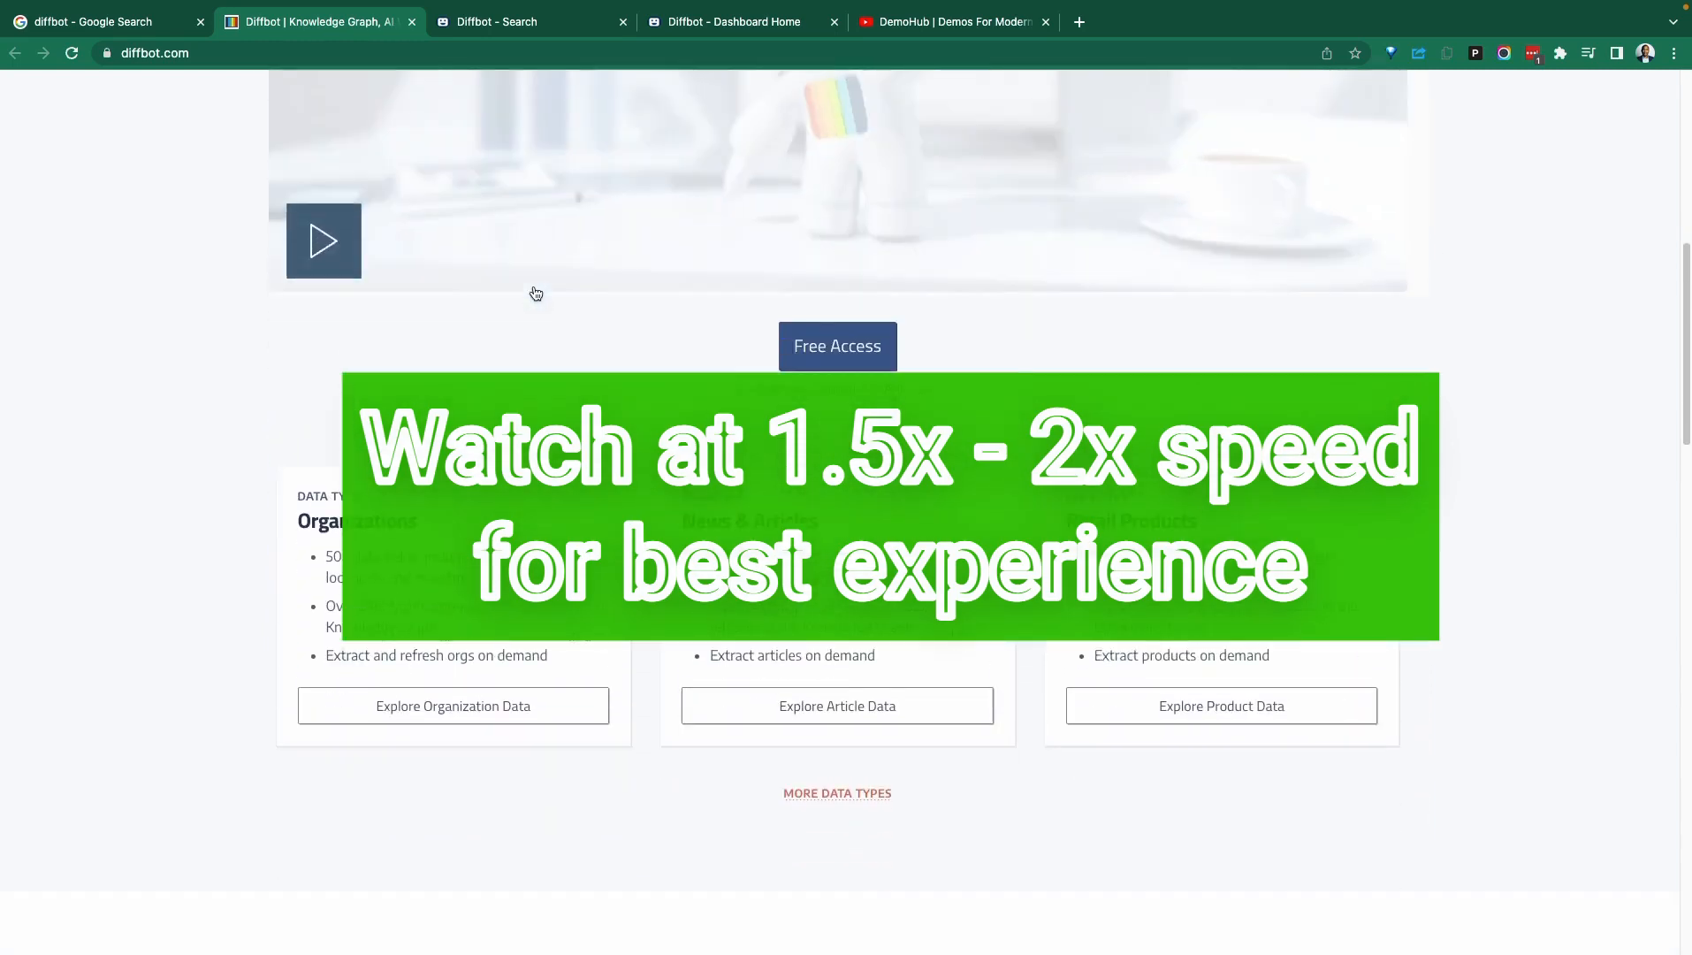
scroll(down, 3)
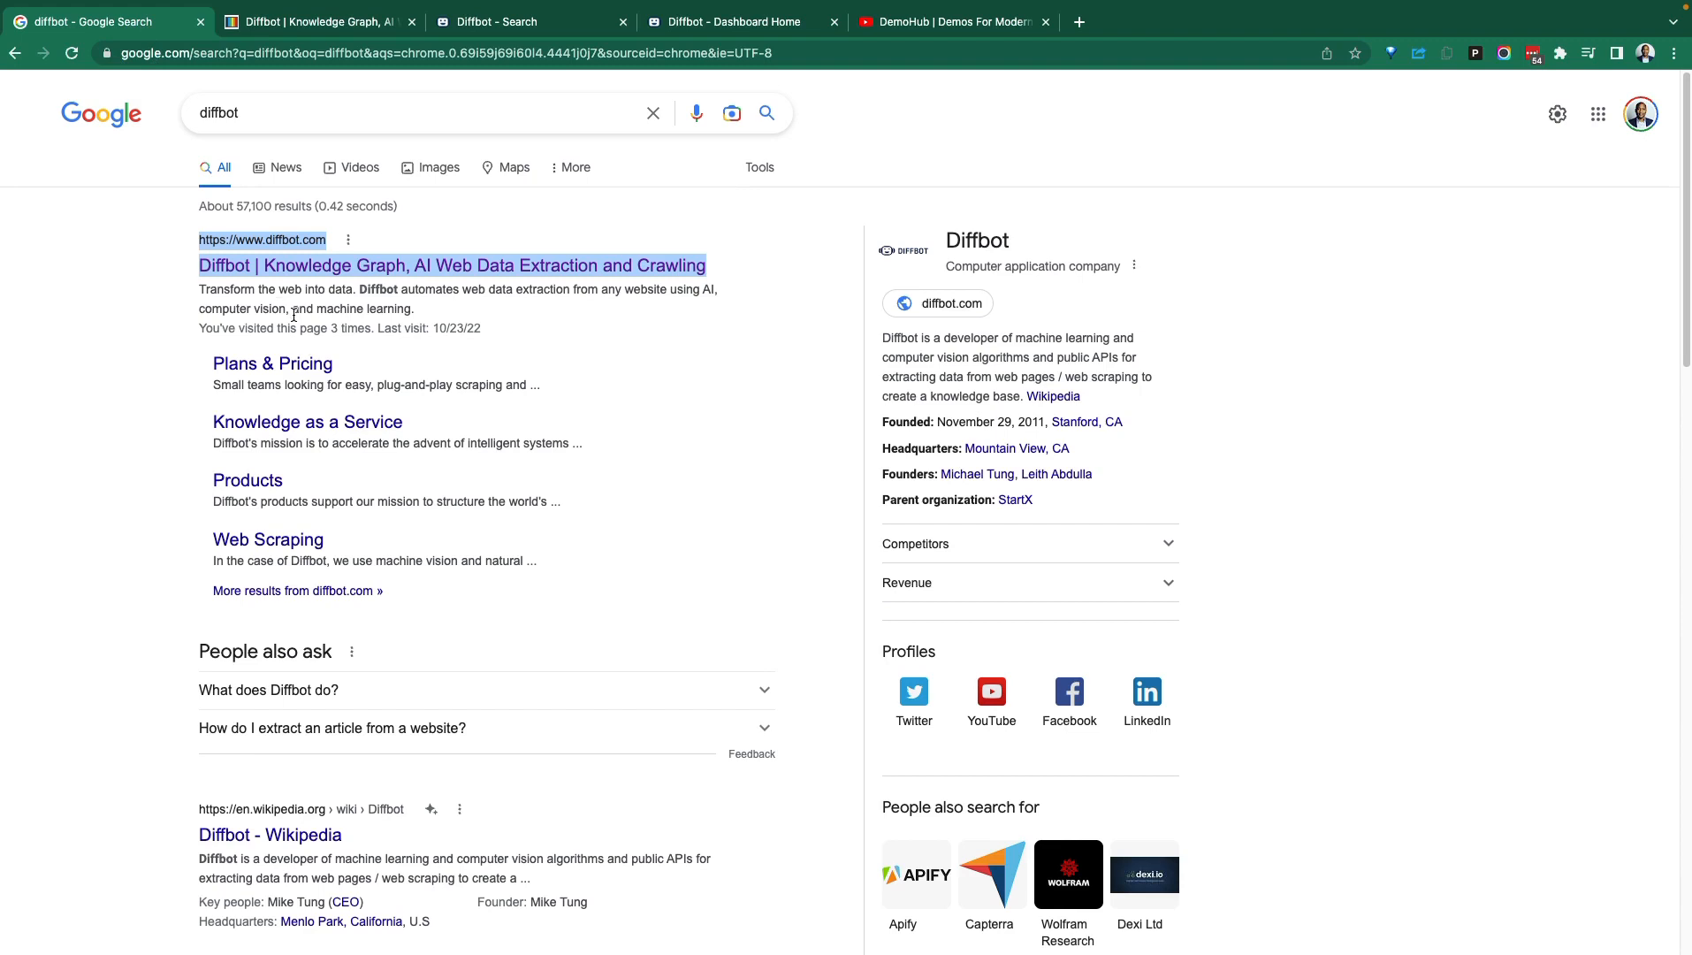
mouse_move(273, 364)
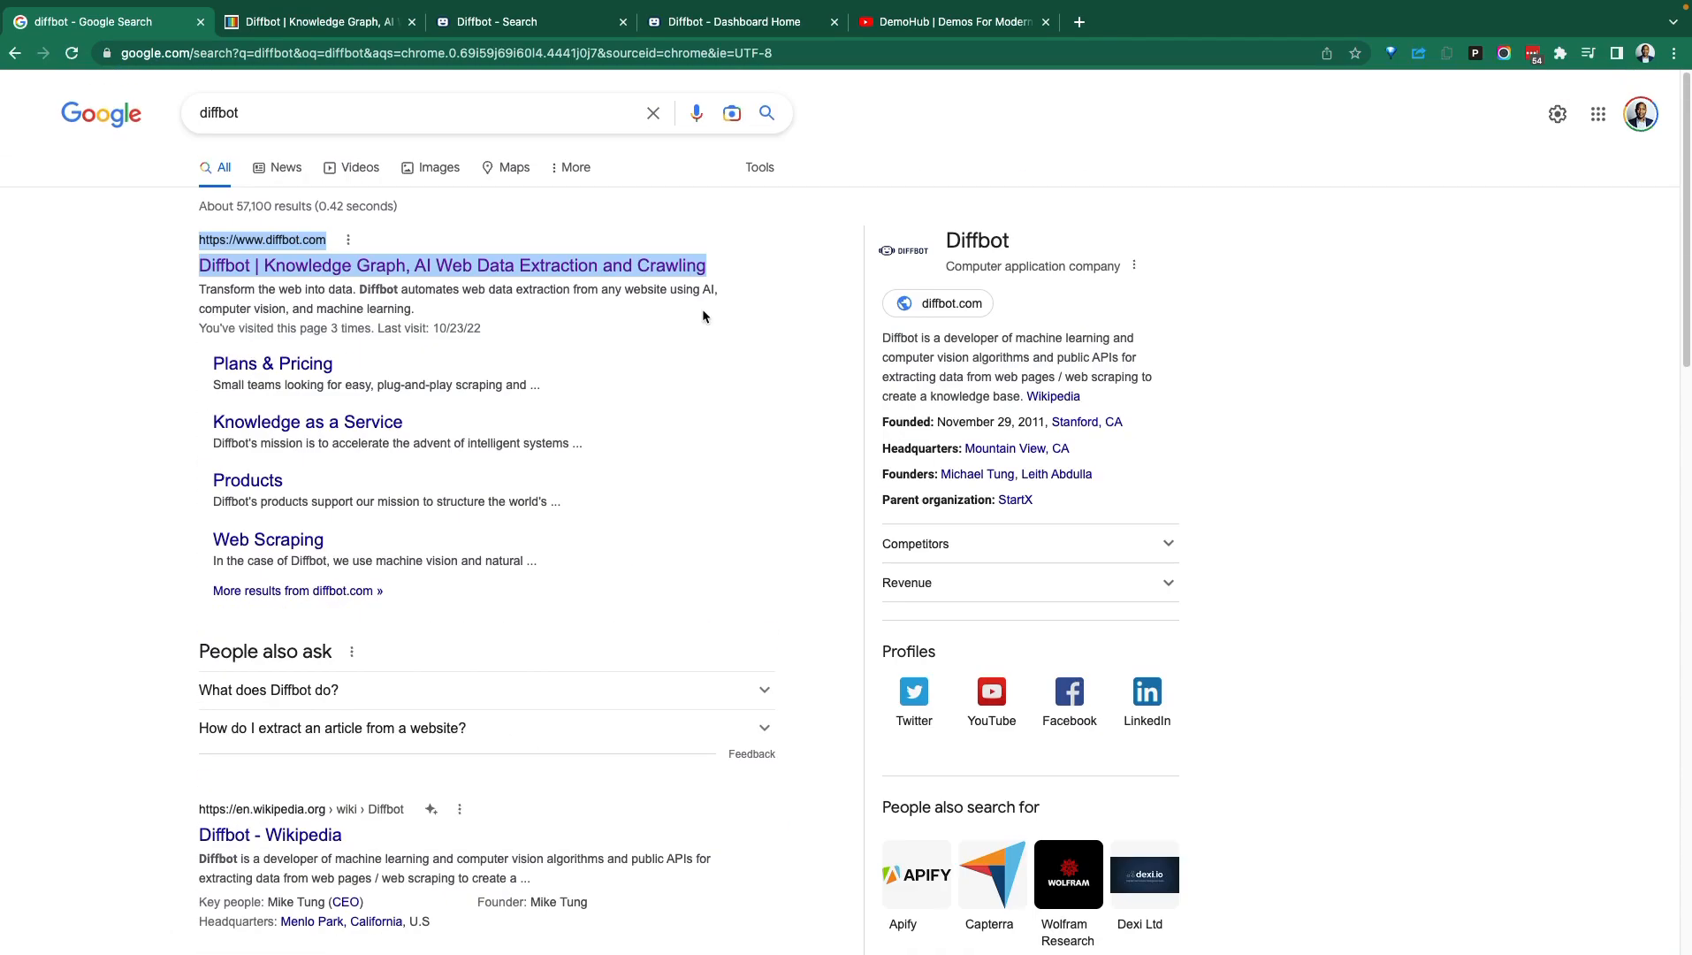
click(410, 111)
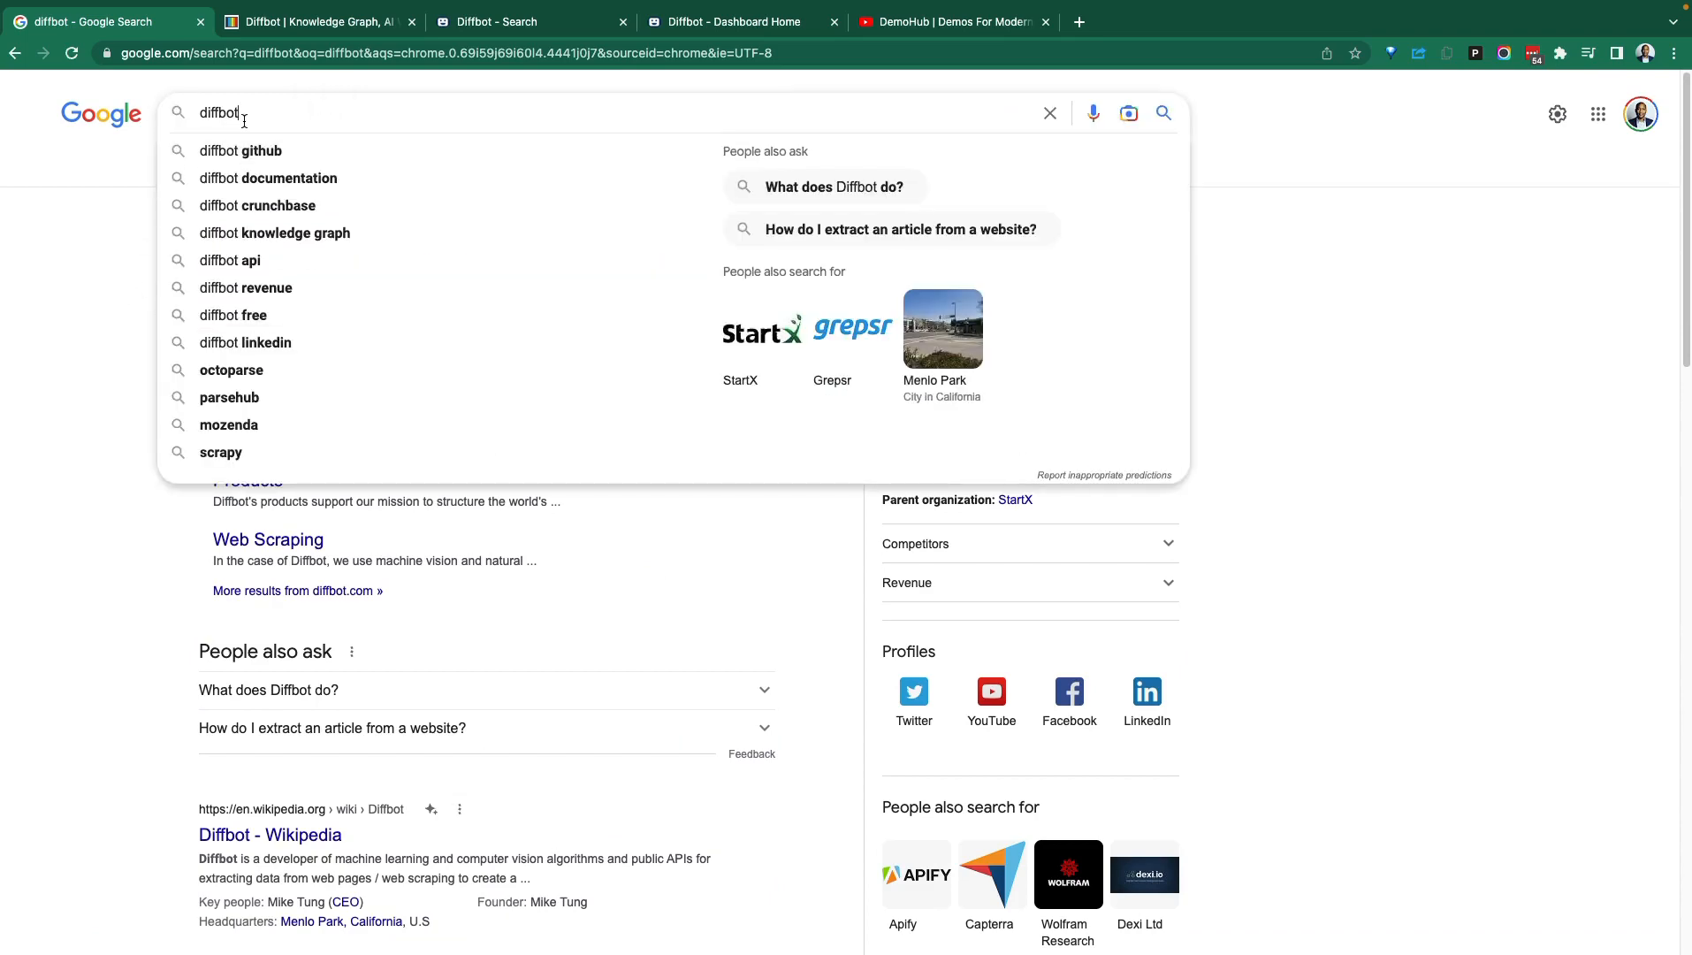
text(data an)
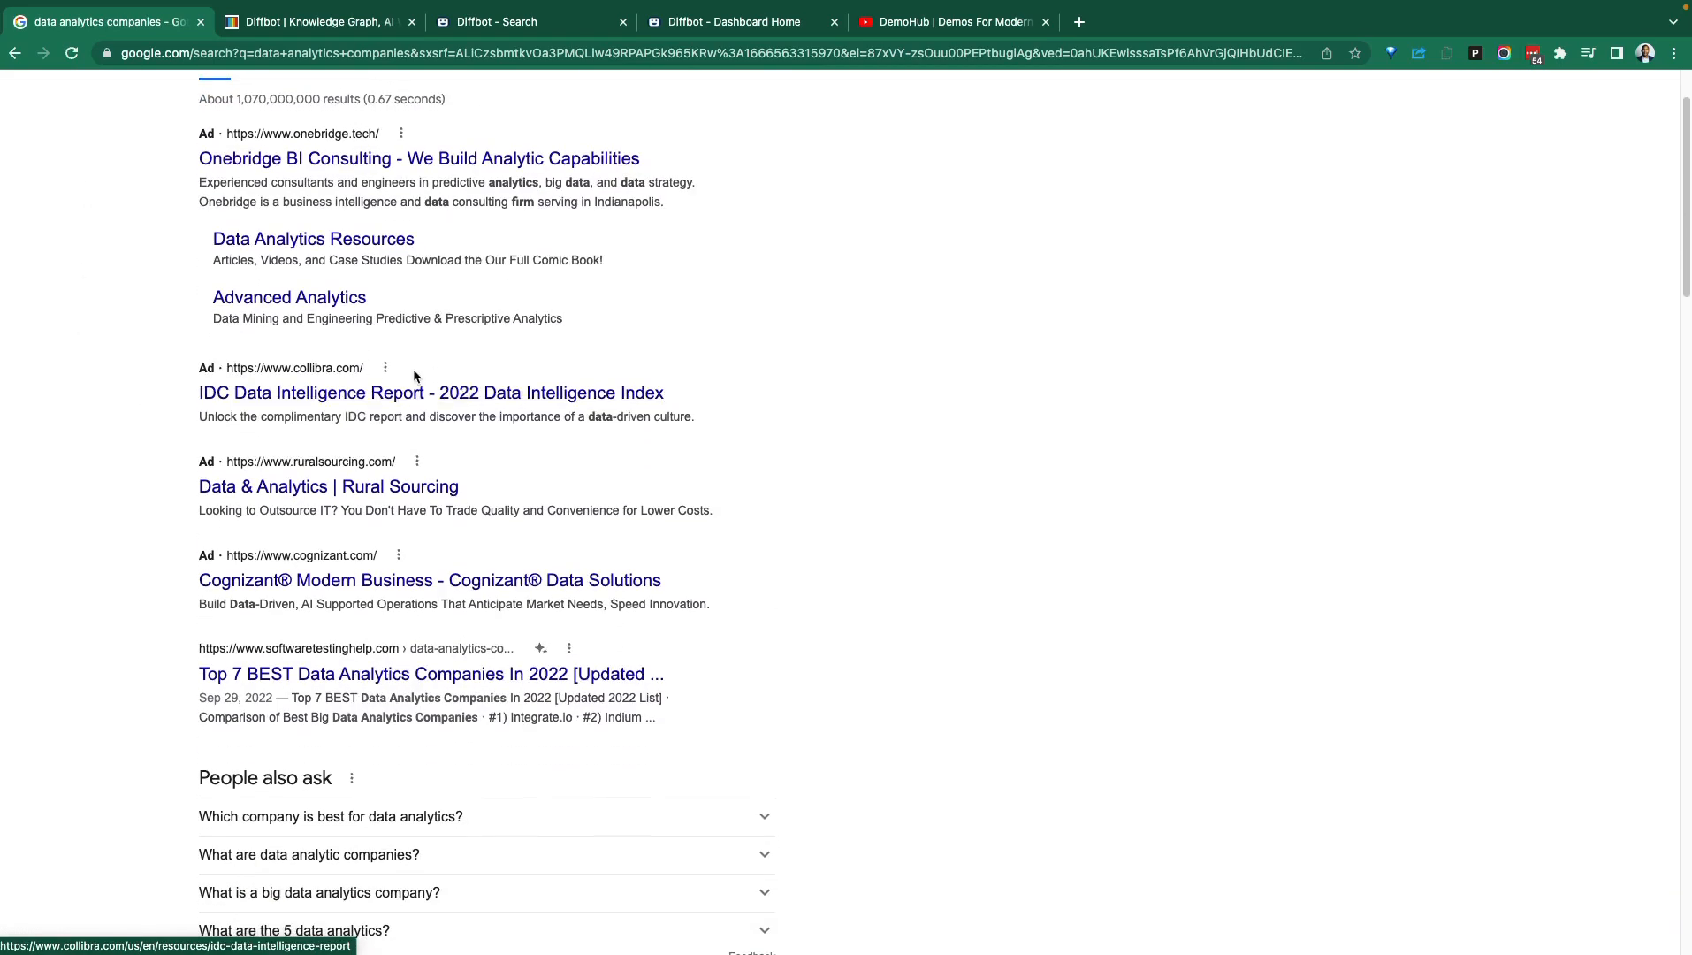
scroll(down, 3)
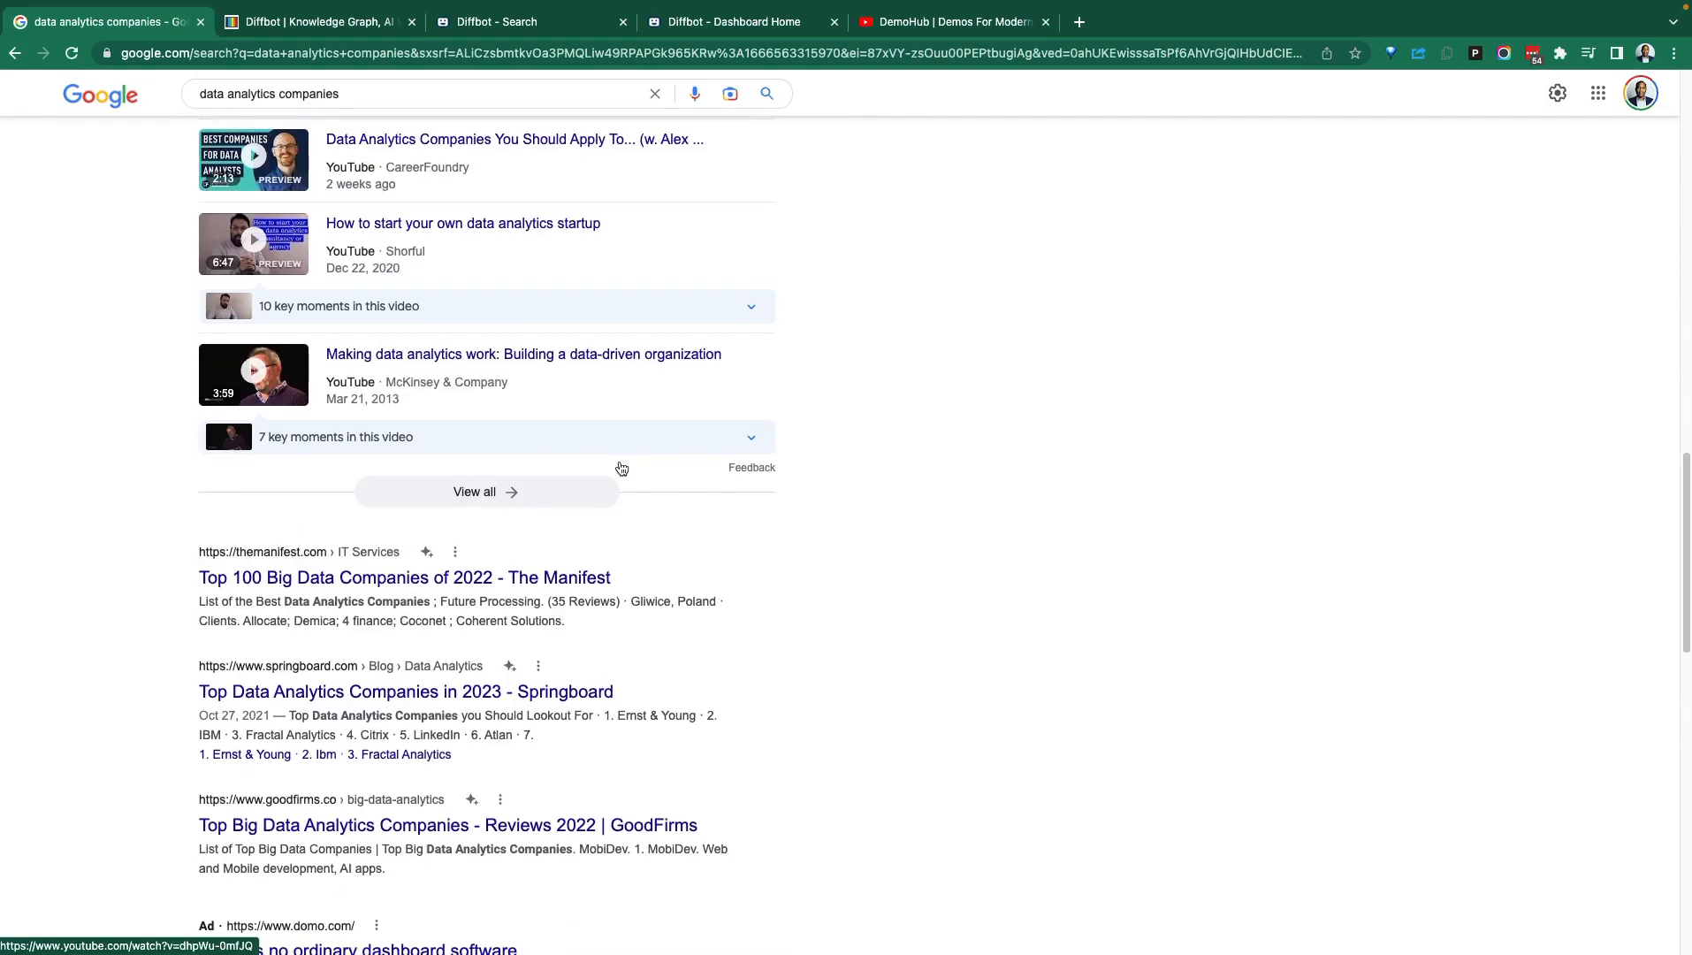
scroll(down, 3)
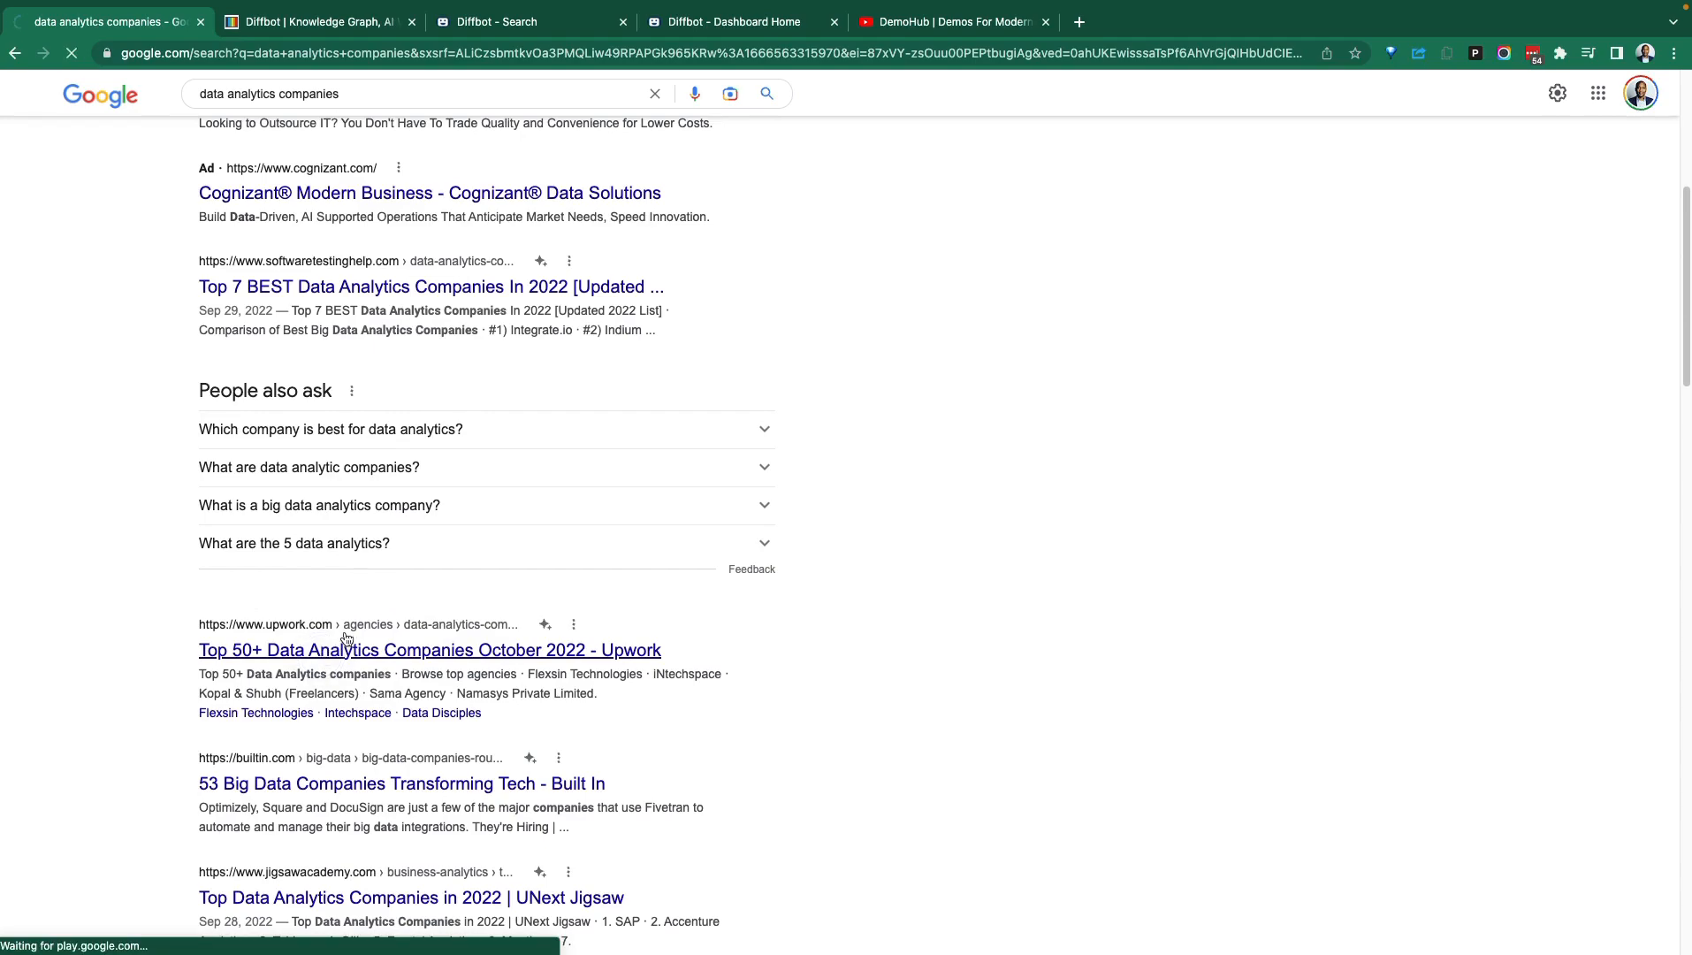
click(430, 649)
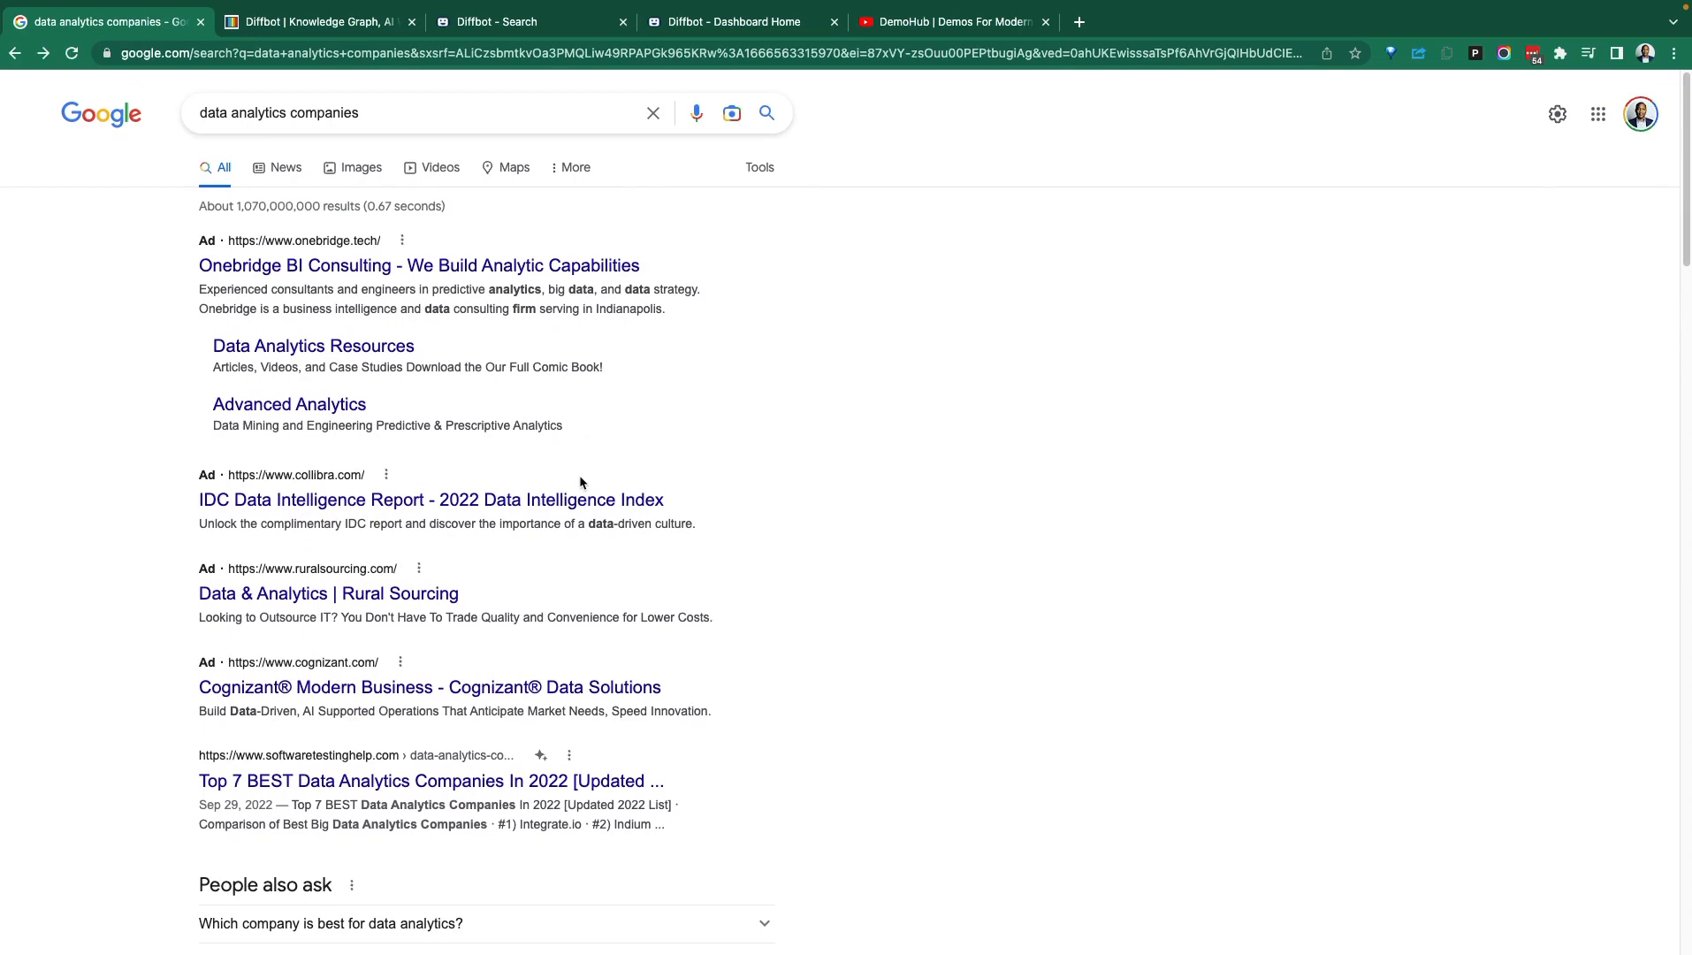
mouse_move(590, 473)
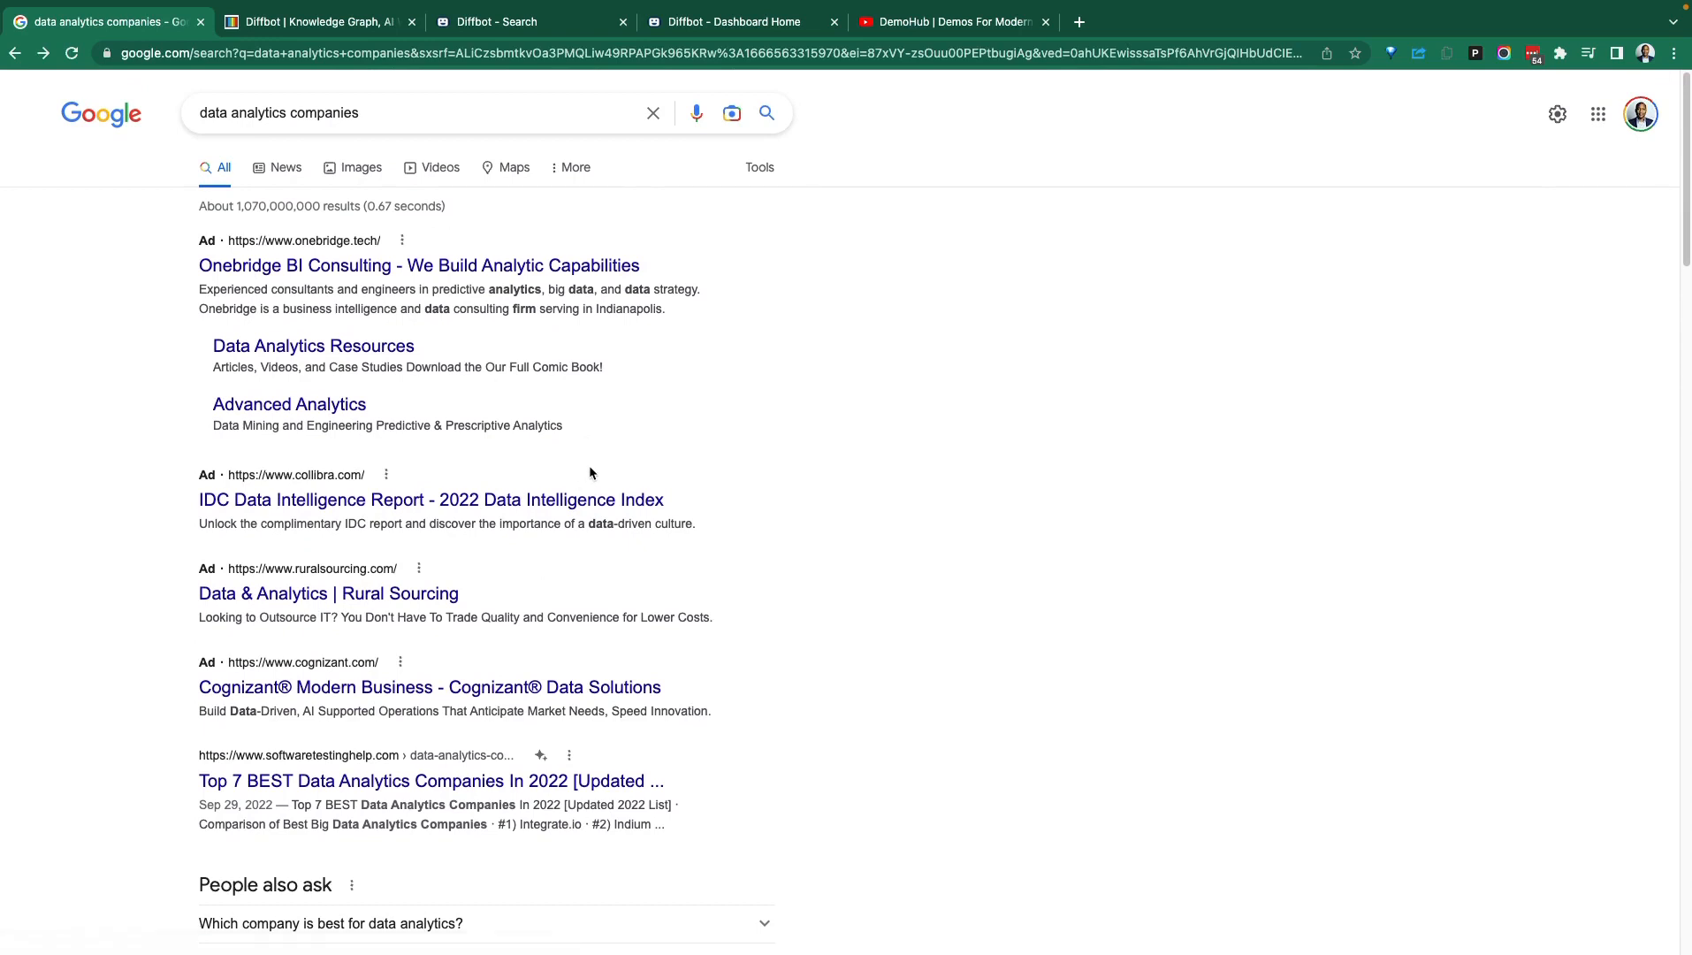
mouse_move(551, 474)
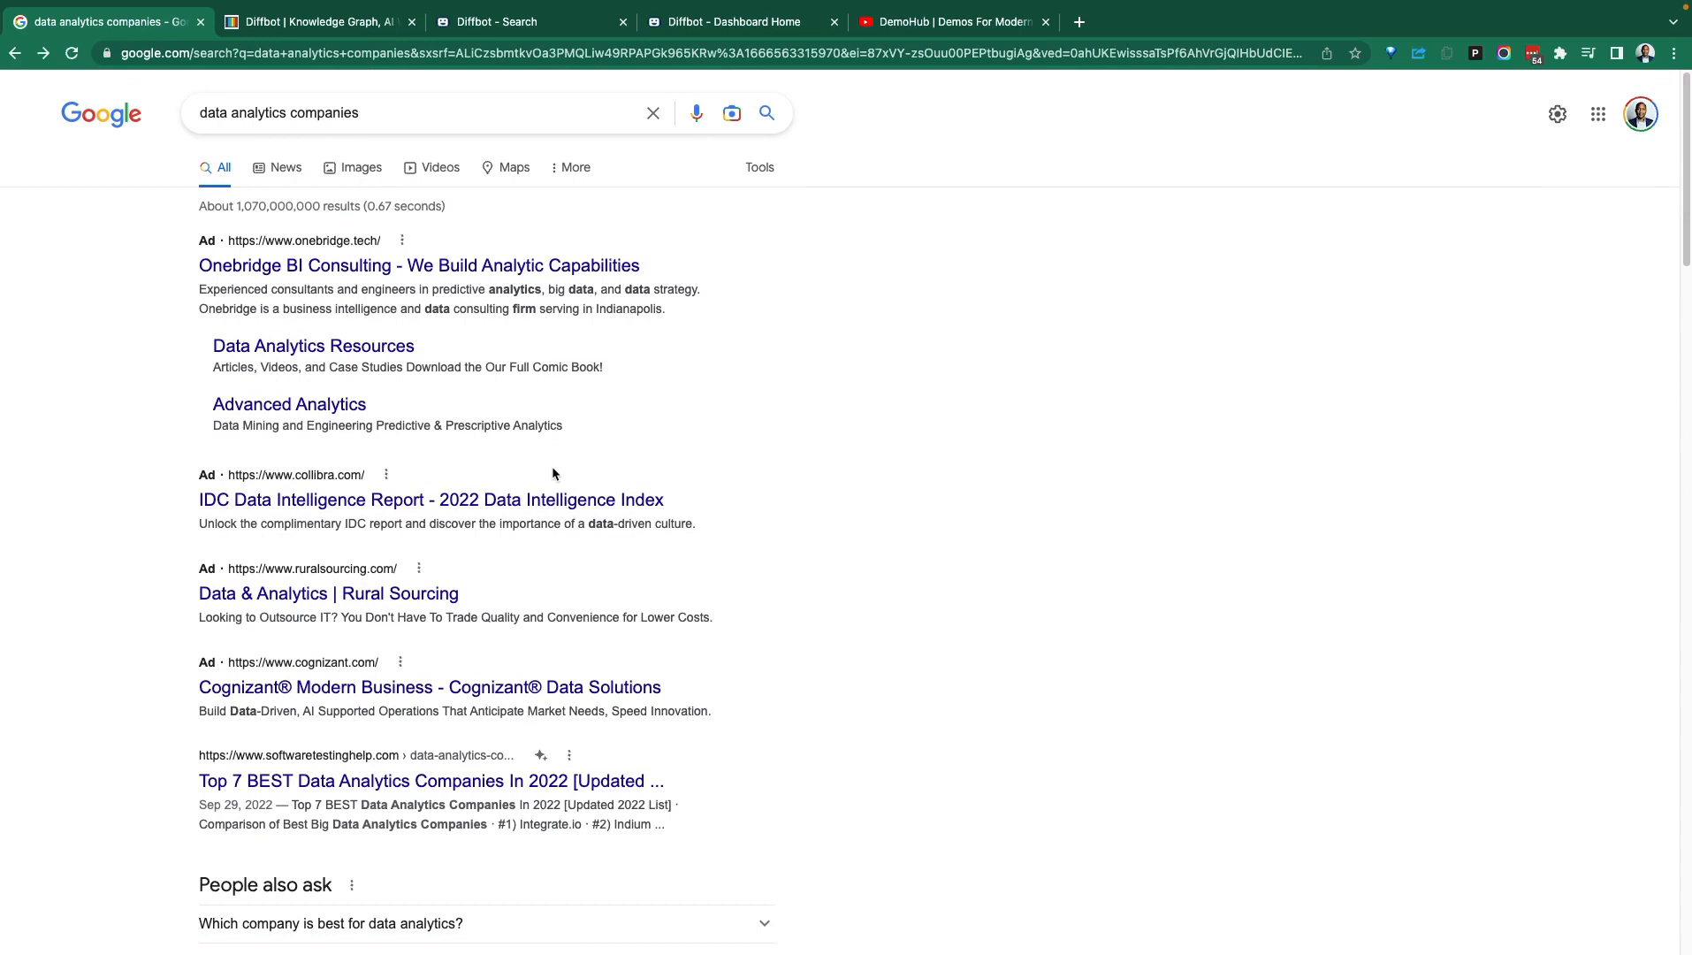
mouse_move(552, 476)
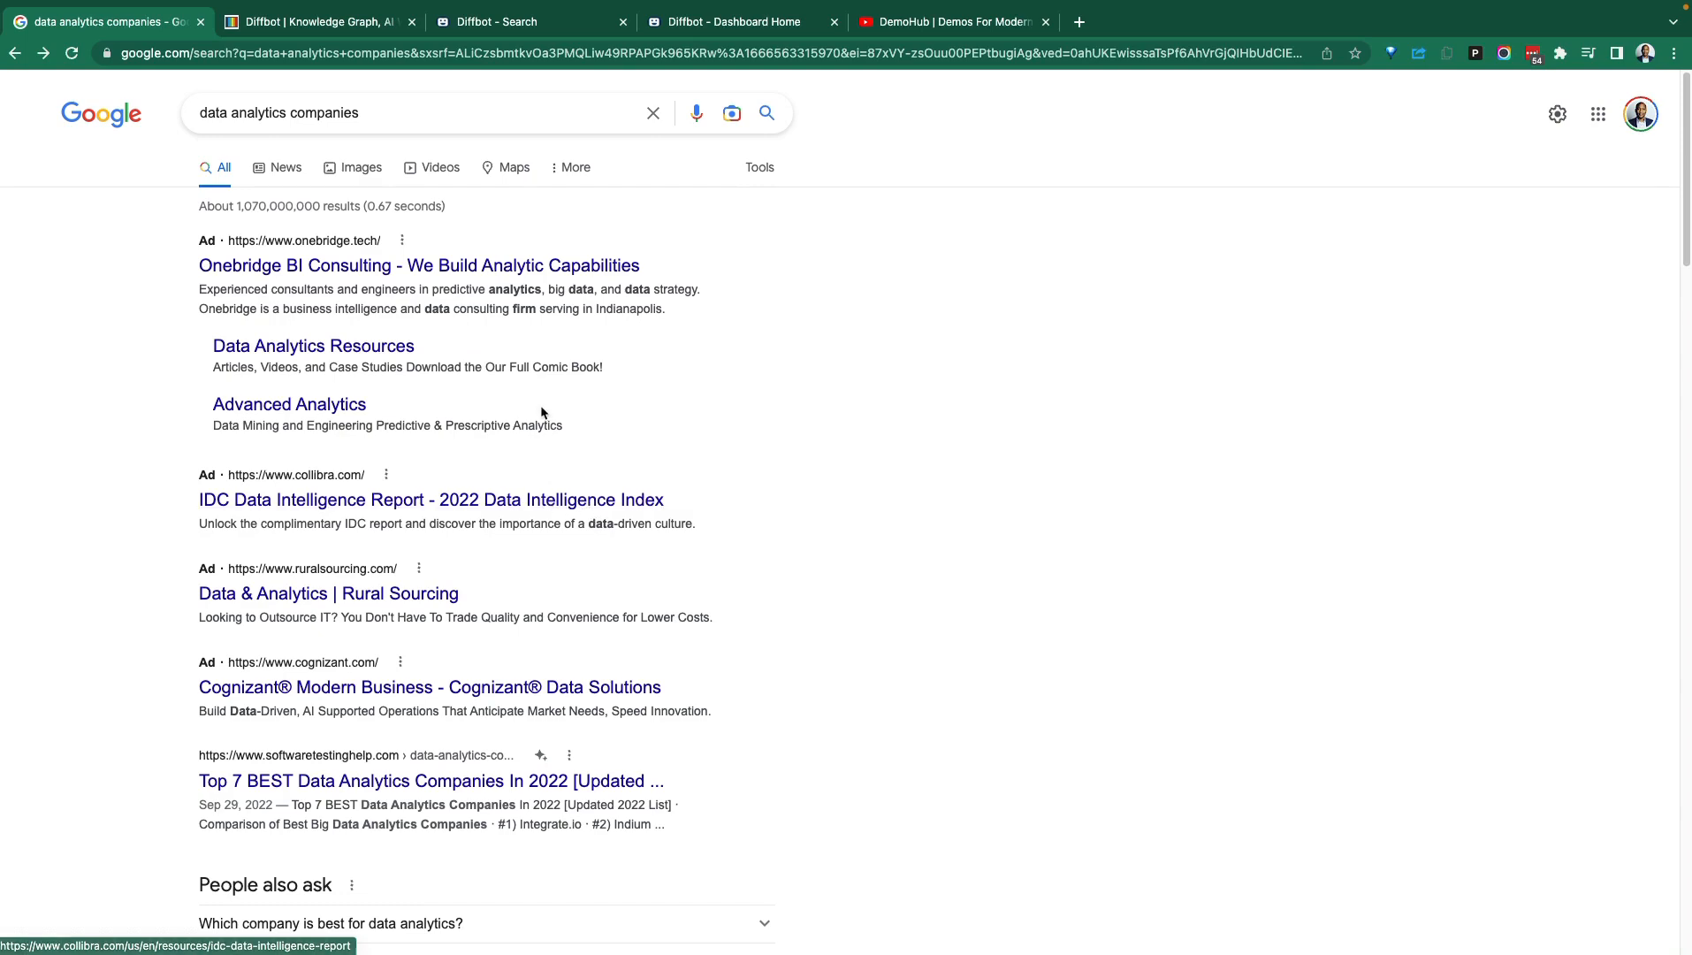
mouse_move(525, 423)
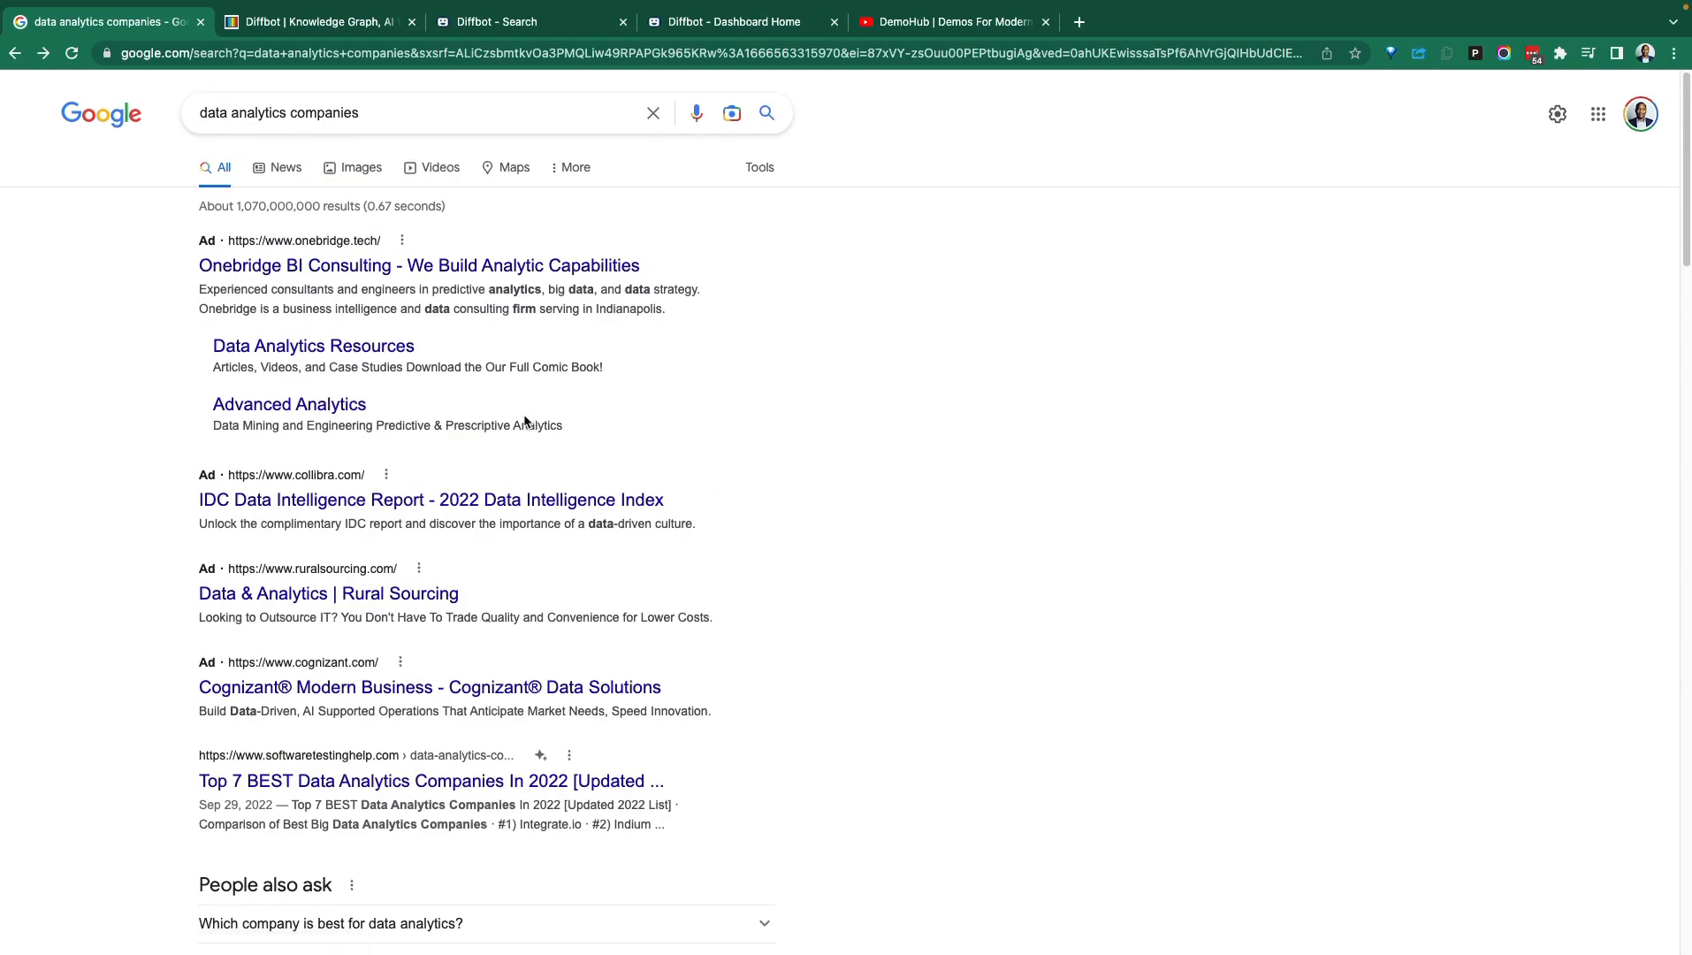
mouse_move(633, 142)
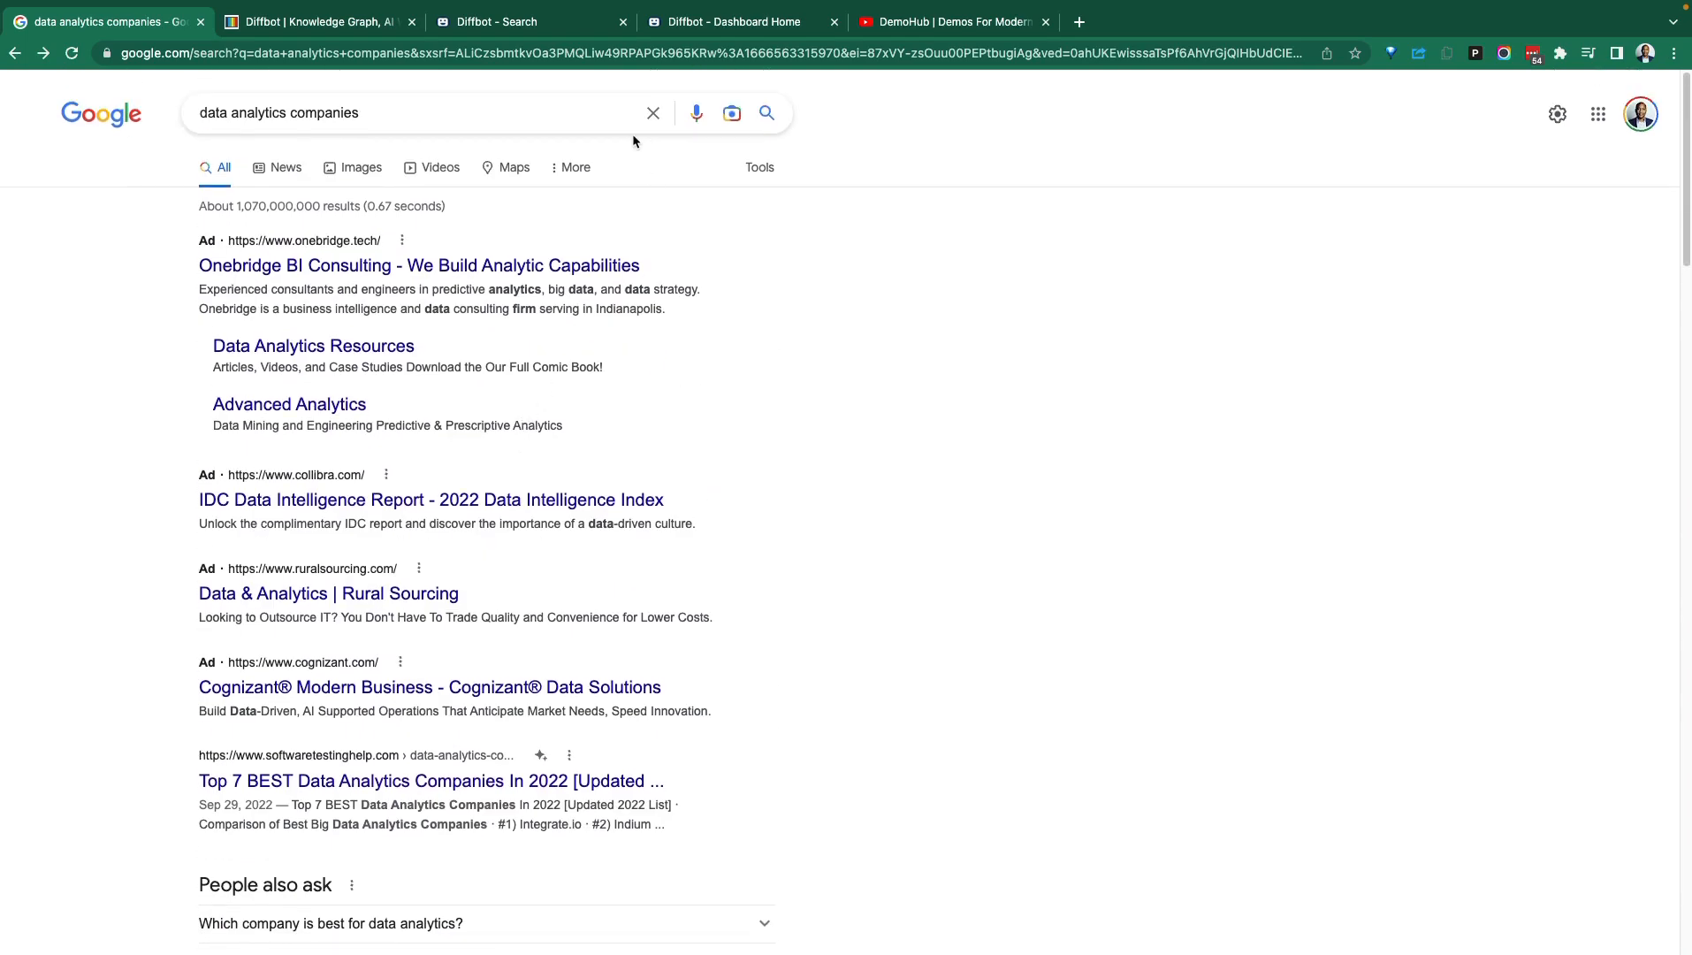
Return to the Diffbot search tab listing 18,408 data analytics organizations under 500 employees.
click(313, 21)
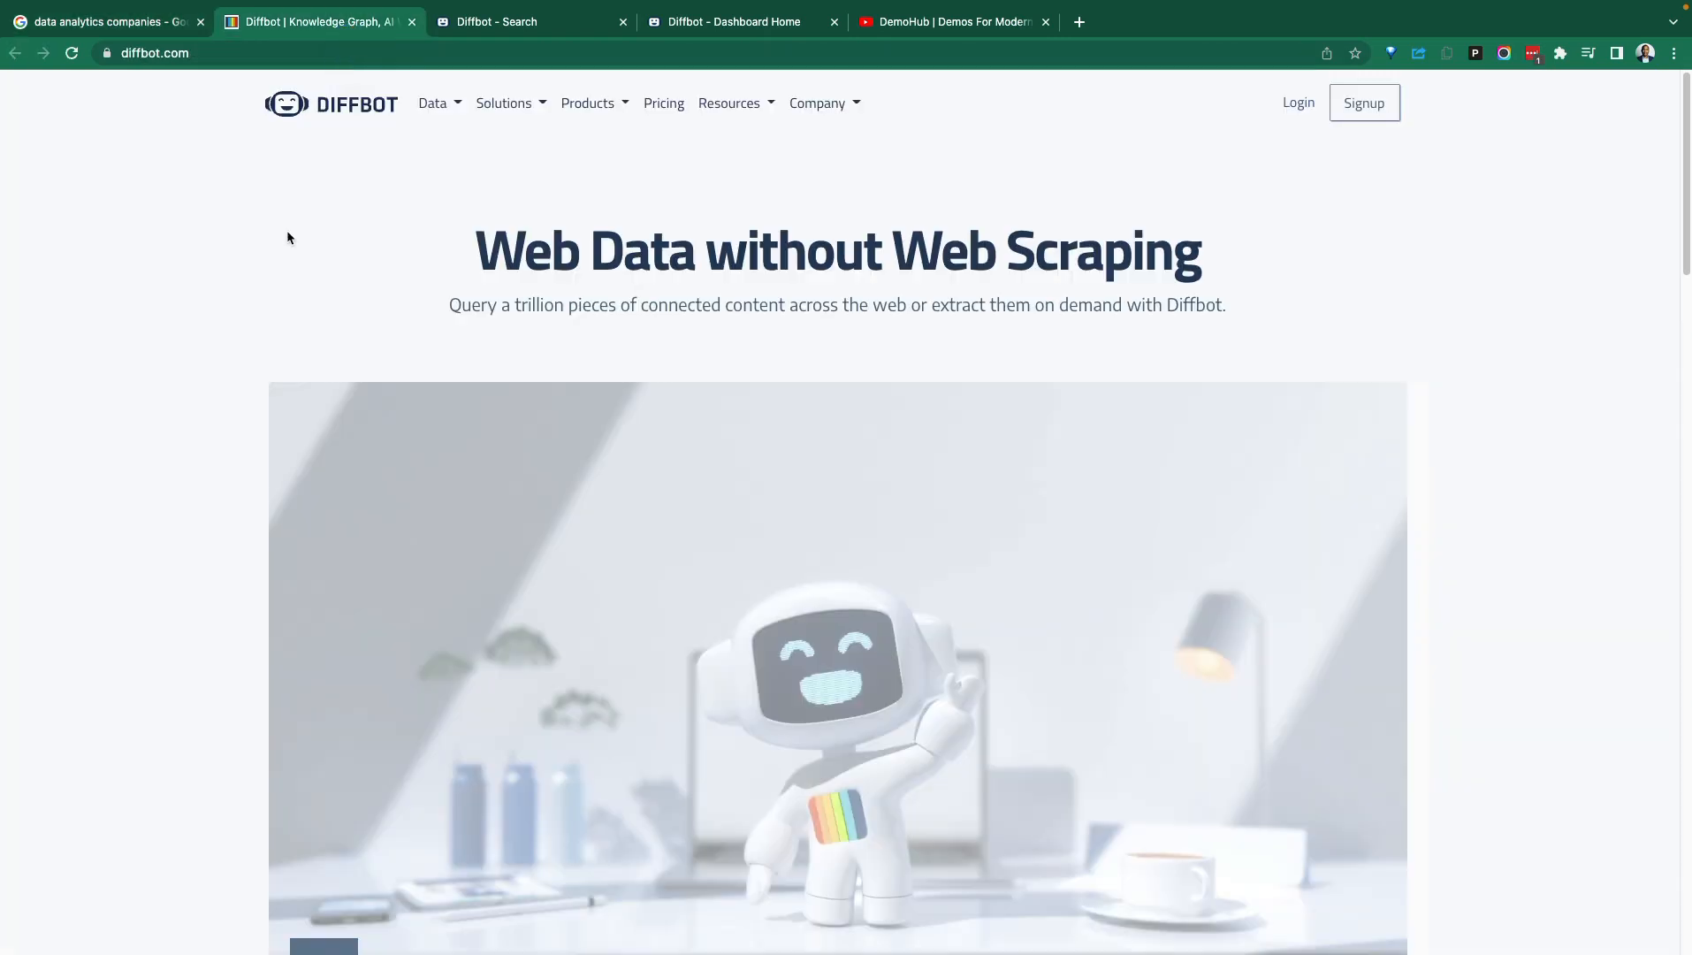
mouse_move(393, 228)
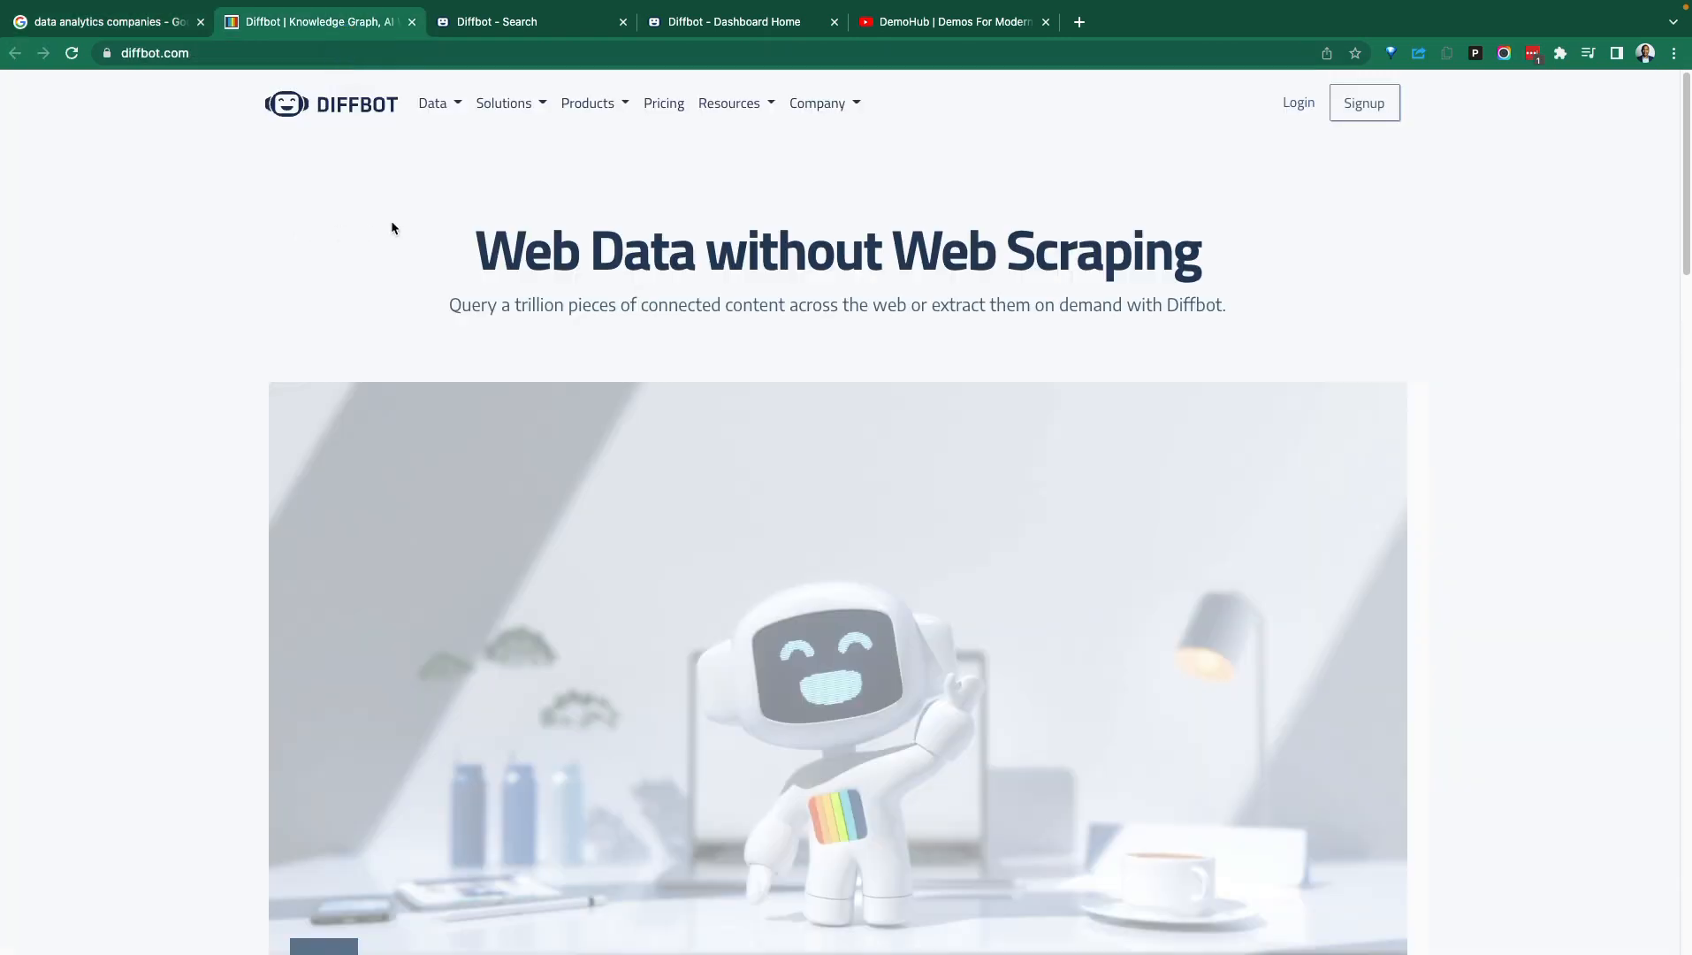
mouse_move(626, 195)
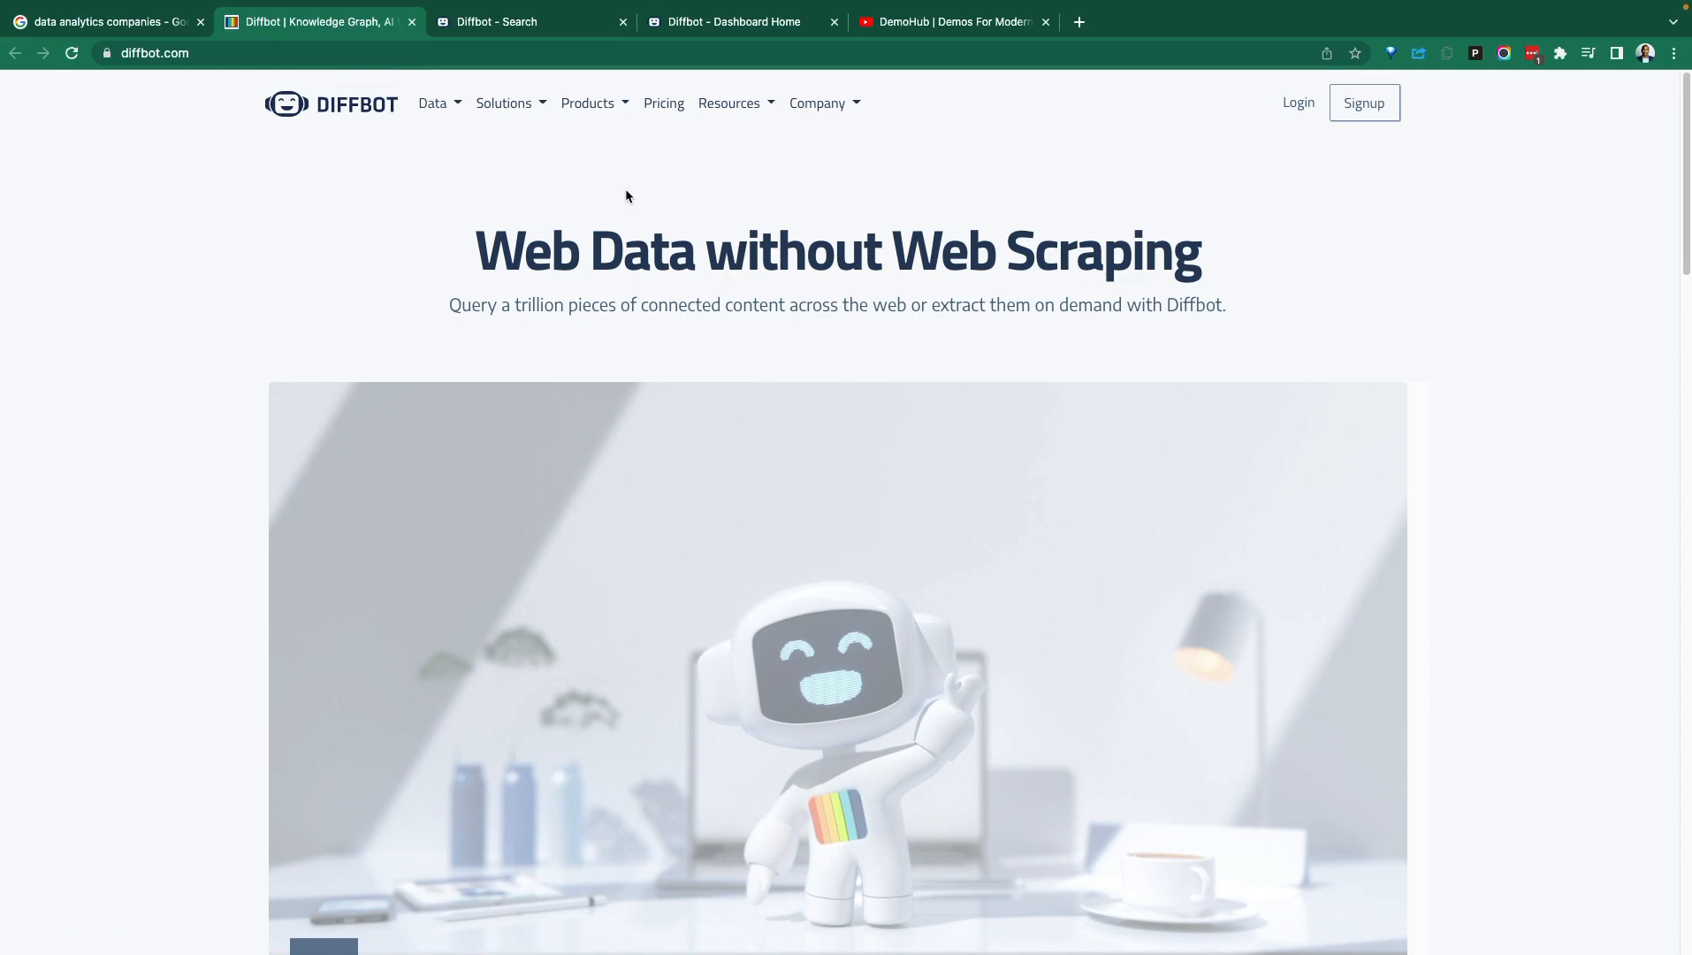
mouse_move(633, 213)
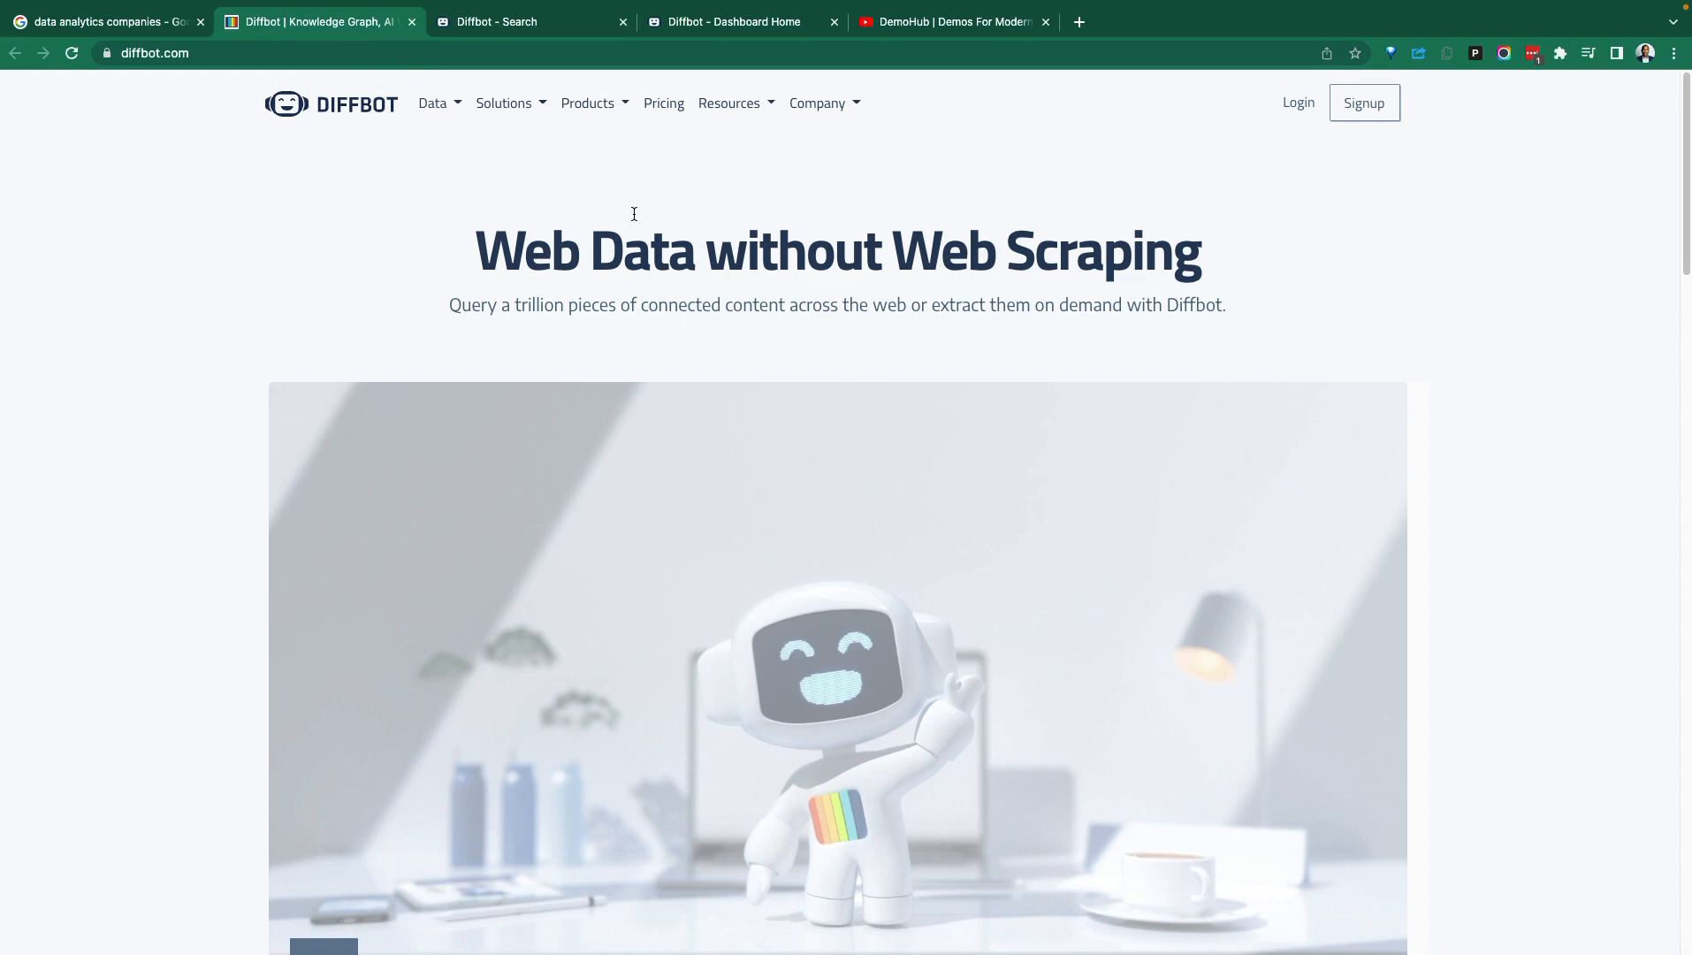
mouse_move(635, 217)
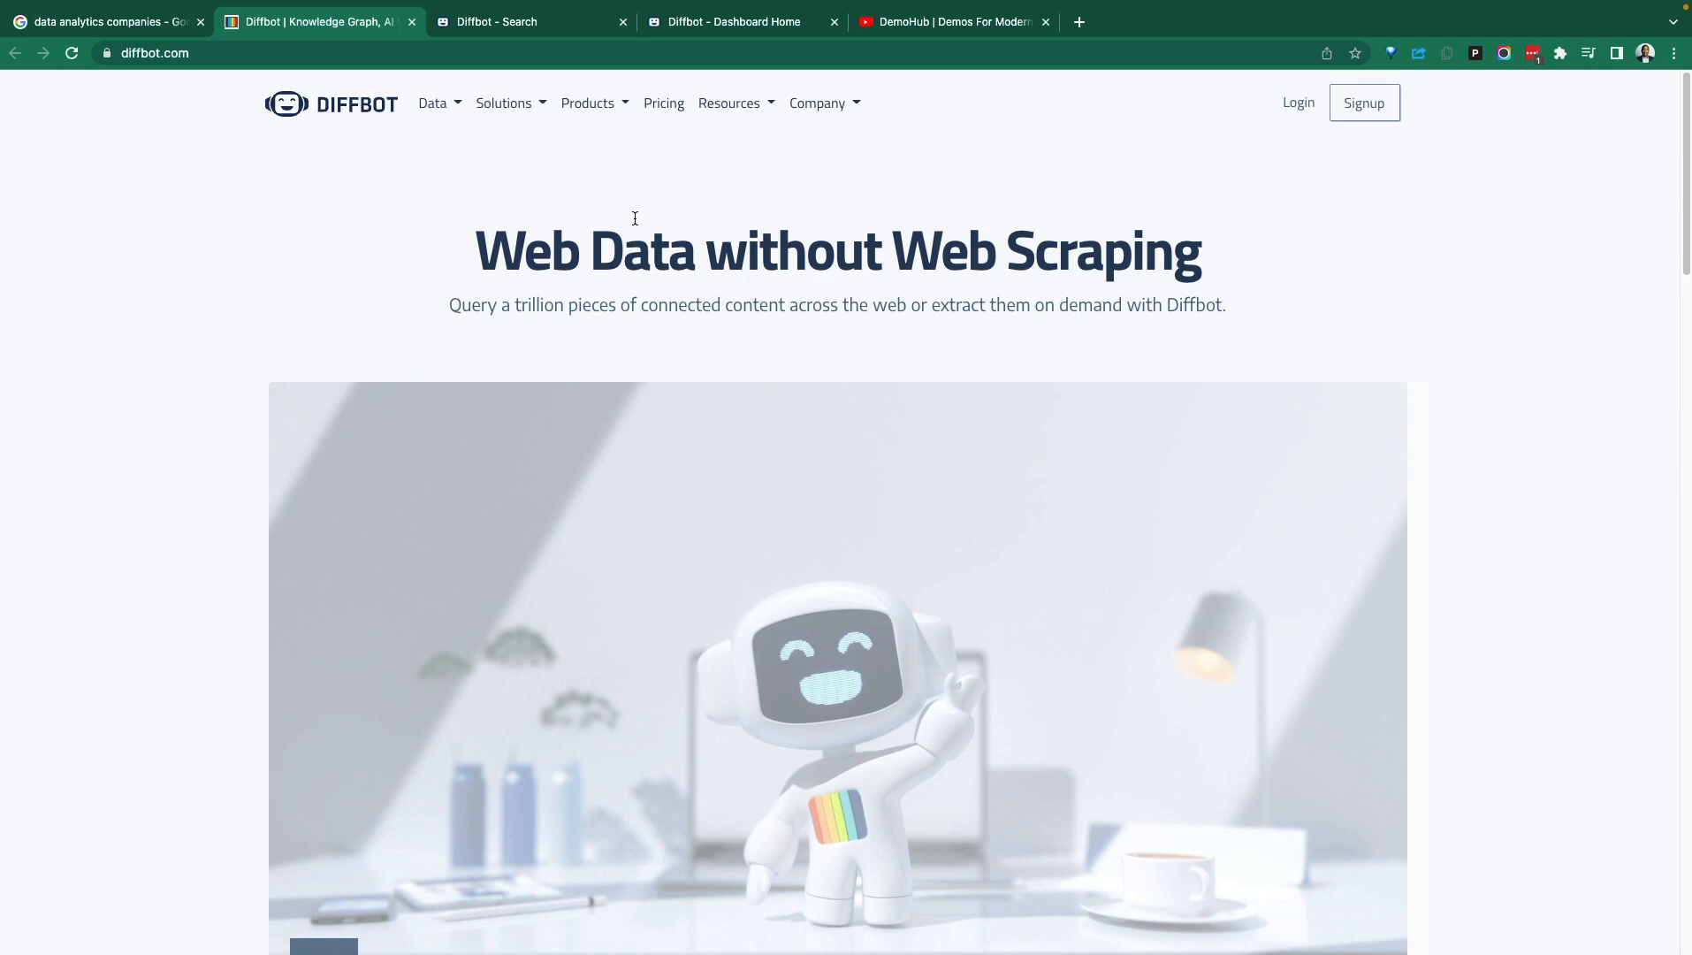
mouse_move(571, 209)
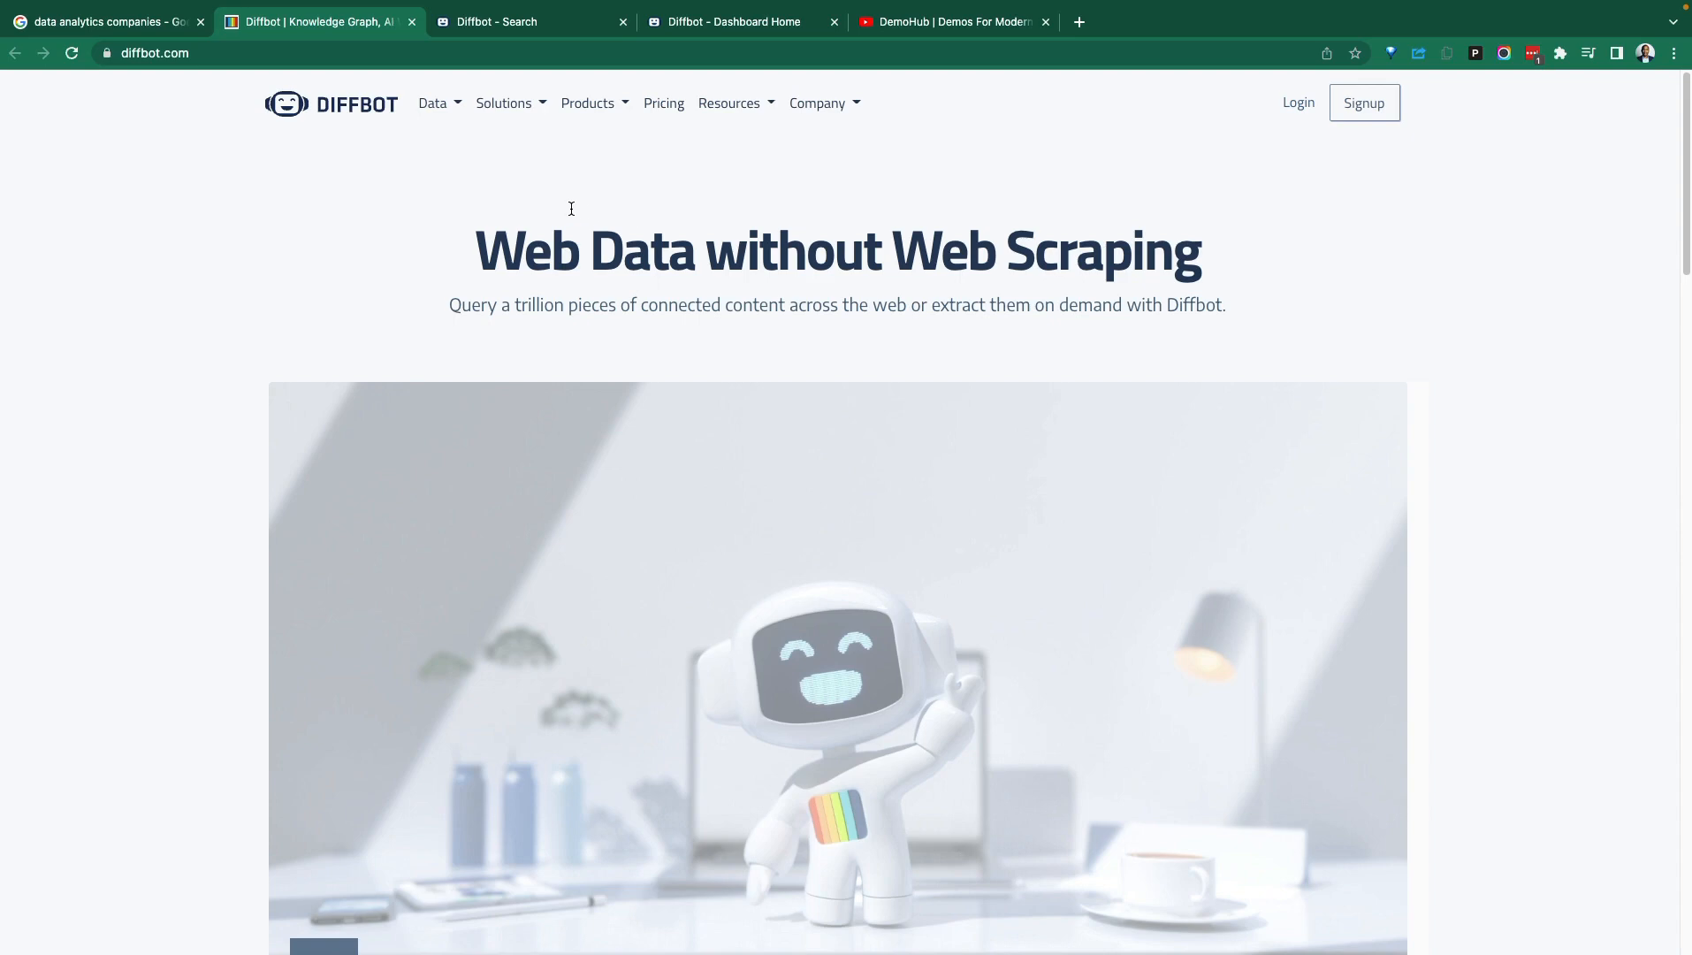
click(531, 21)
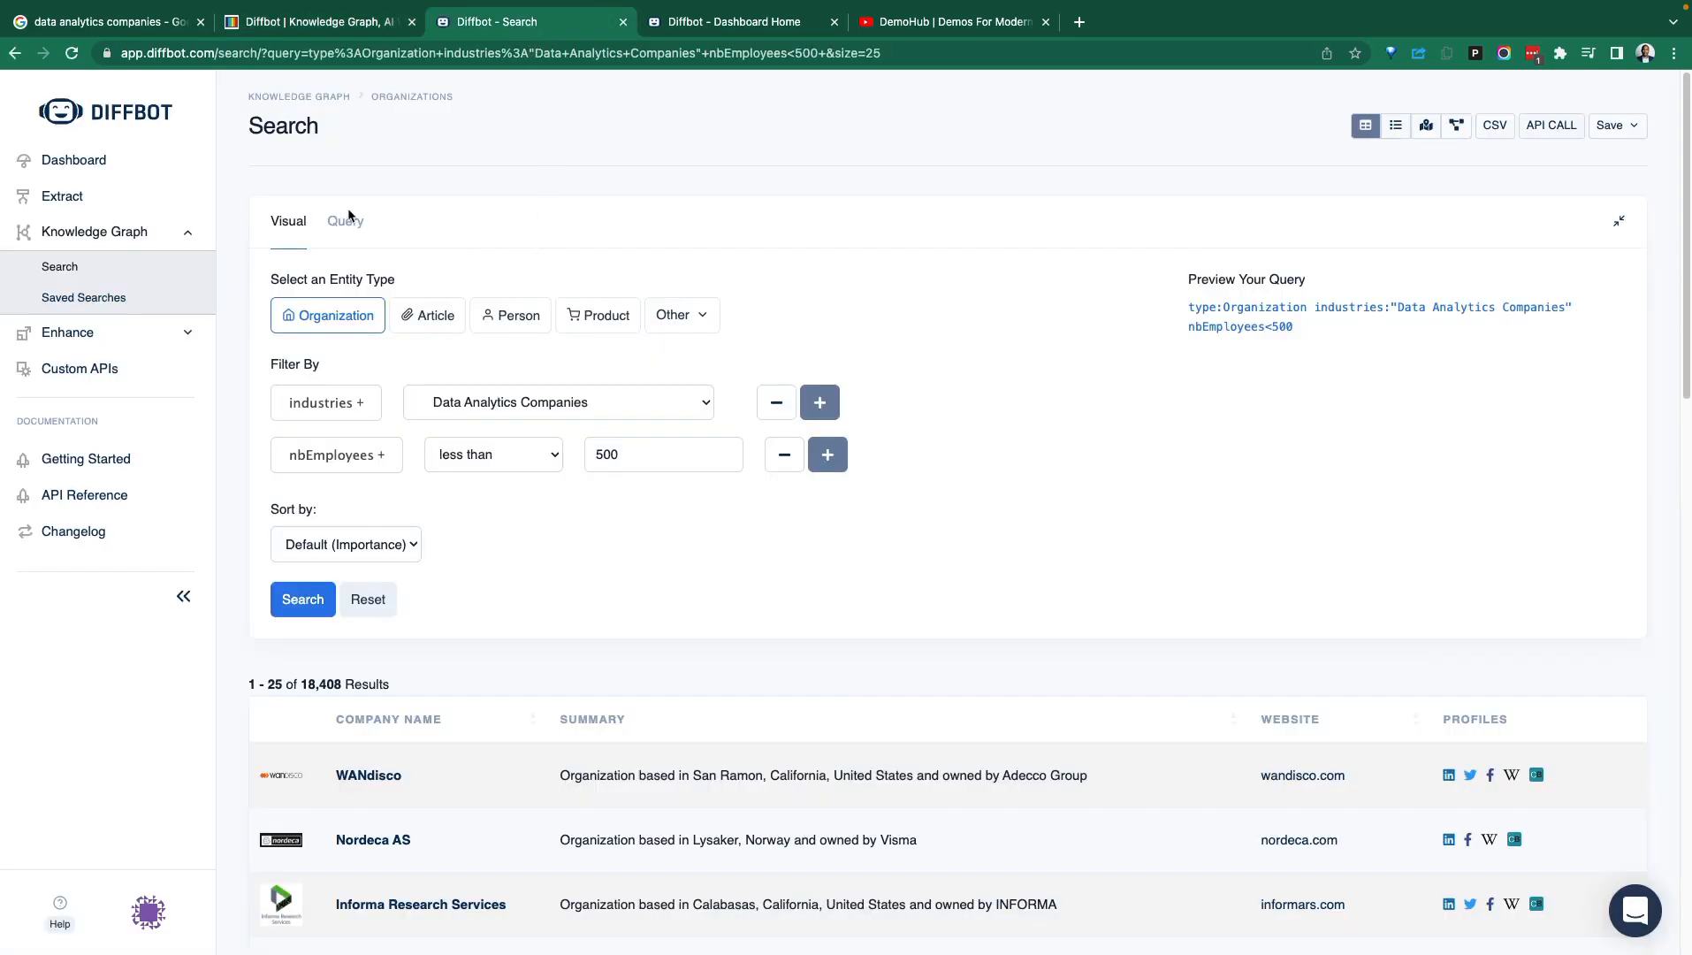
From the Diffbot dashboard, go to Knowledge Graph > Search to start a fresh visual search.
click(741, 21)
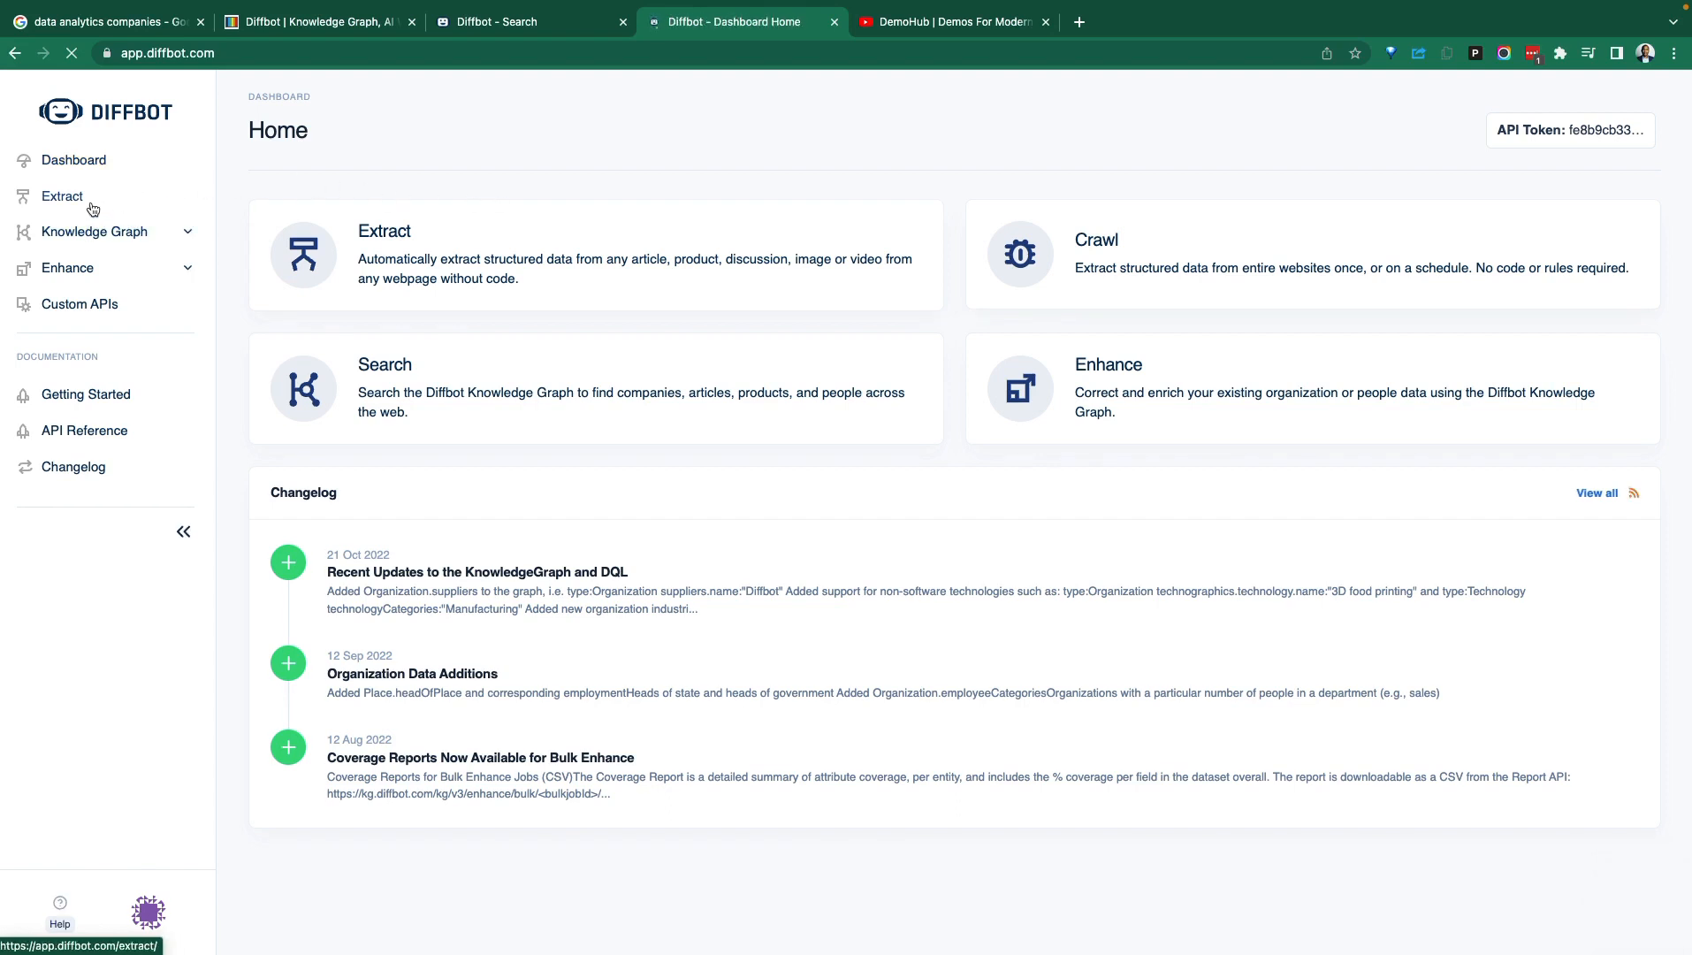
click(62, 194)
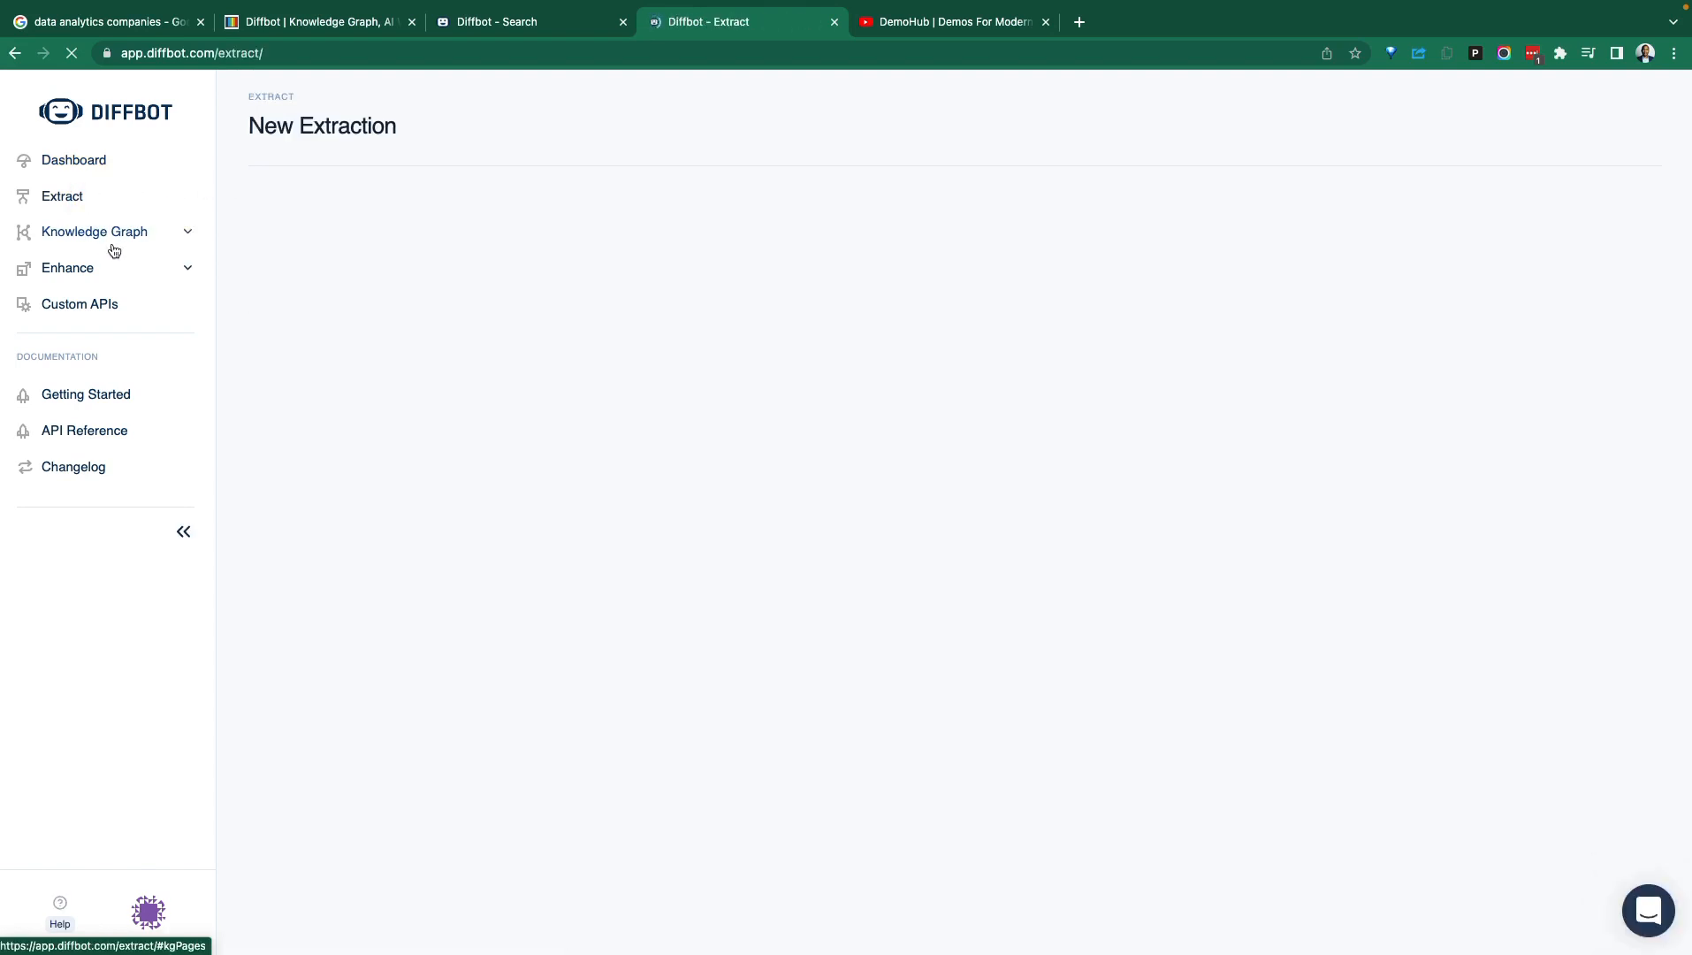
click(94, 232)
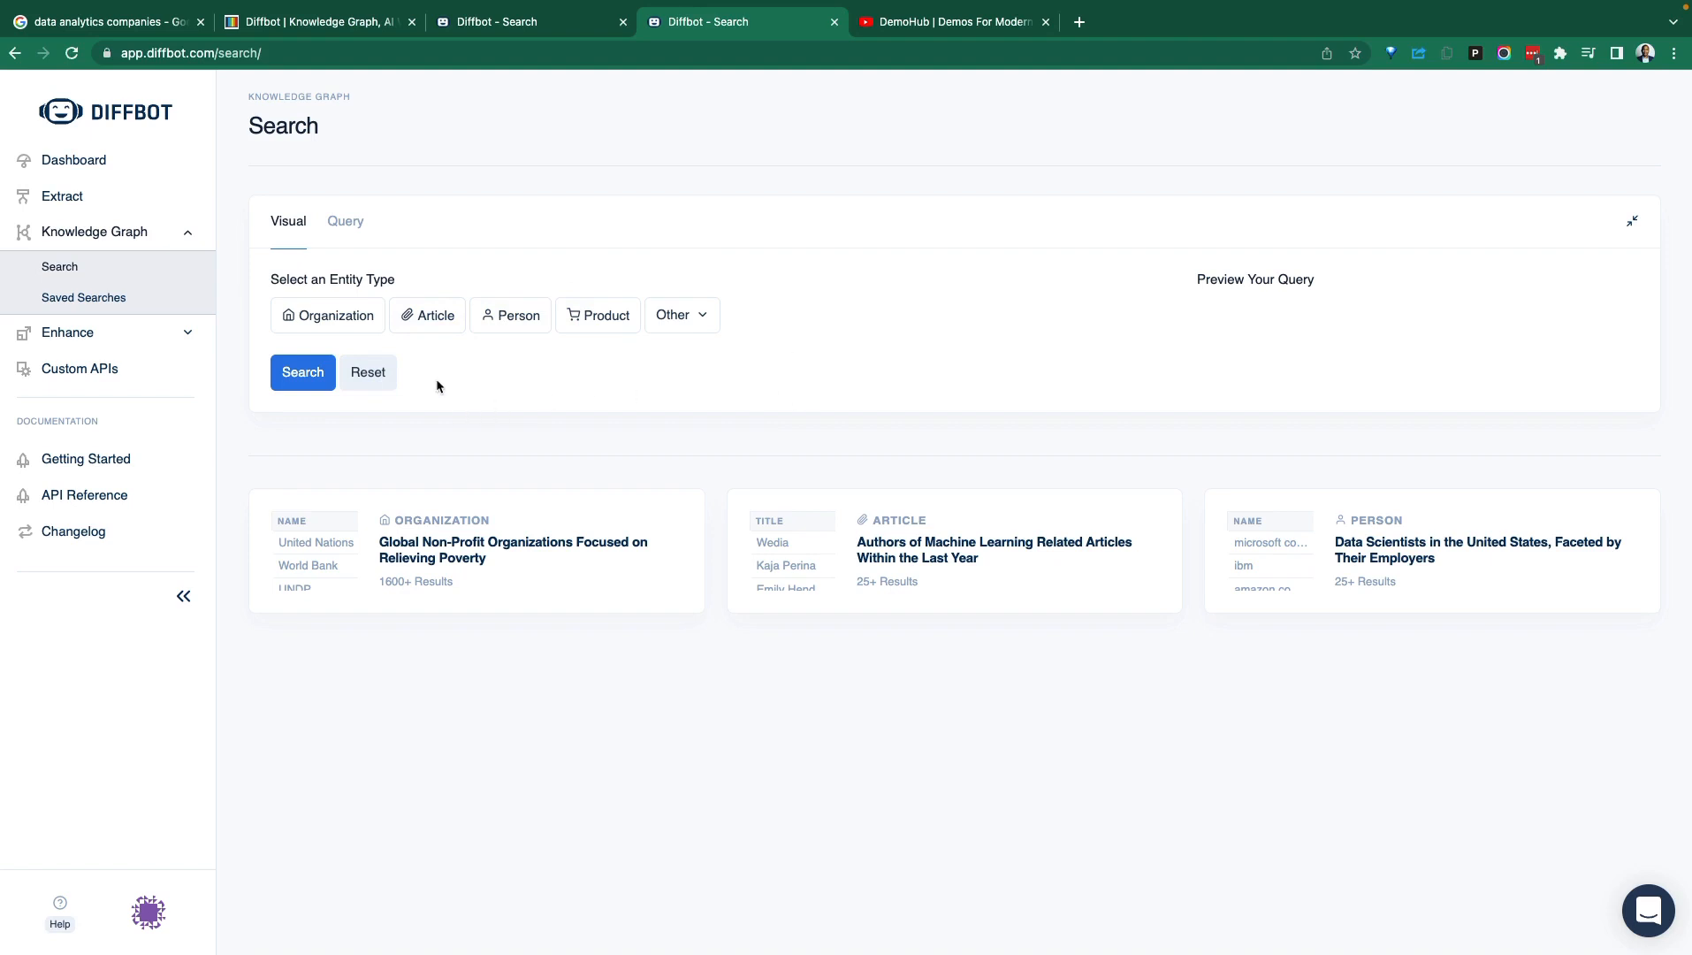
mouse_move(461, 333)
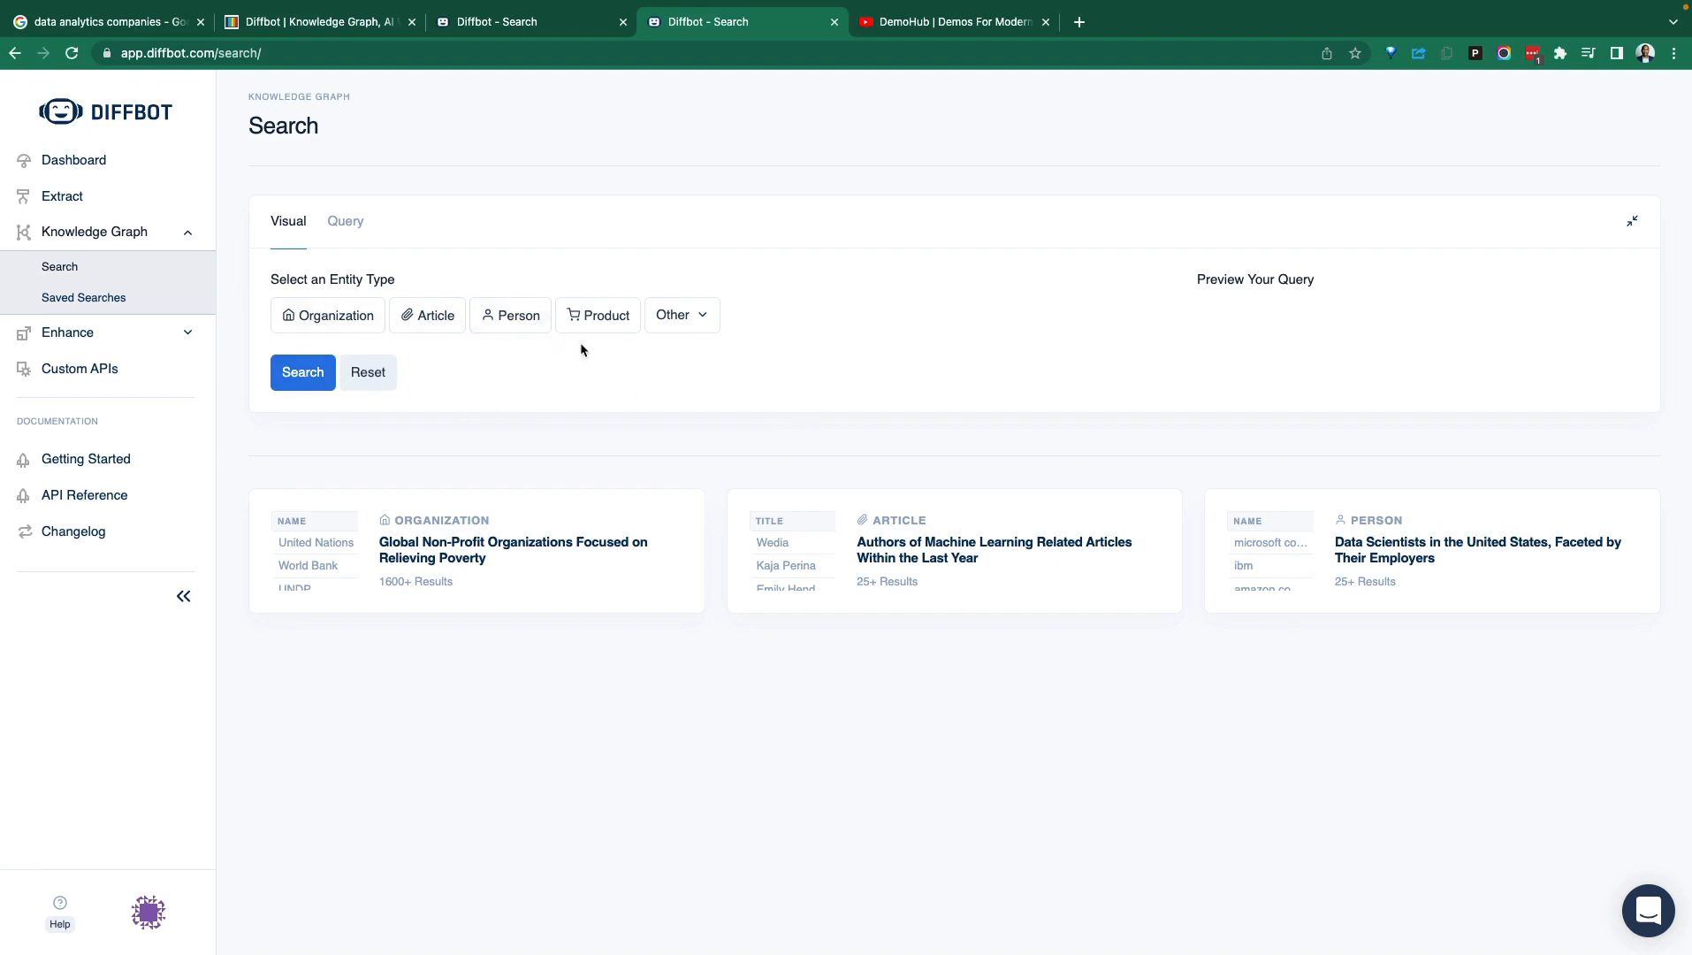
click(681, 315)
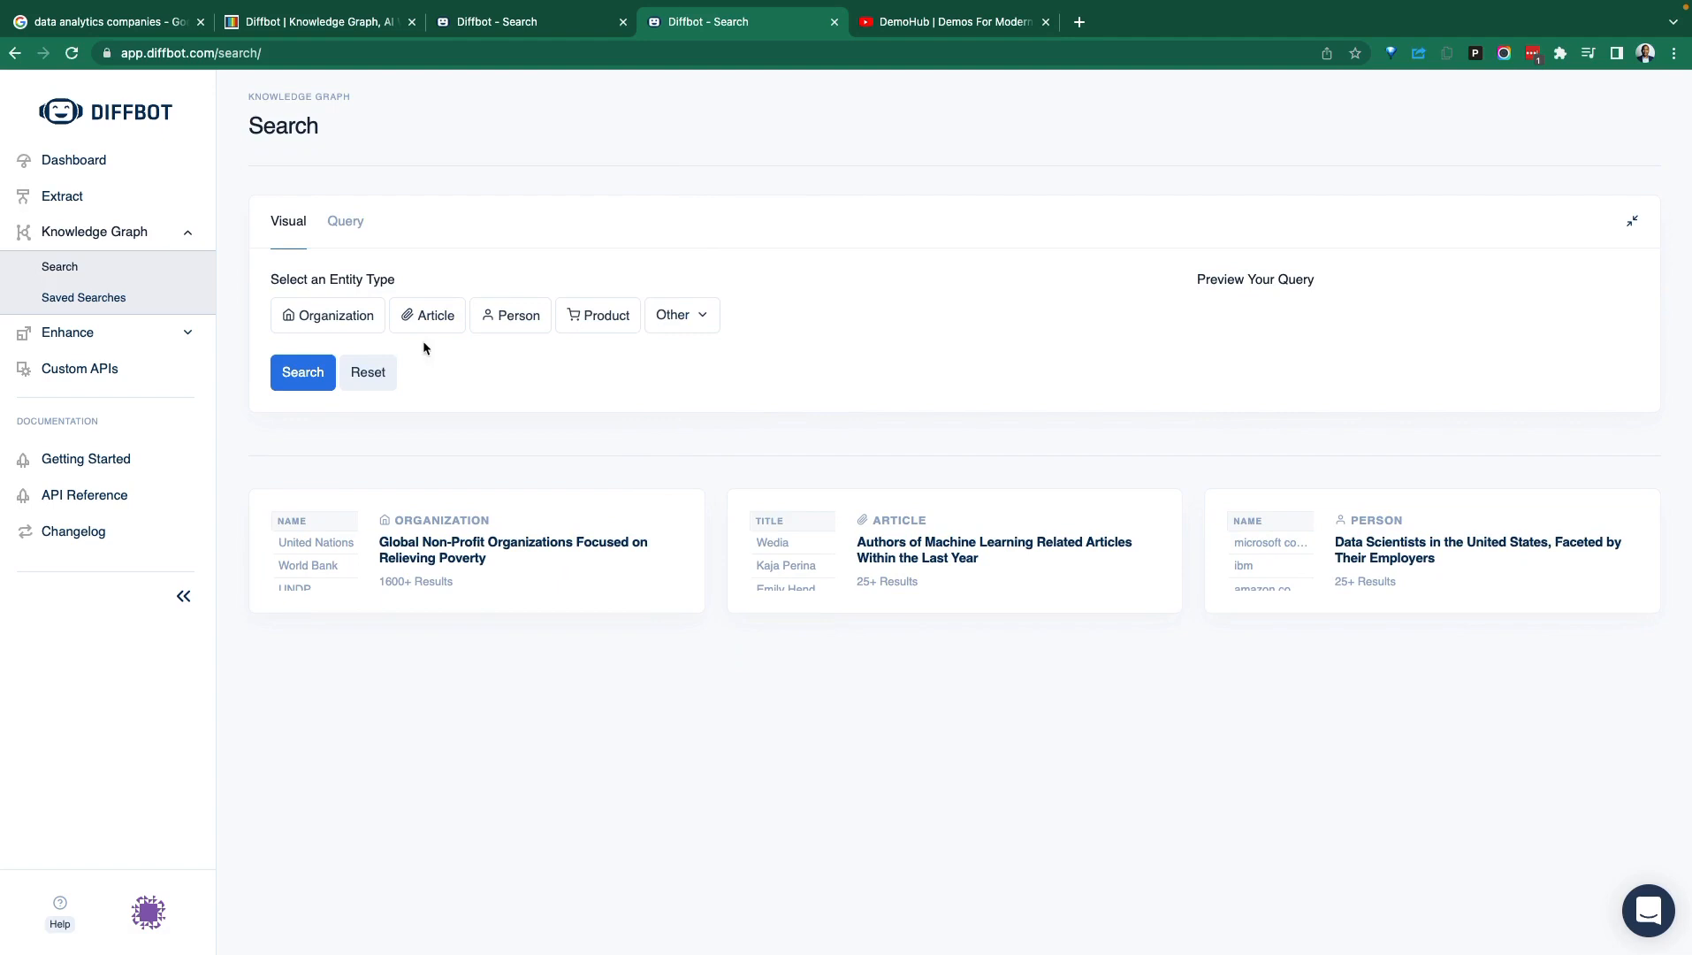
mouse_move(516, 315)
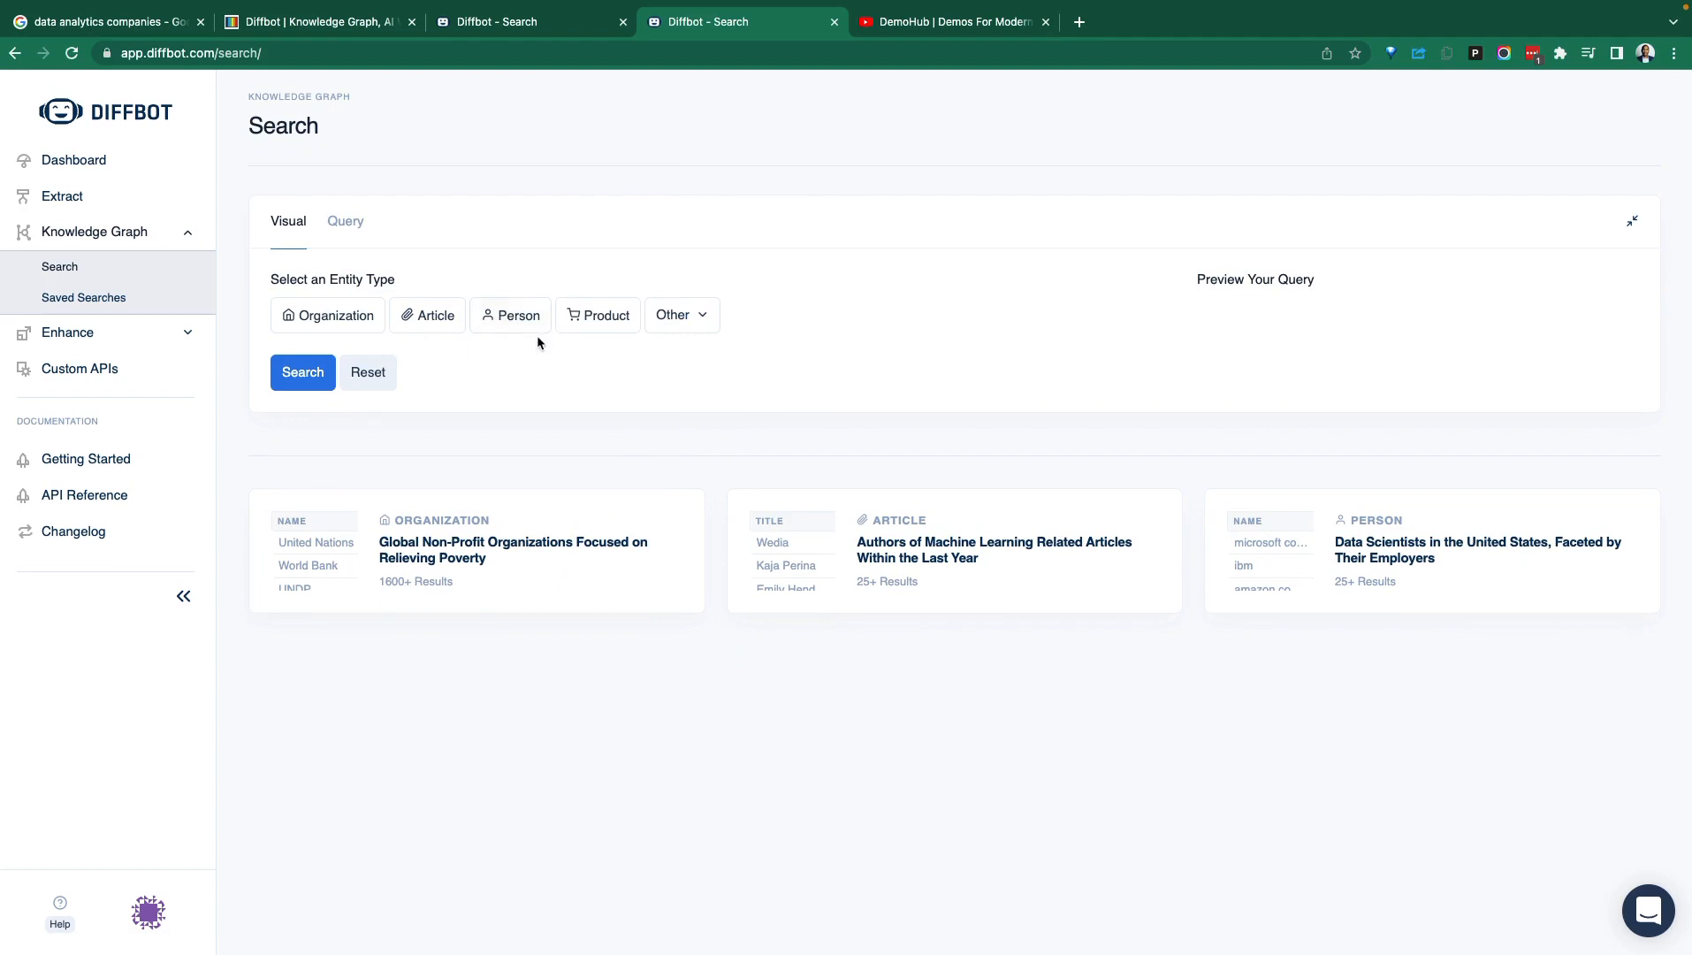
mouse_move(60, 267)
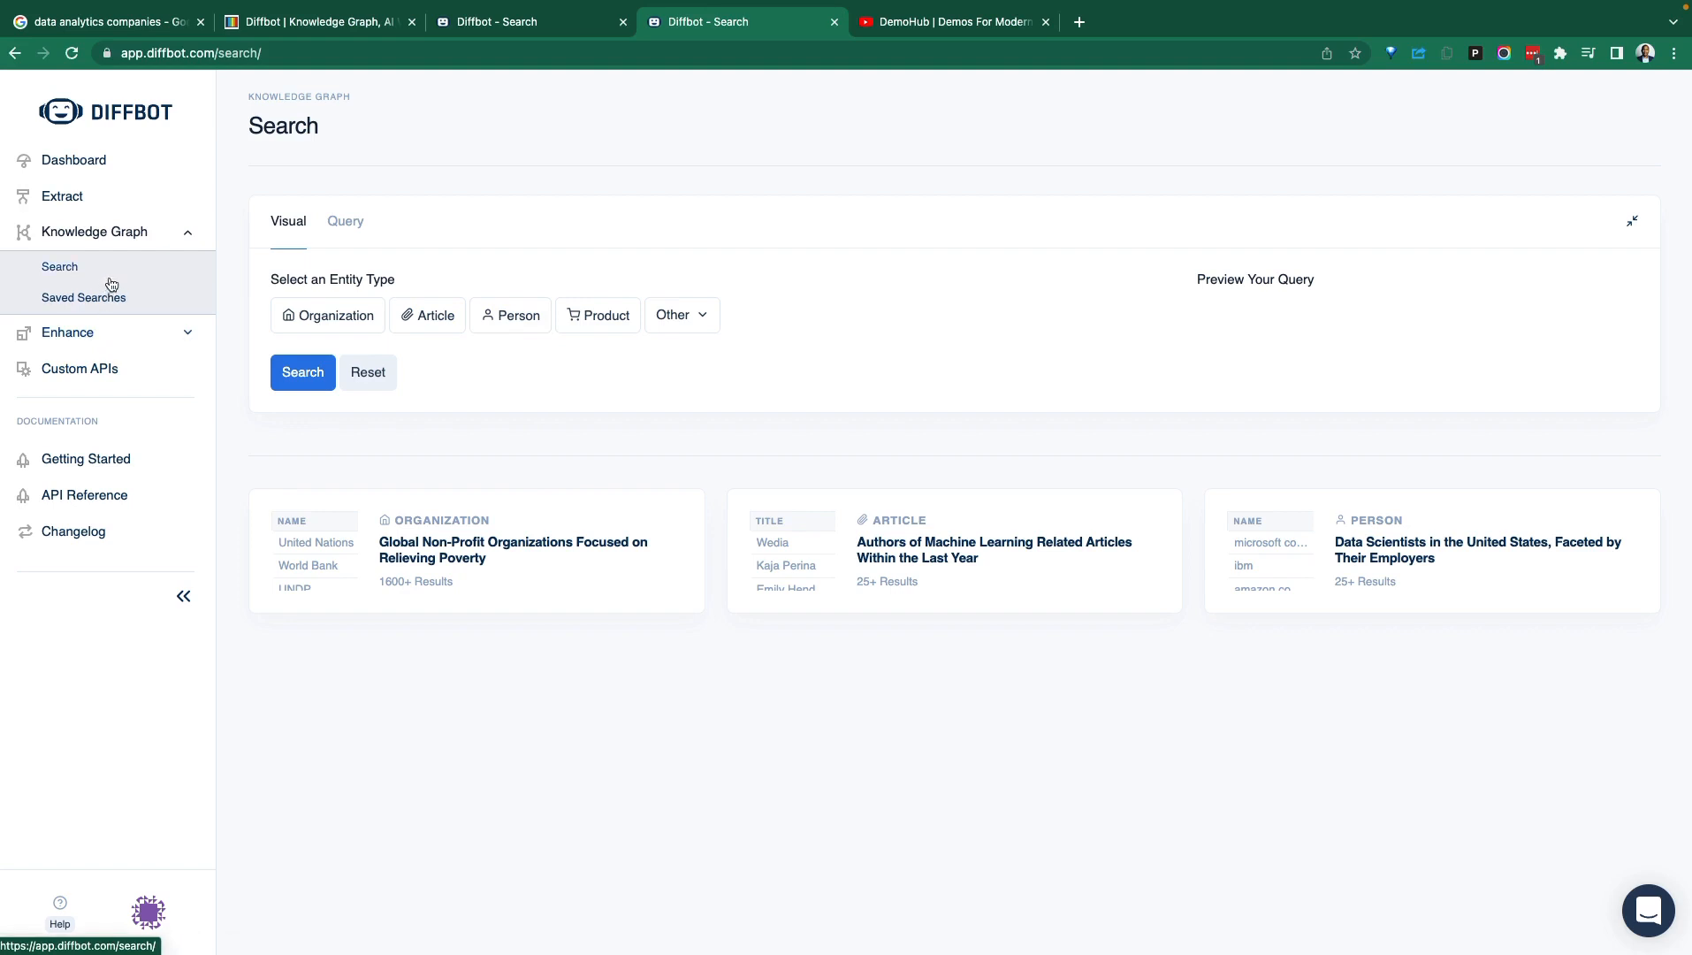
mouse_move(128, 287)
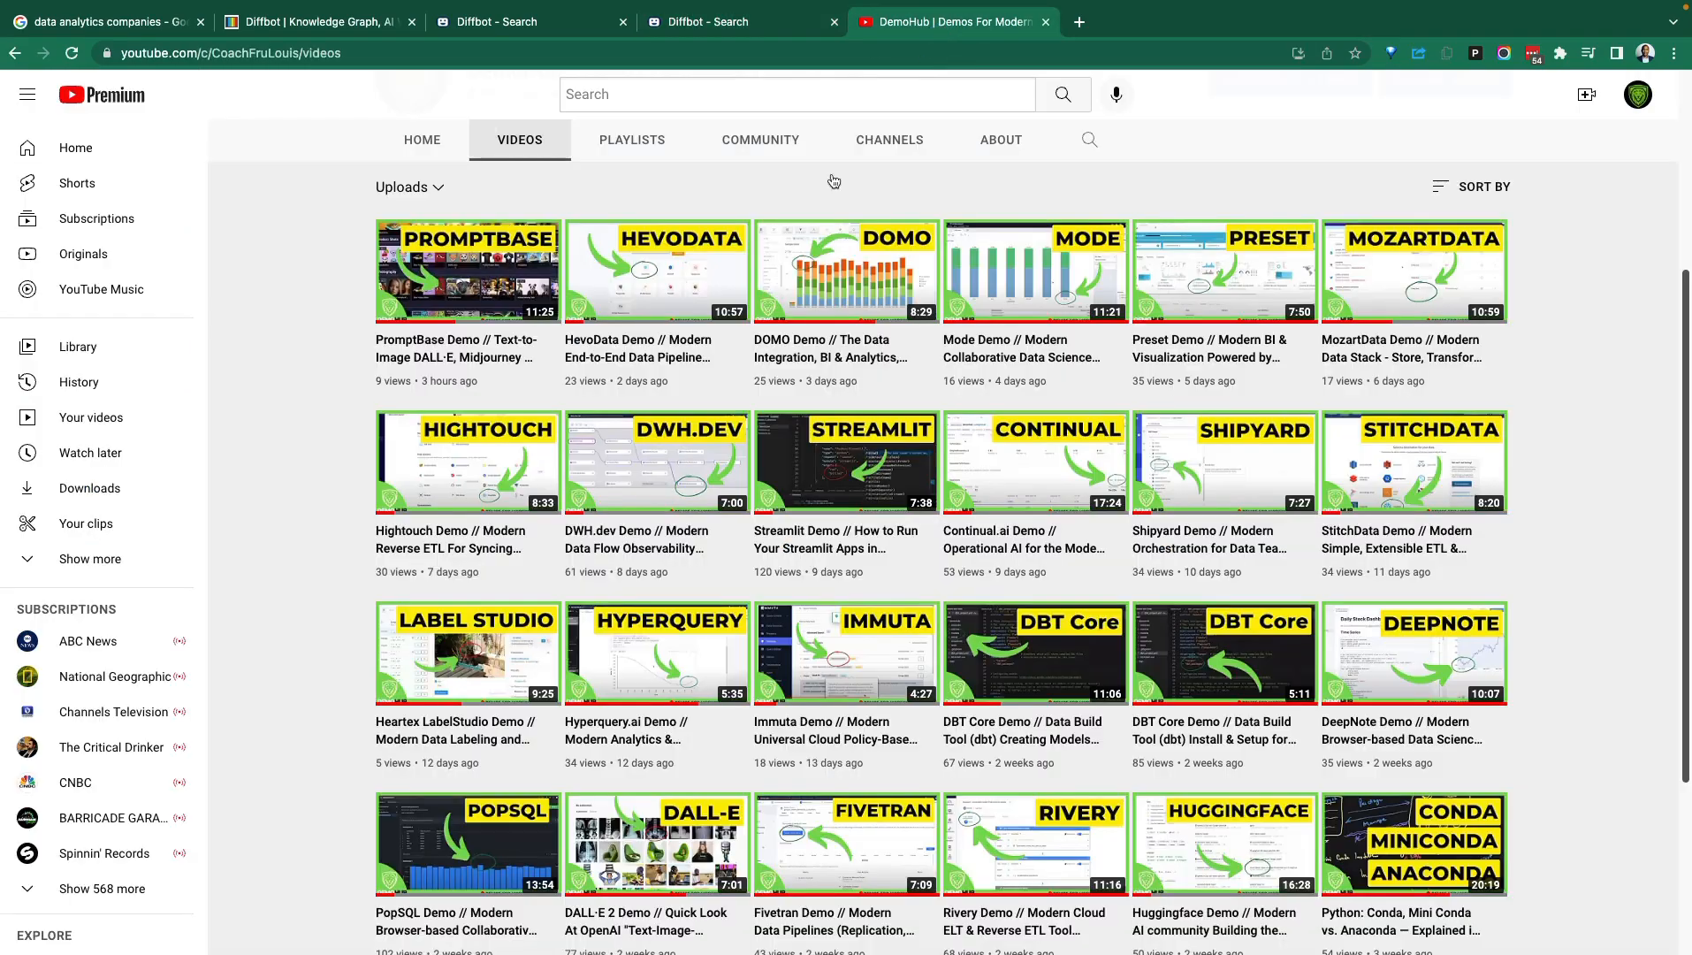
Scroll through the DemoHub channel's grid of data-tool demo videos.
scroll(down, 3)
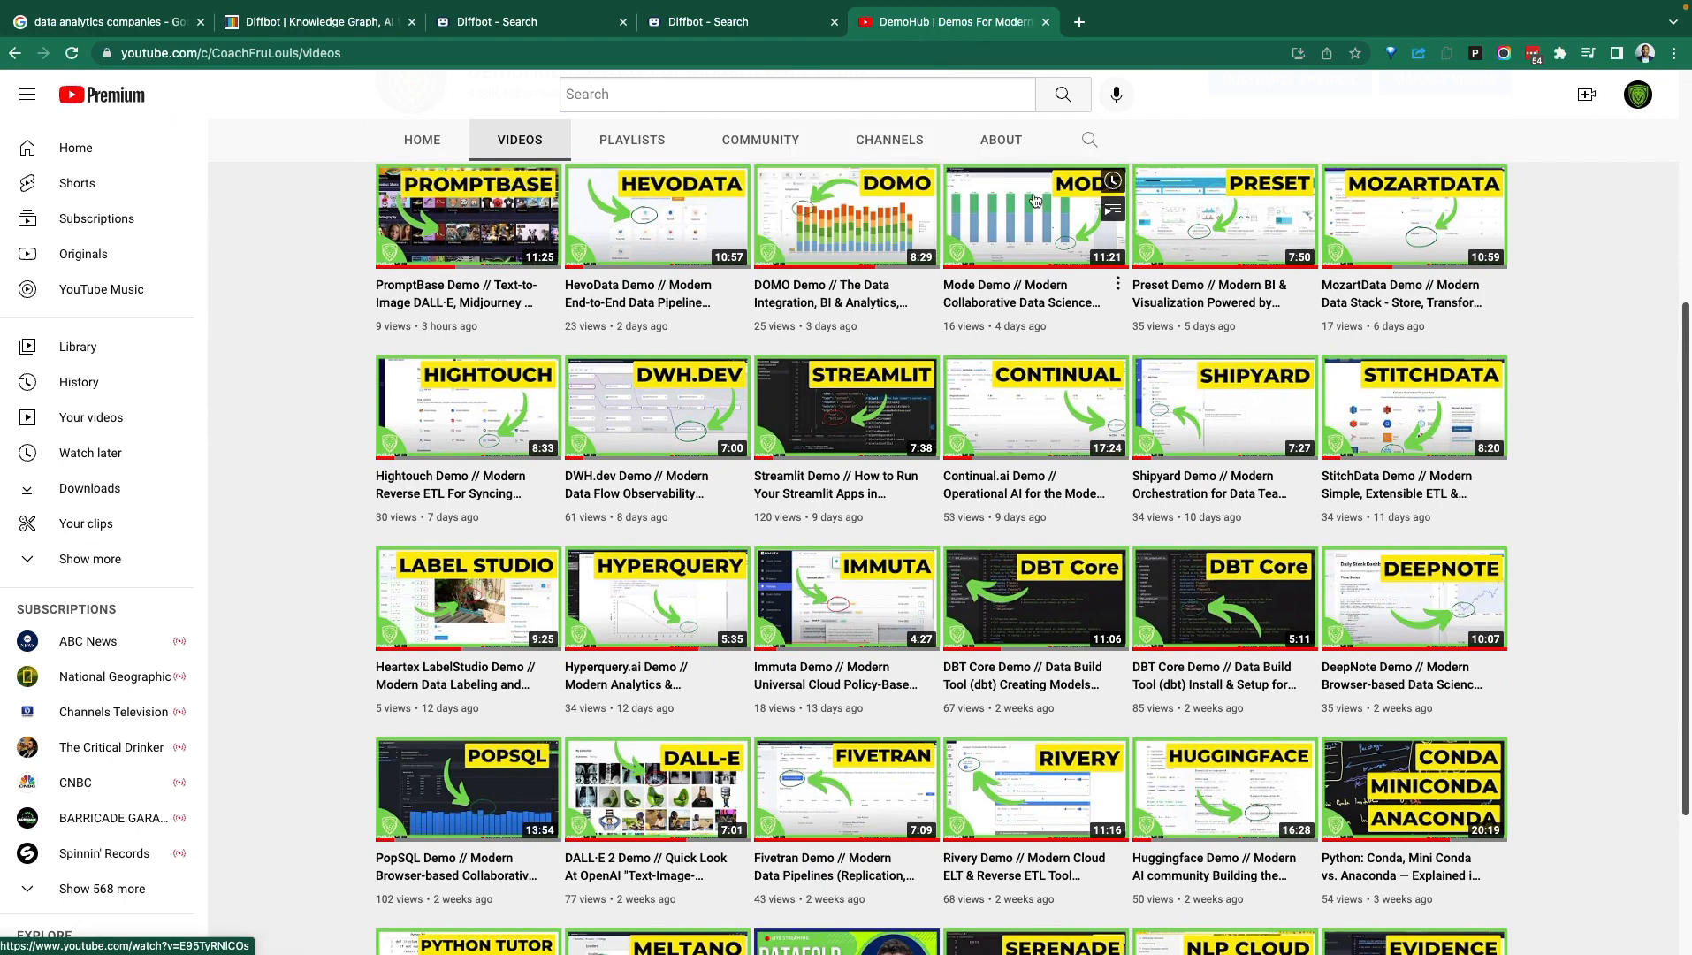
mouse_move(1187, 173)
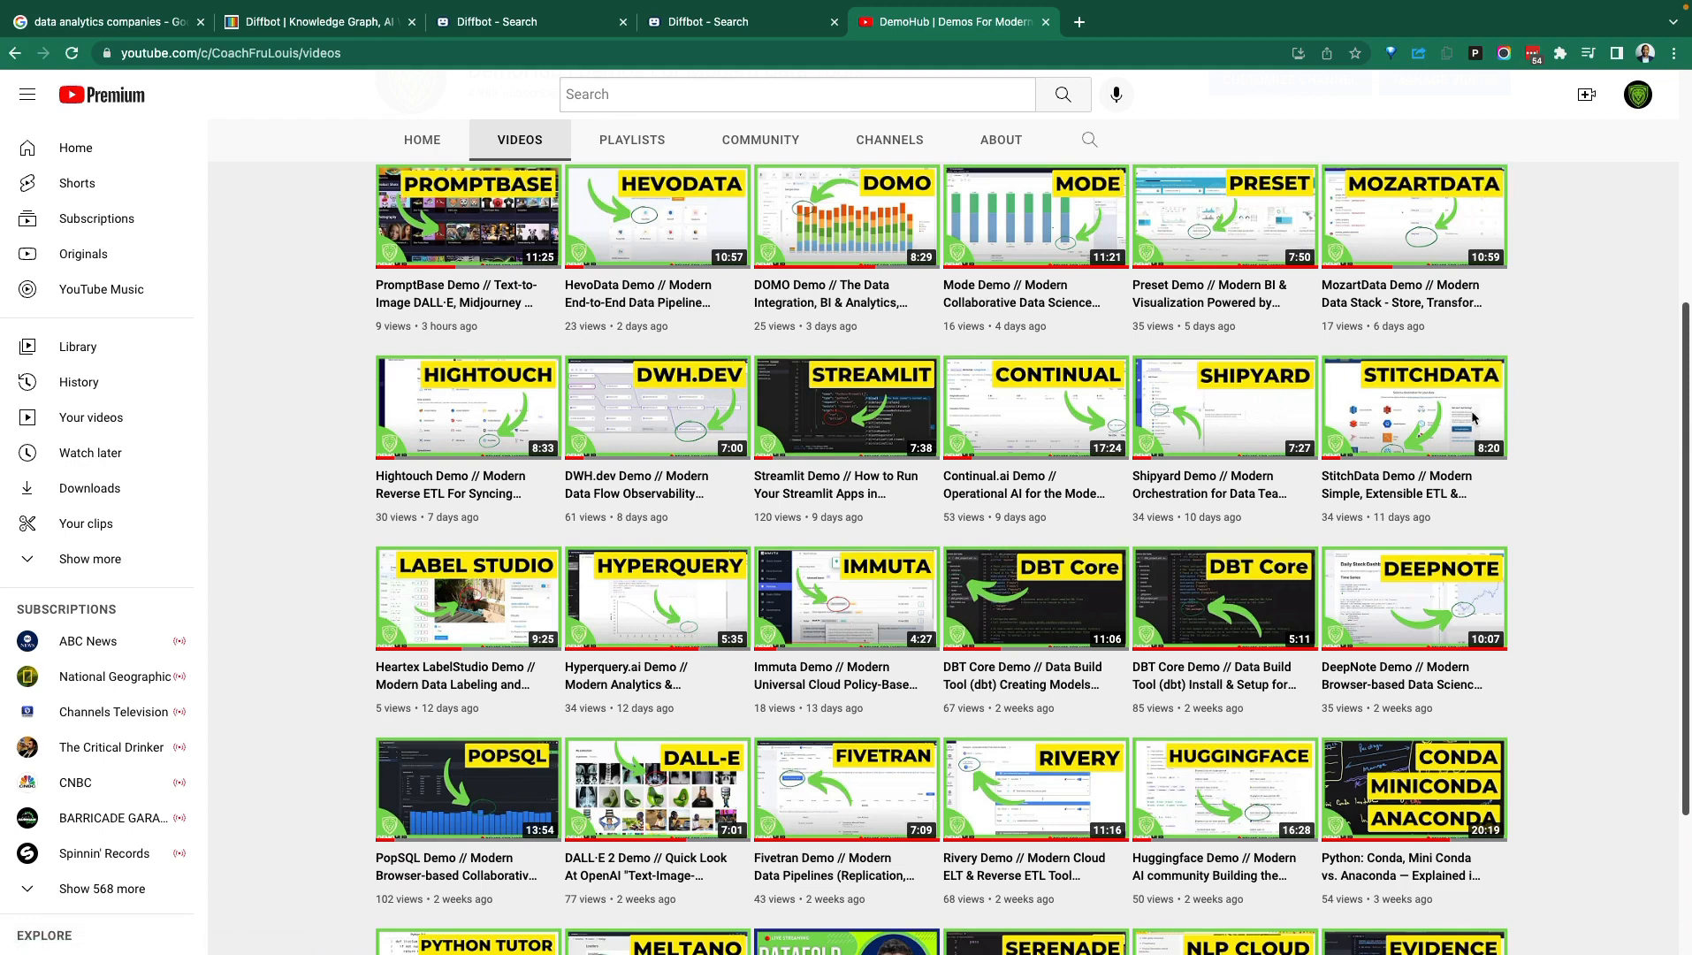
mouse_move(1468, 306)
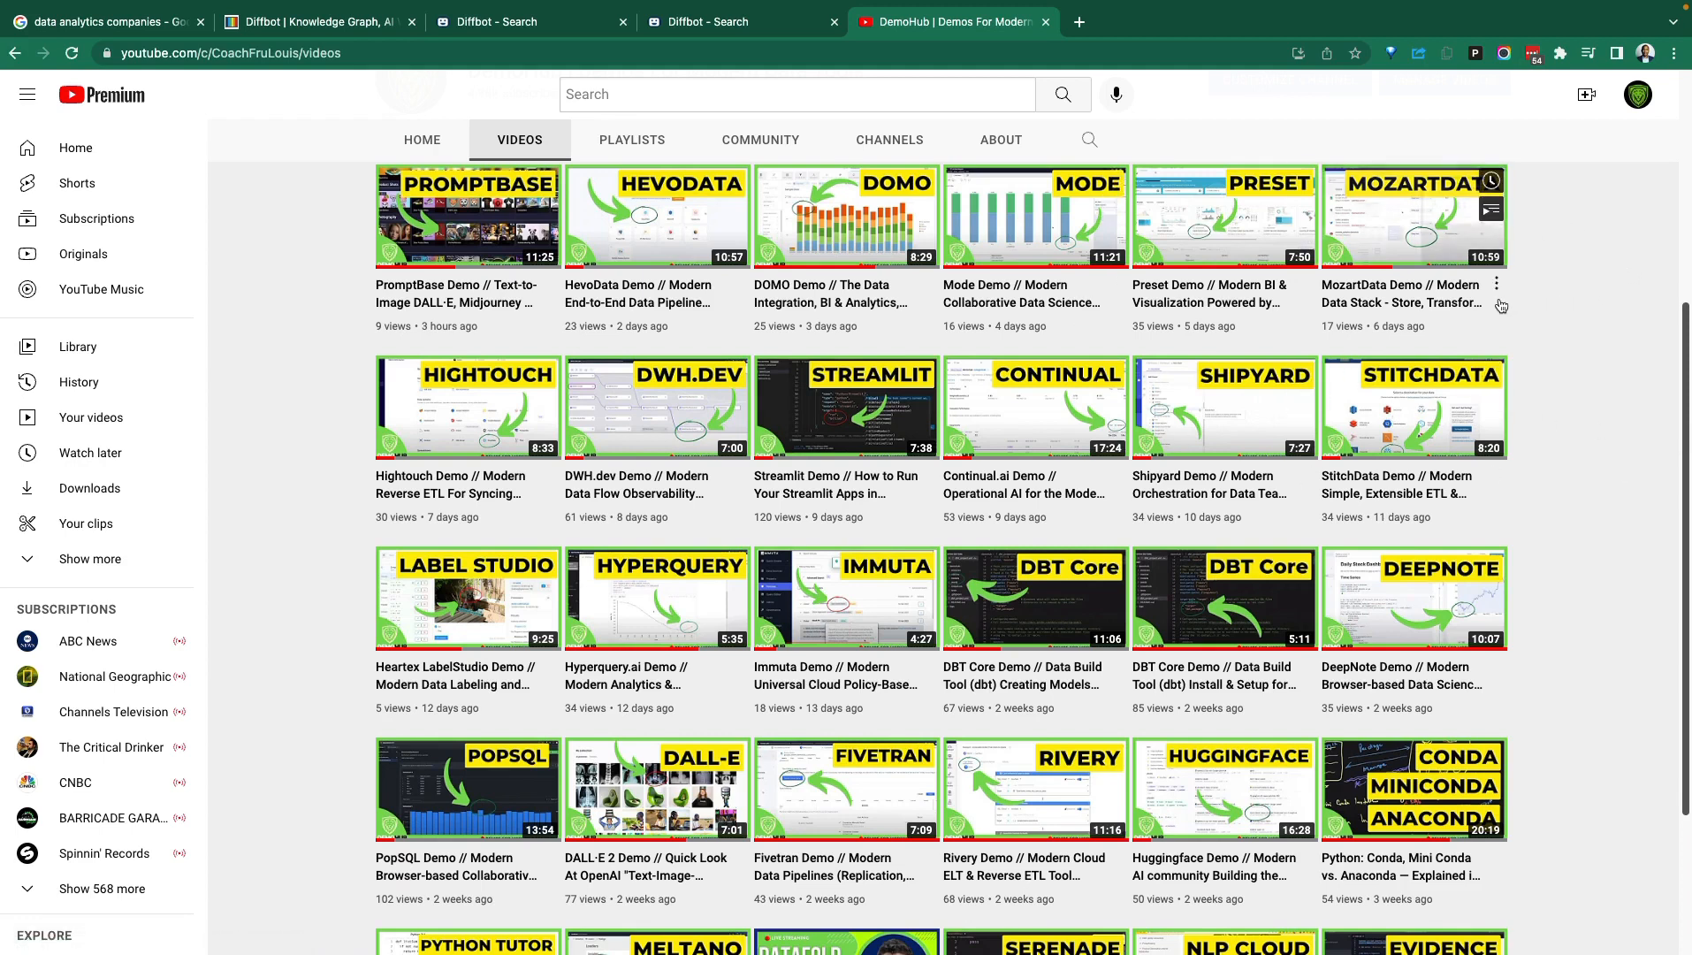
mouse_move(1277, 337)
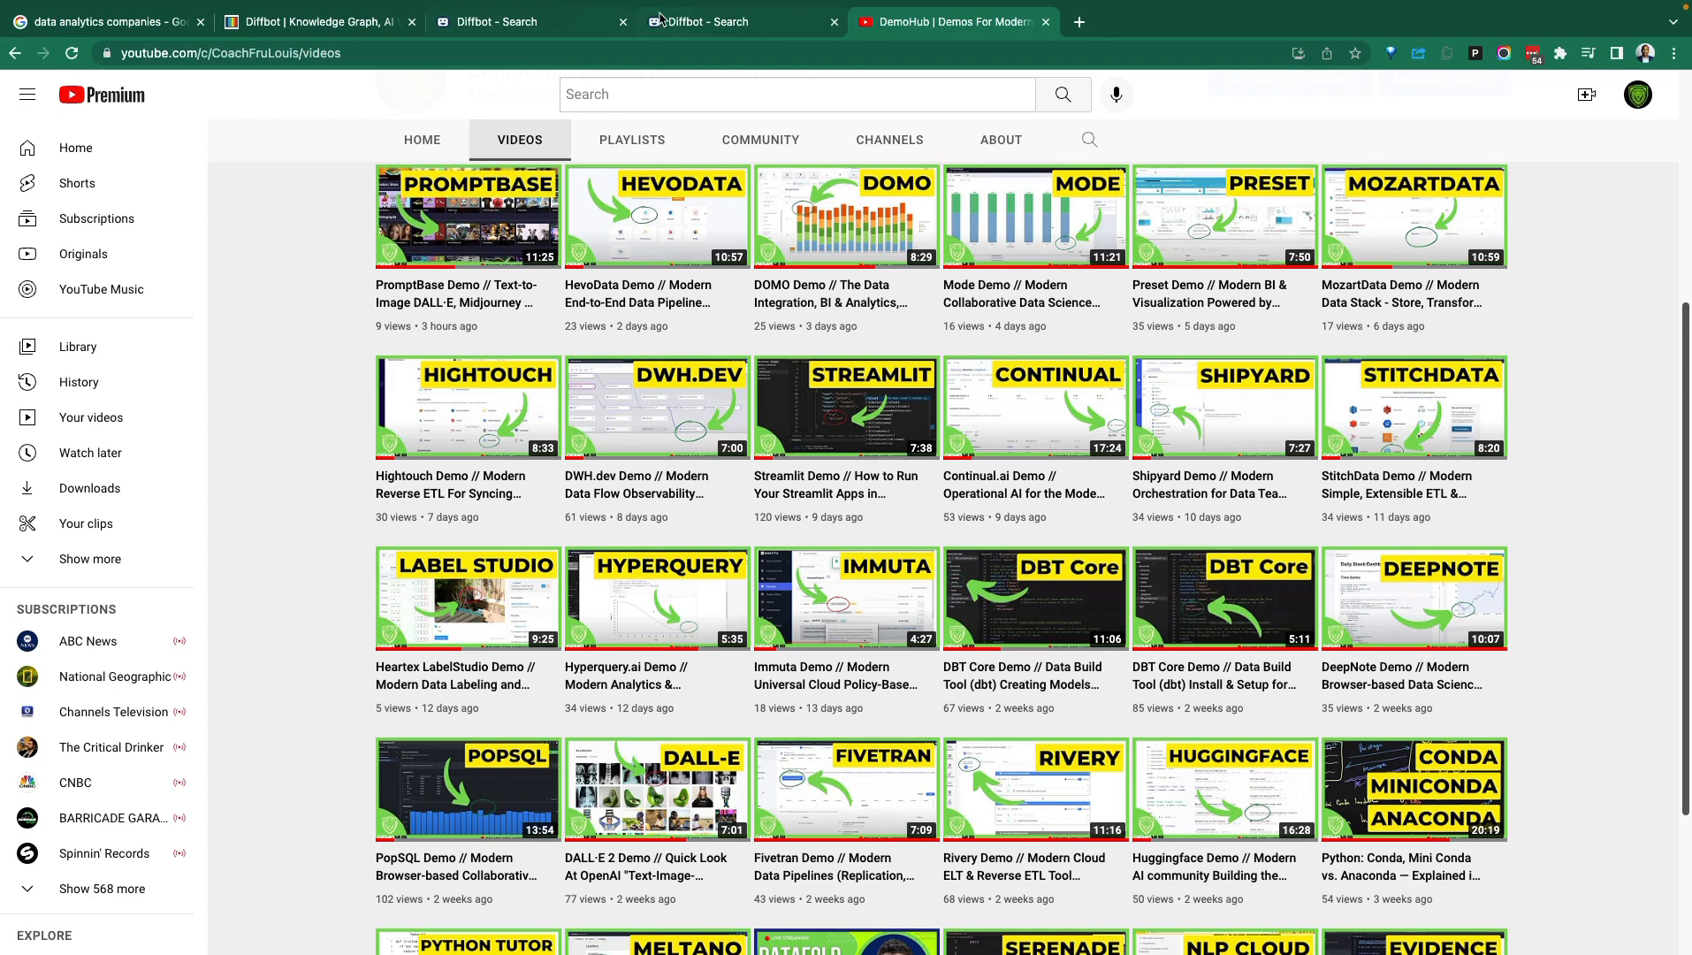
Start an Organization query in the Knowledge Graph search and filter it by the industries field.
click(743, 22)
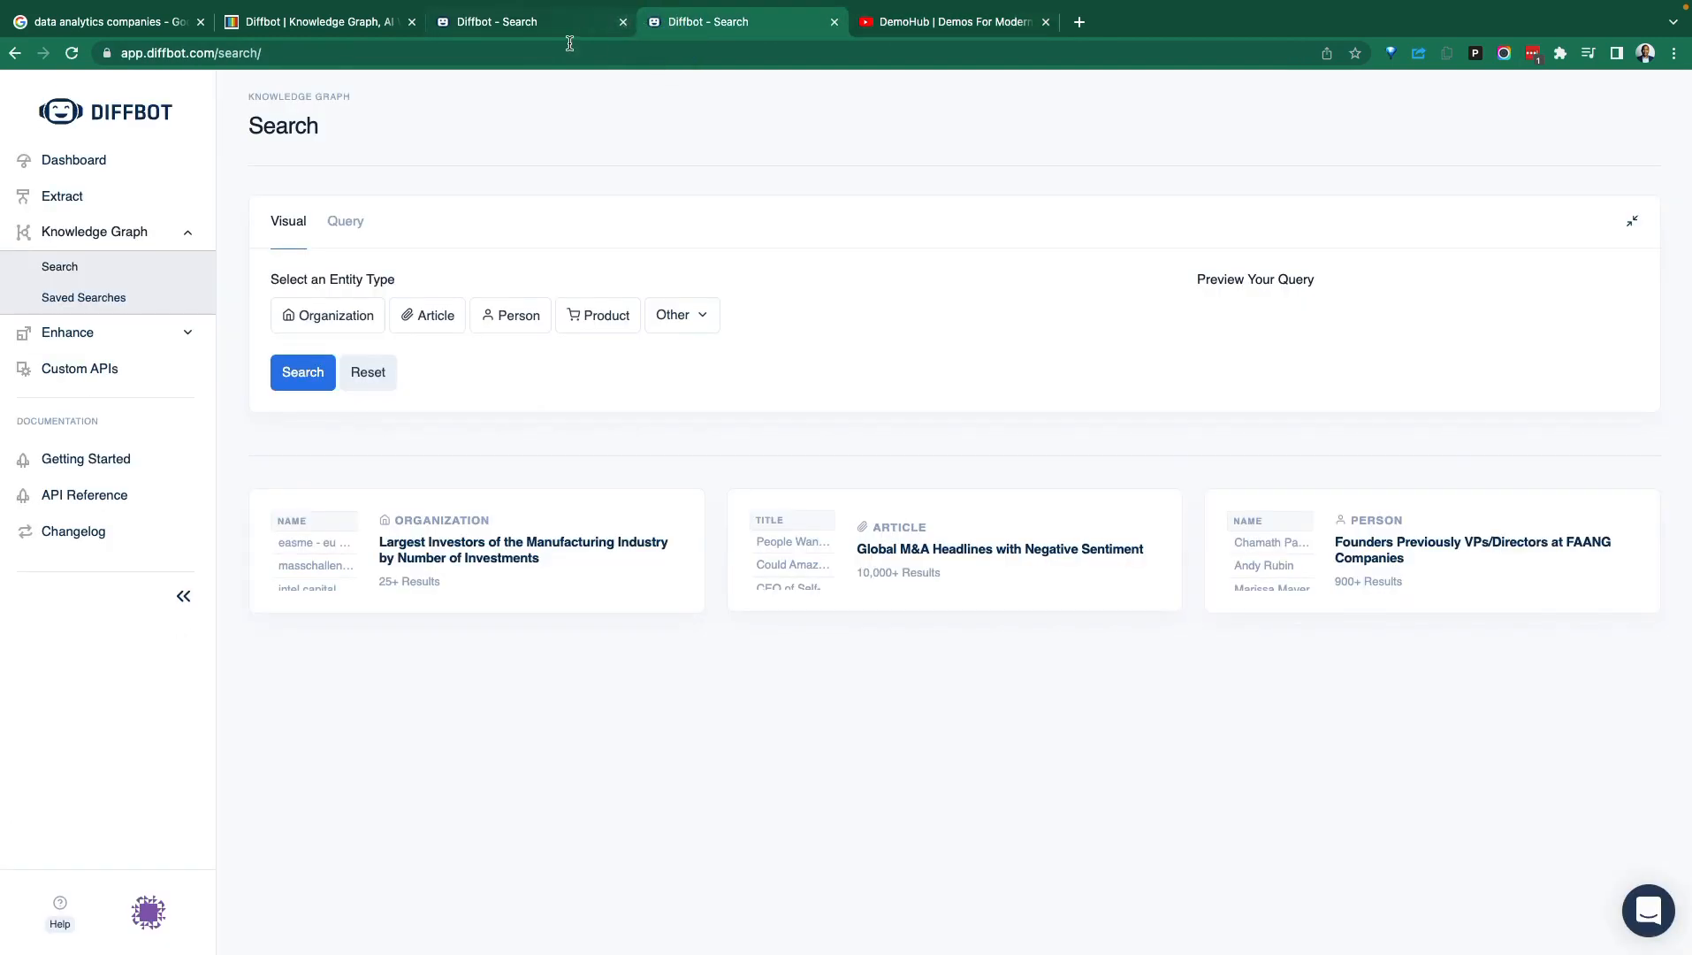
mouse_move(511, 267)
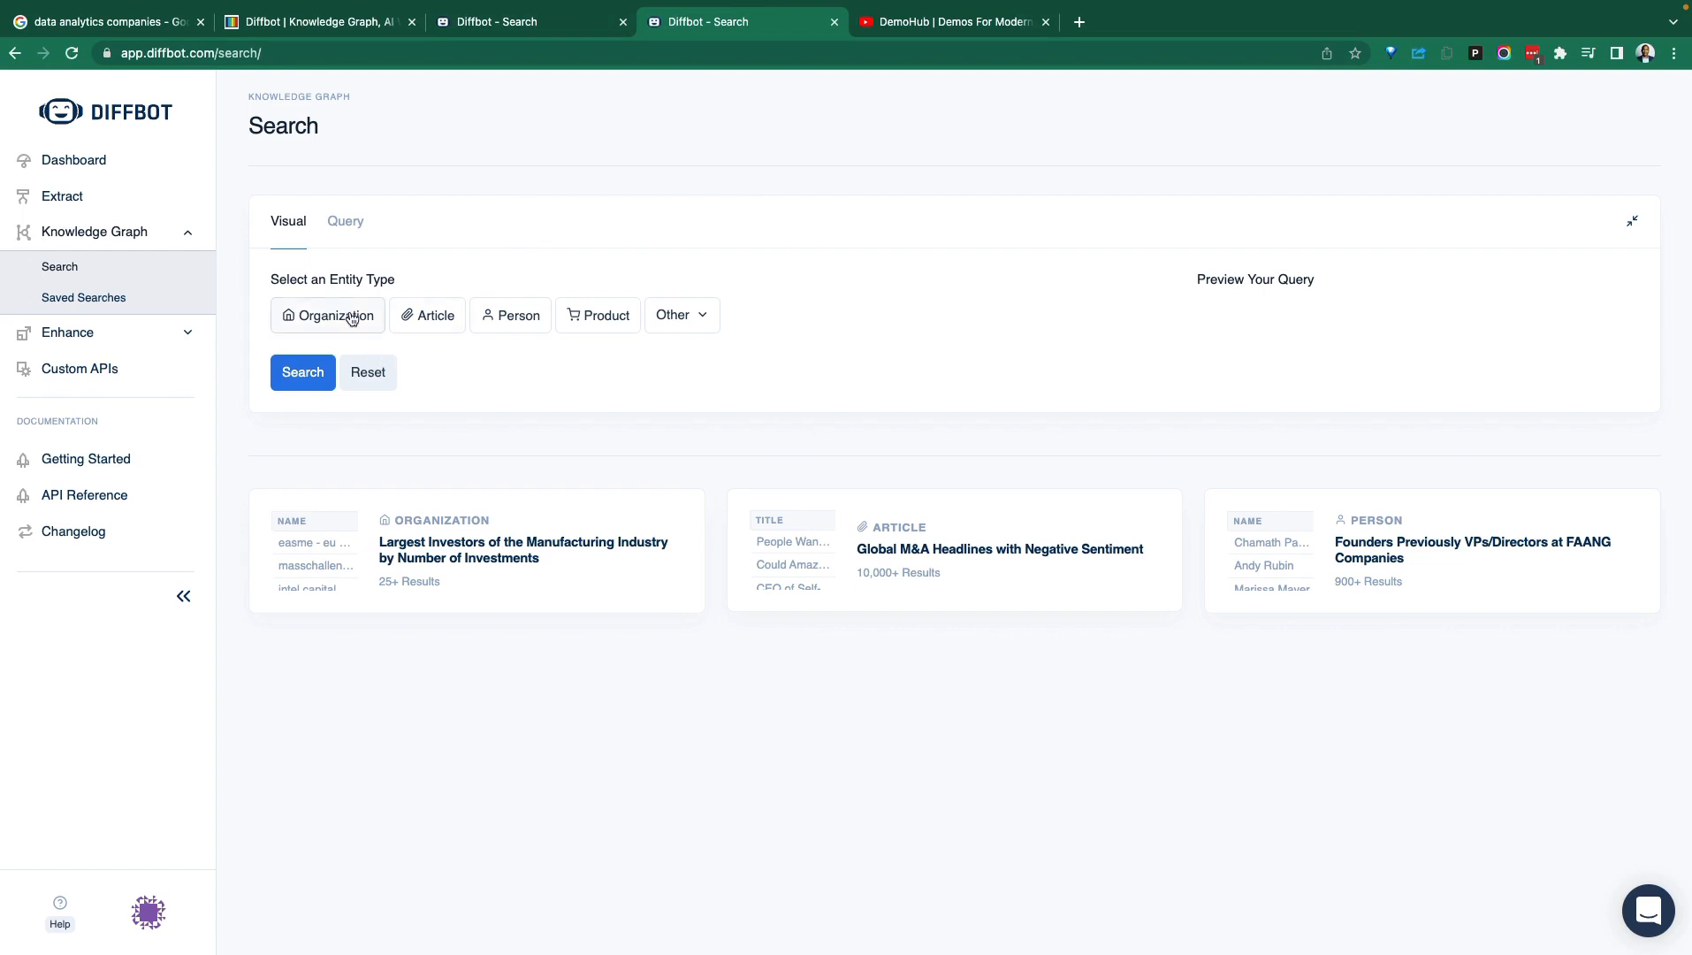
click(329, 315)
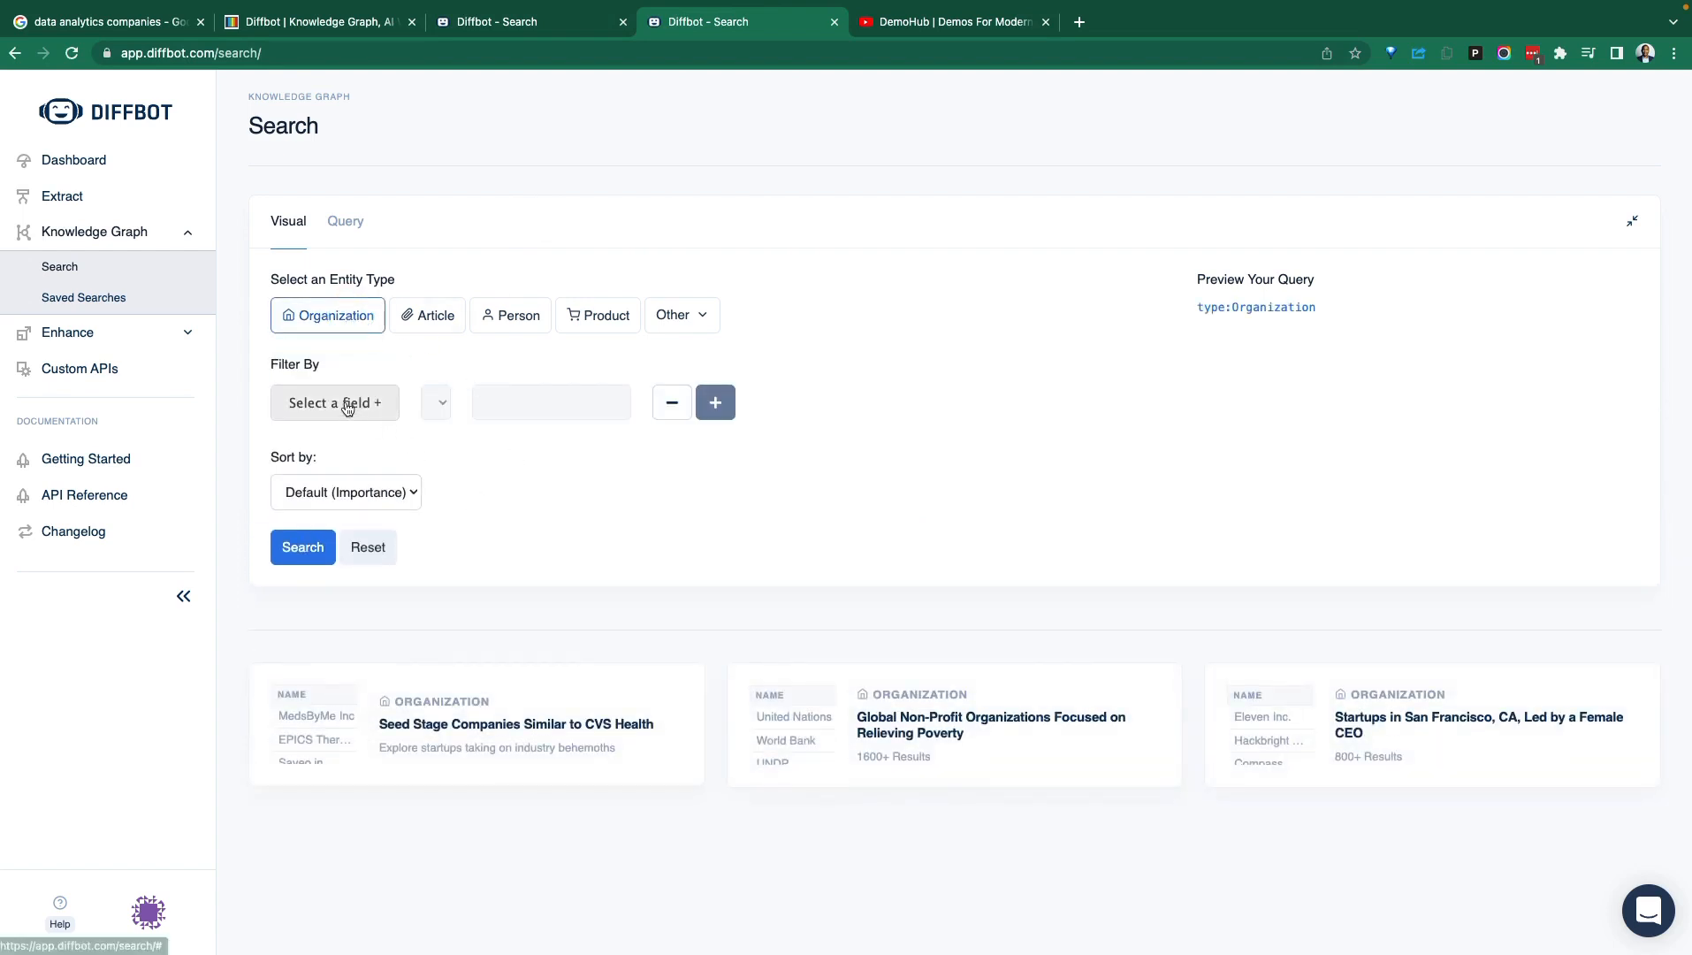
click(334, 403)
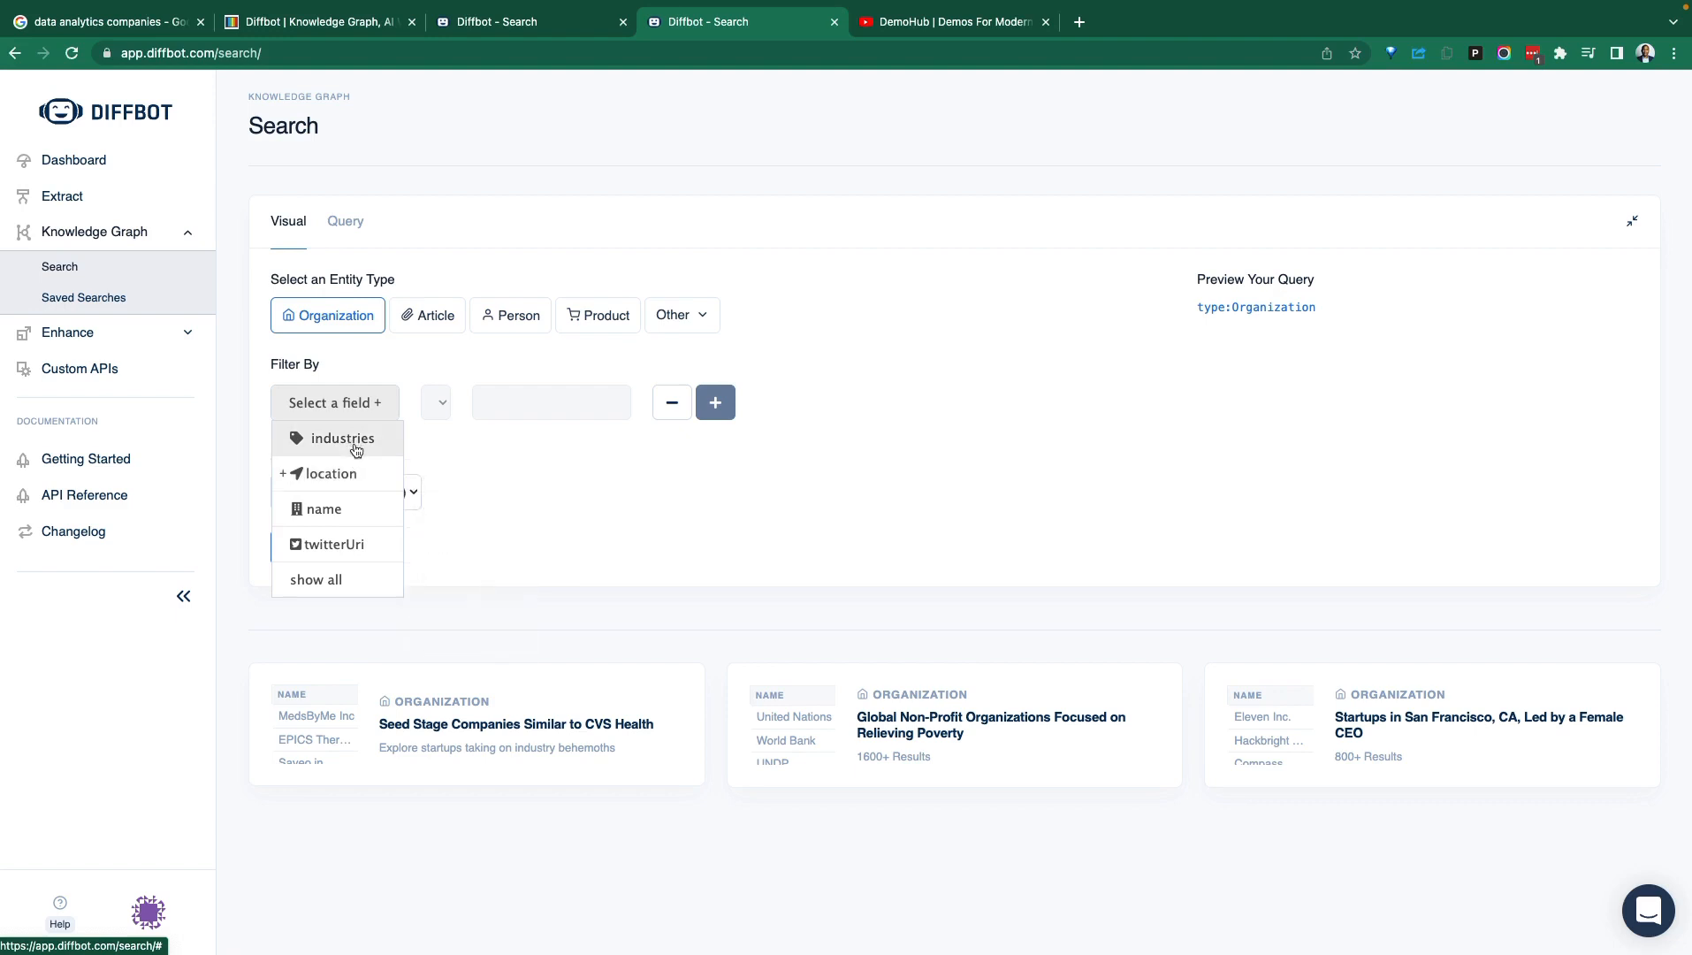
click(341, 438)
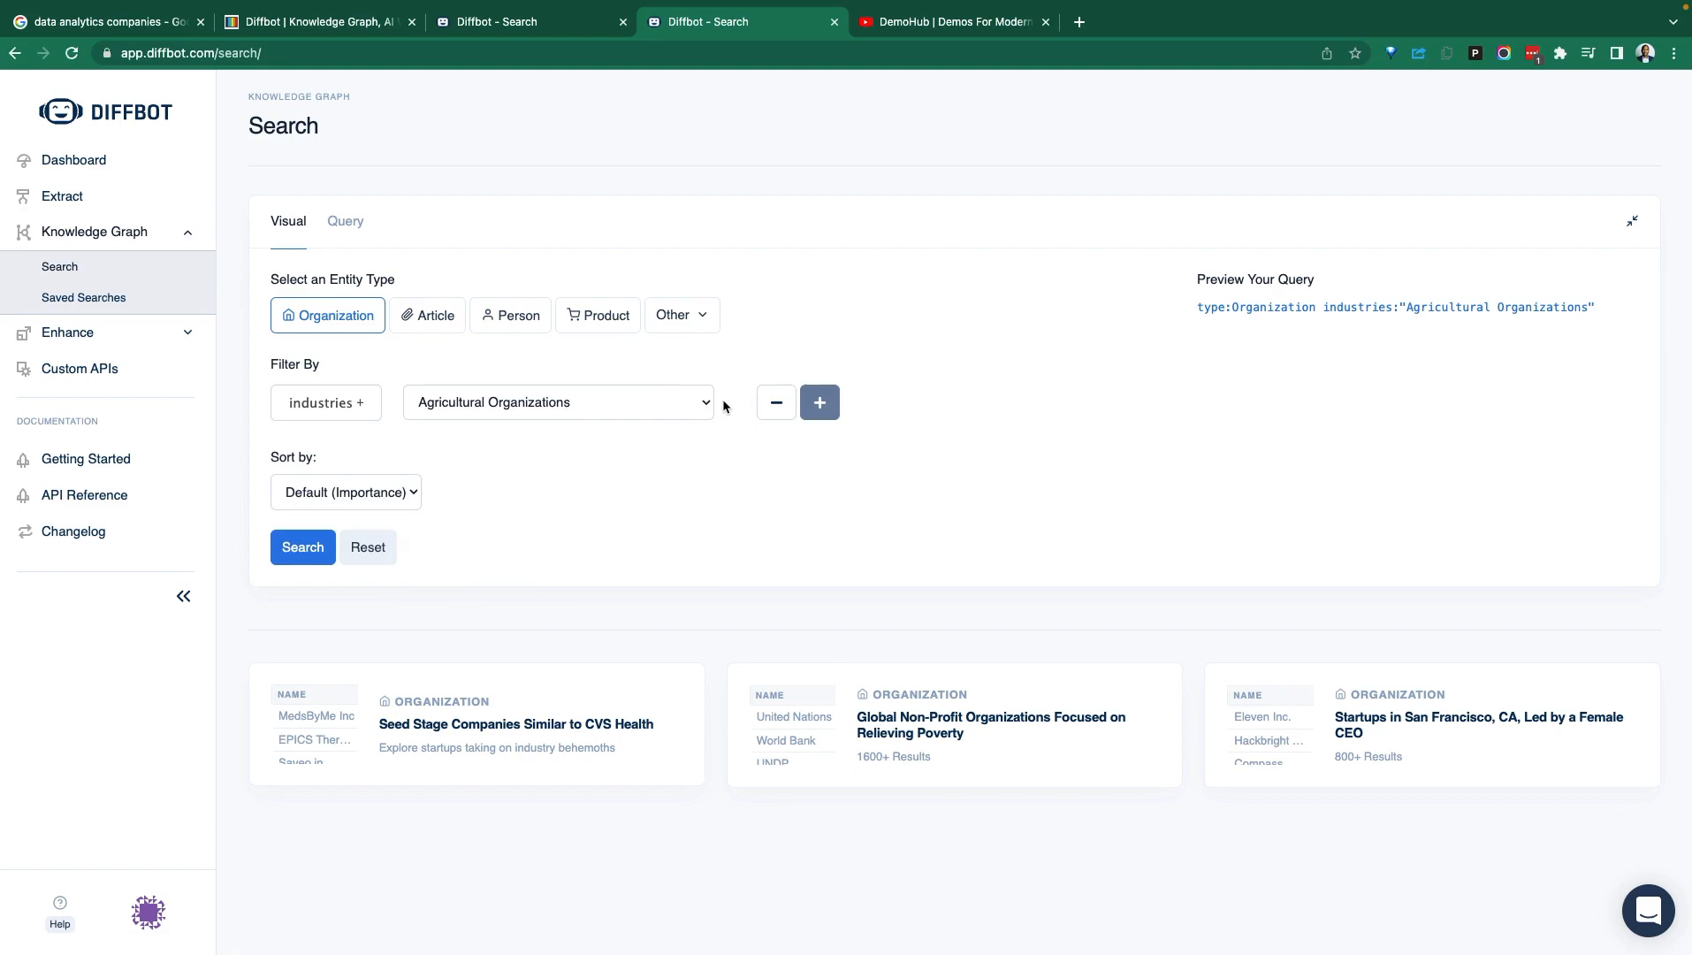
Choose Data Analytics Companies from the industries list as the filter value.
click(559, 402)
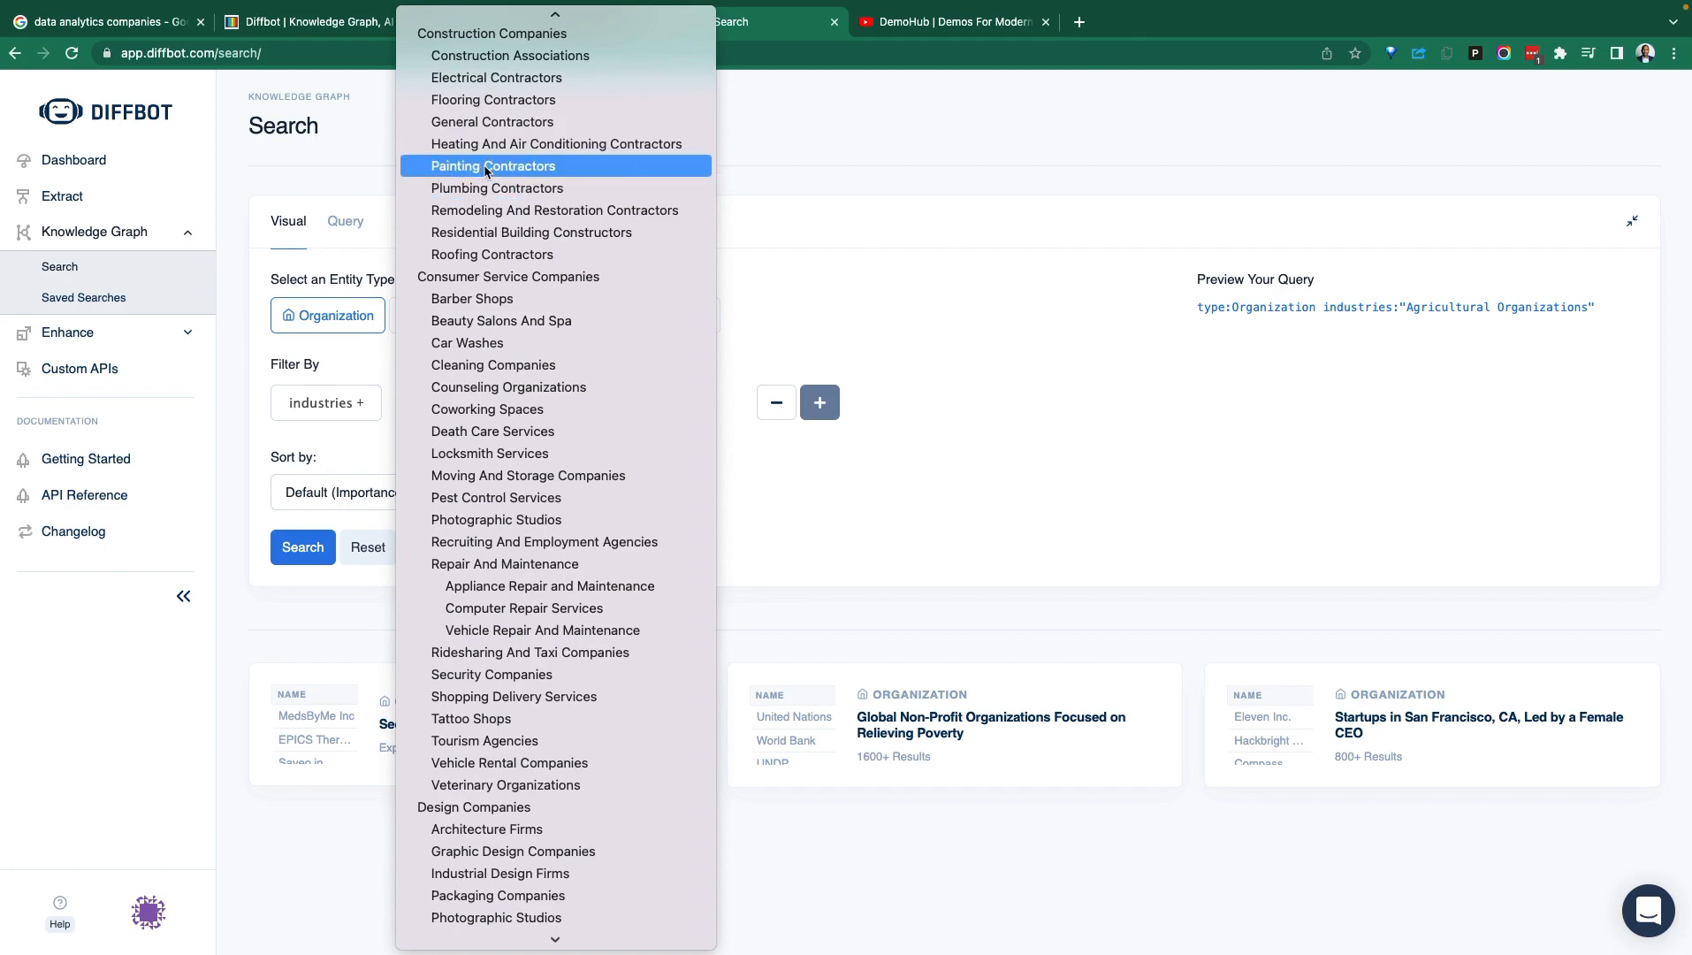
scroll(down, 3)
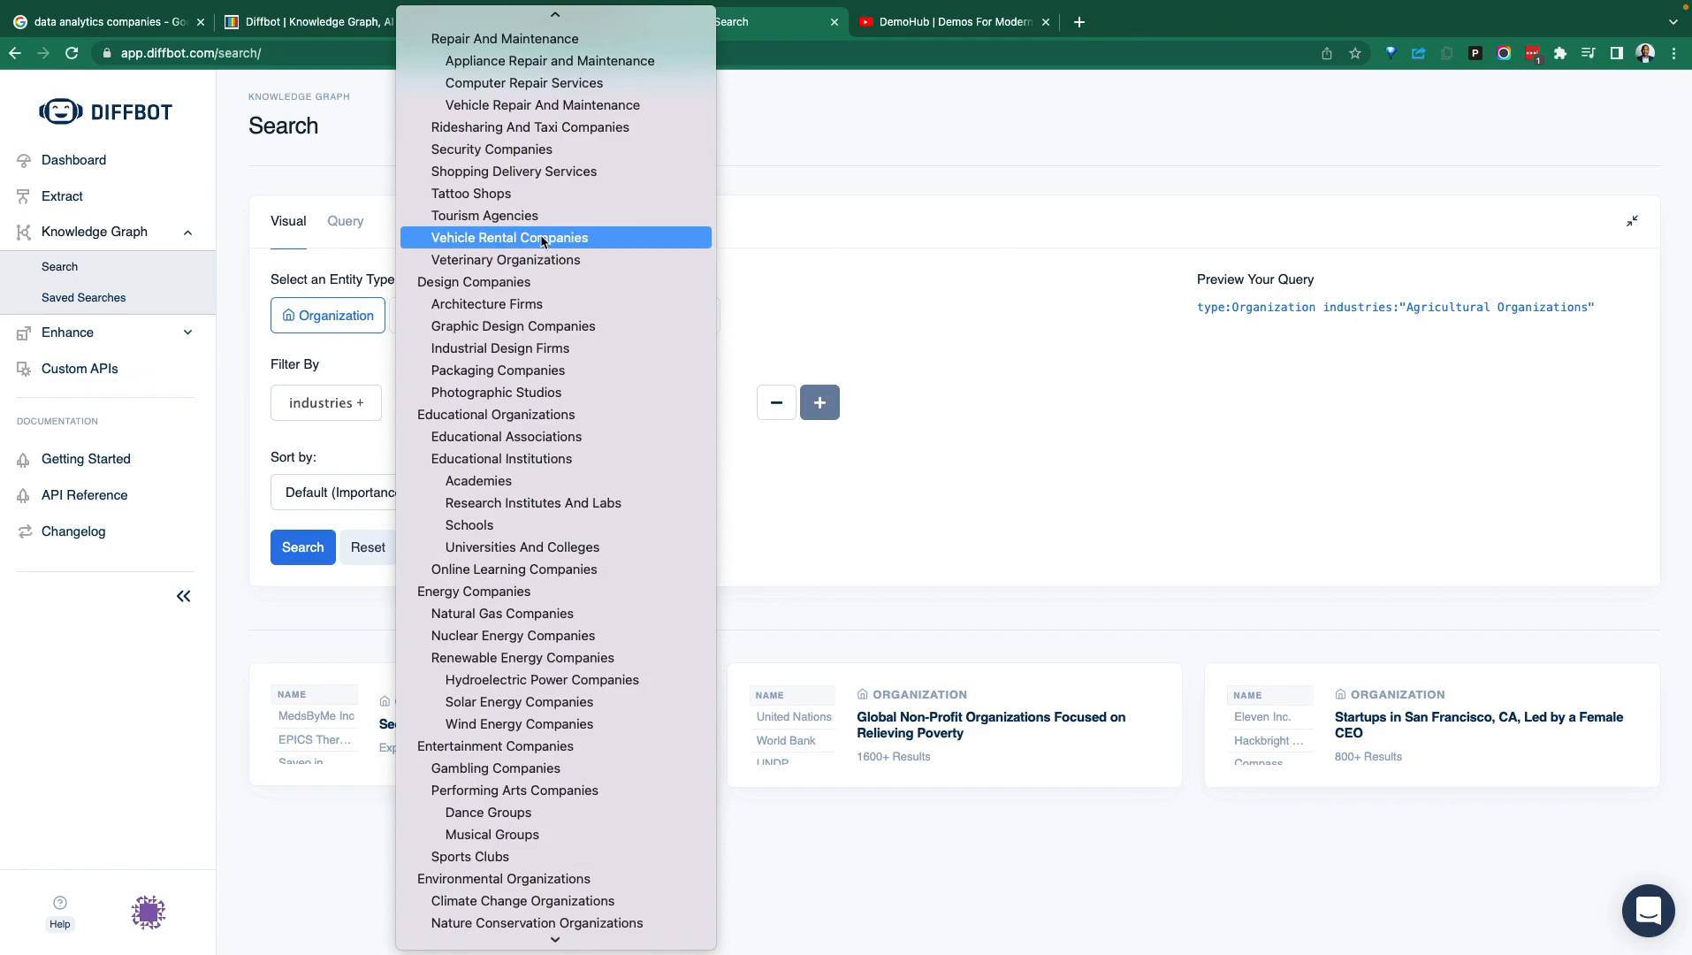
scroll(down, 3)
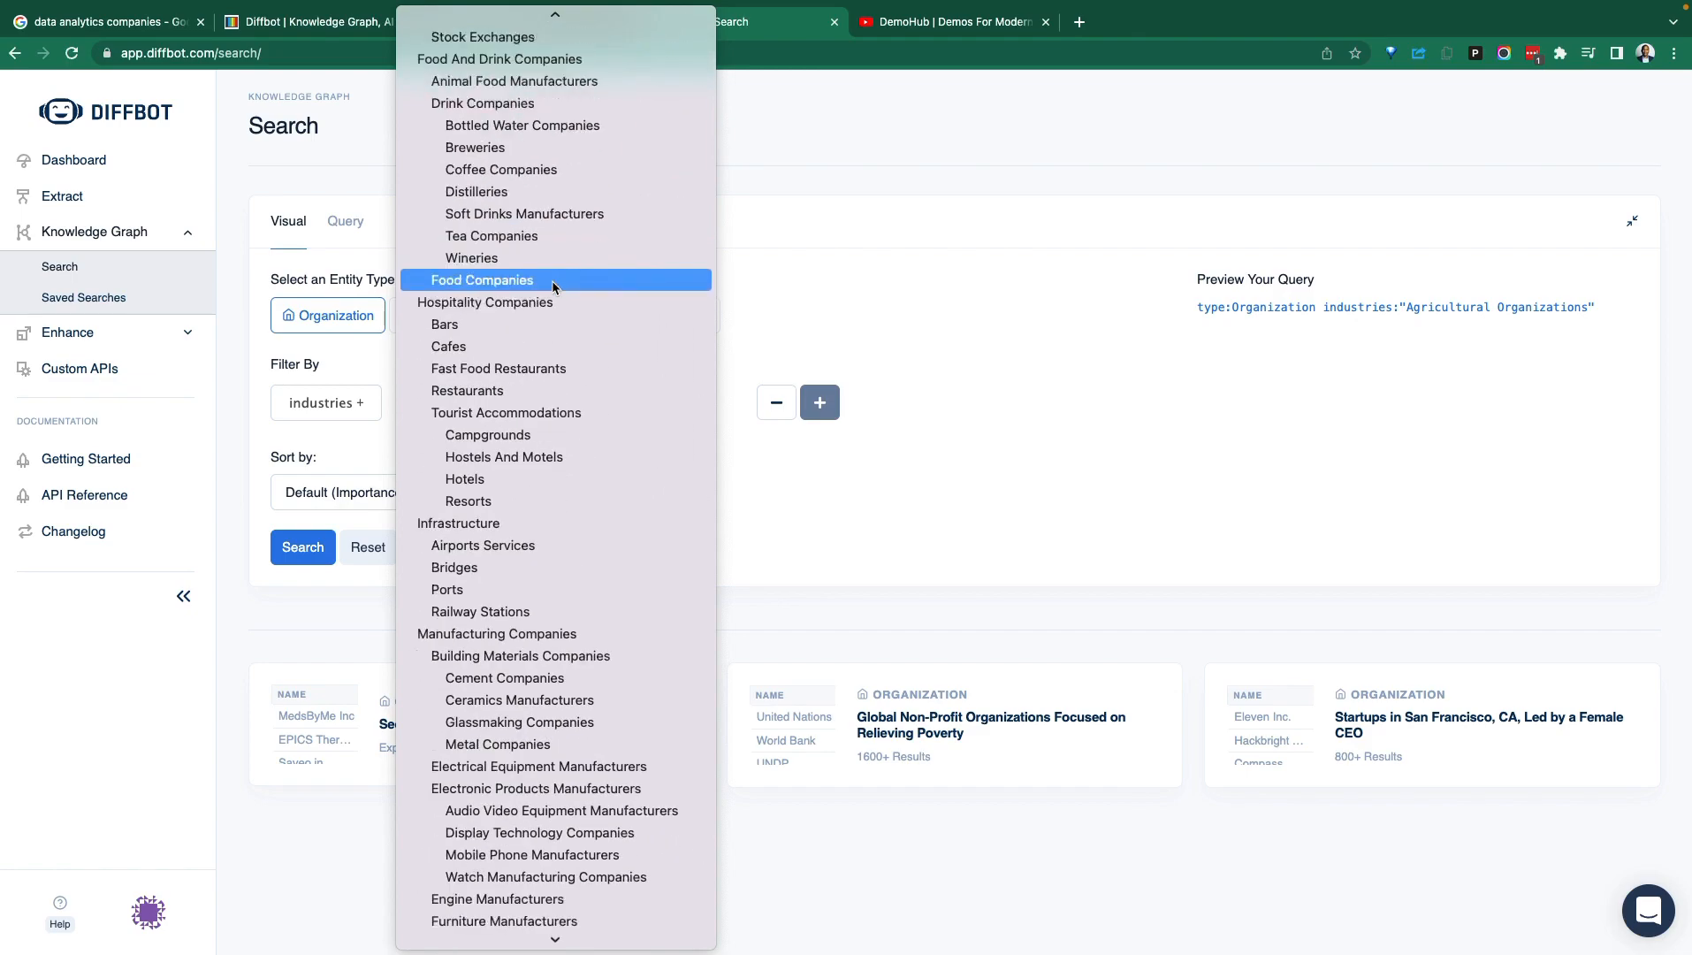
scroll(down, 3)
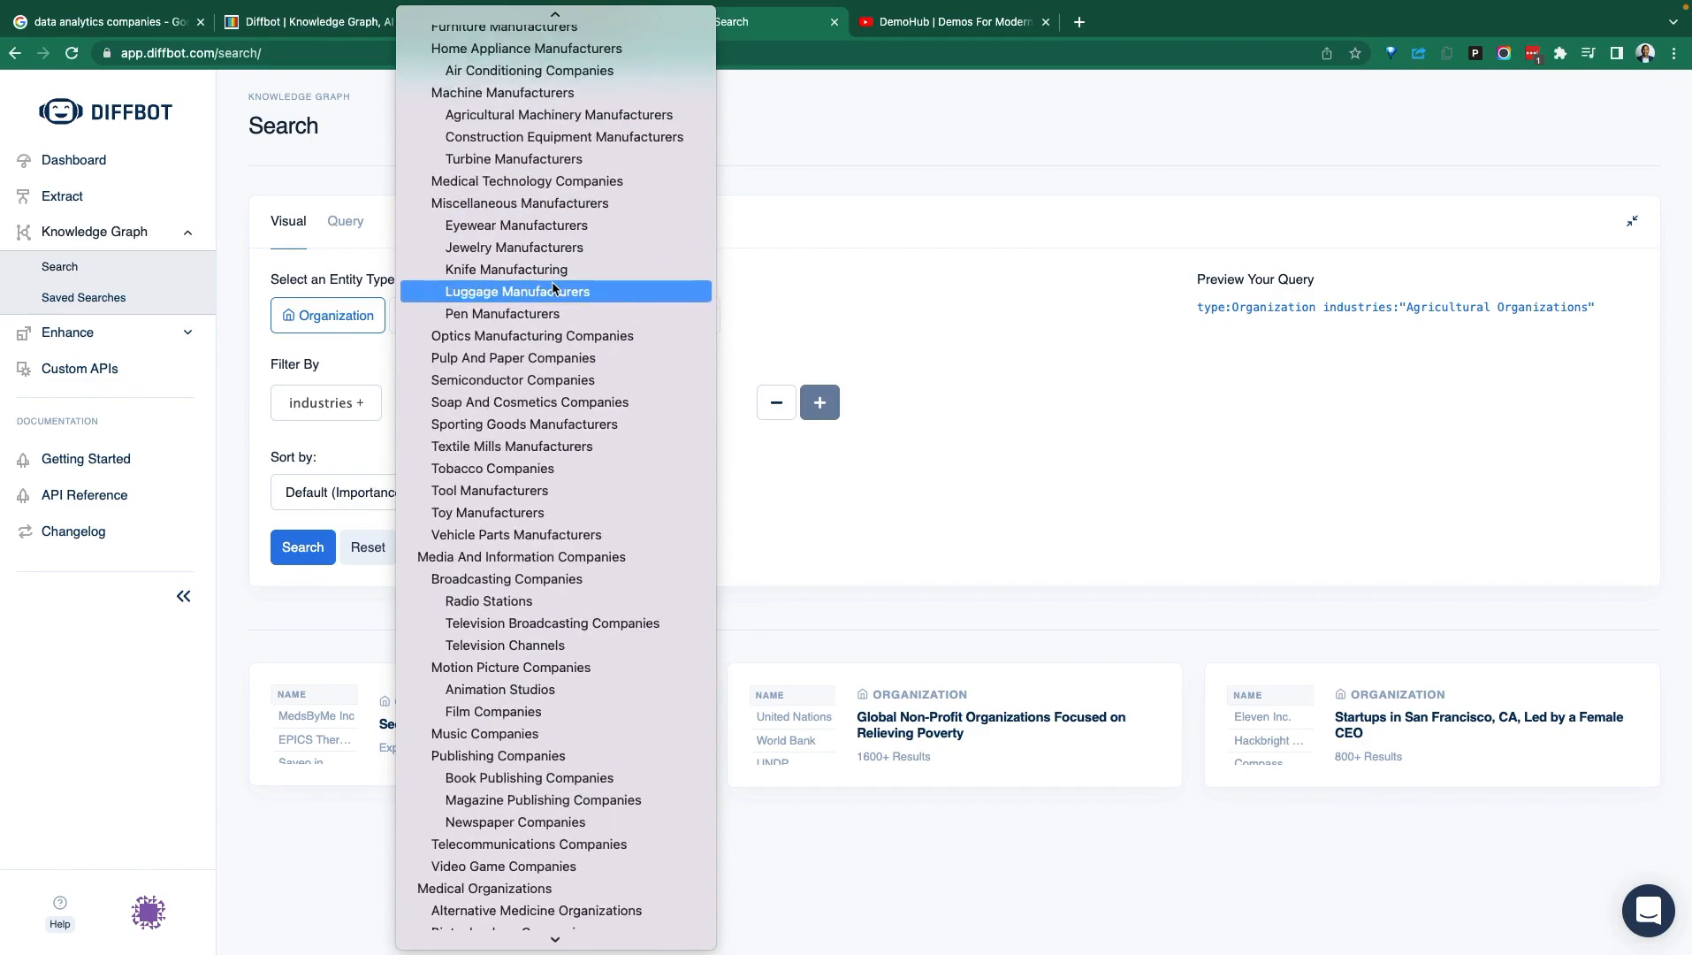
scroll(down, 3)
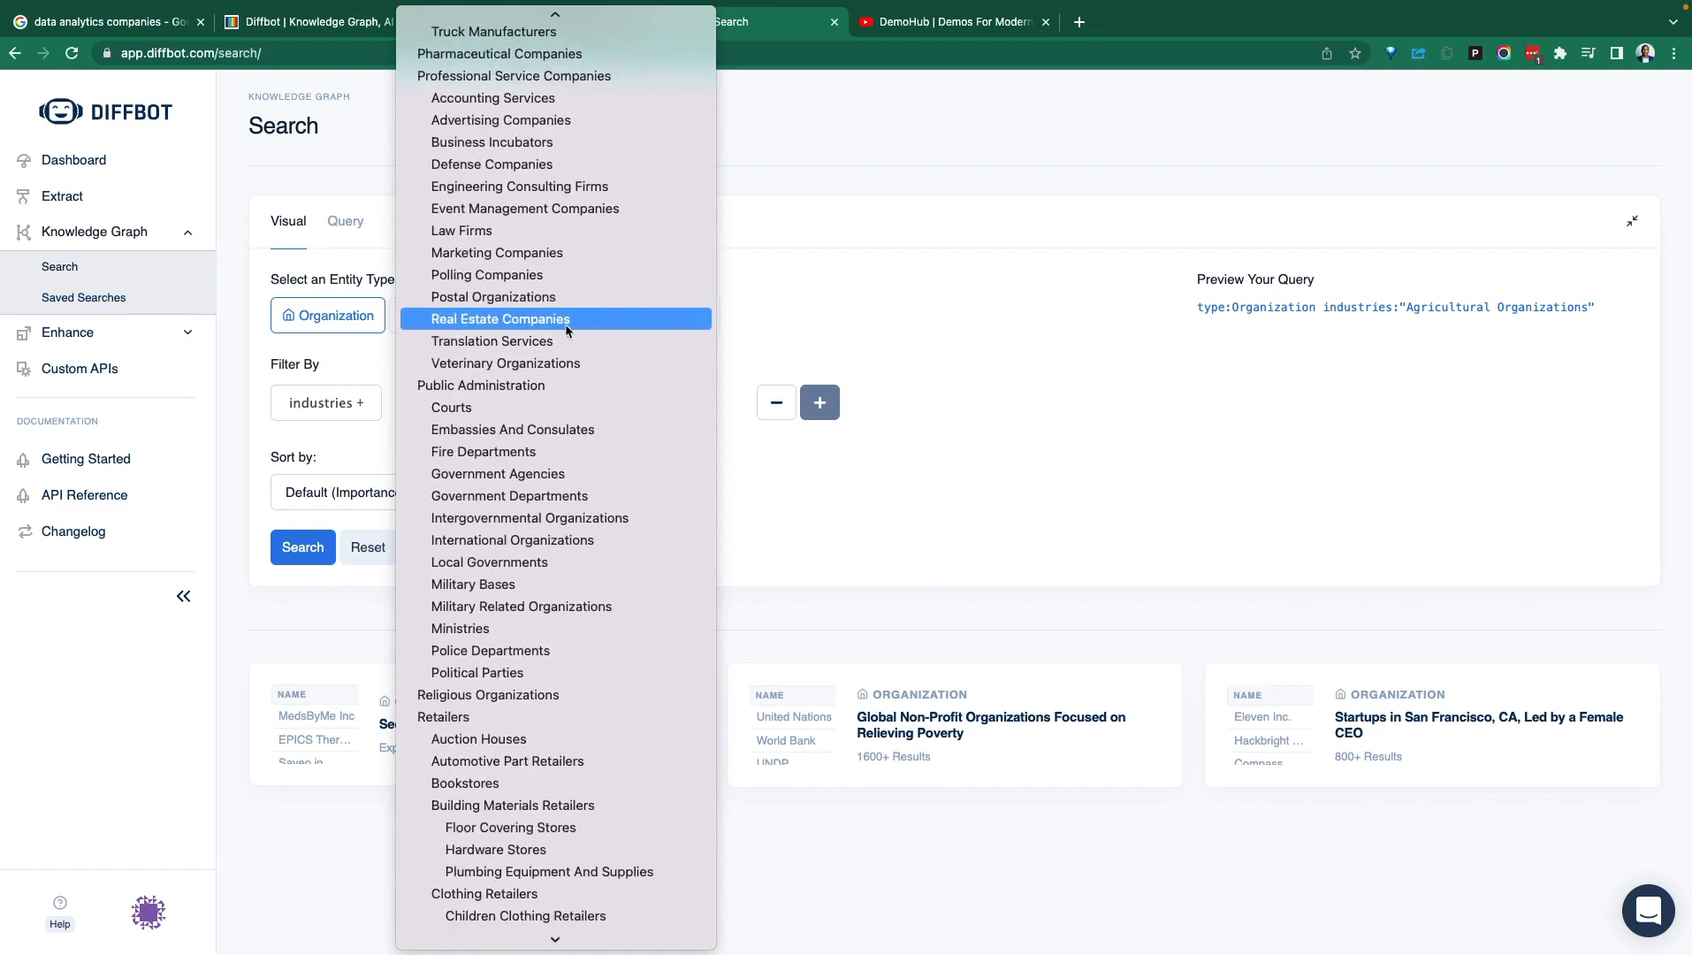
scroll(down, 3)
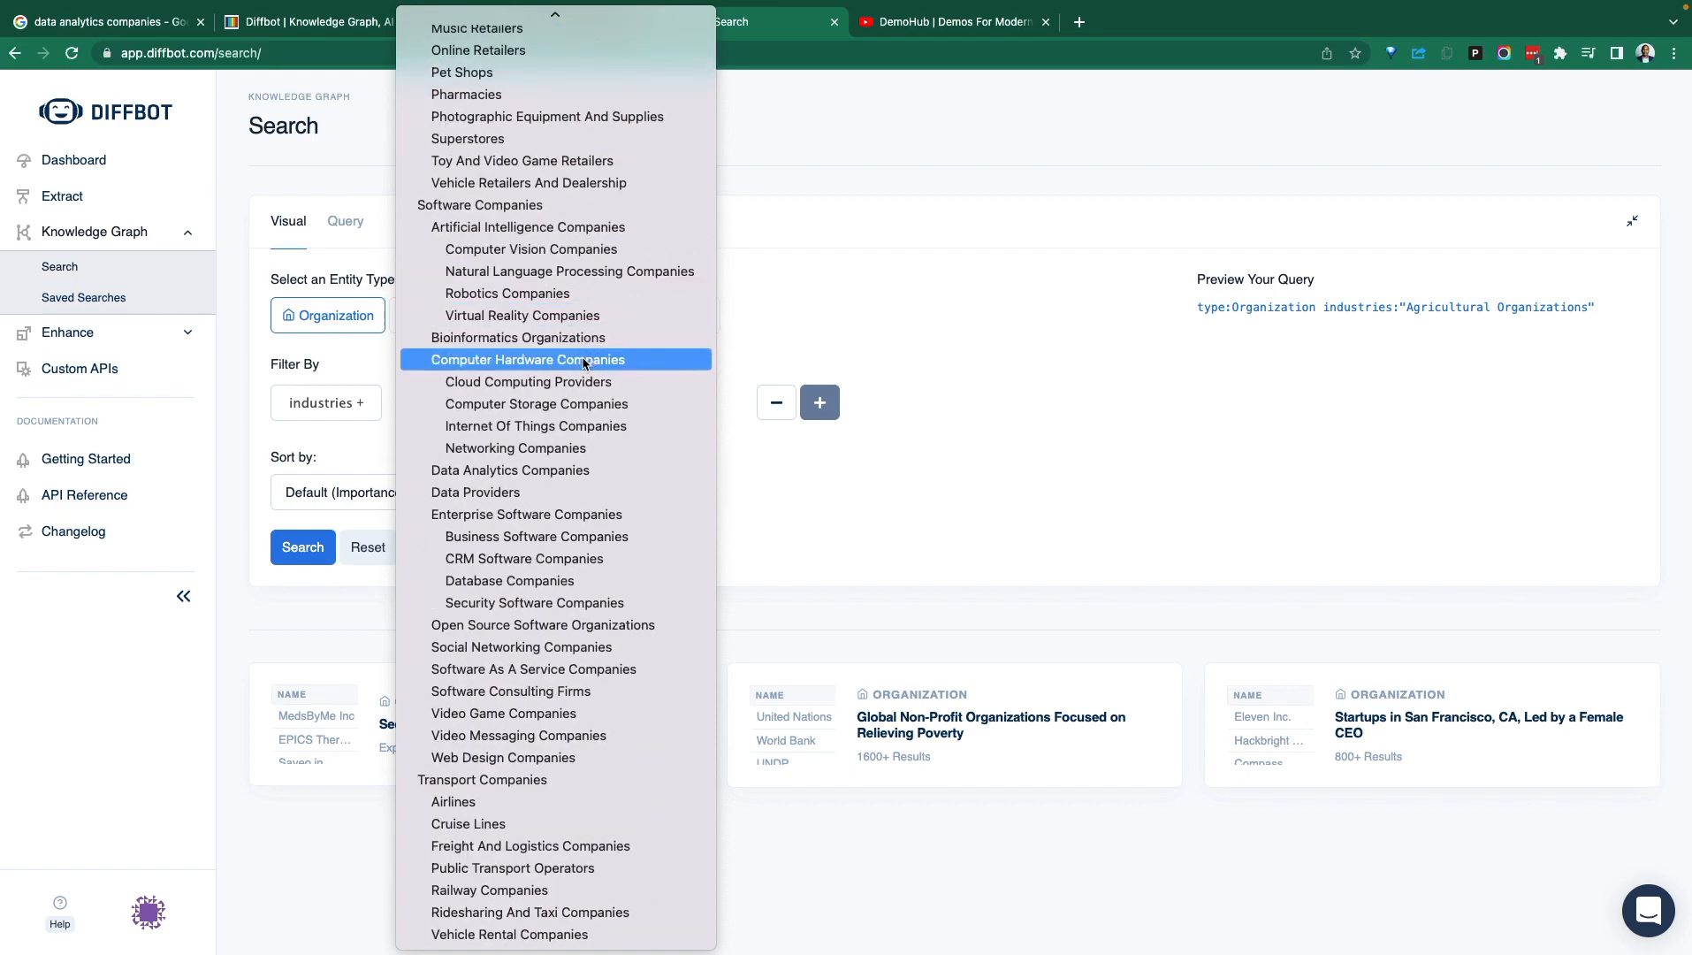
mouse_move(476, 492)
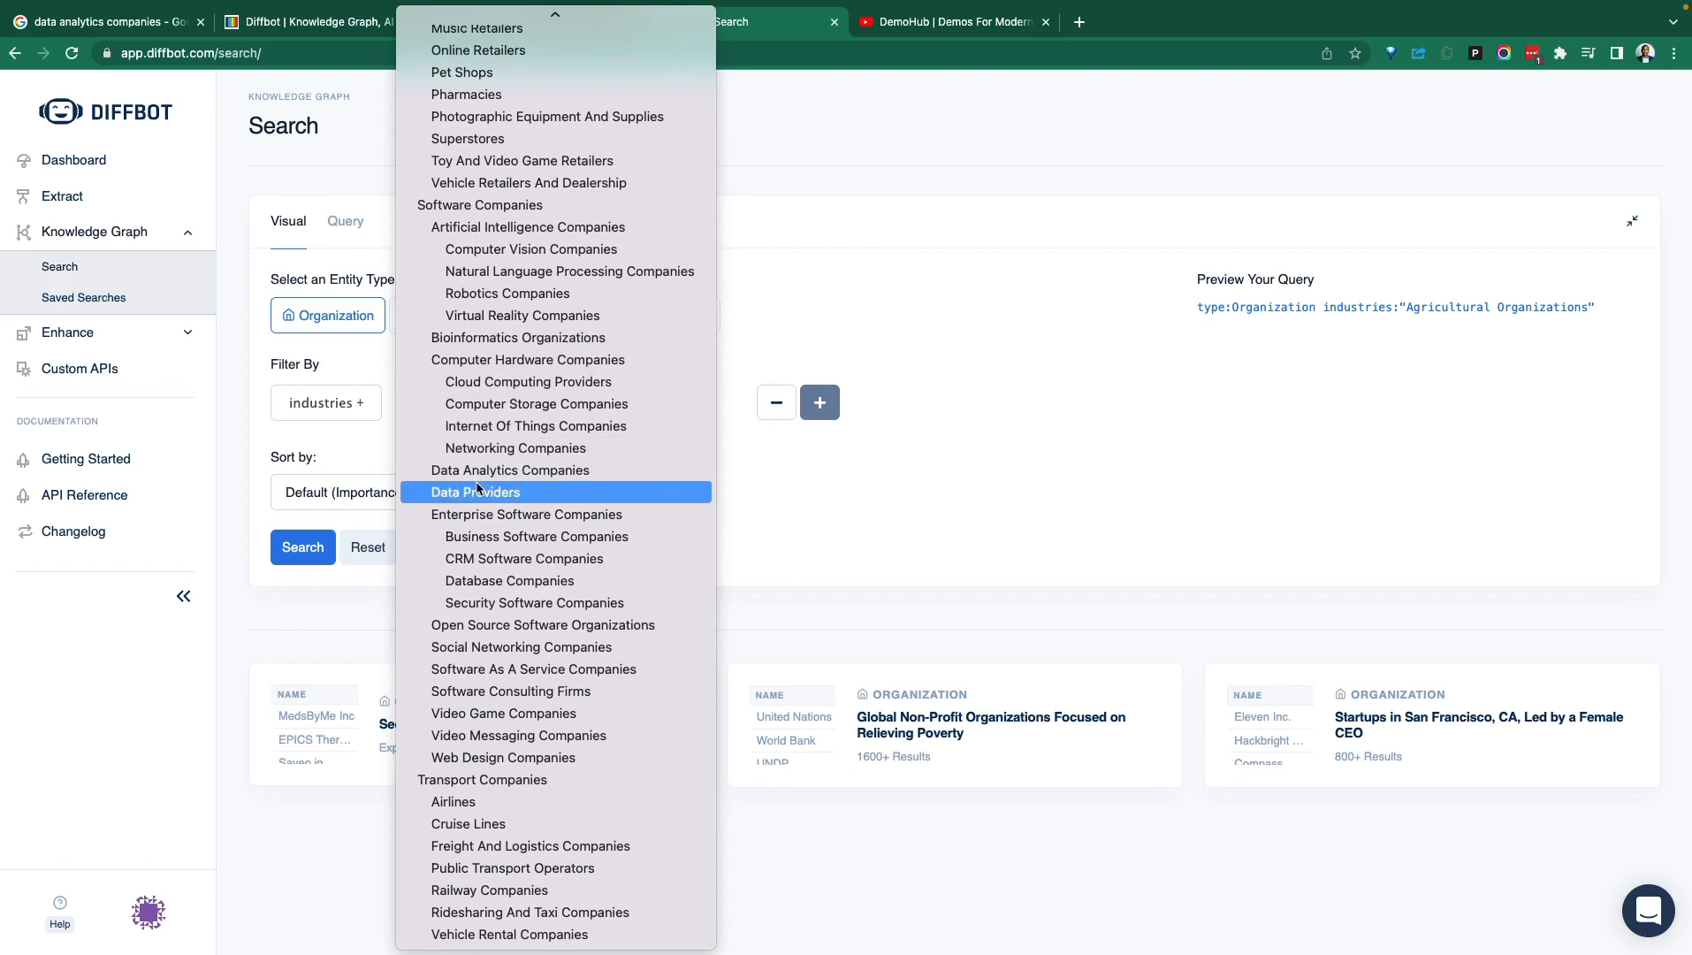
mouse_move(559, 474)
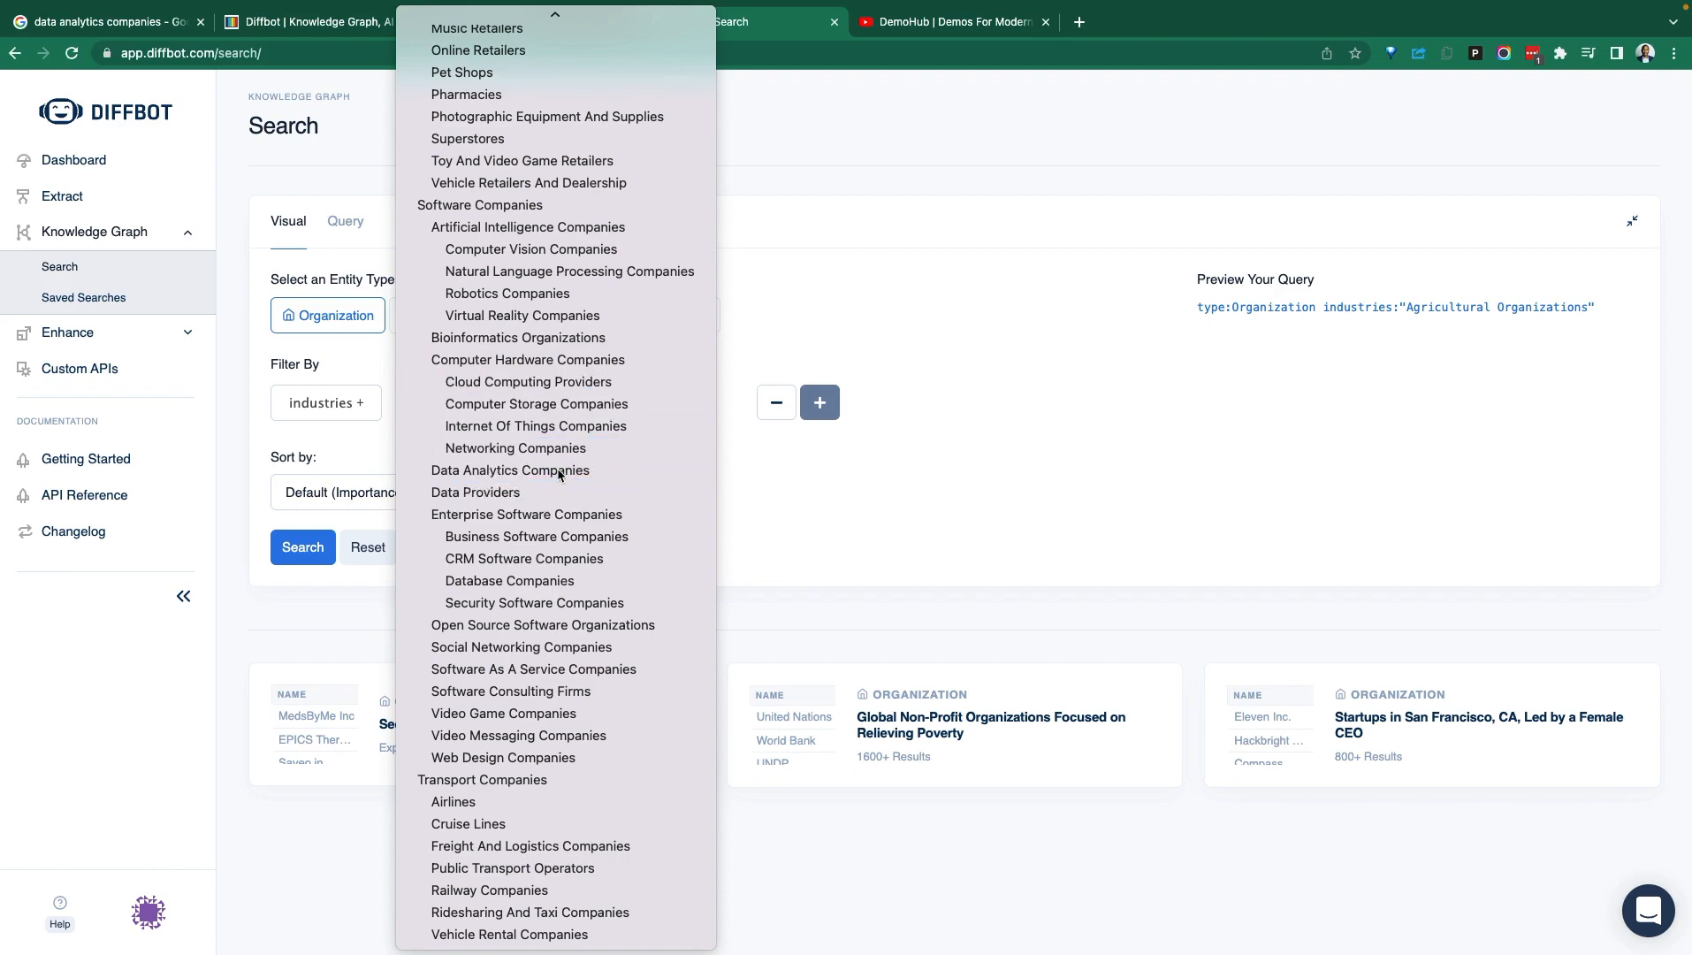
click(511, 470)
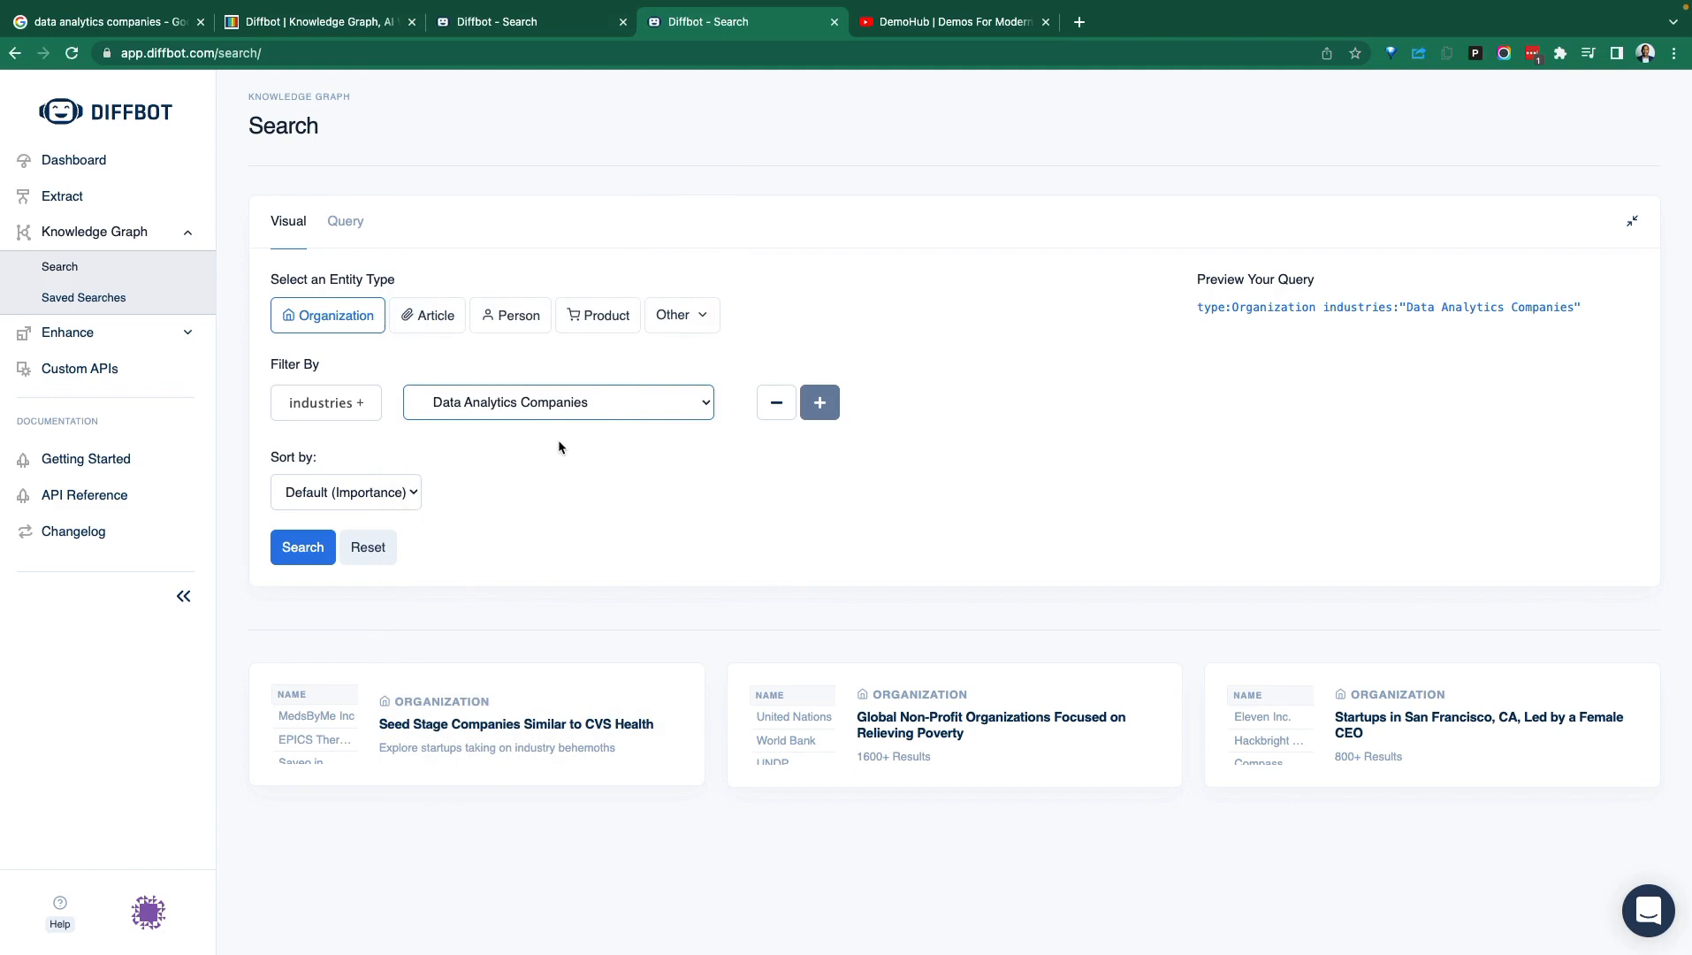
mouse_move(400, 487)
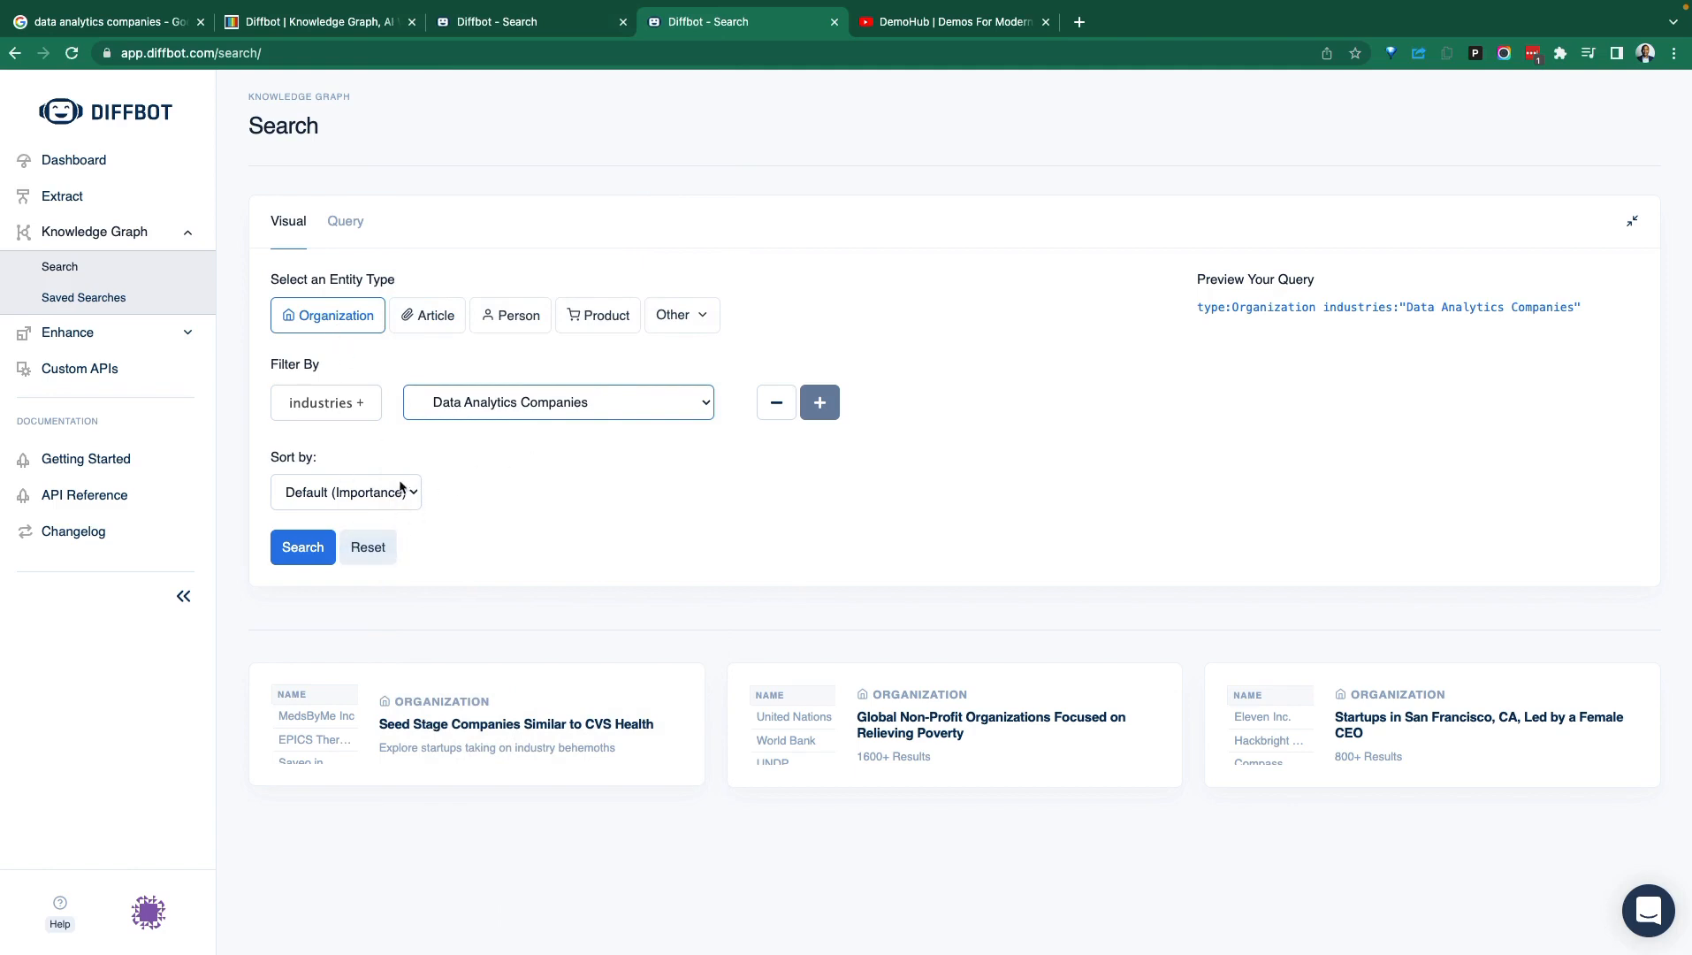
Drop the extra empty condition, run the organization search, and return to the Google results.
click(819, 404)
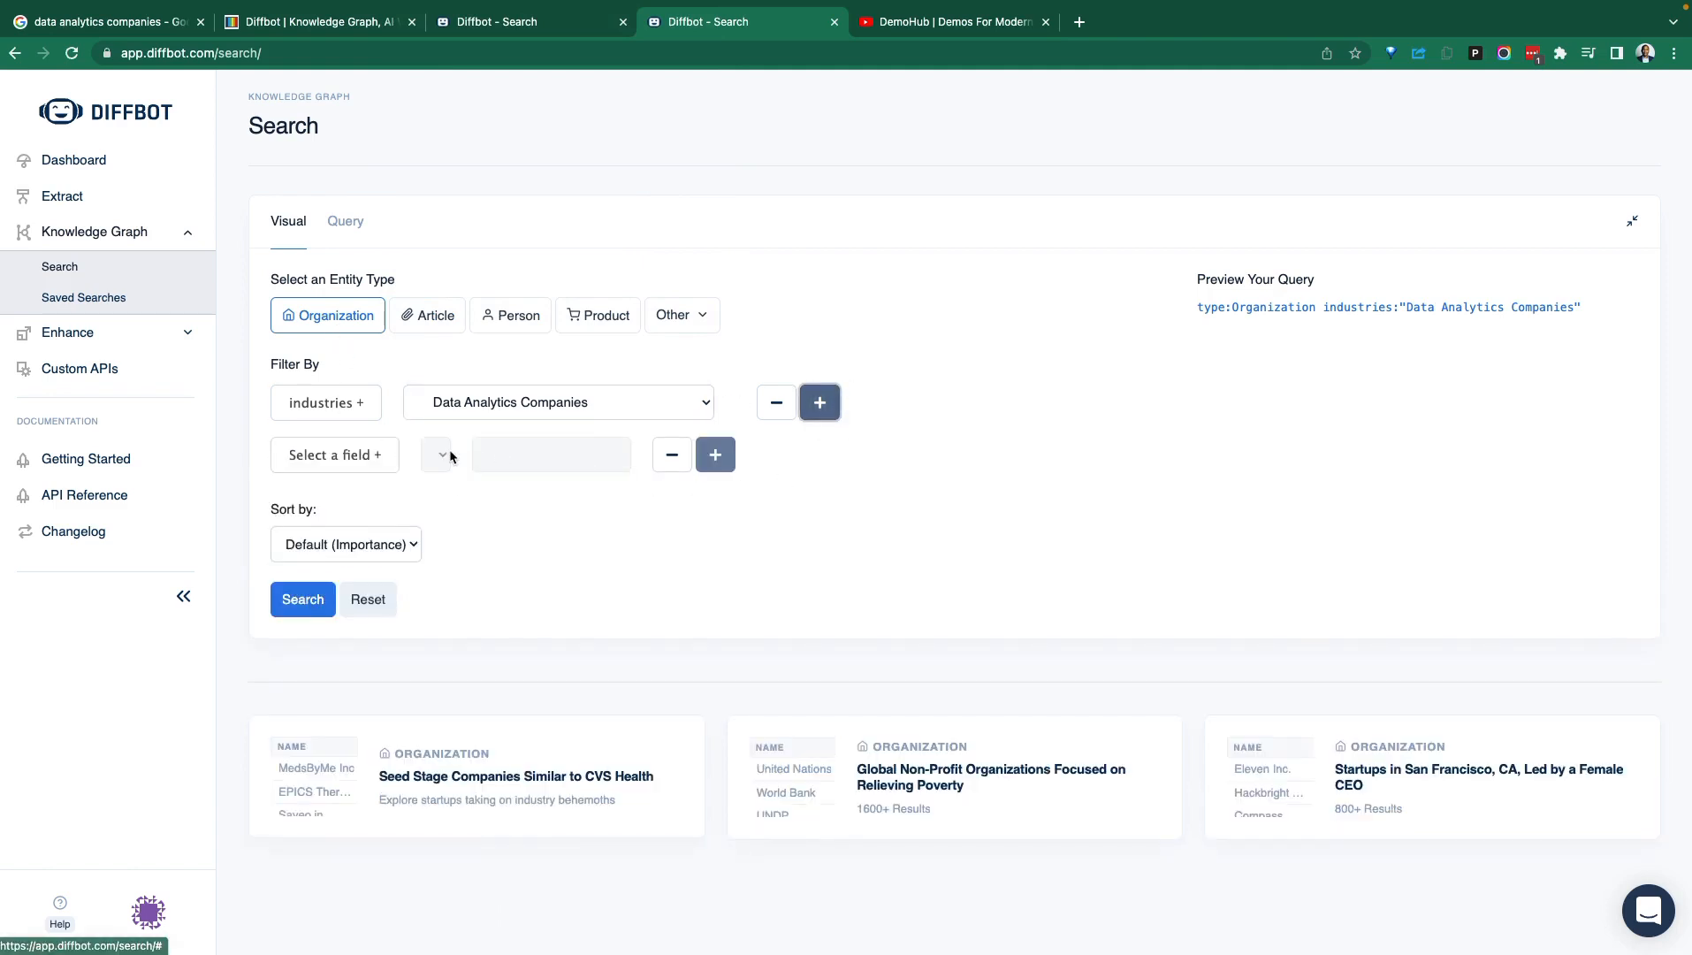
click(671, 455)
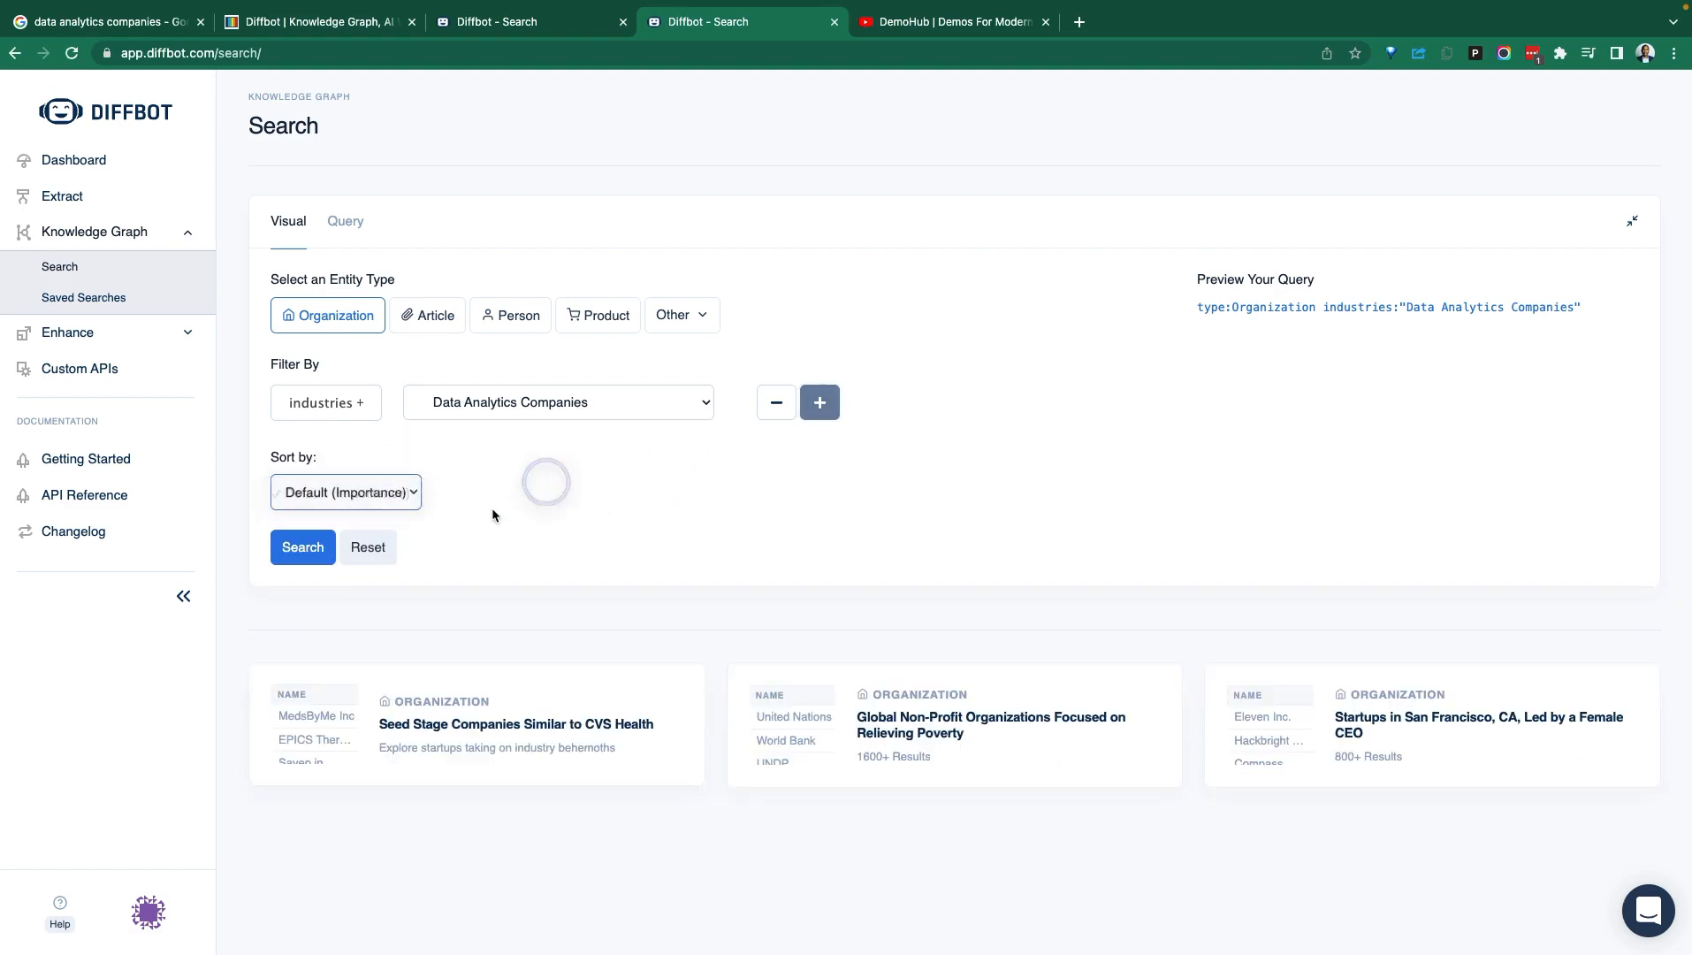
click(304, 547)
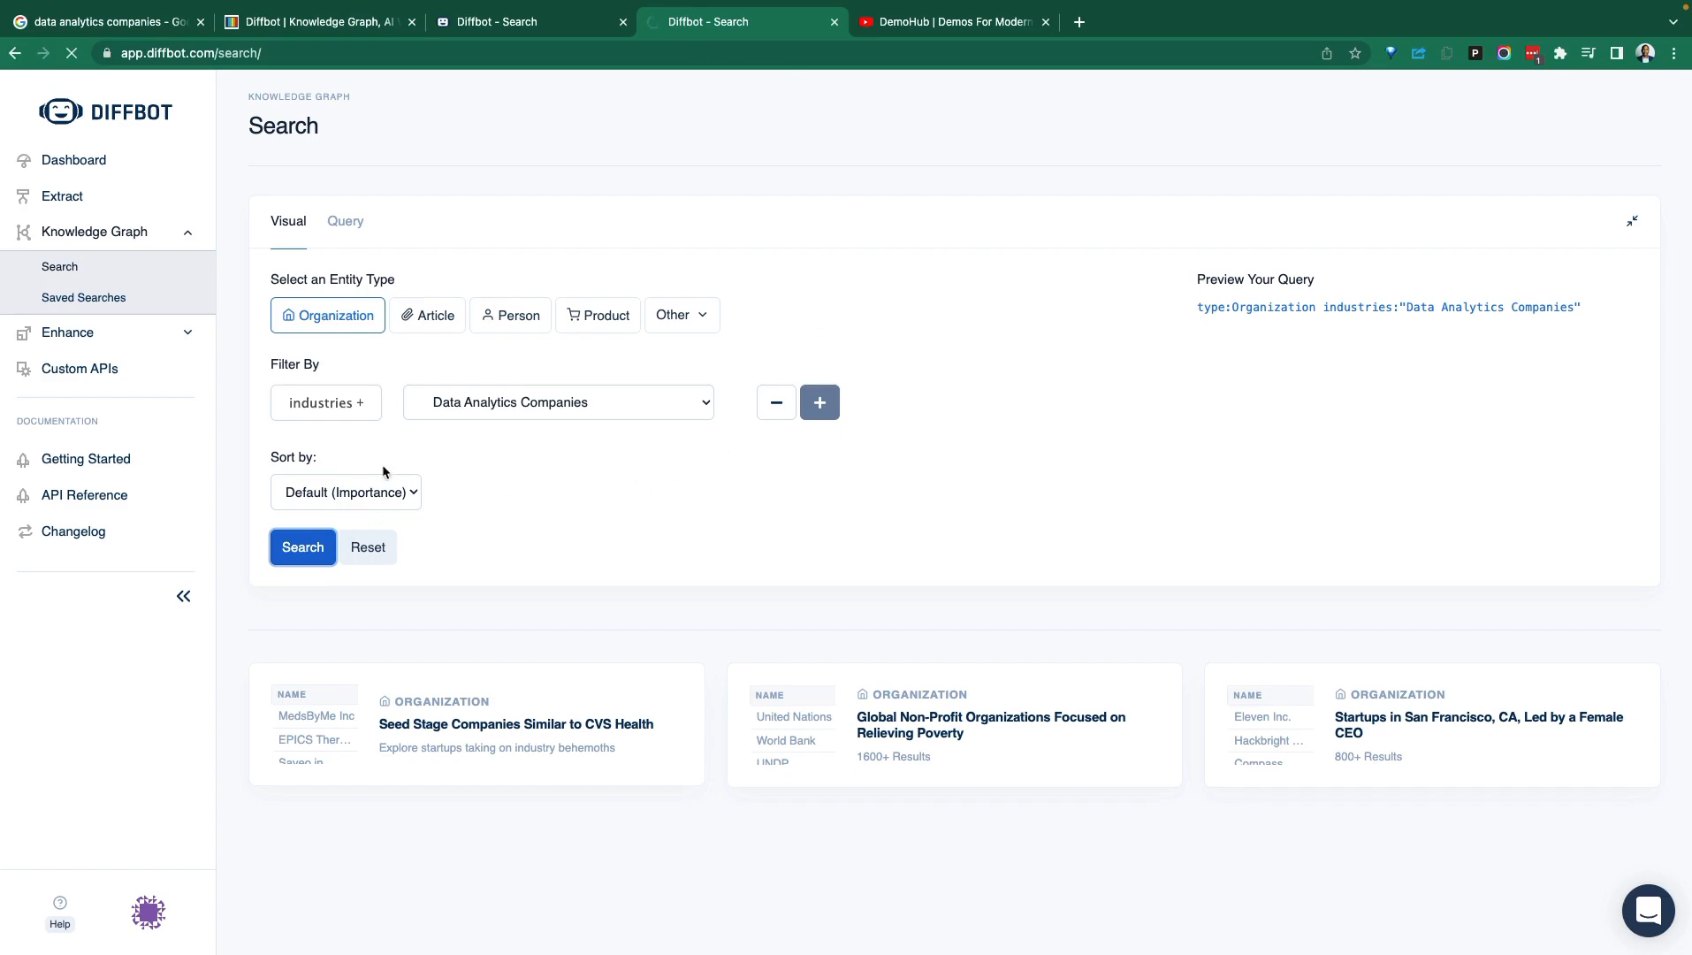
click(102, 22)
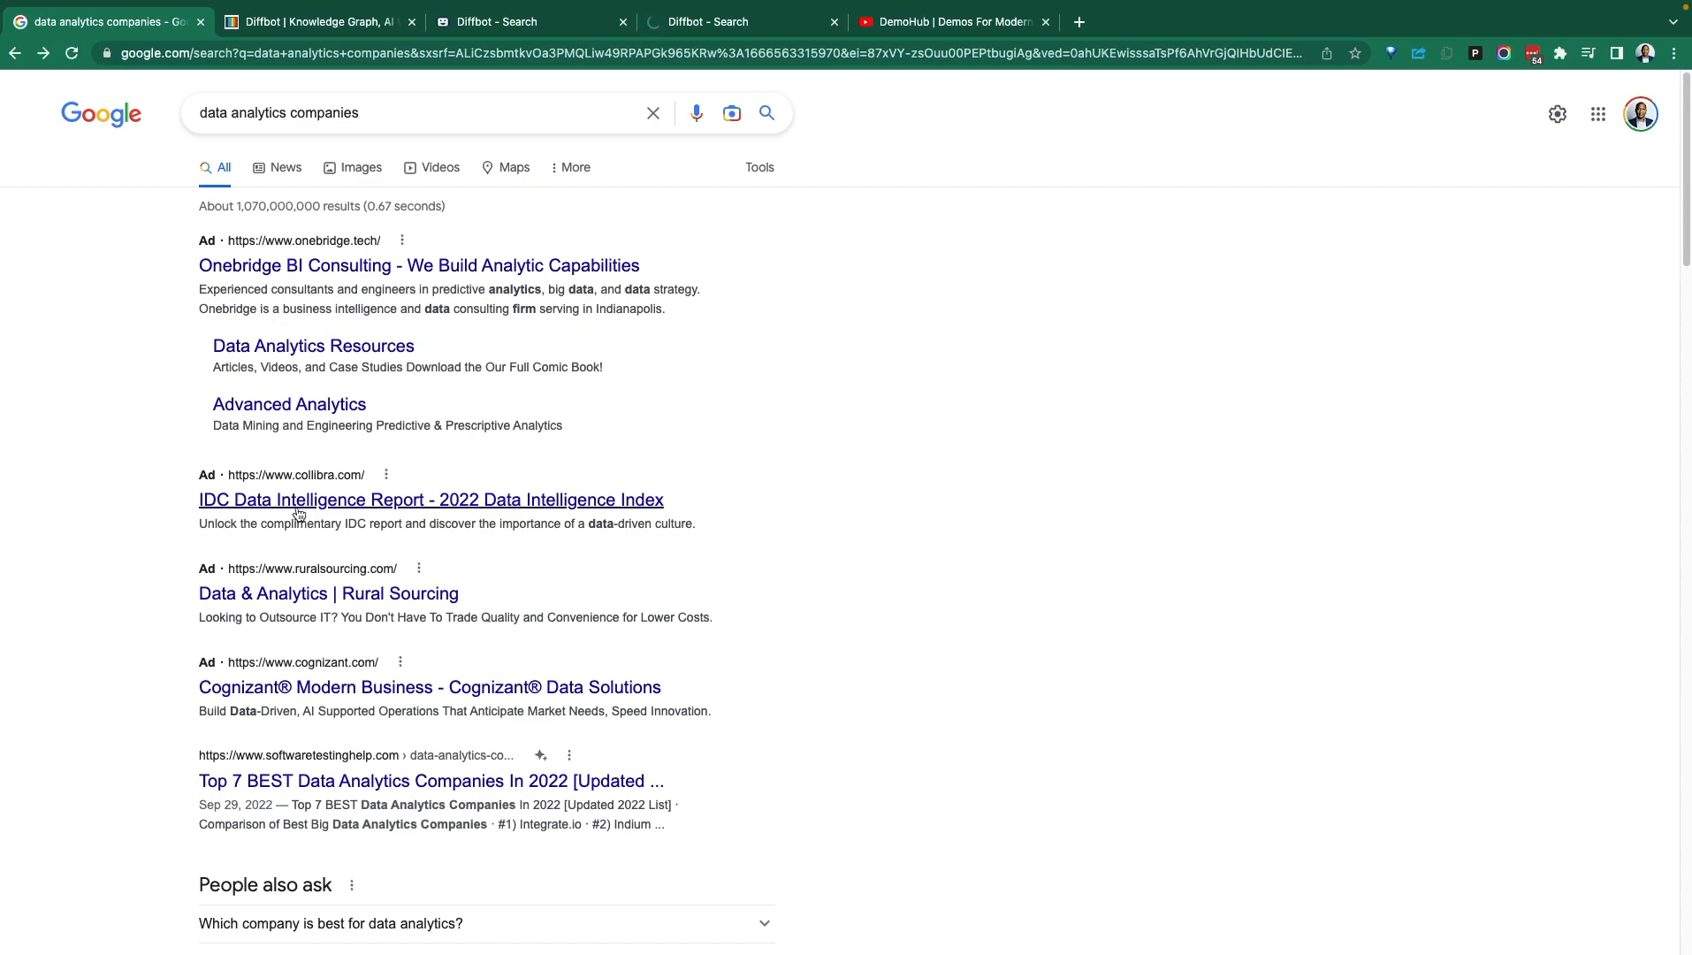
Scroll Google's data analytics companies results, then return to Diffbot's 18,814 organization results.
click(421, 112)
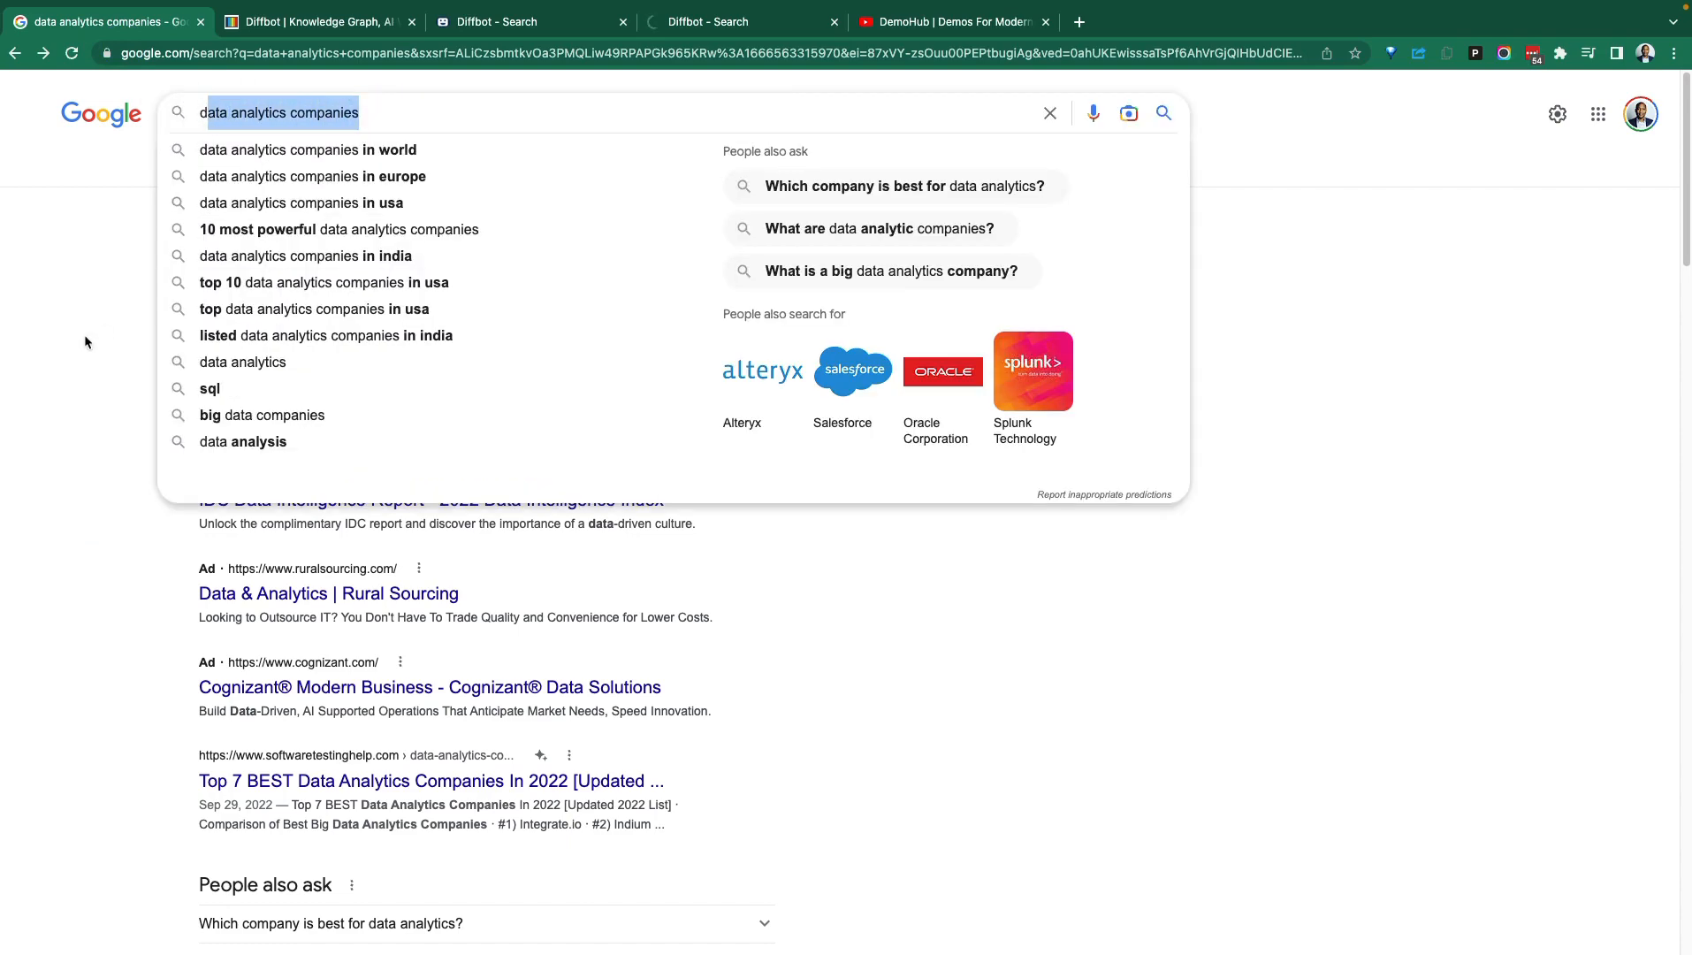
click(90, 383)
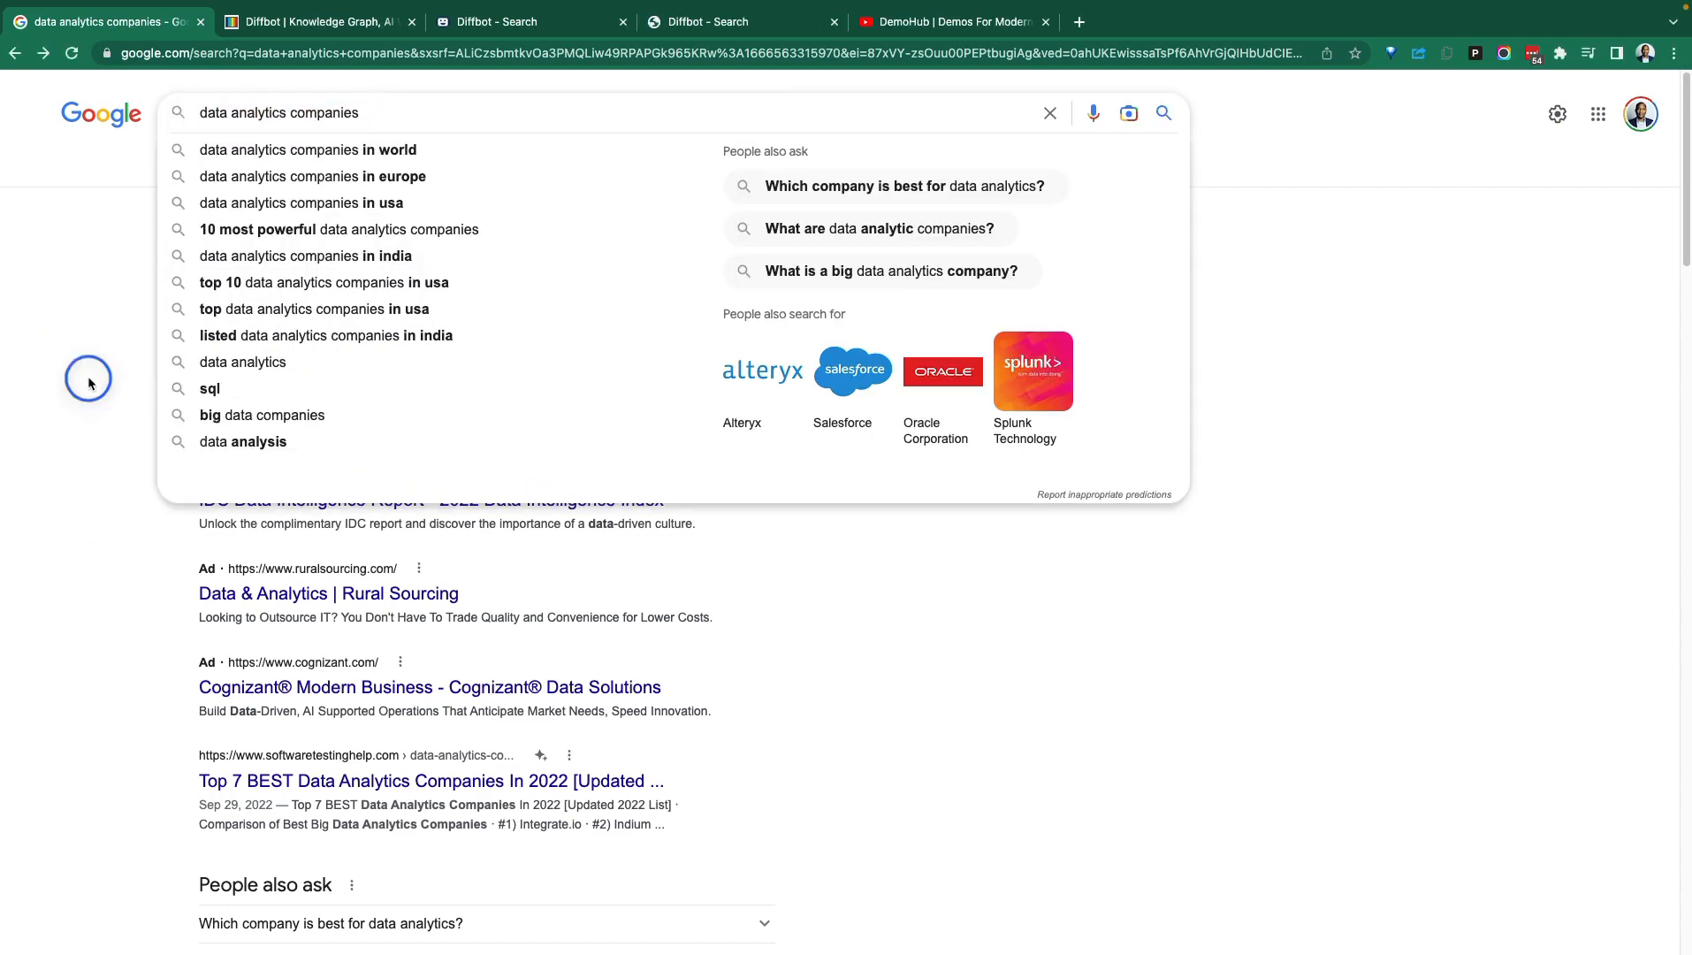
scroll(down, 3)
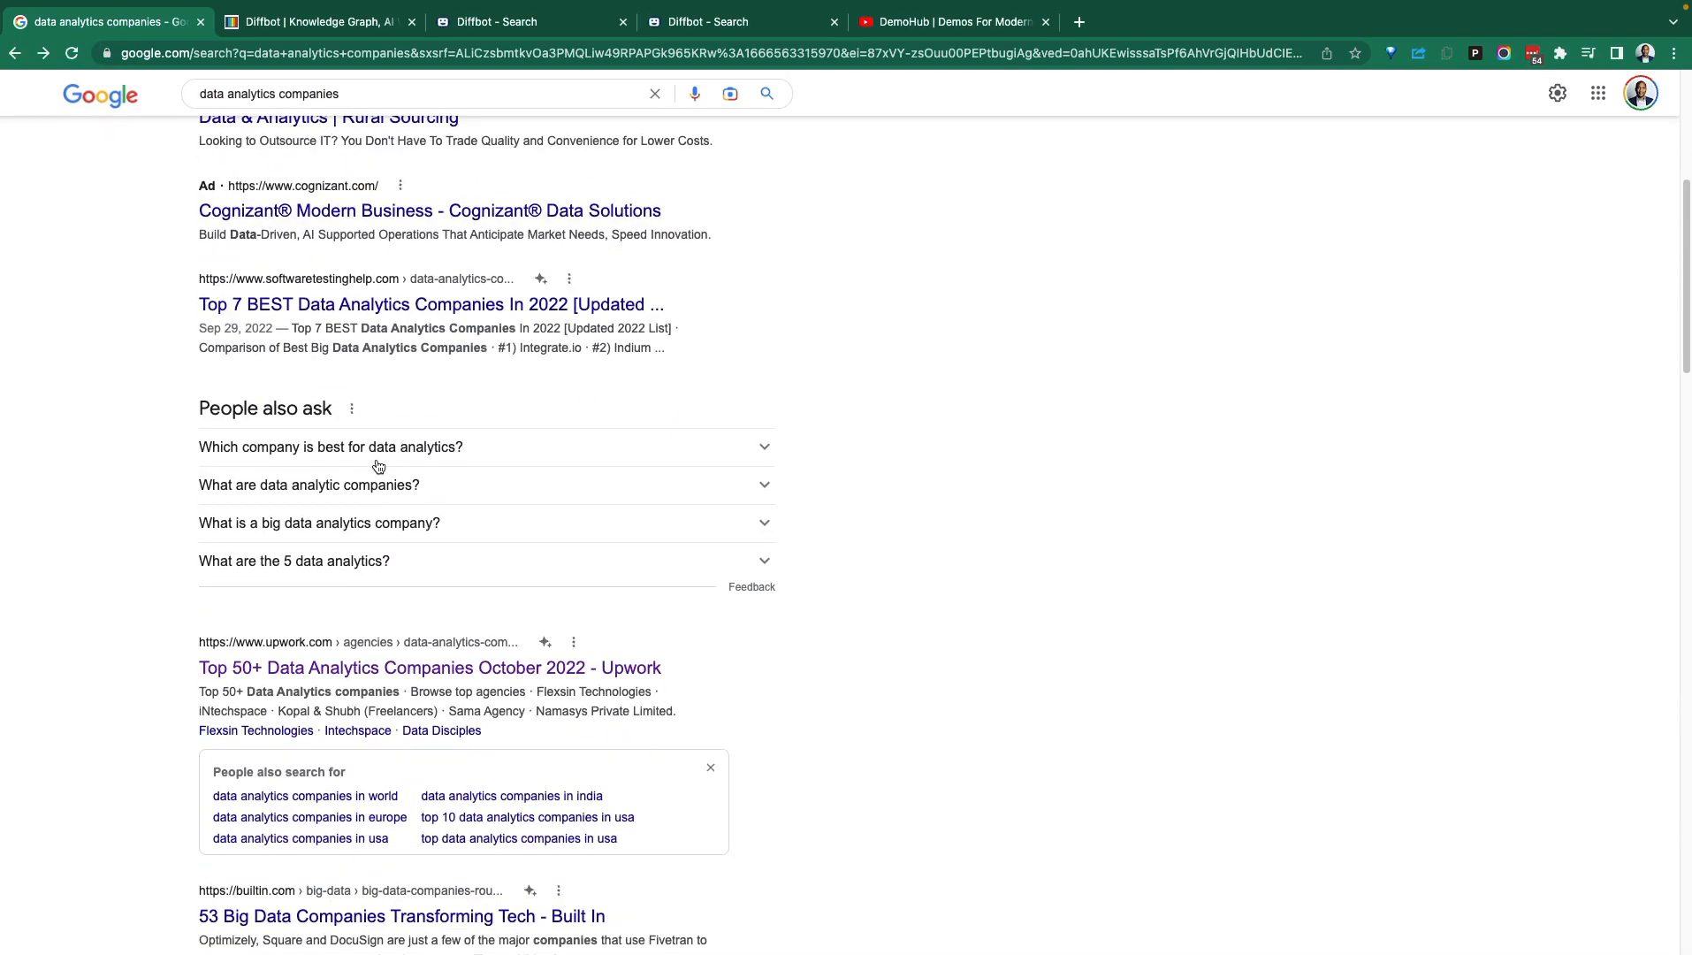
scroll(down, 3)
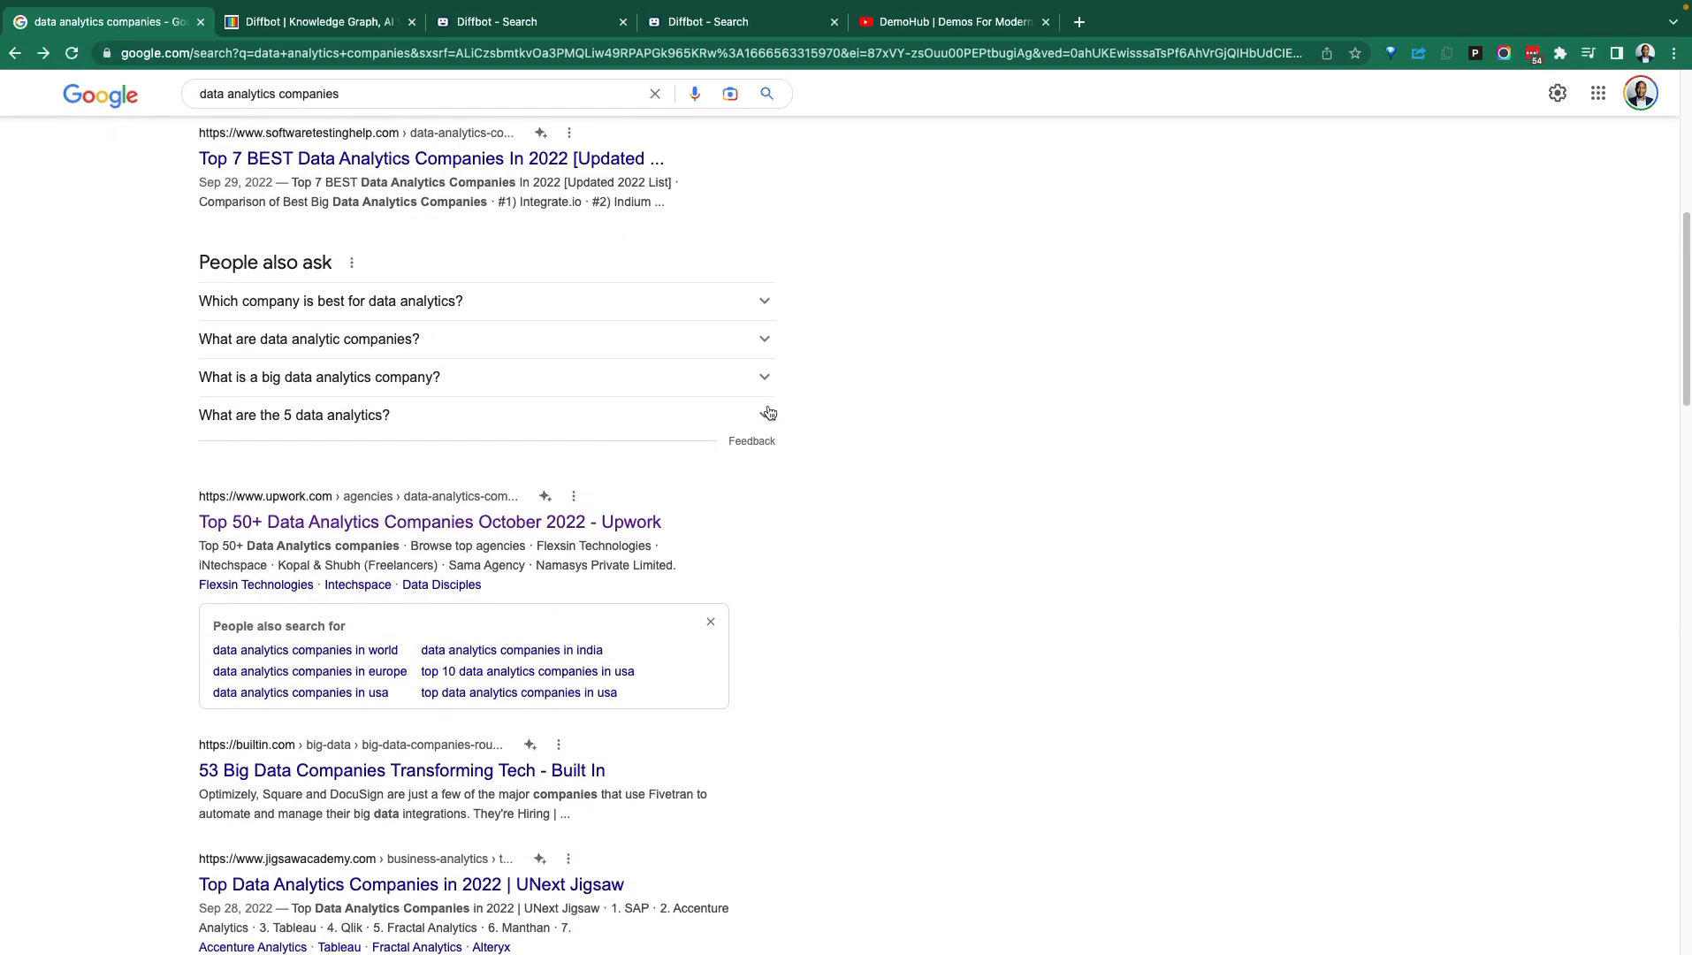
scroll(up, 3)
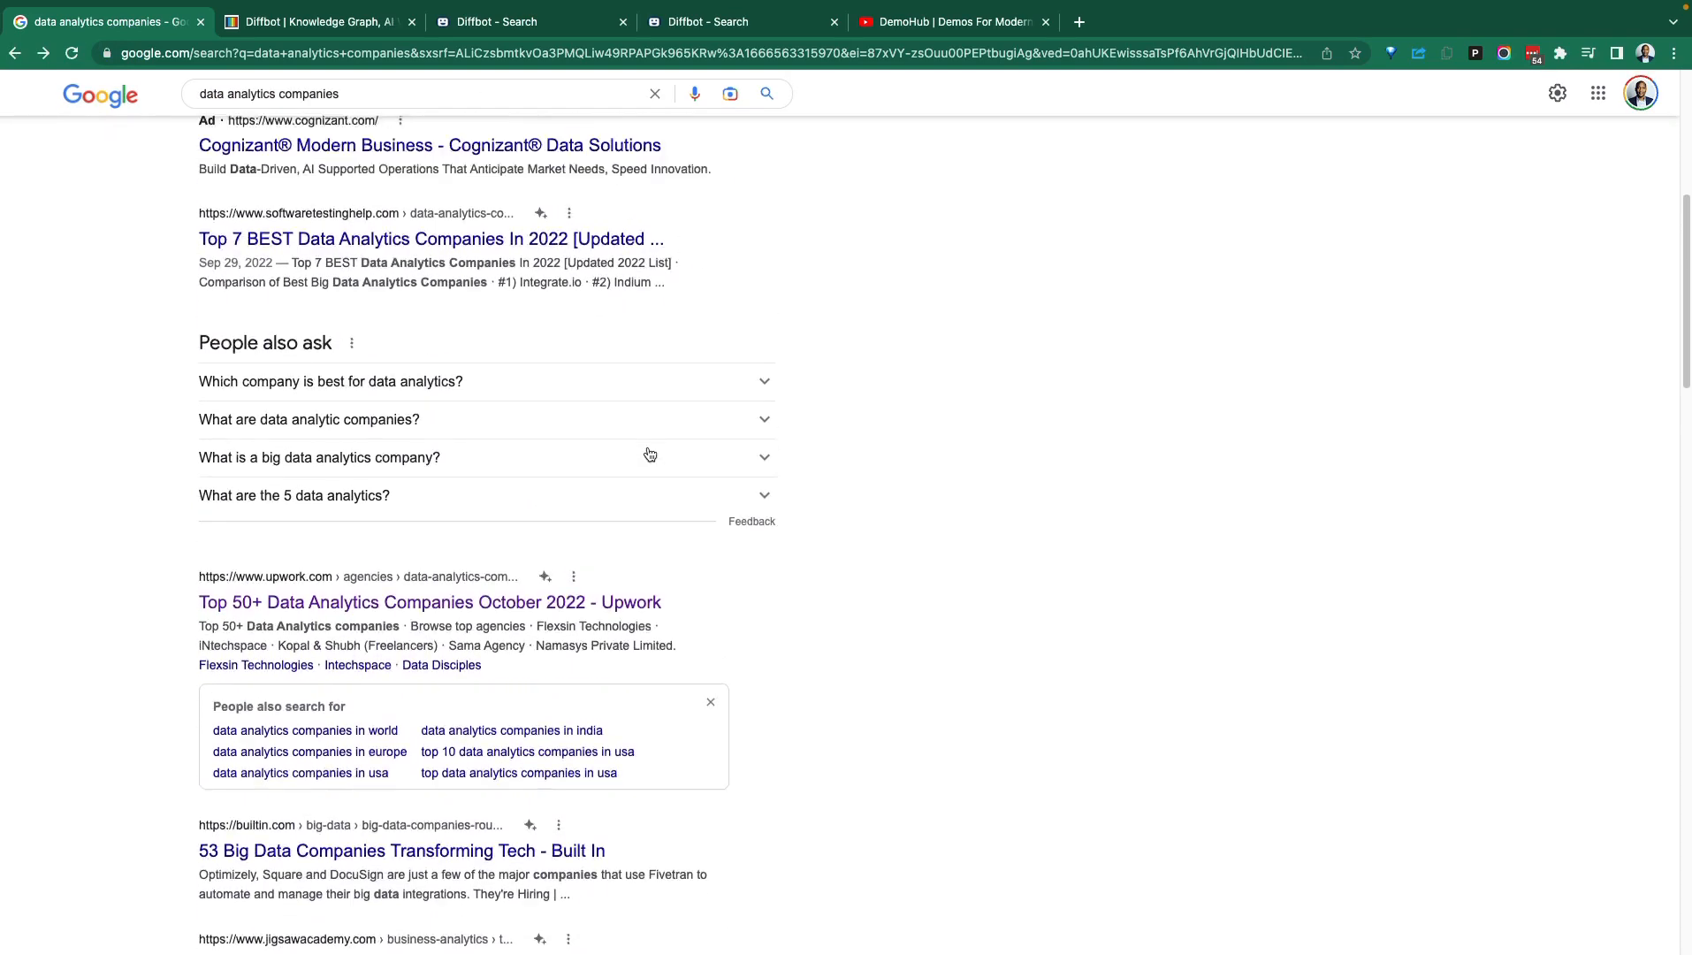
click(707, 21)
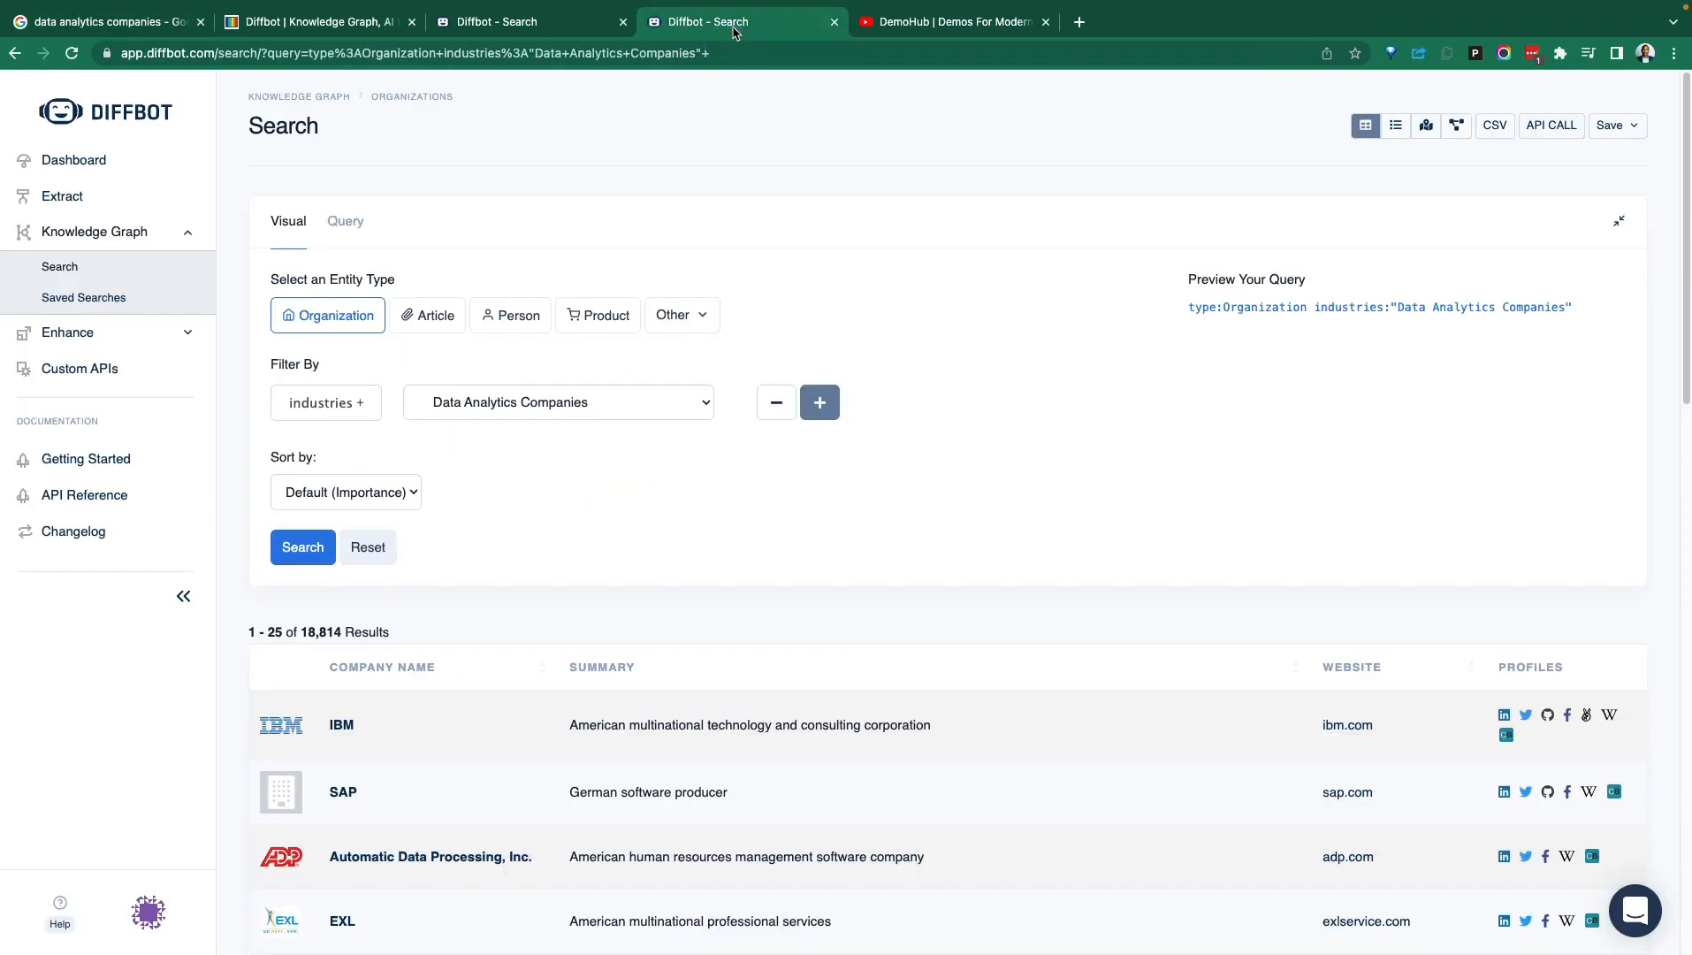
mouse_move(665, 257)
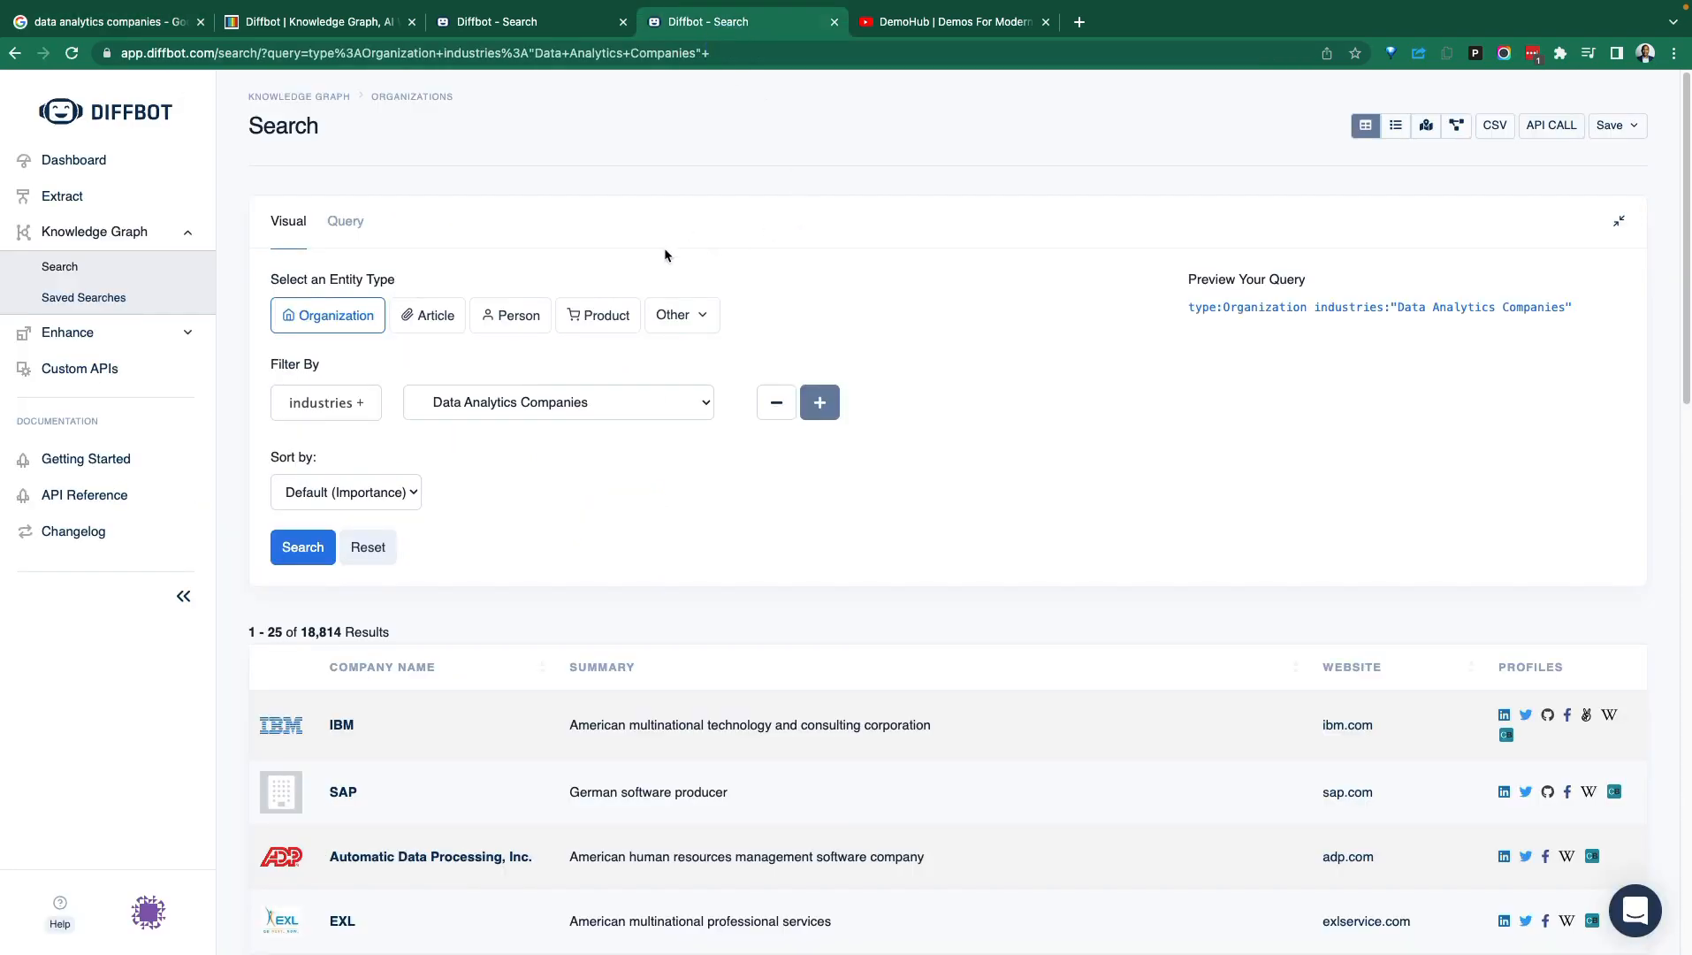
scroll(down, 3)
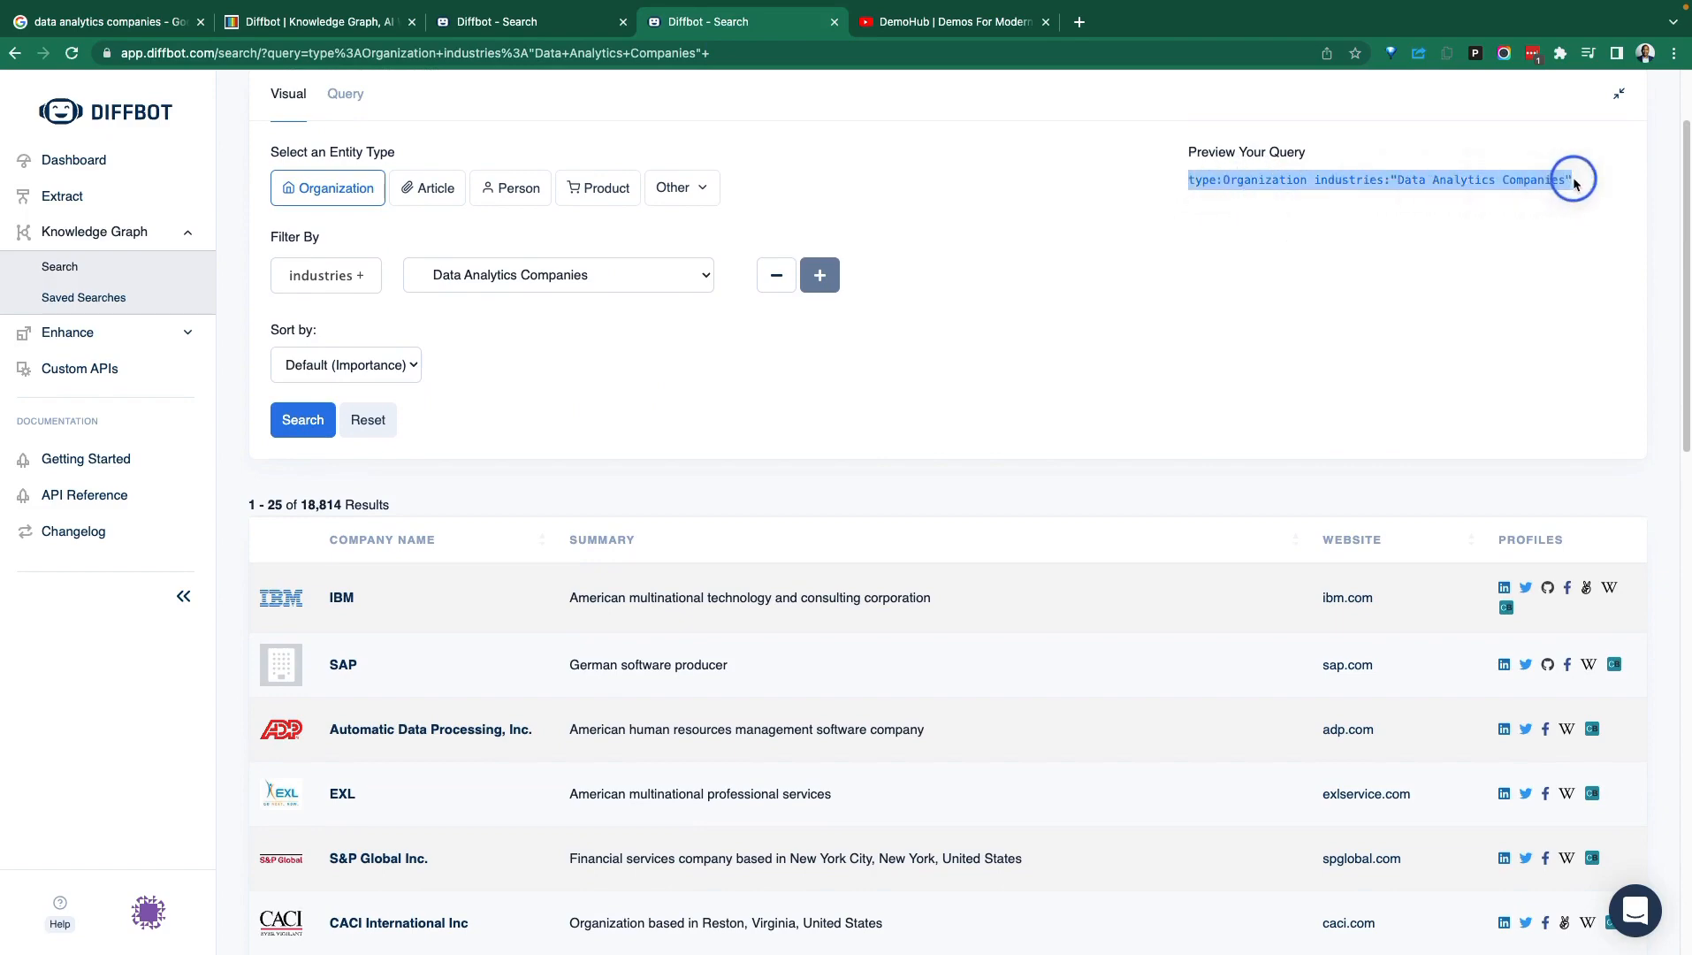
scroll(down, 3)
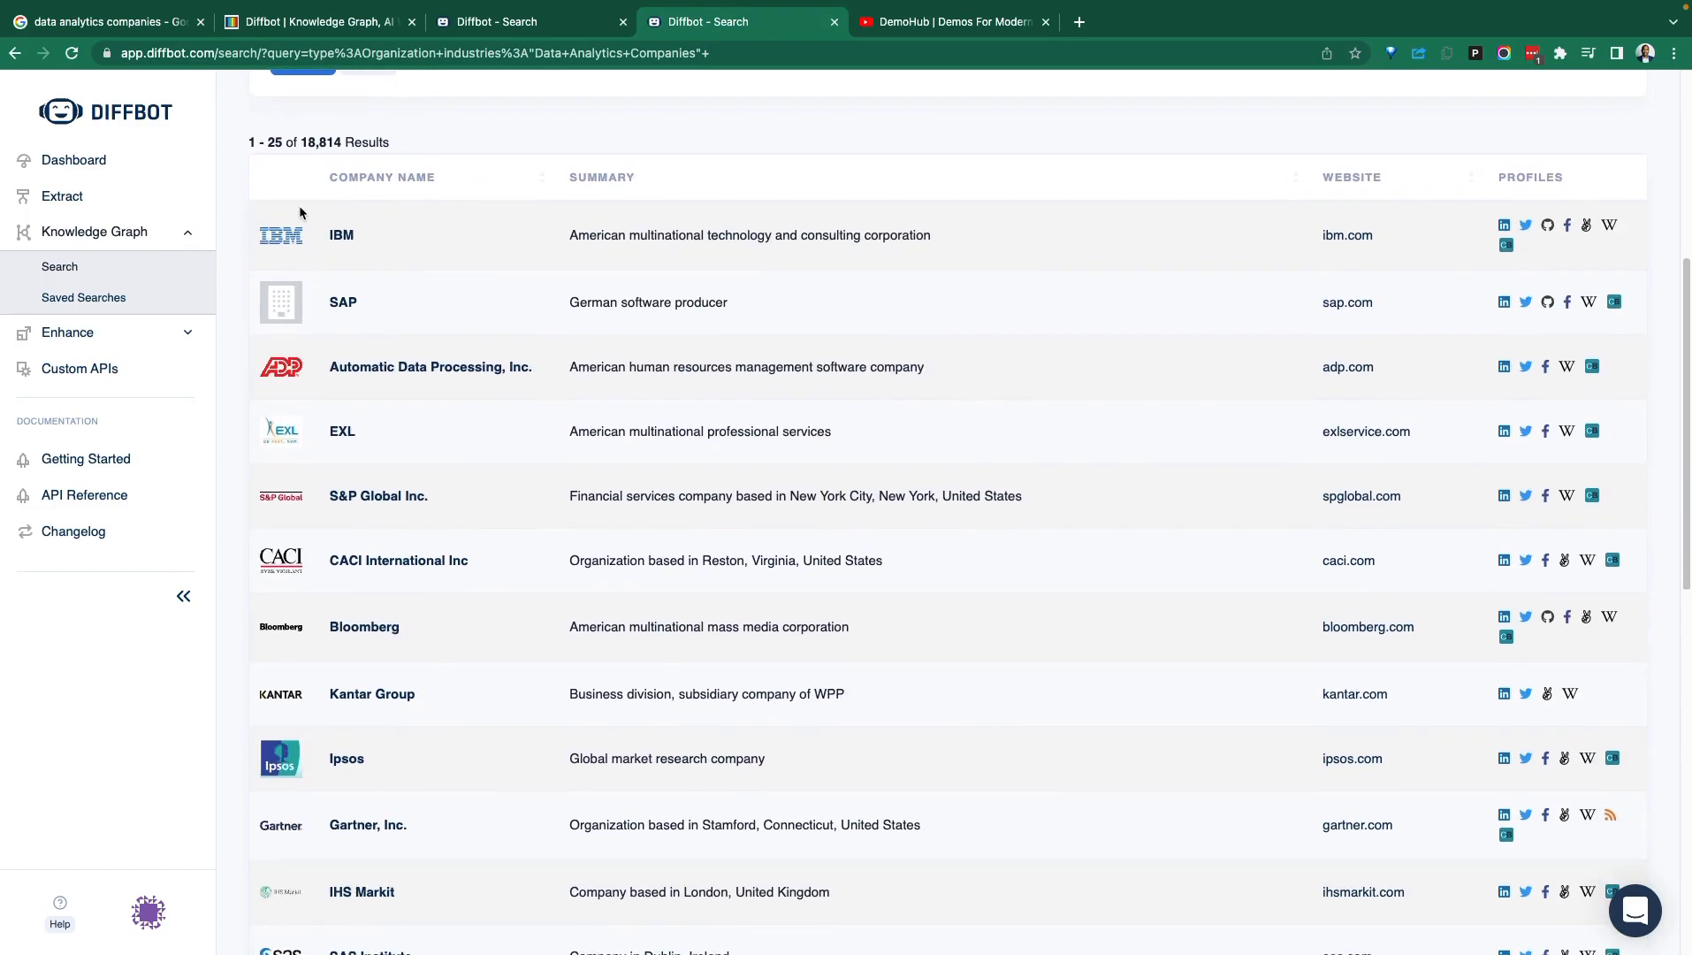
scroll(down, 3)
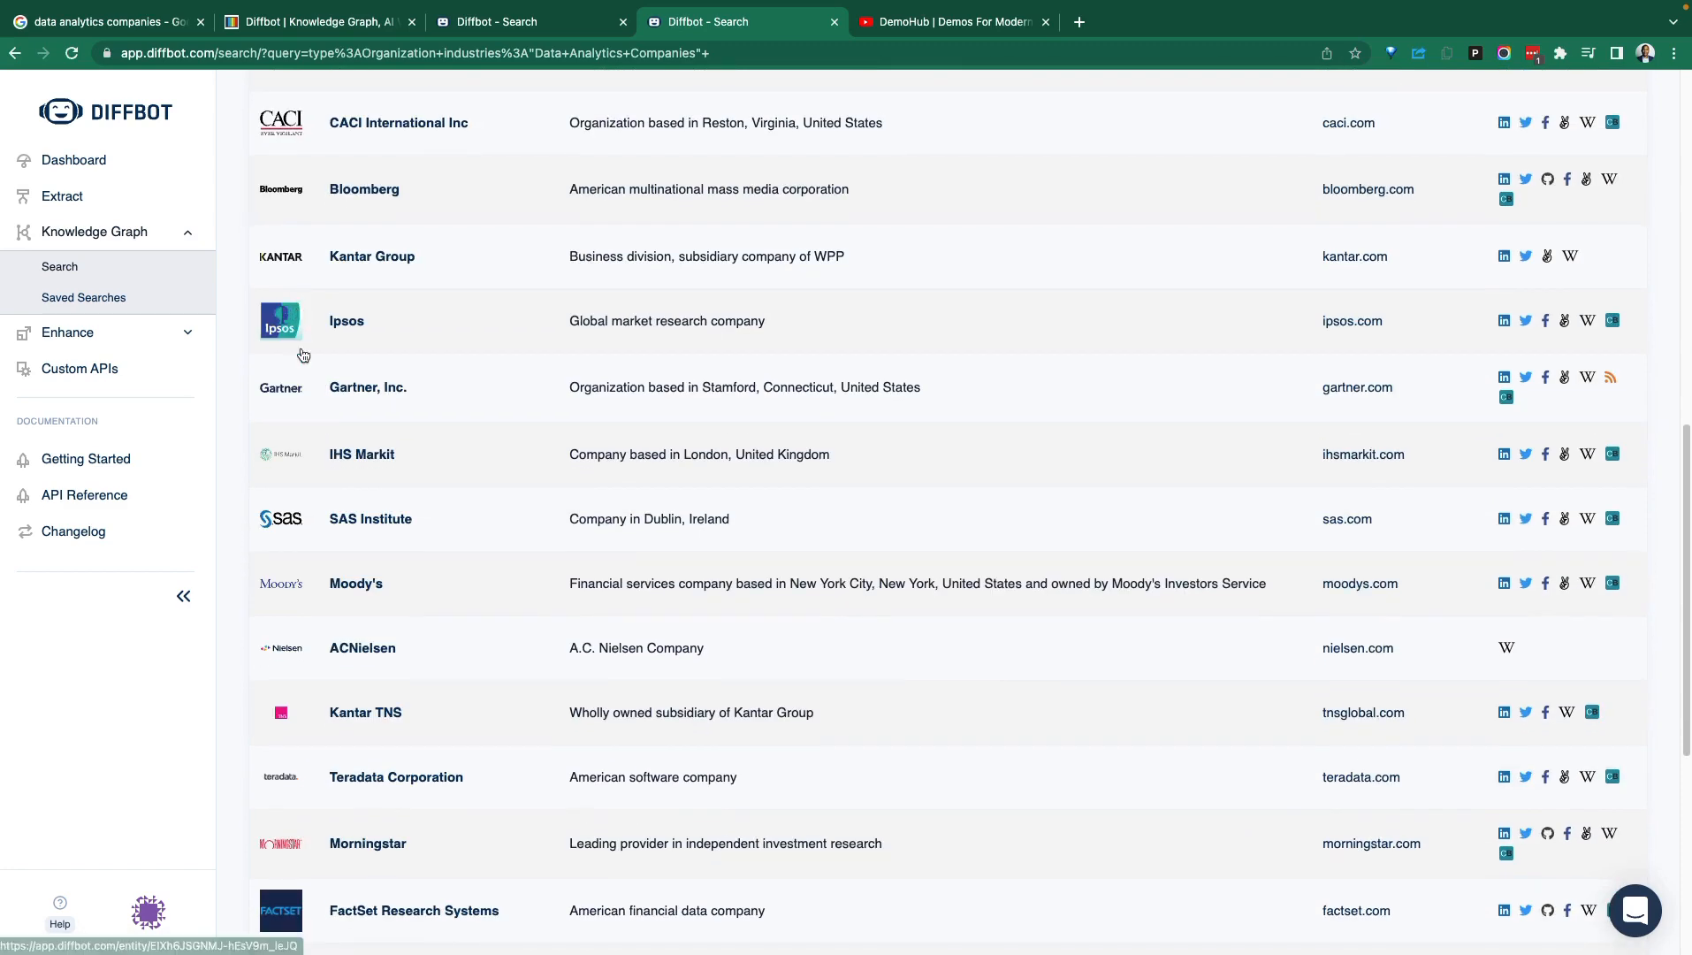
scroll(down, 3)
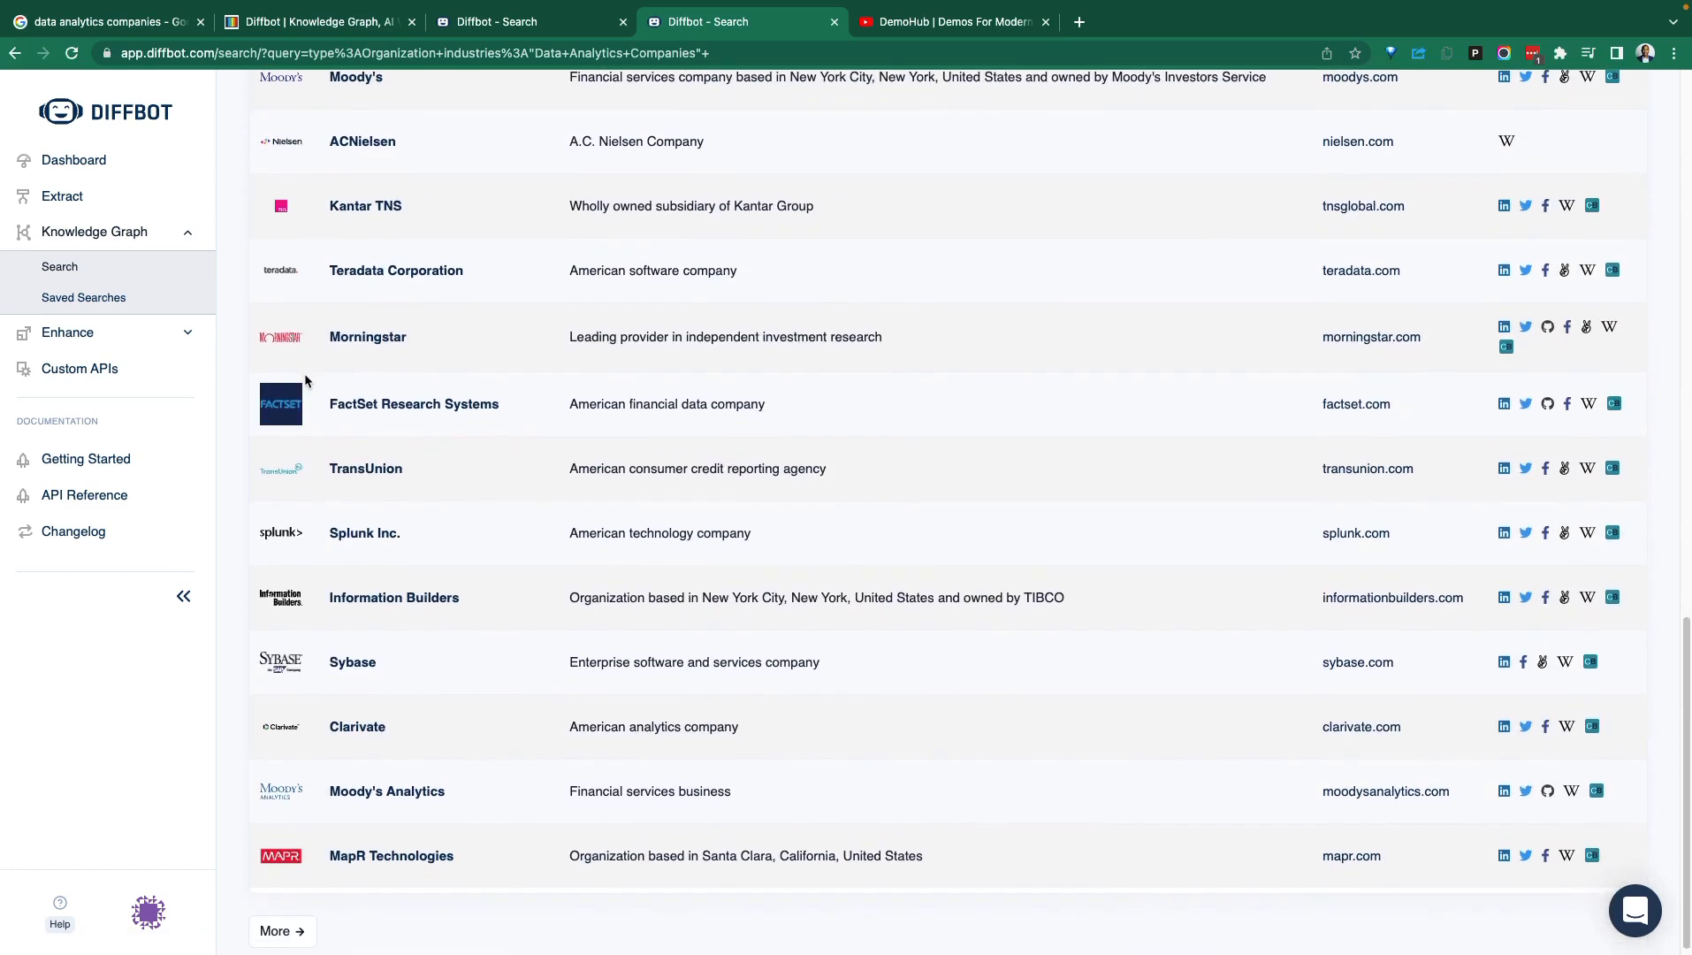
scroll(down, 3)
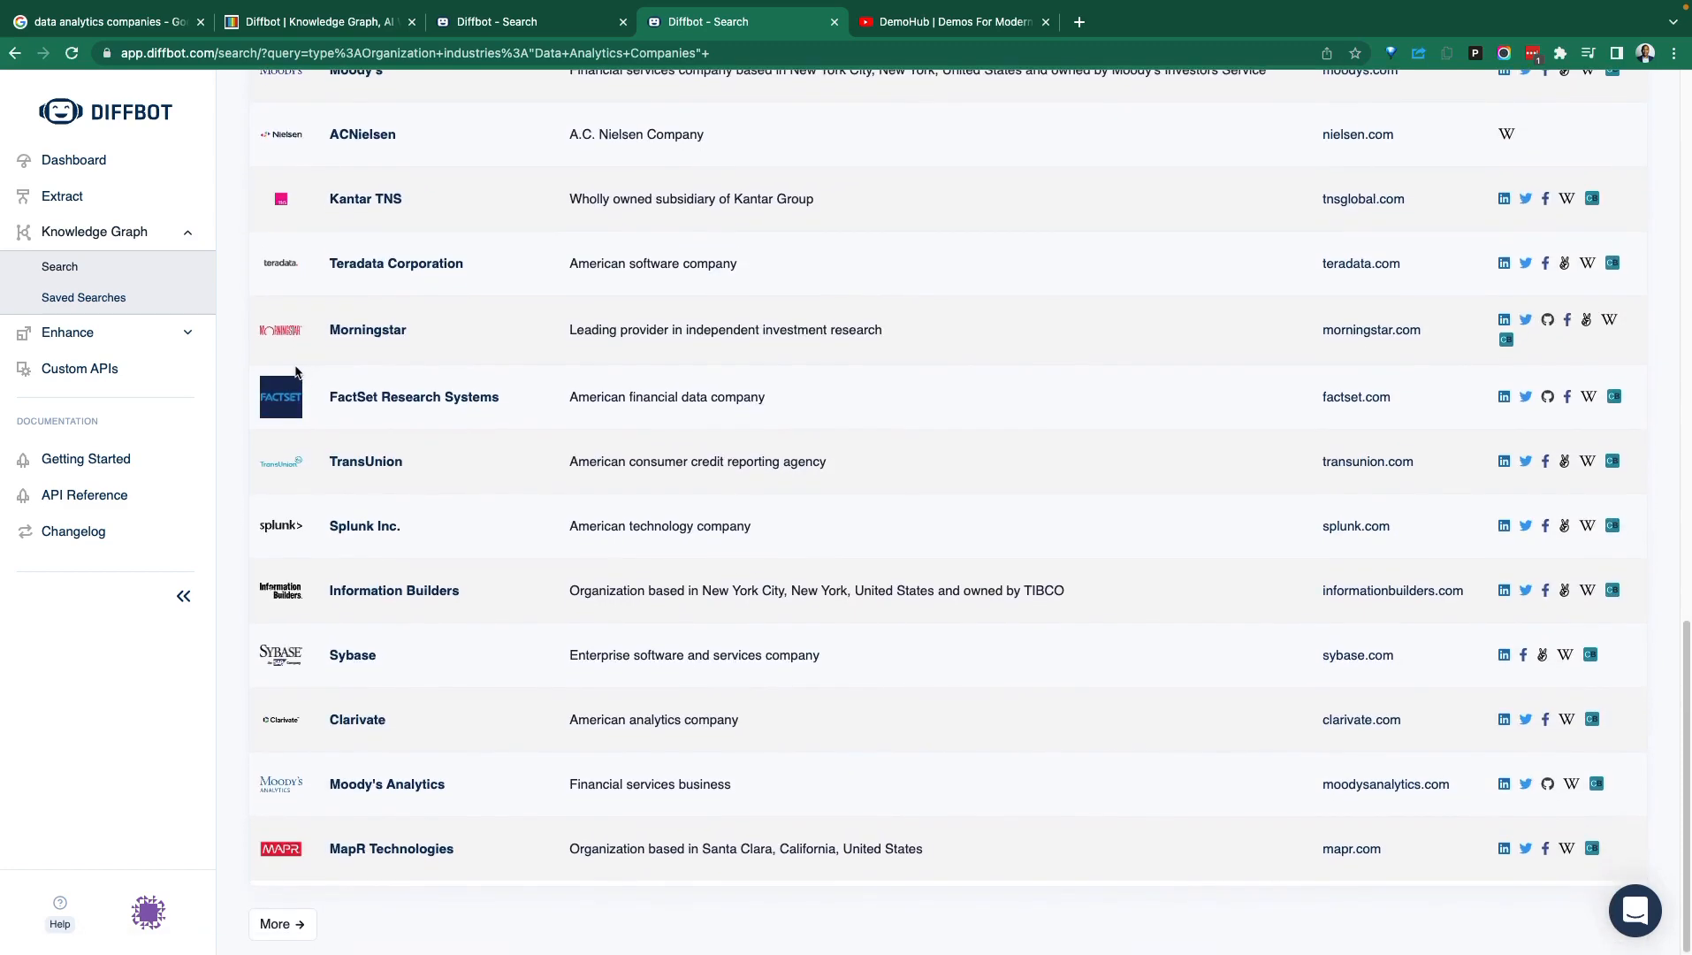
mouse_move(290, 347)
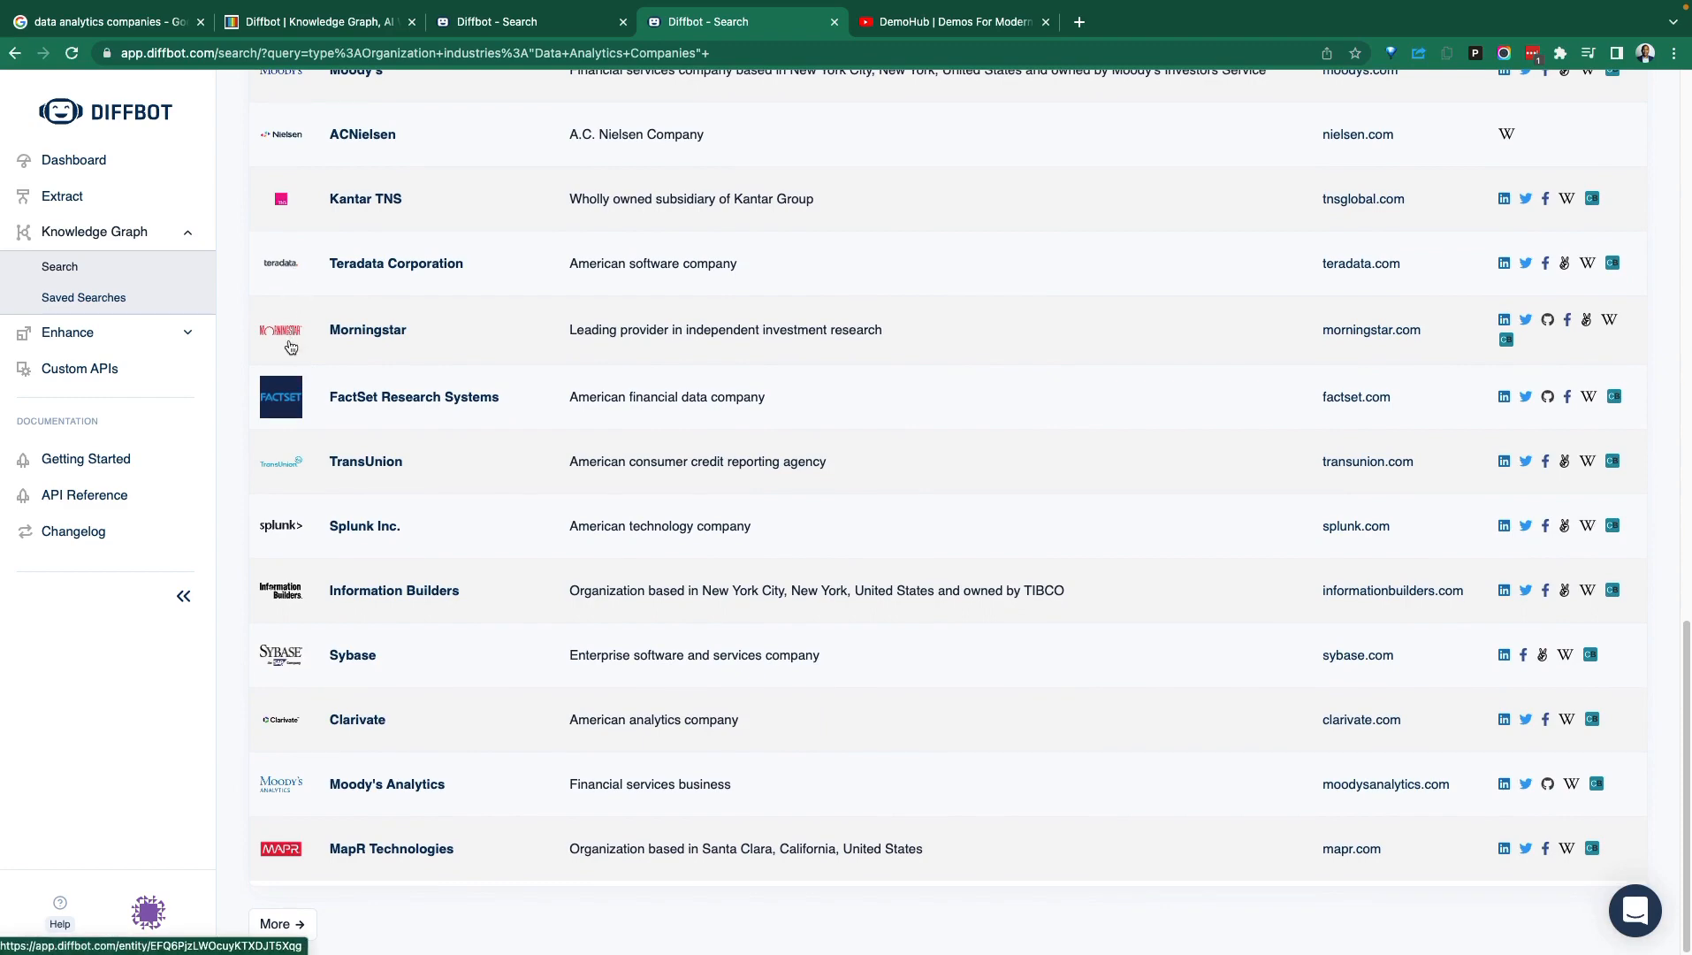
mouse_move(306, 382)
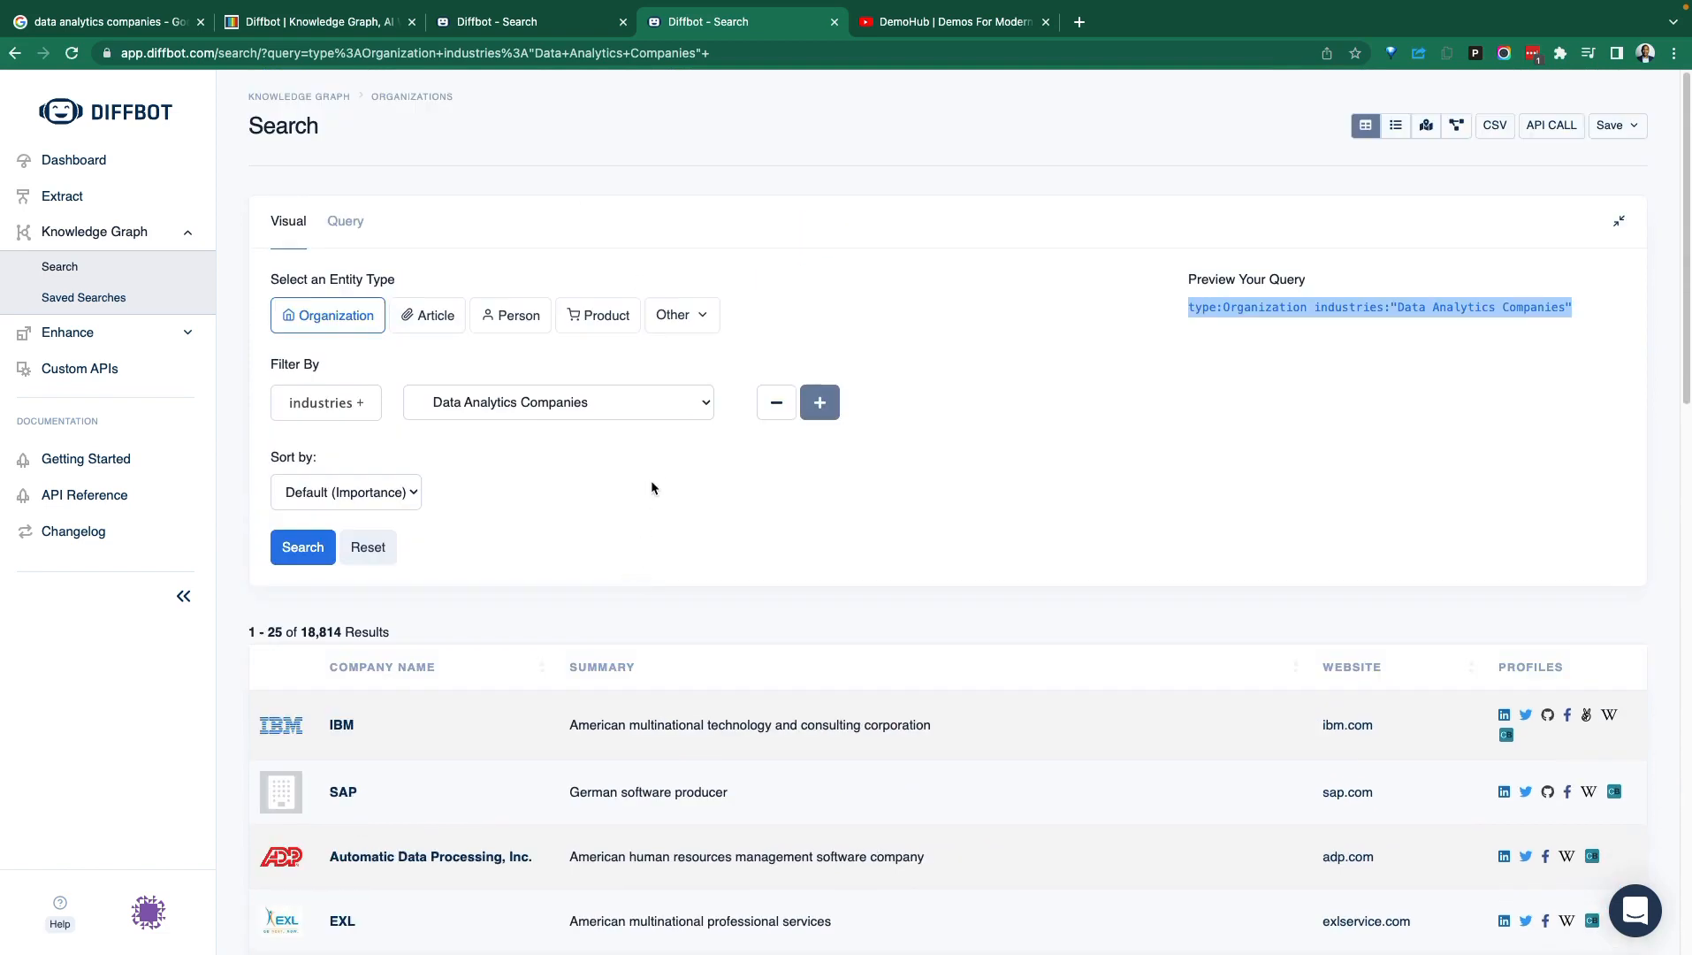
mouse_move(1455, 126)
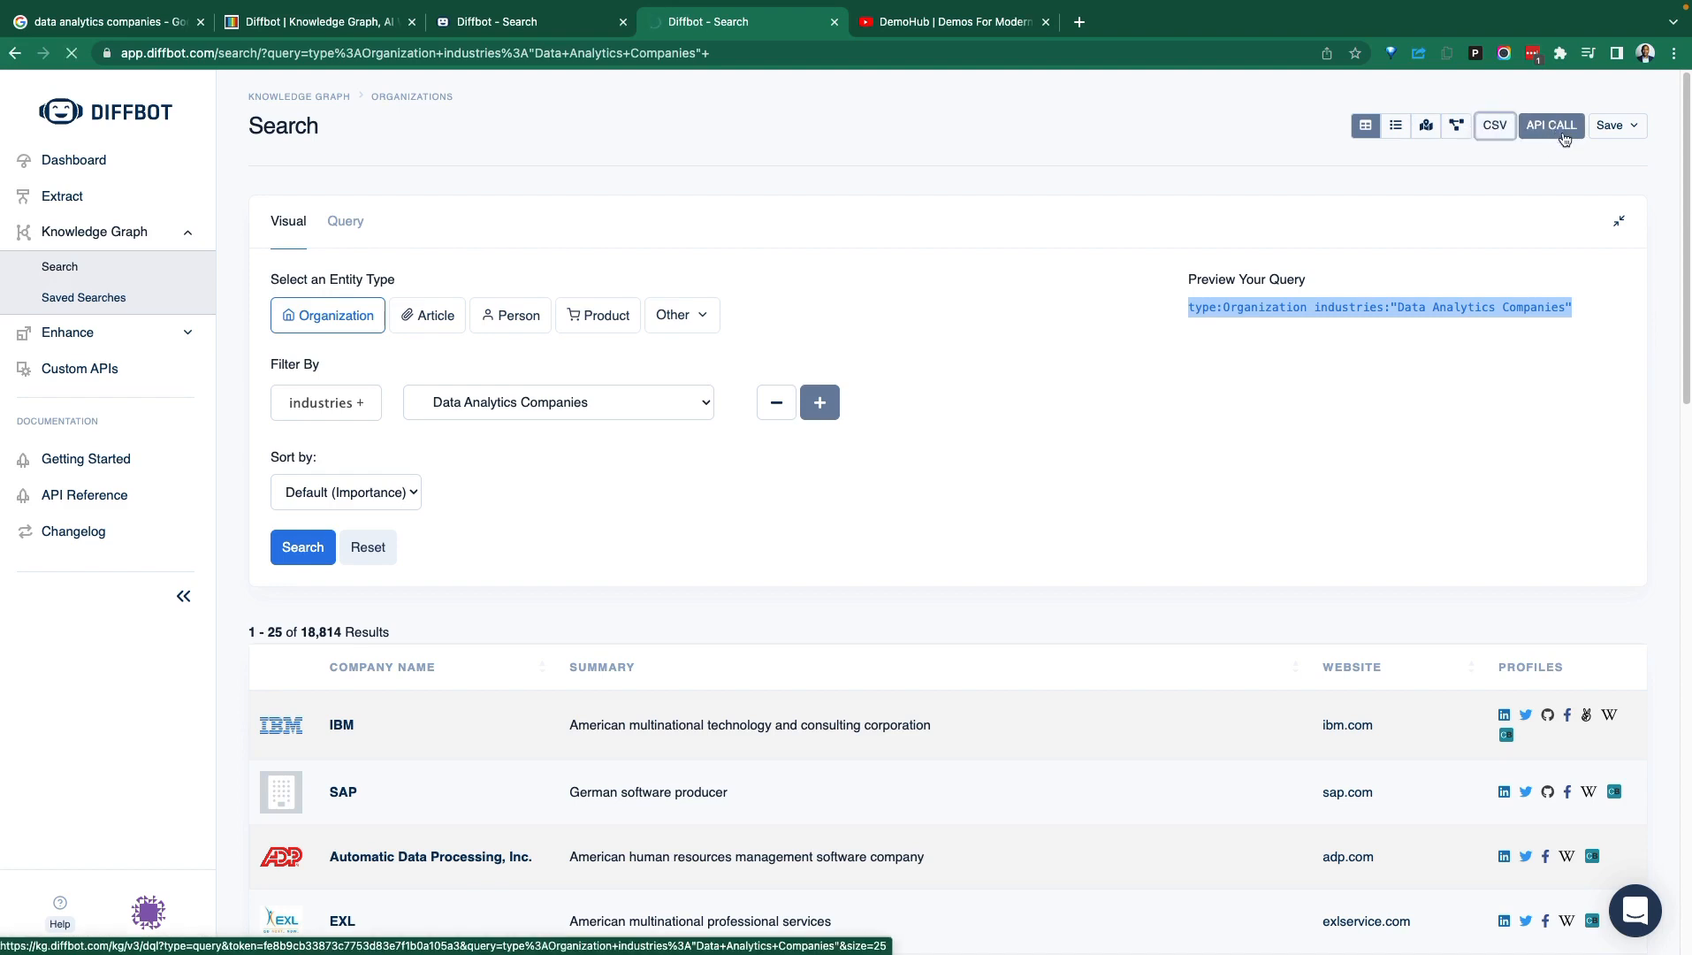
Review the Export CSV preview's field list and data grid for the company results, then leave it.
click(1494, 126)
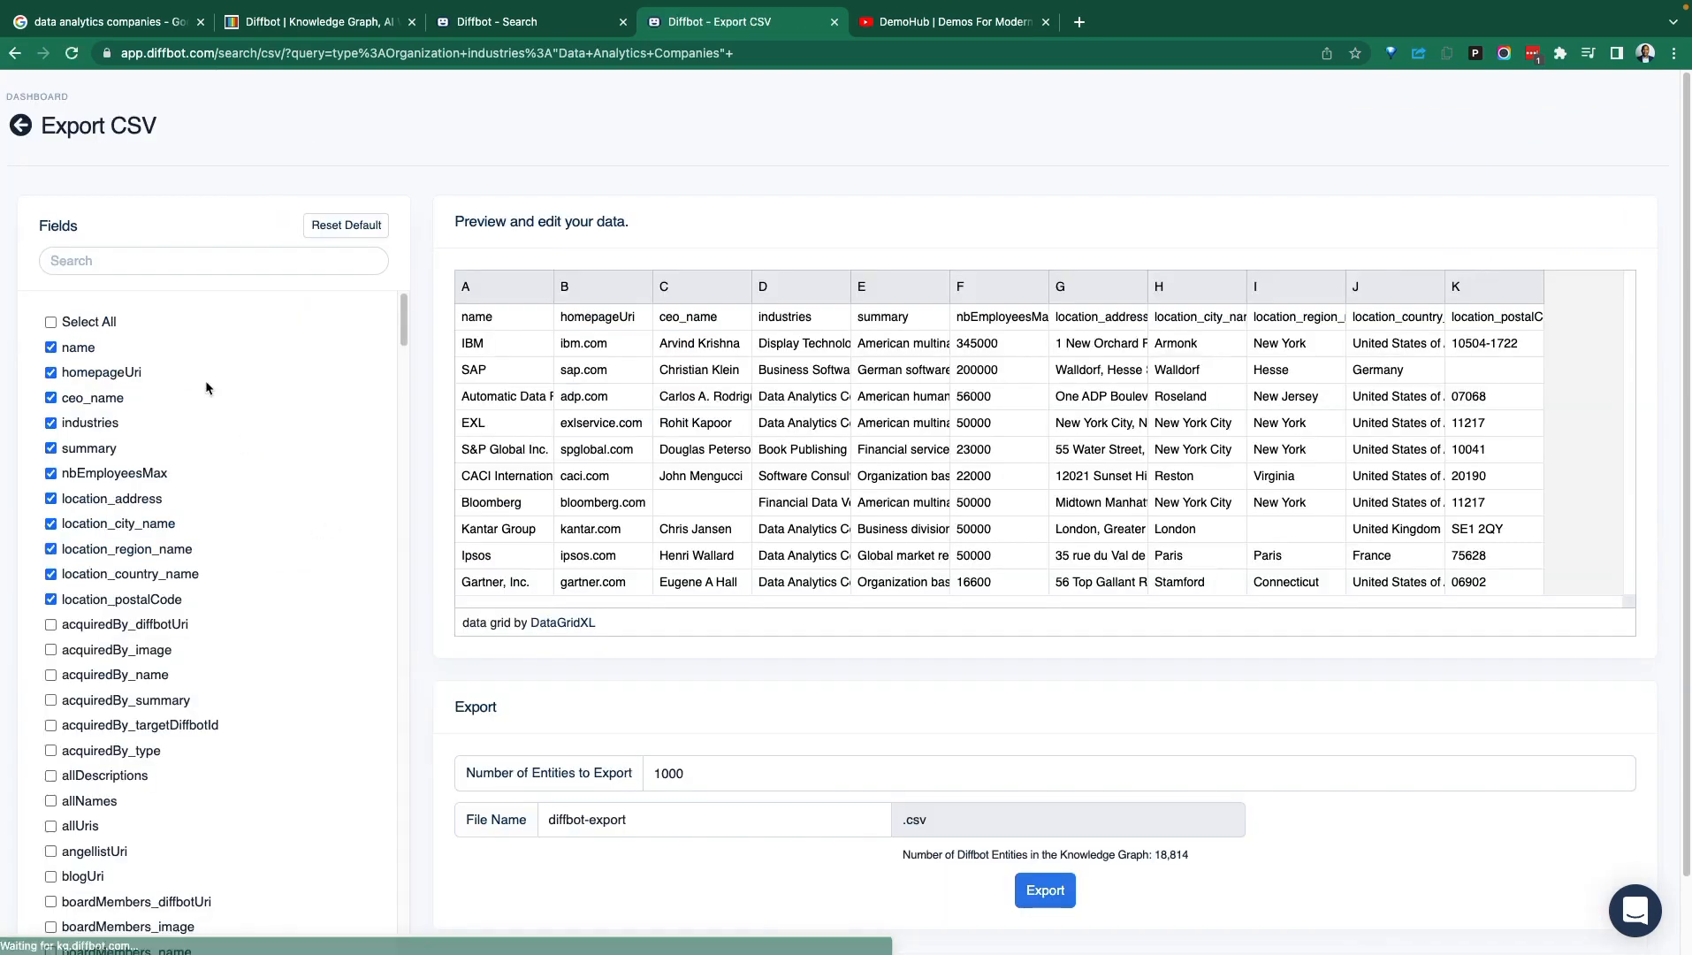
scroll(down, 3)
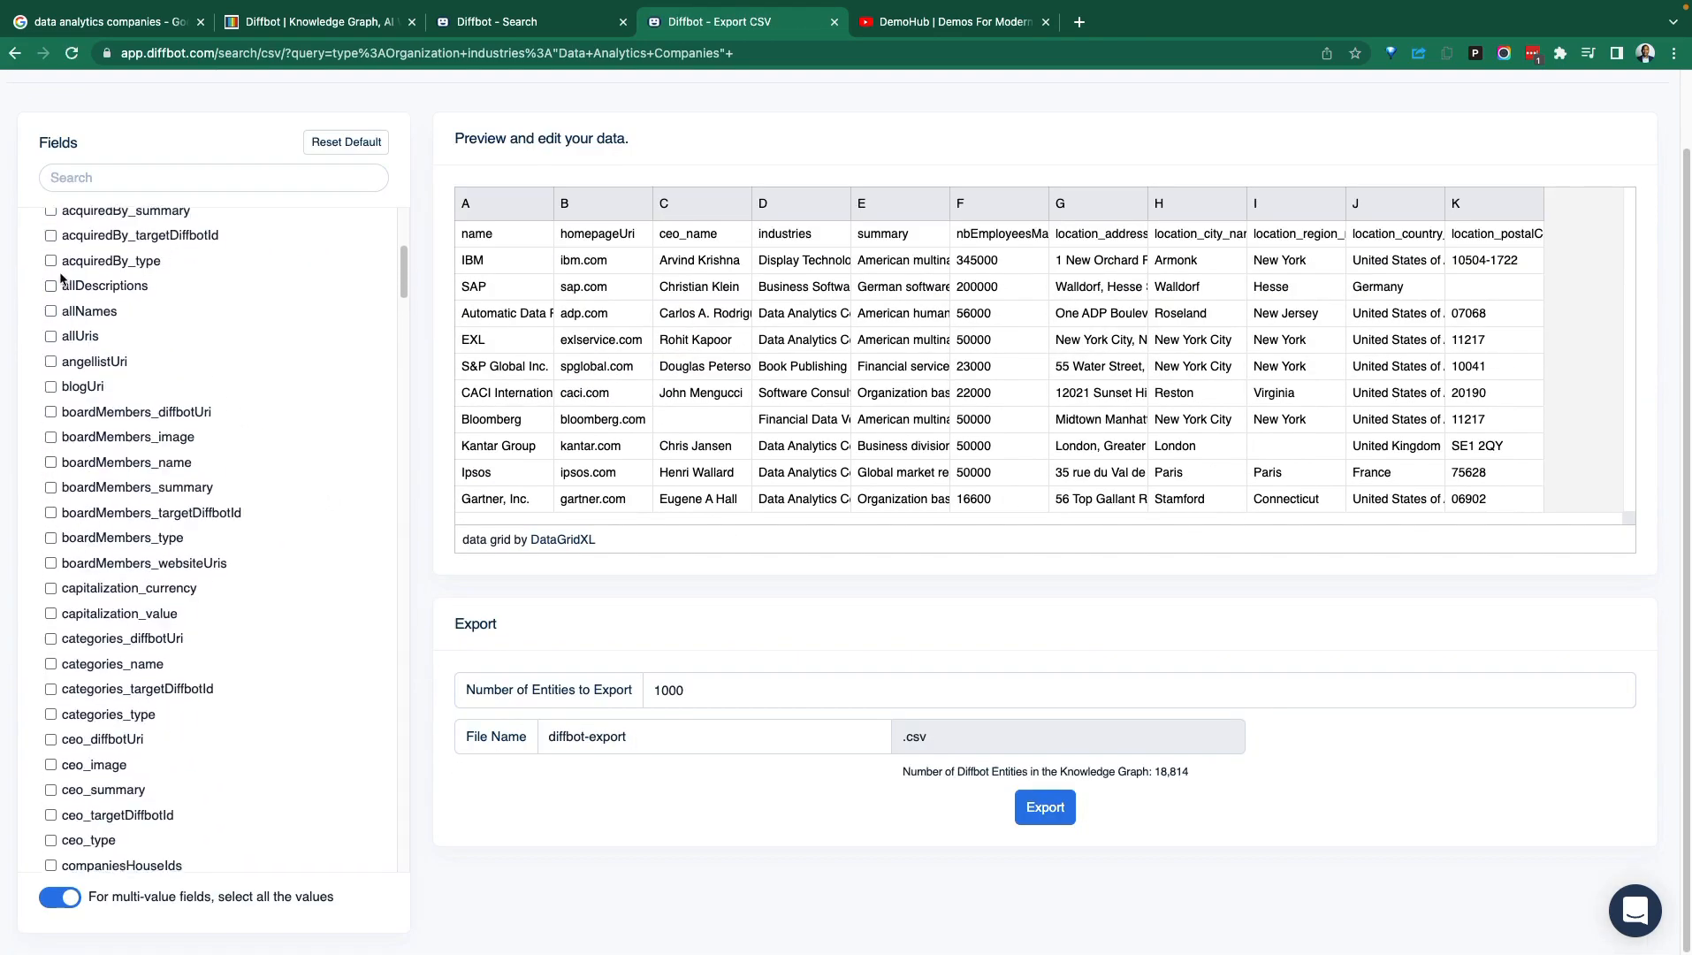
scroll(down, 3)
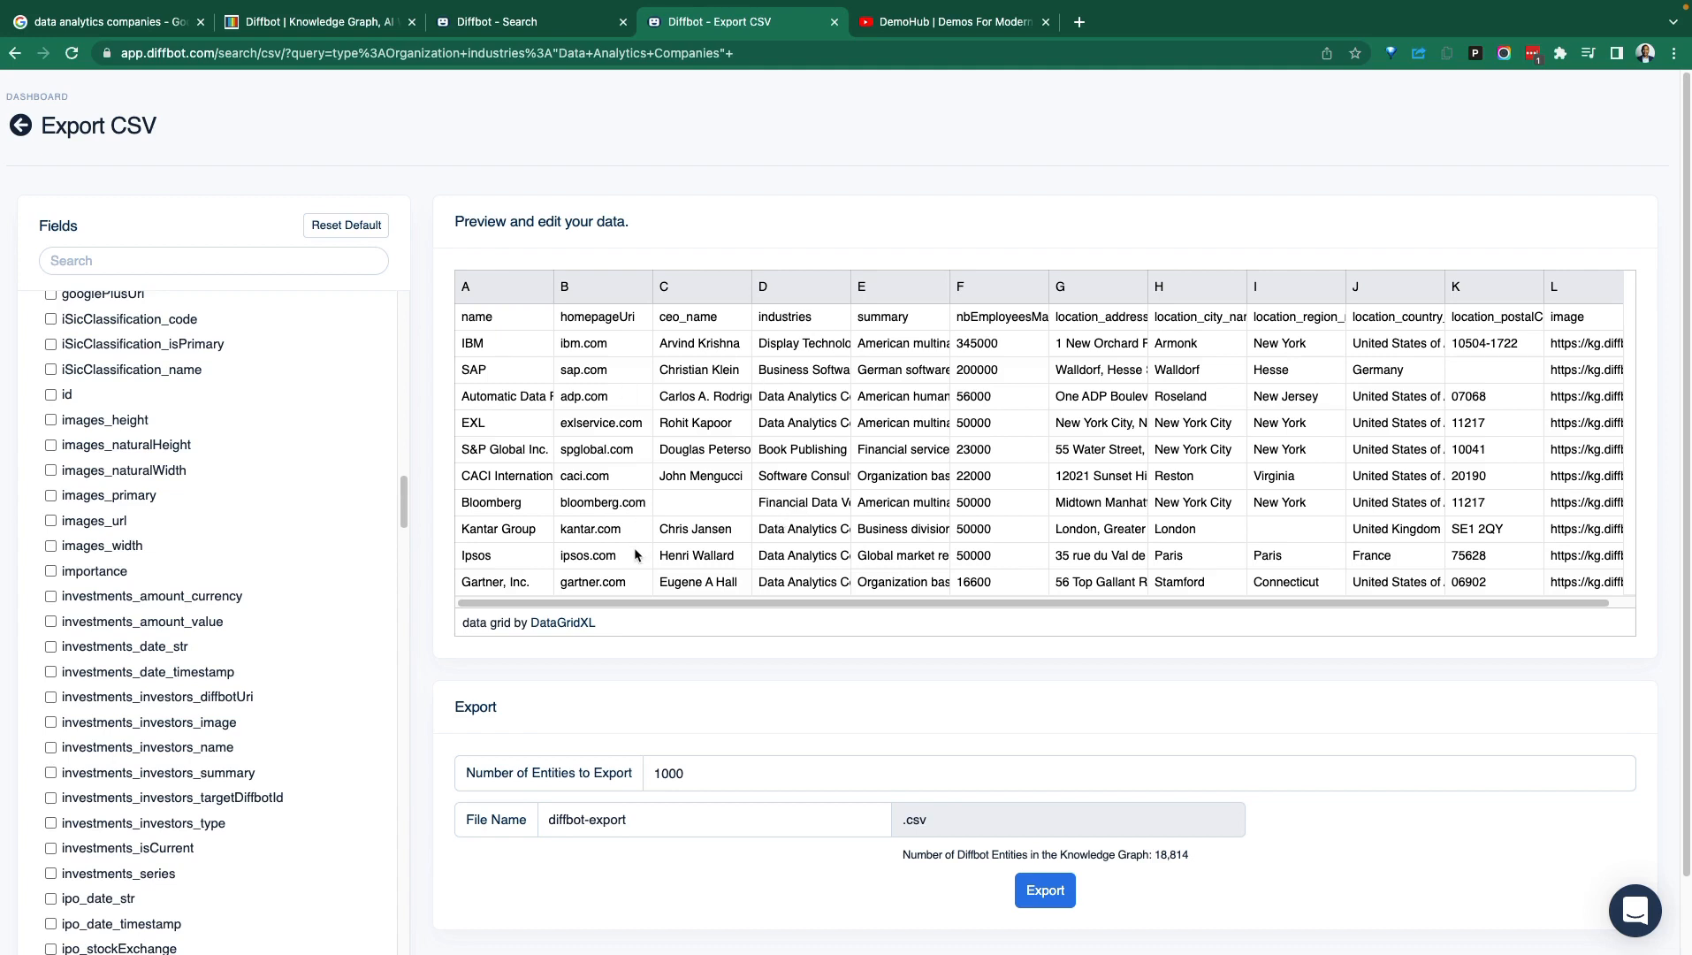
mouse_move(653, 492)
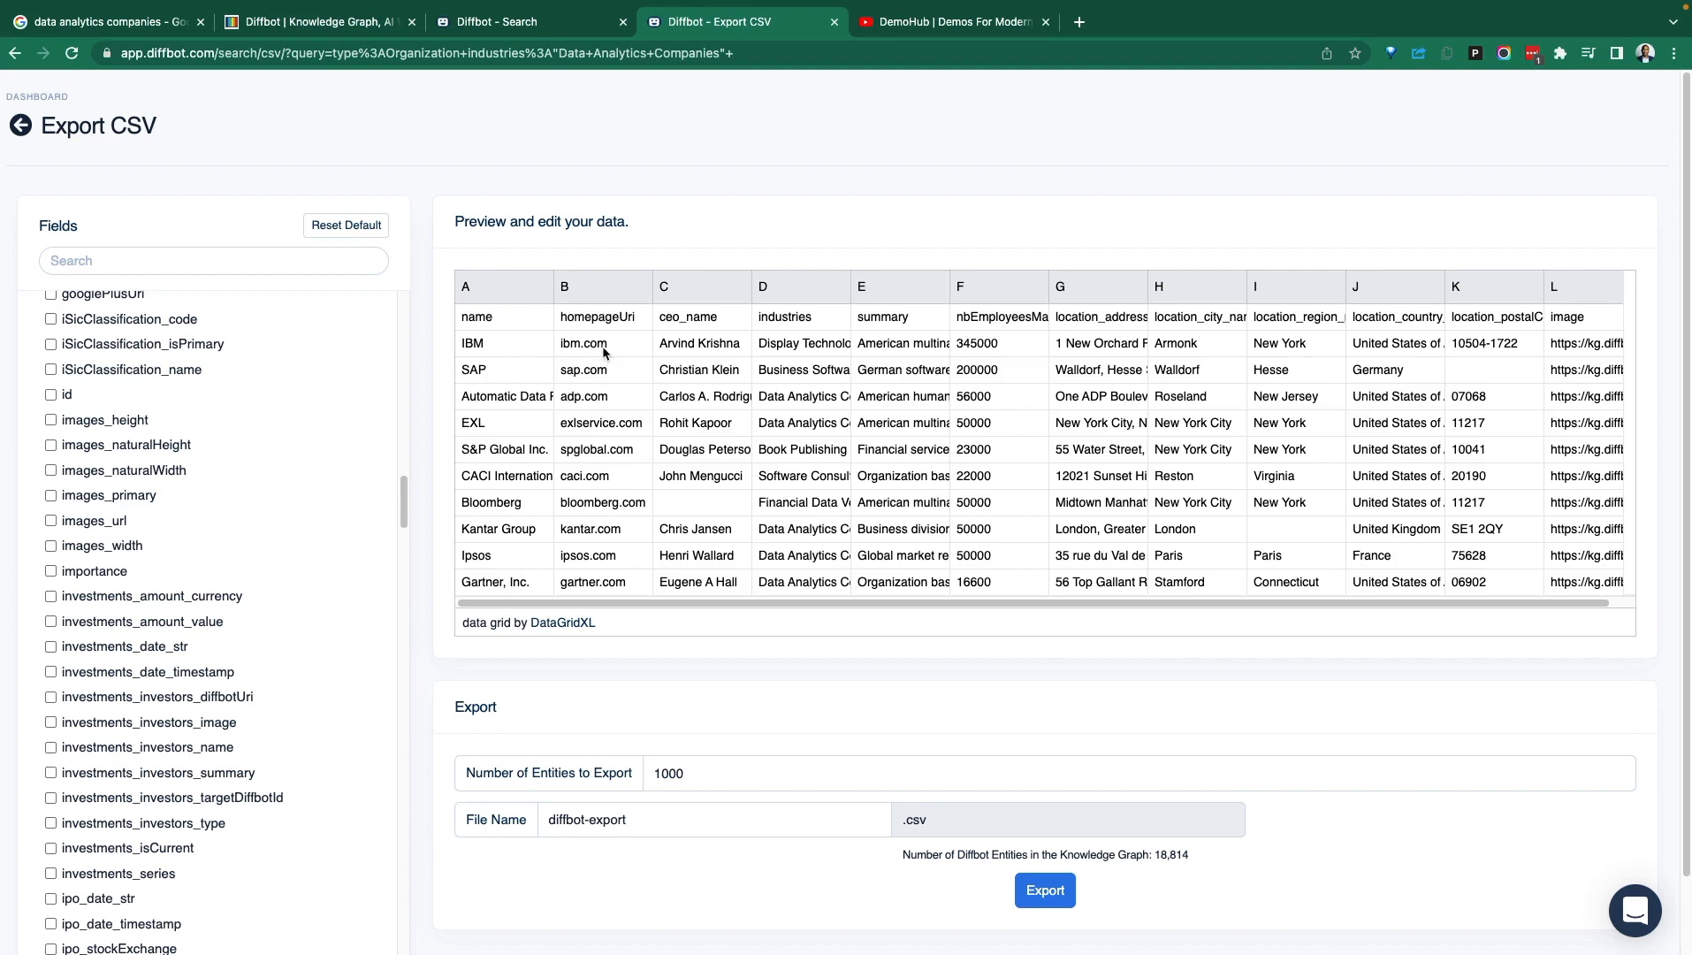
mouse_move(608, 453)
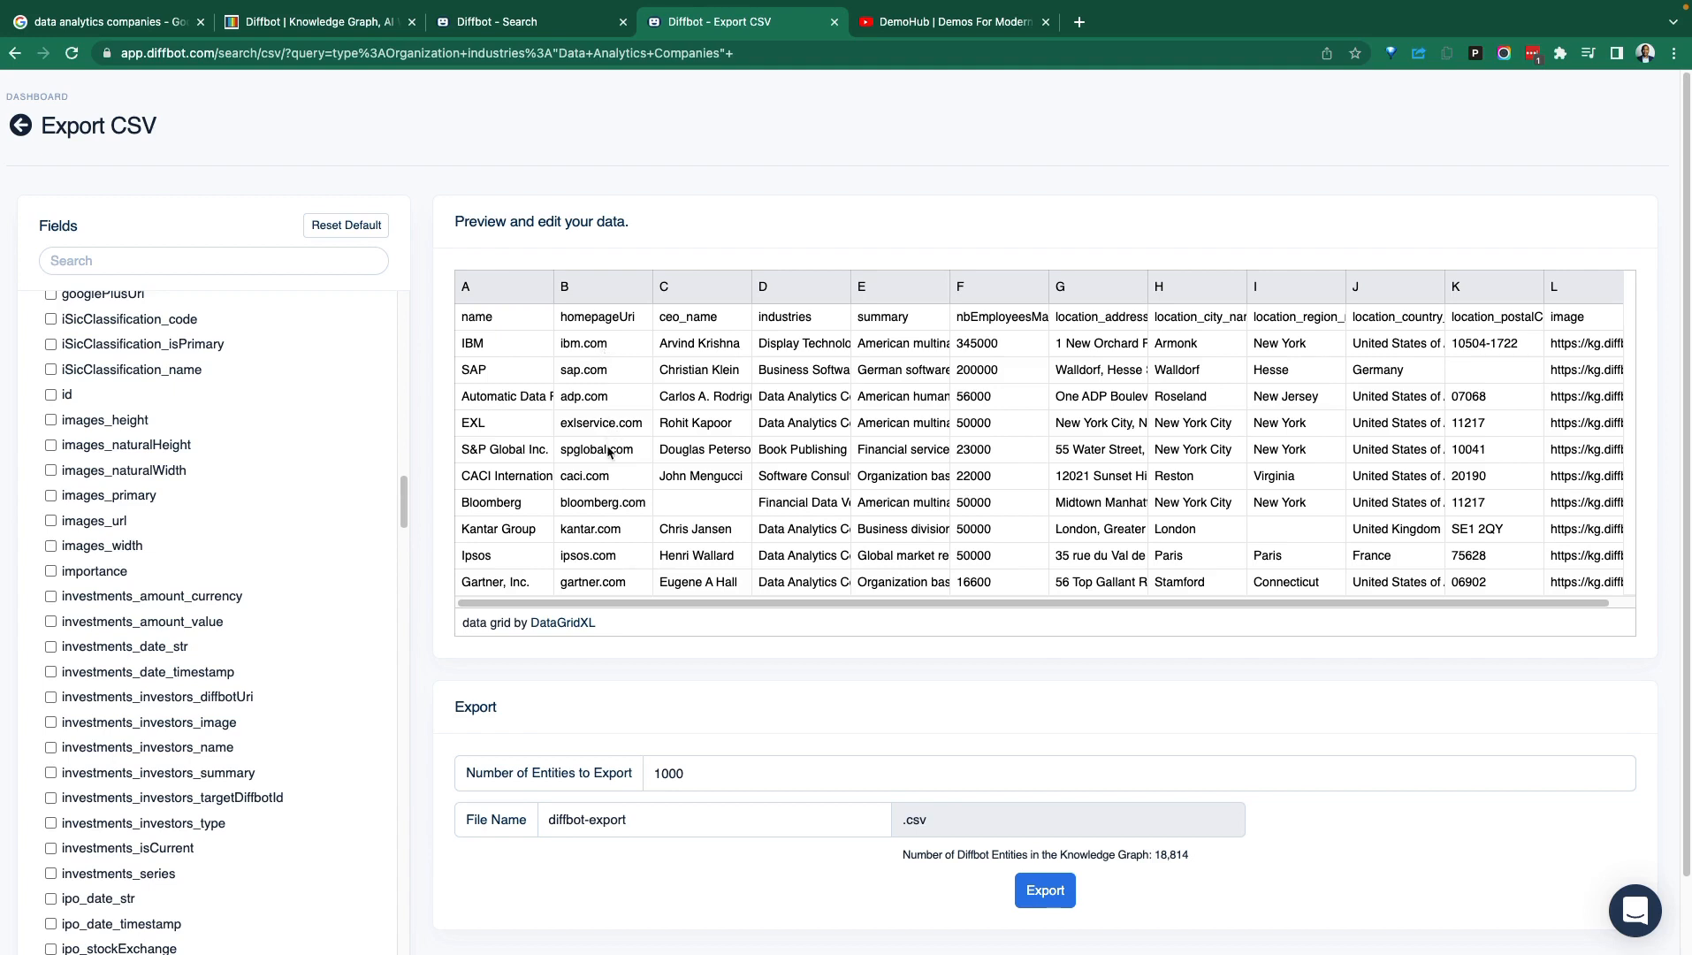
mouse_move(812, 442)
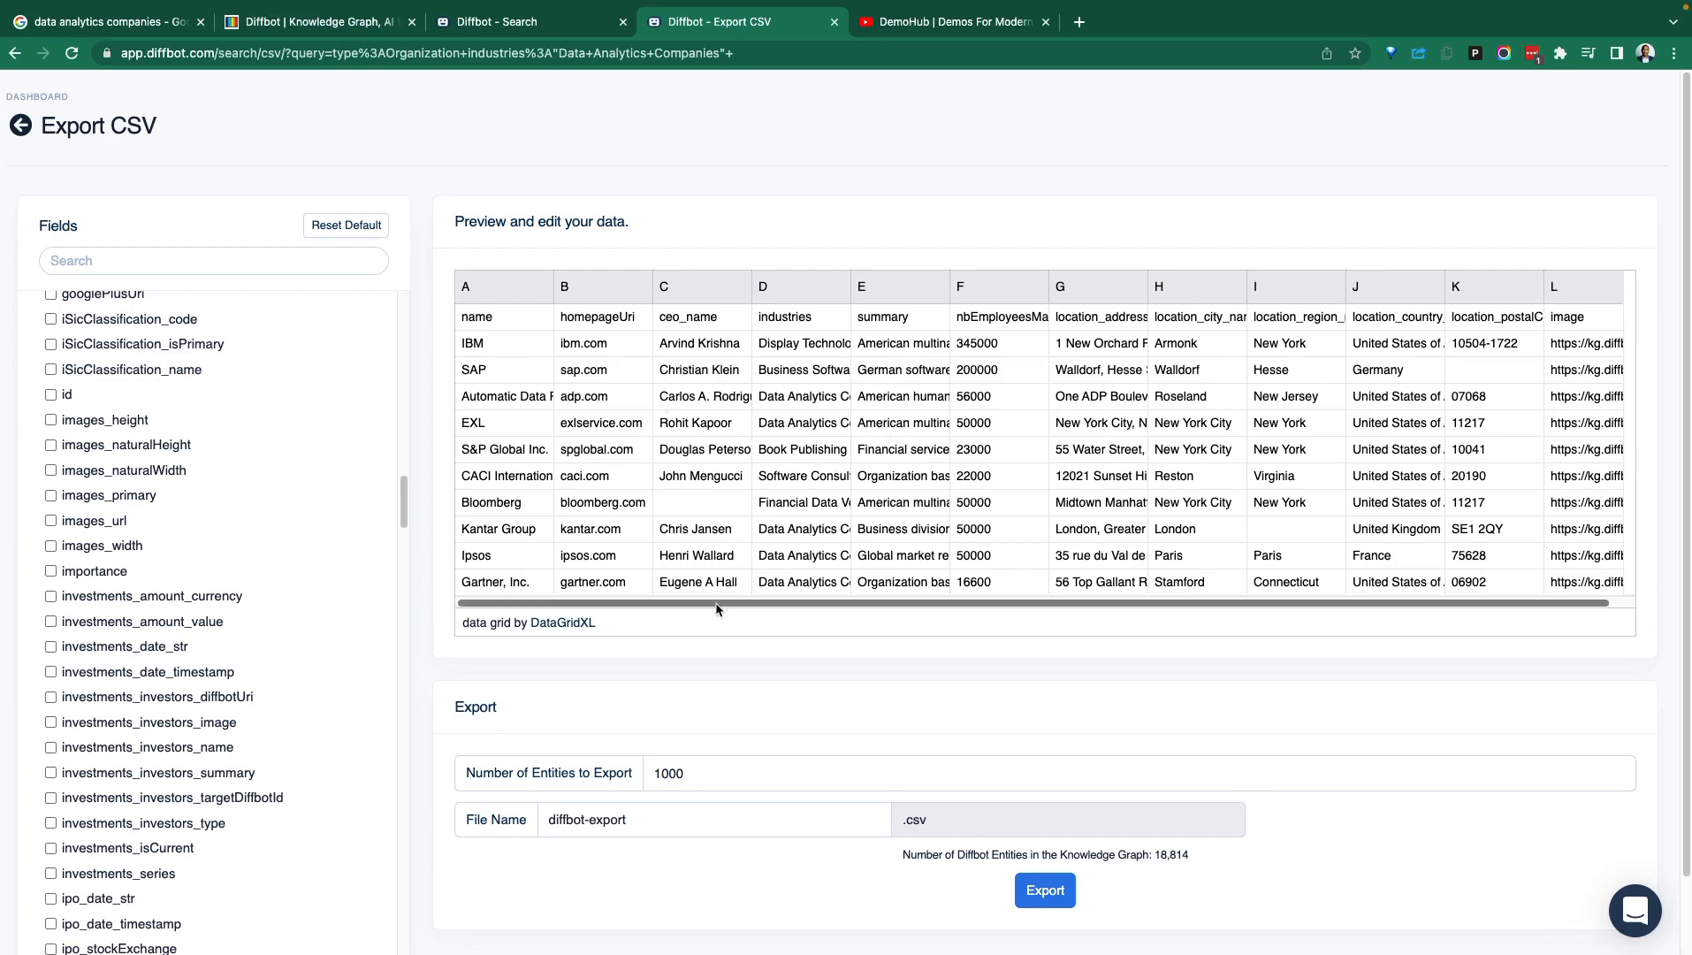
scroll(right, 3)
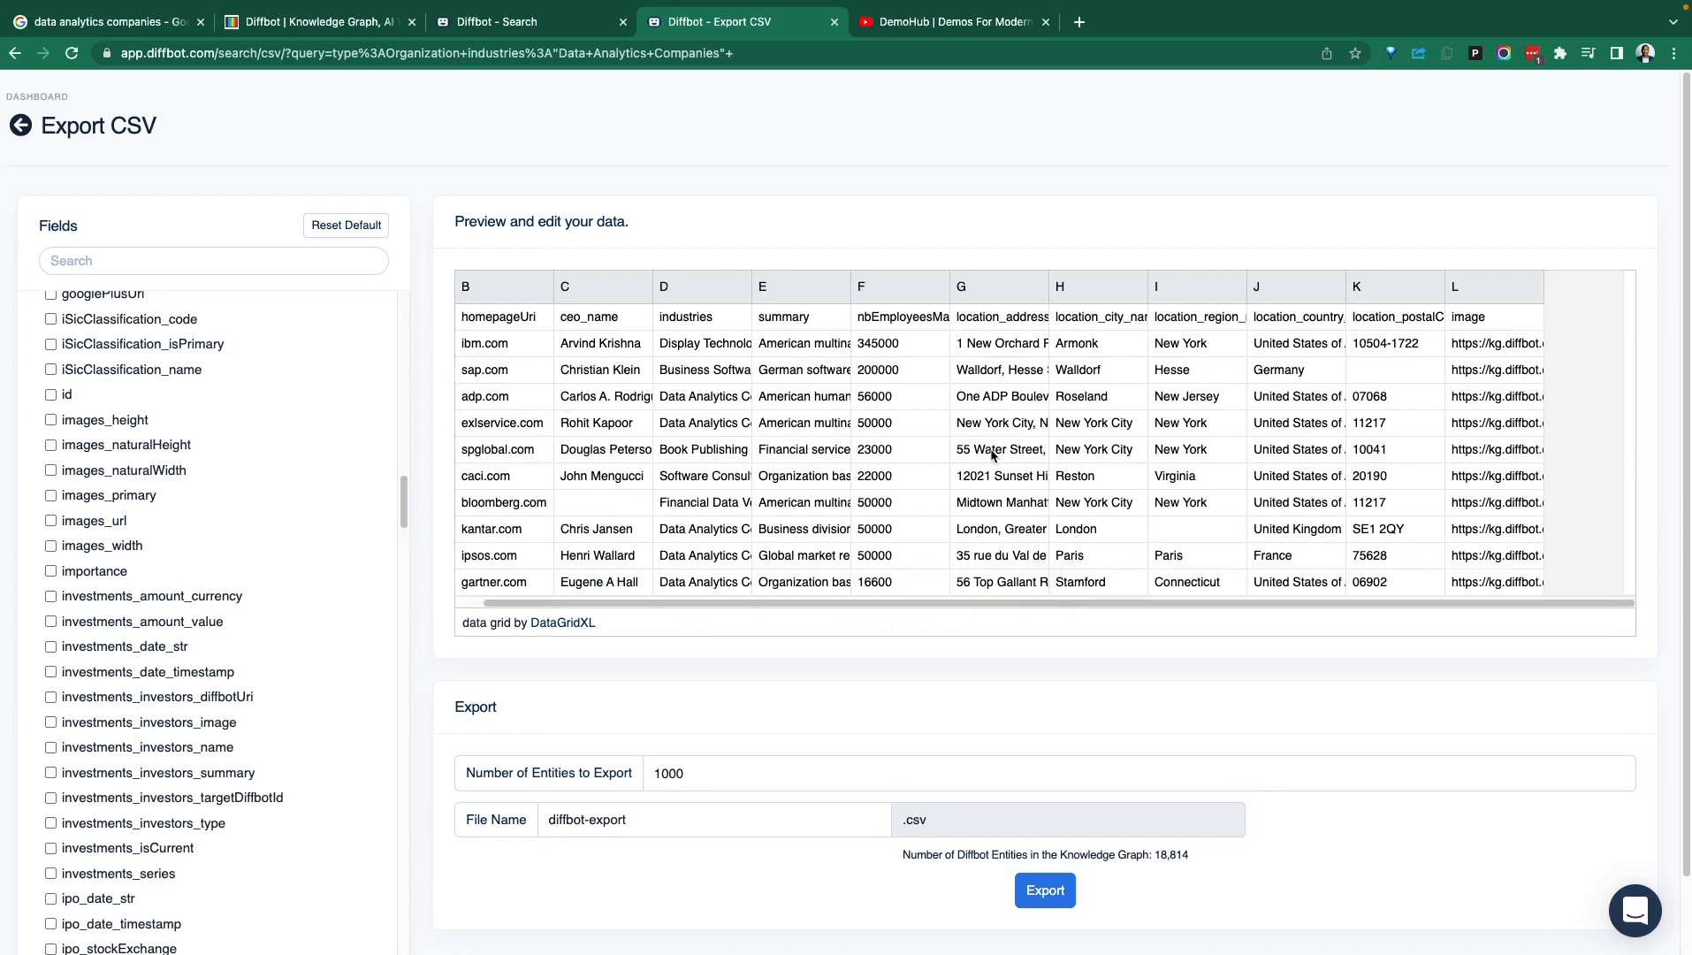
click(1043, 889)
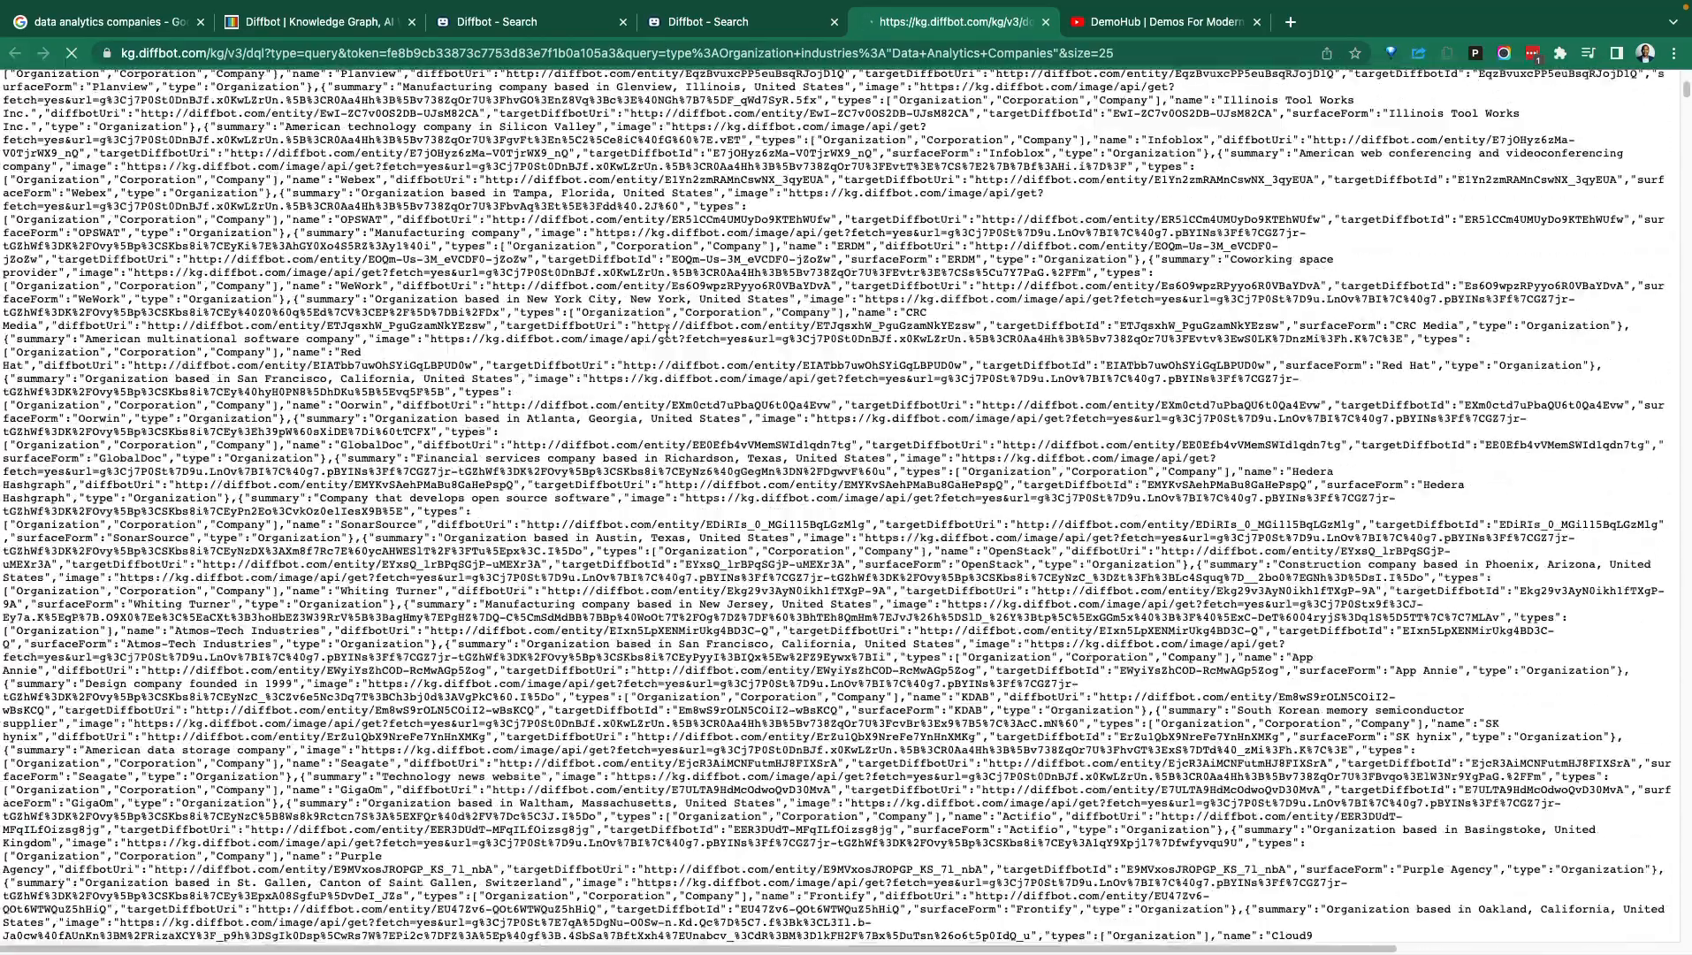
Scroll through the query's raw JSON API response, then switch to the Diffbot homepage.
scroll(down, 3)
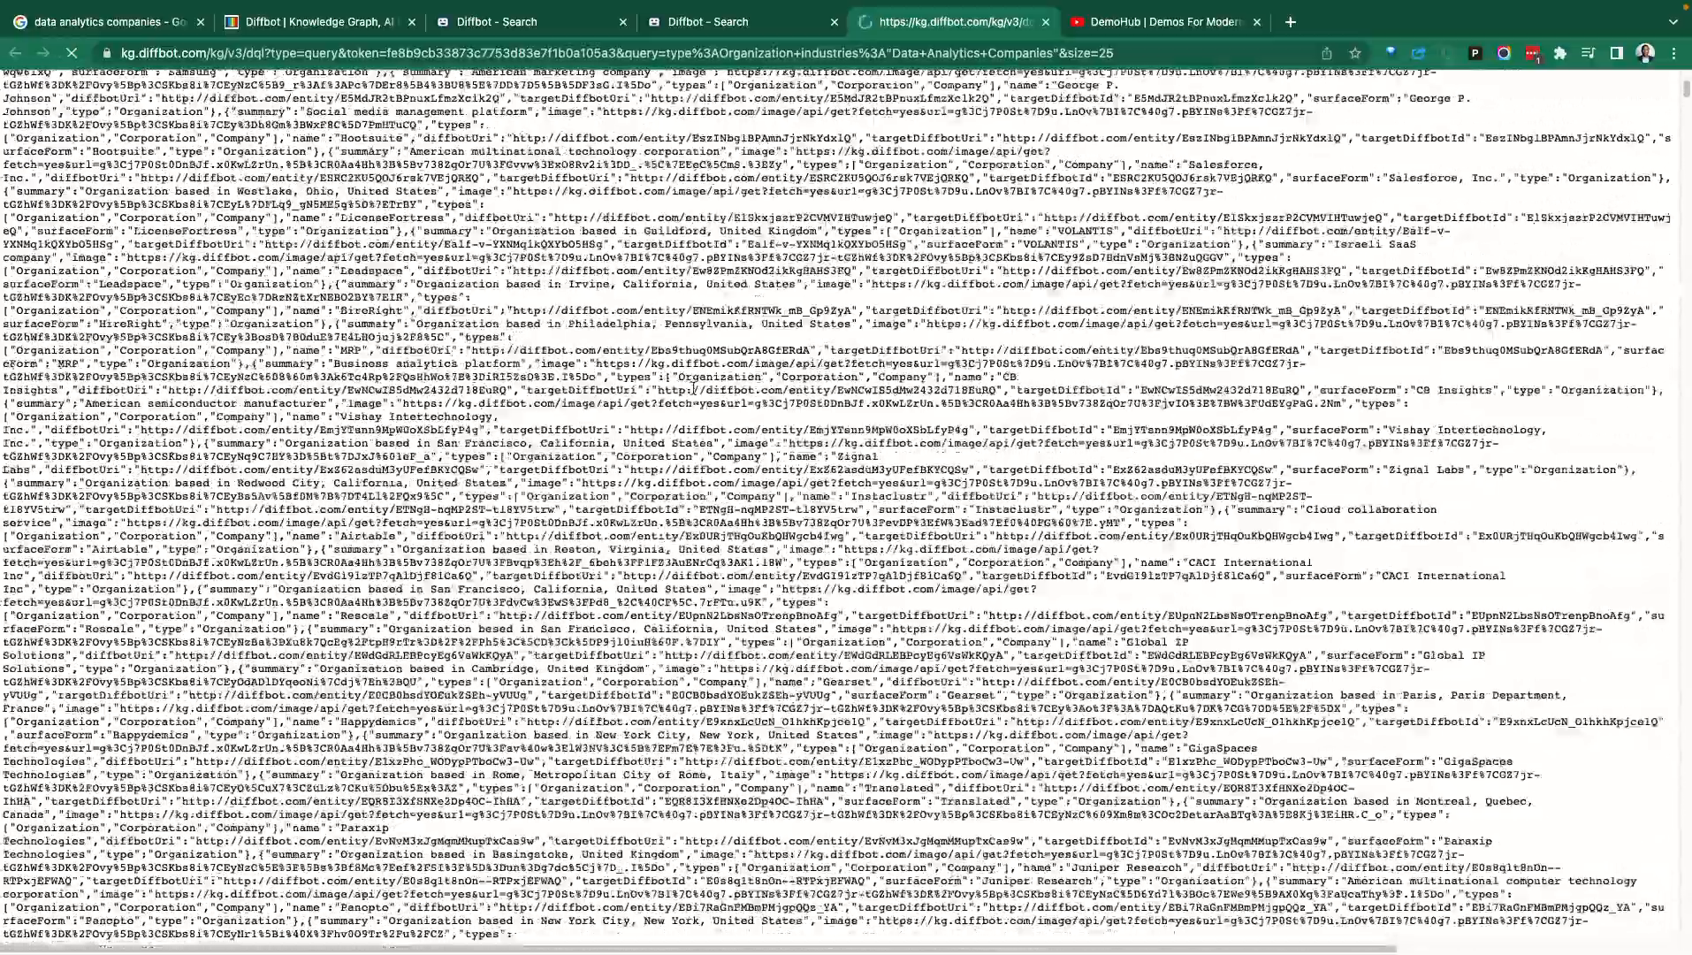
scroll(down, 3)
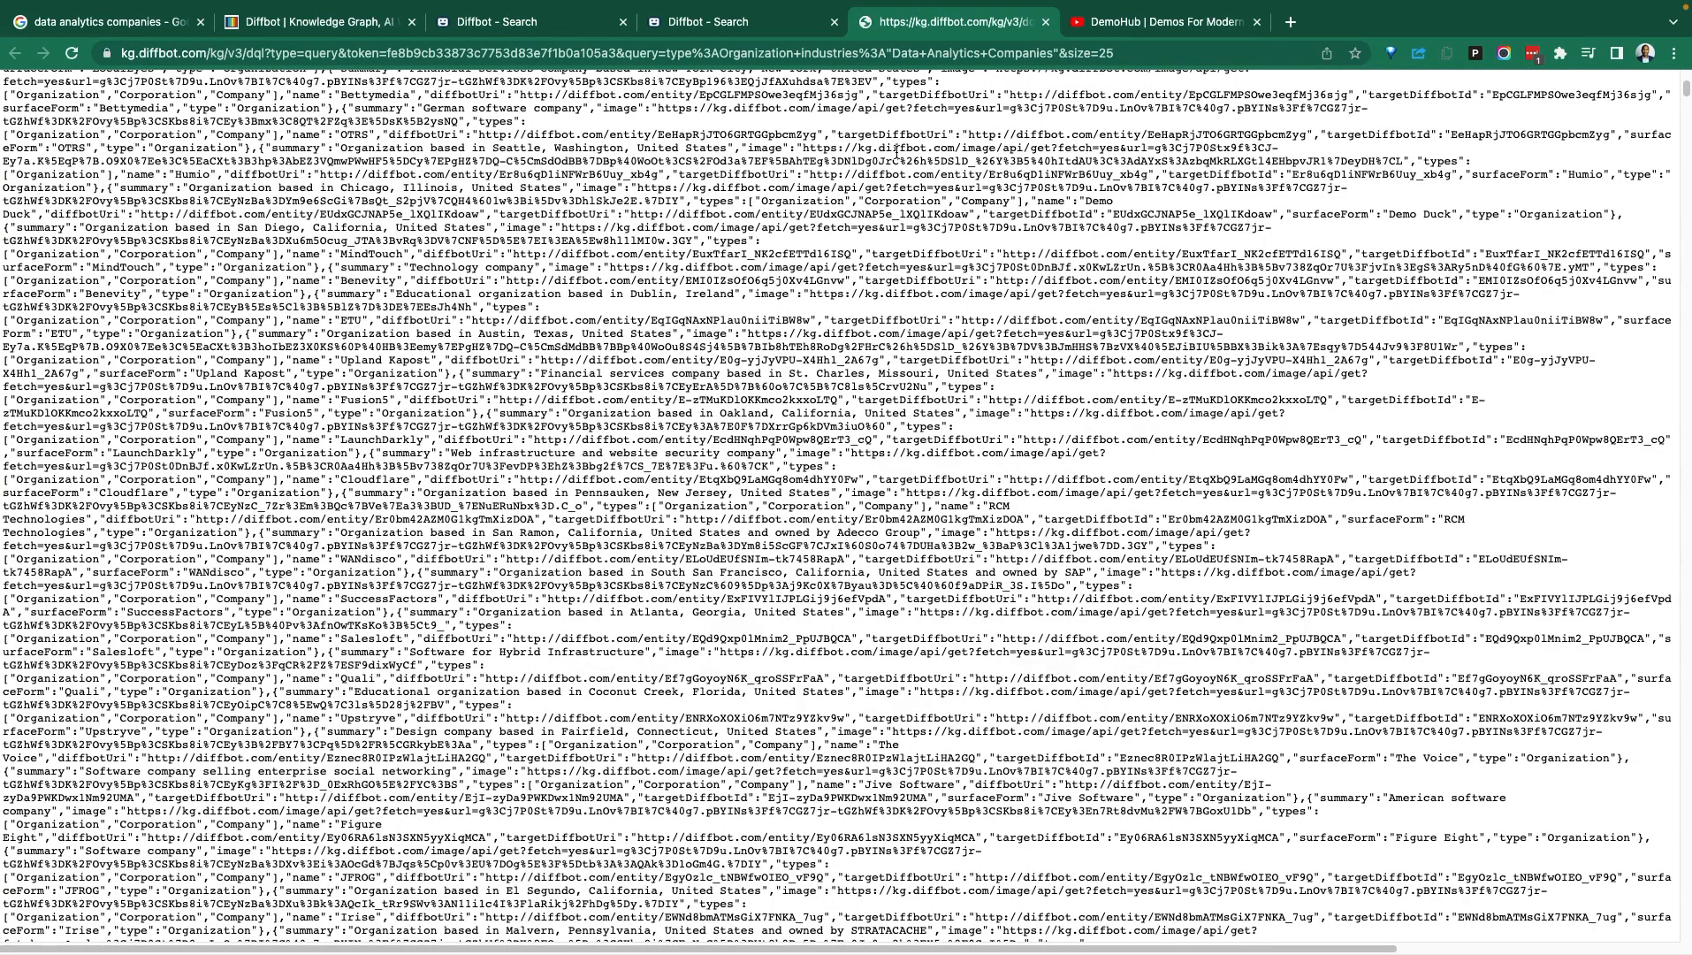
click(313, 21)
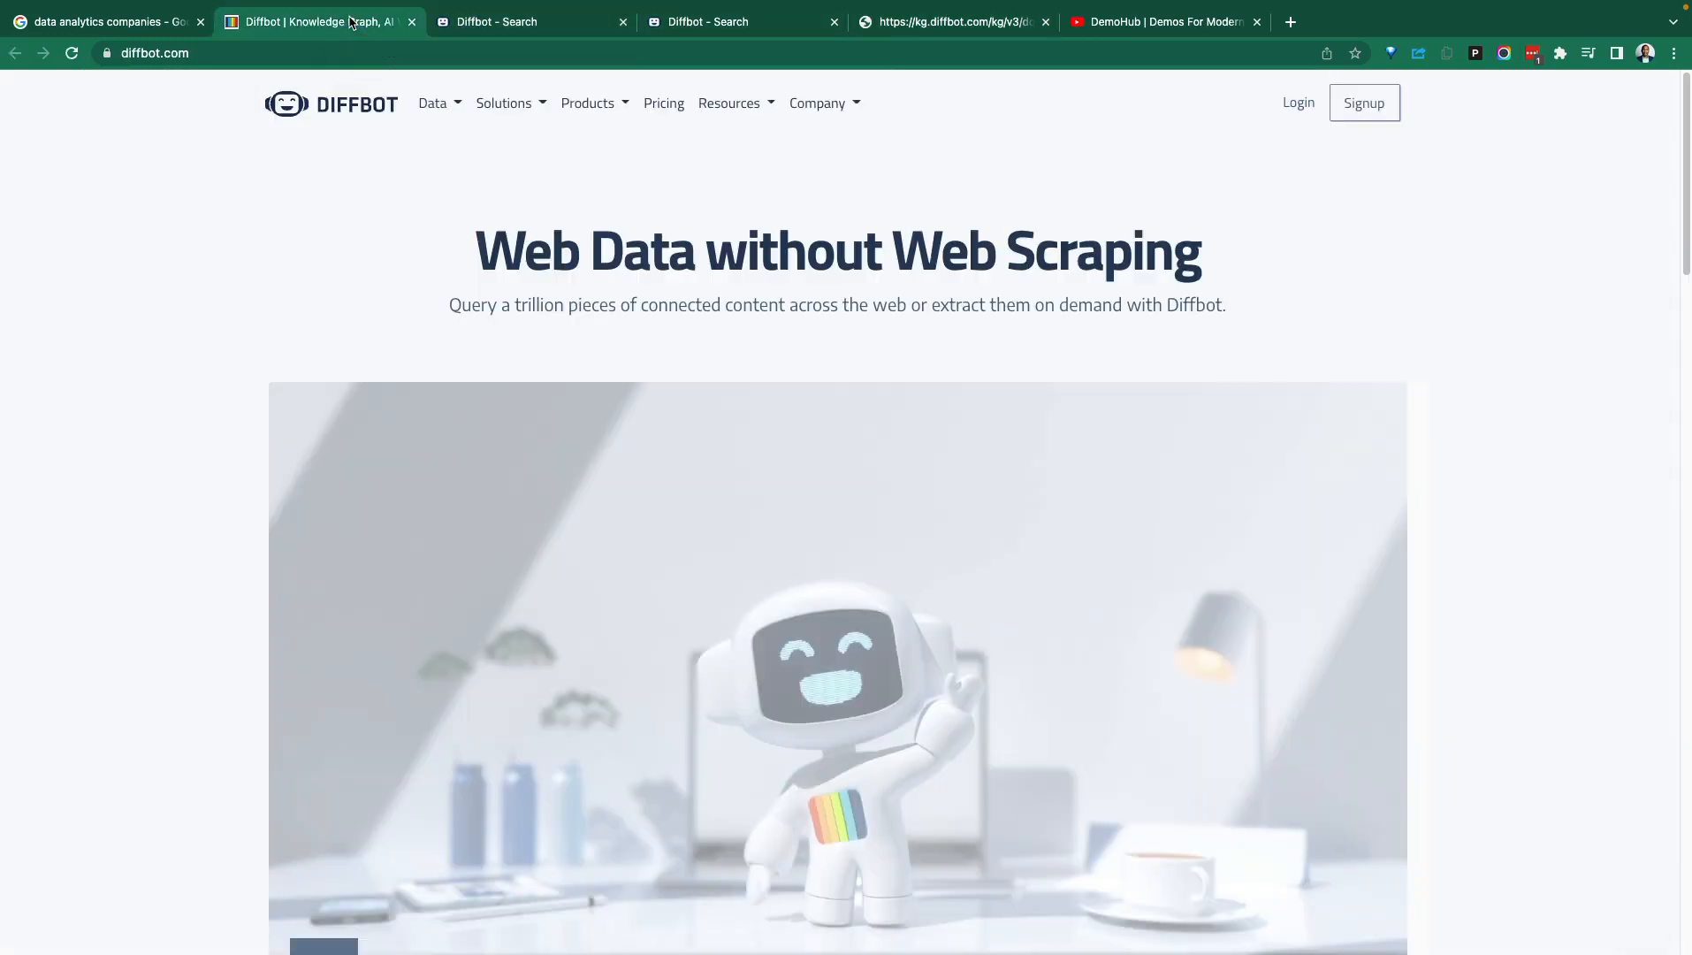
mouse_move(481, 129)
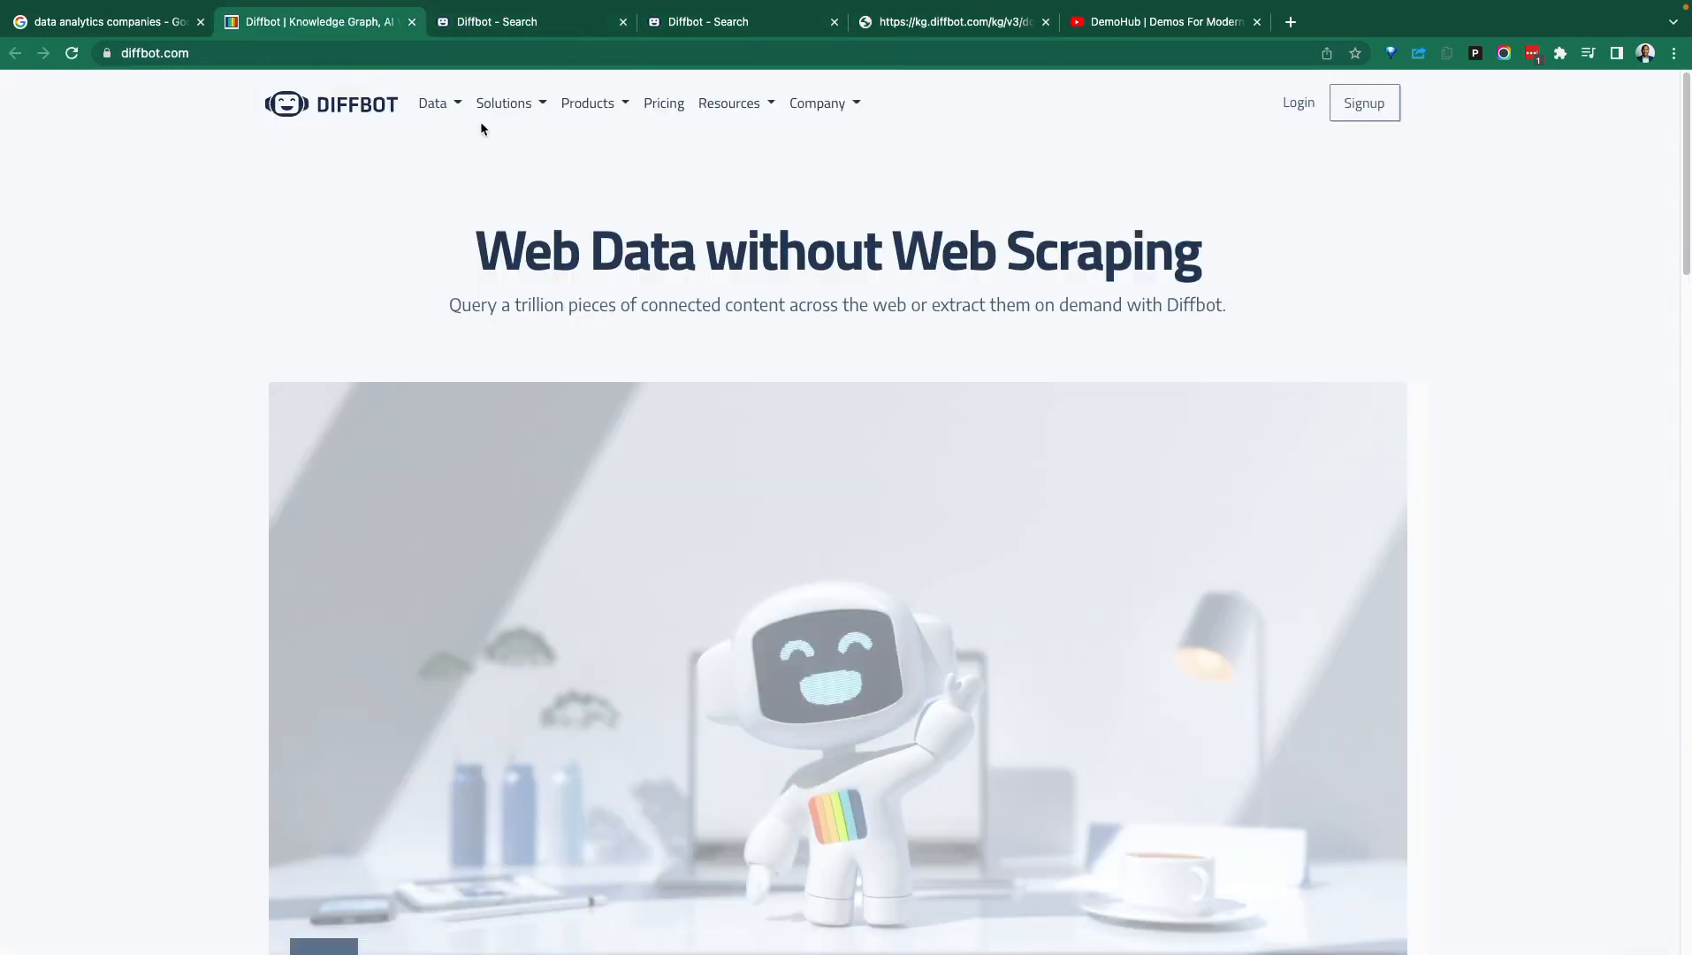
Bring up Diffbot's Plans & Pricing page, glancing at the under-500-employees search tab.
click(663, 103)
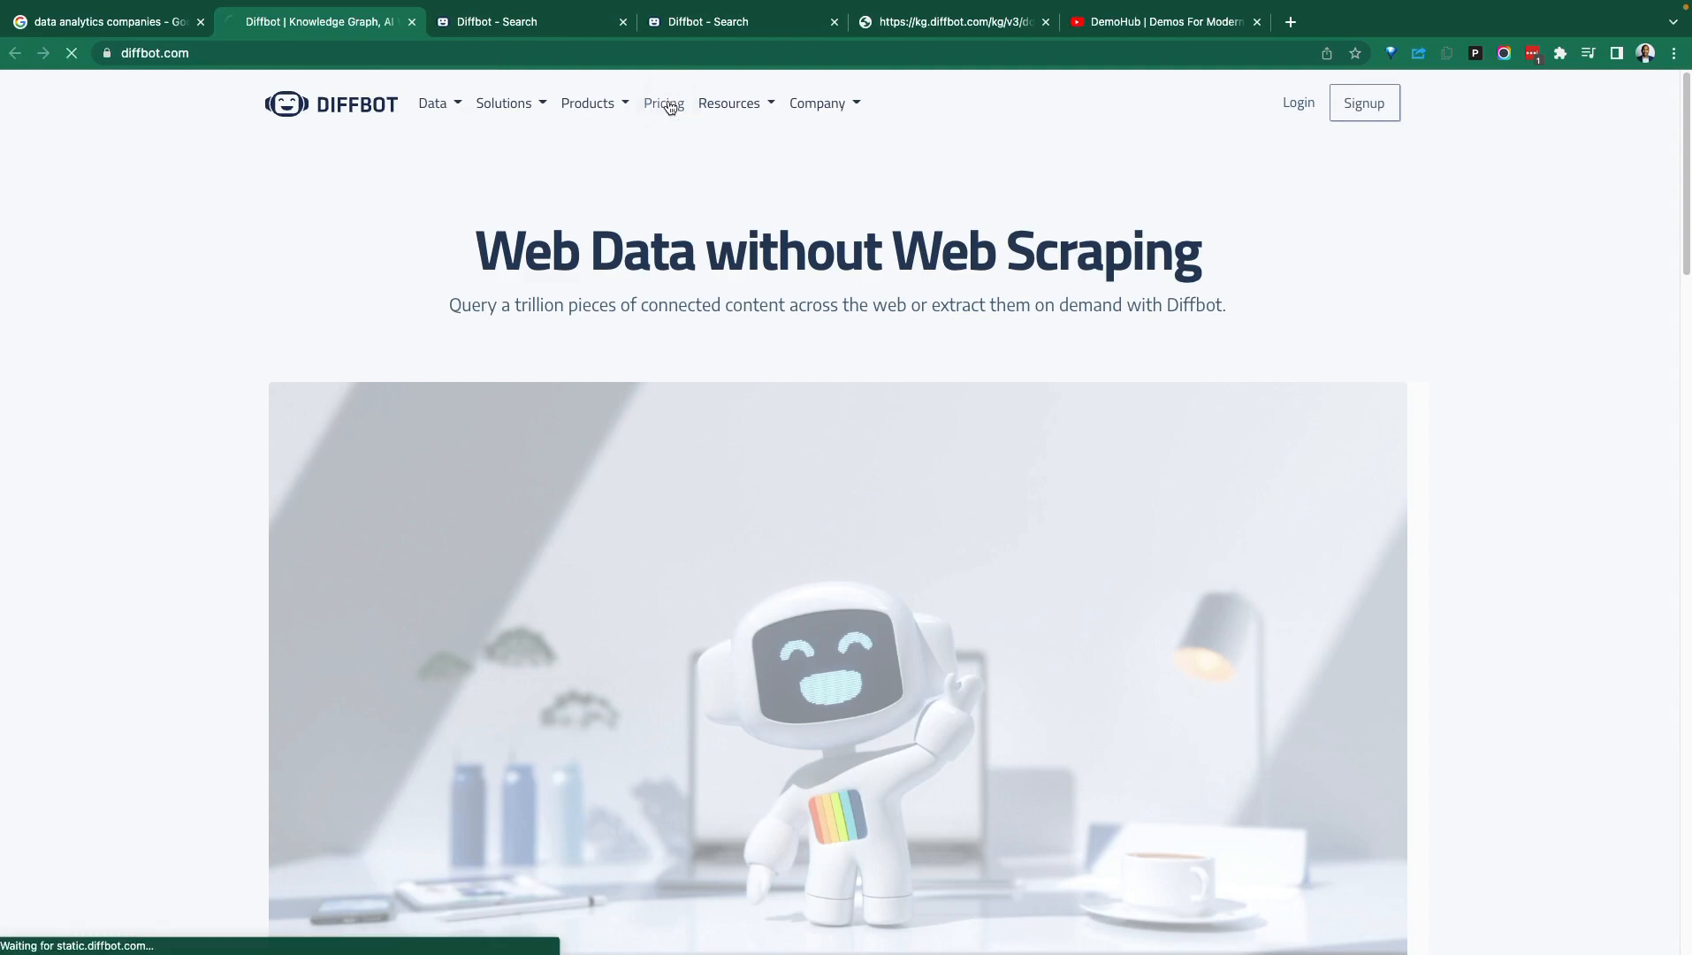
click(663, 102)
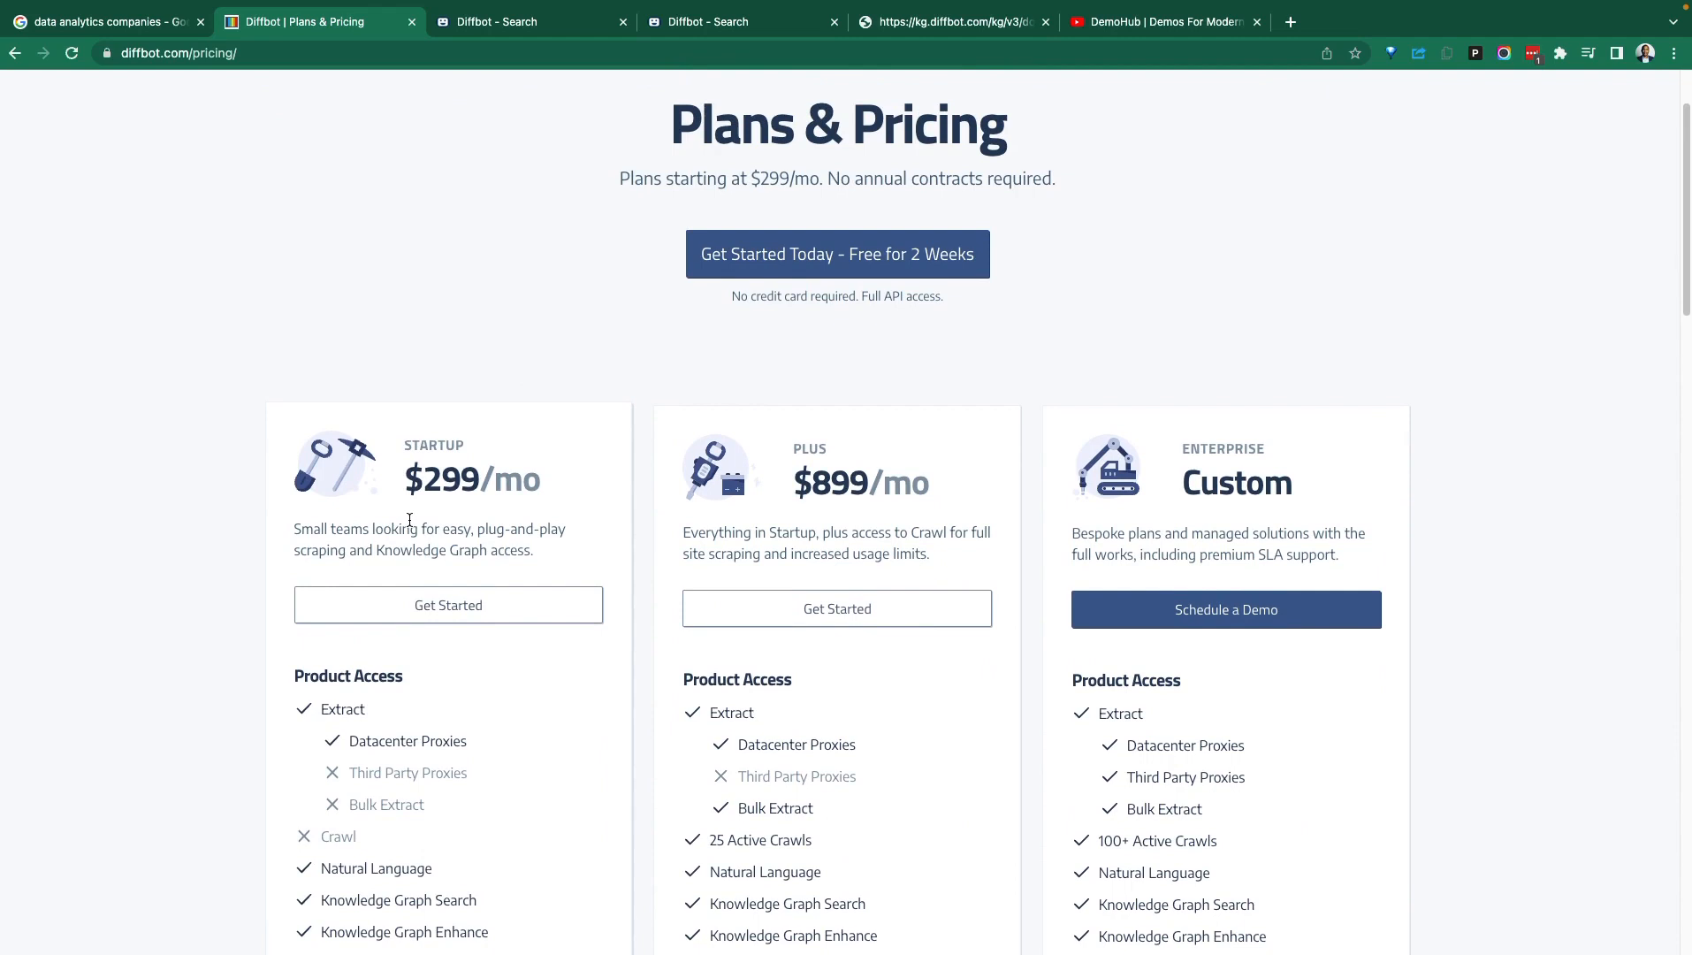
mouse_move(409, 516)
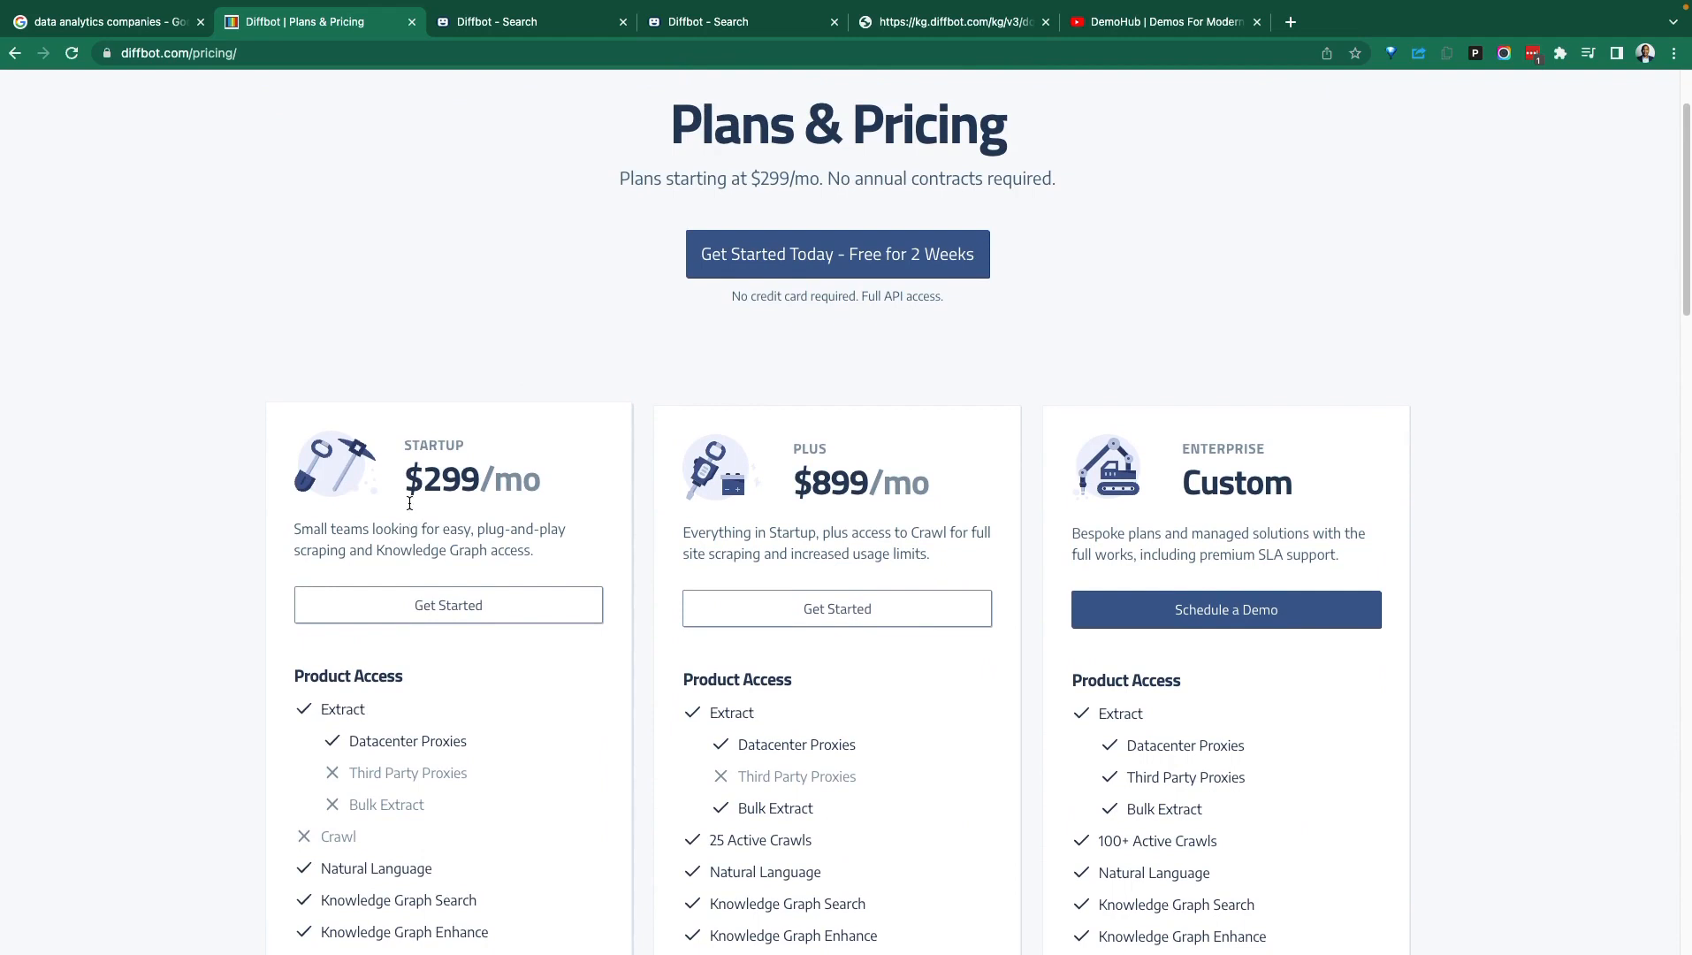
click(502, 21)
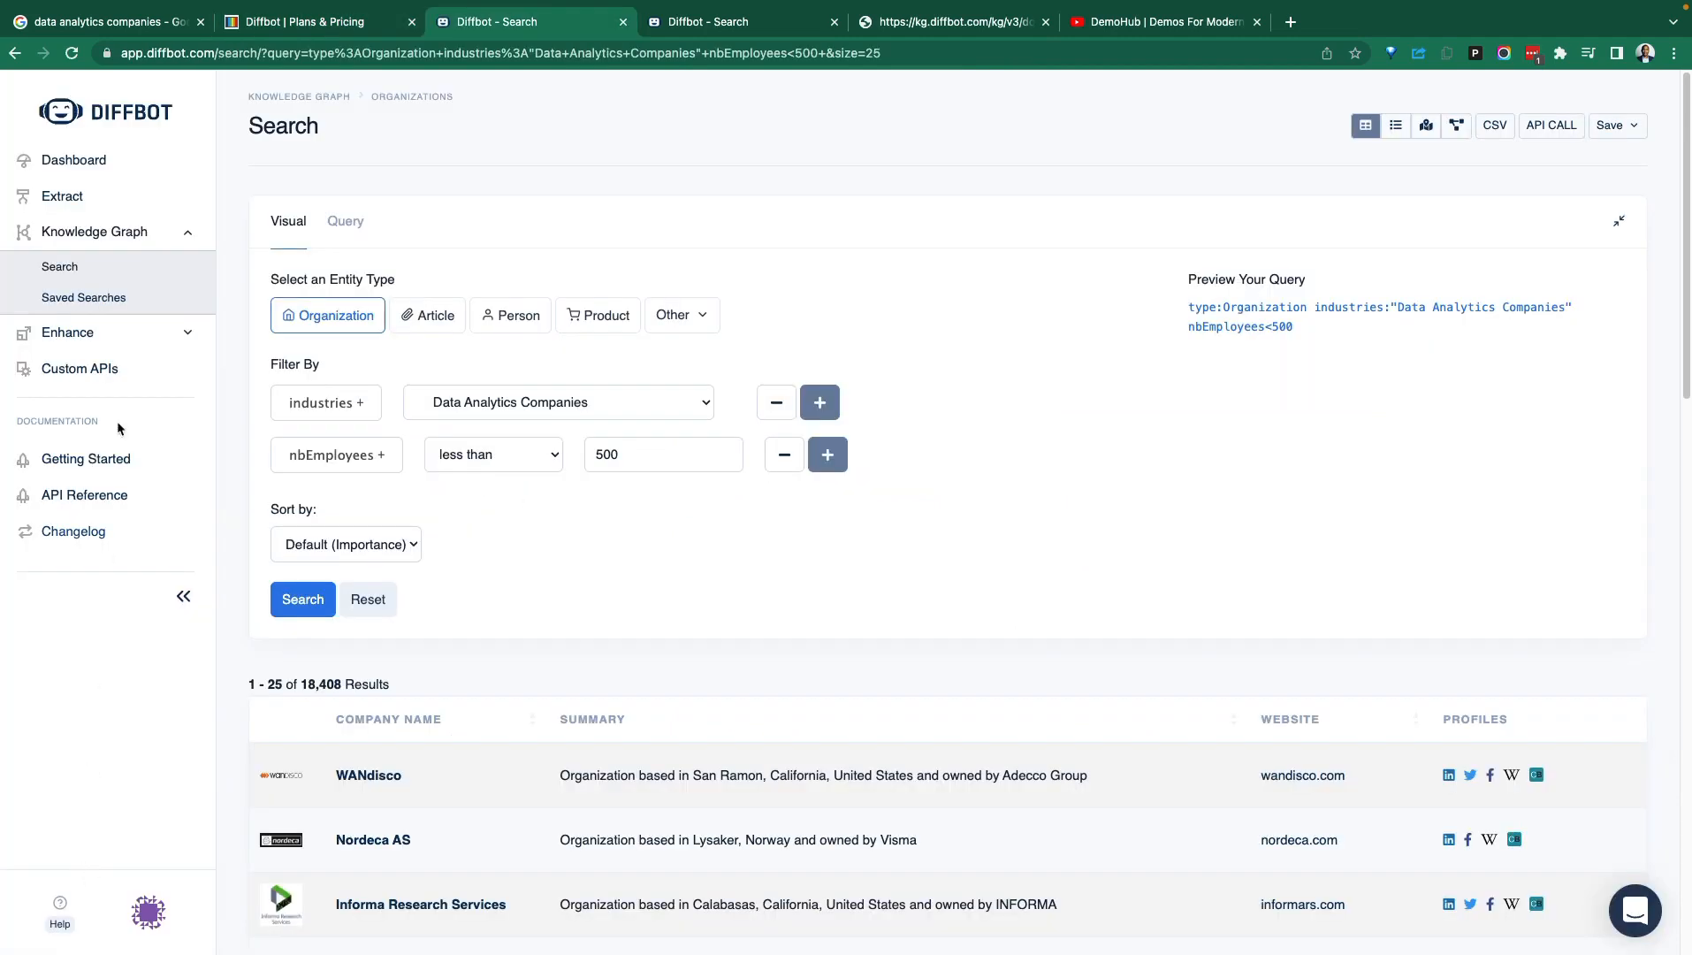
mouse_move(83, 494)
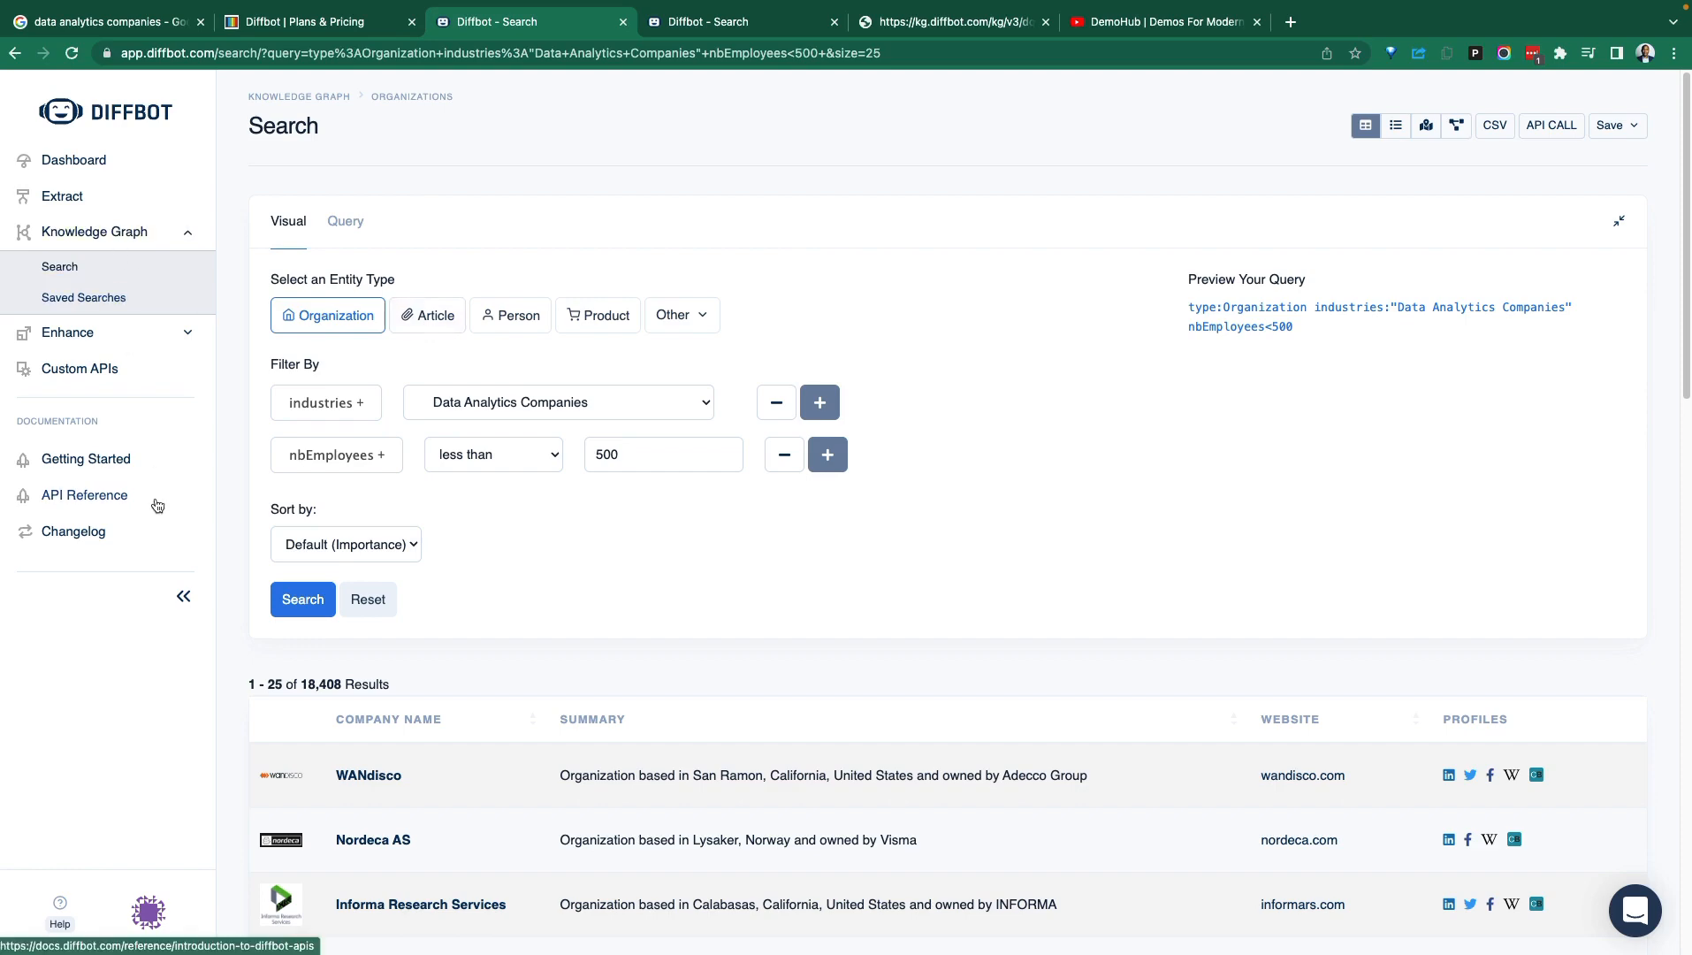
scroll(down, 3)
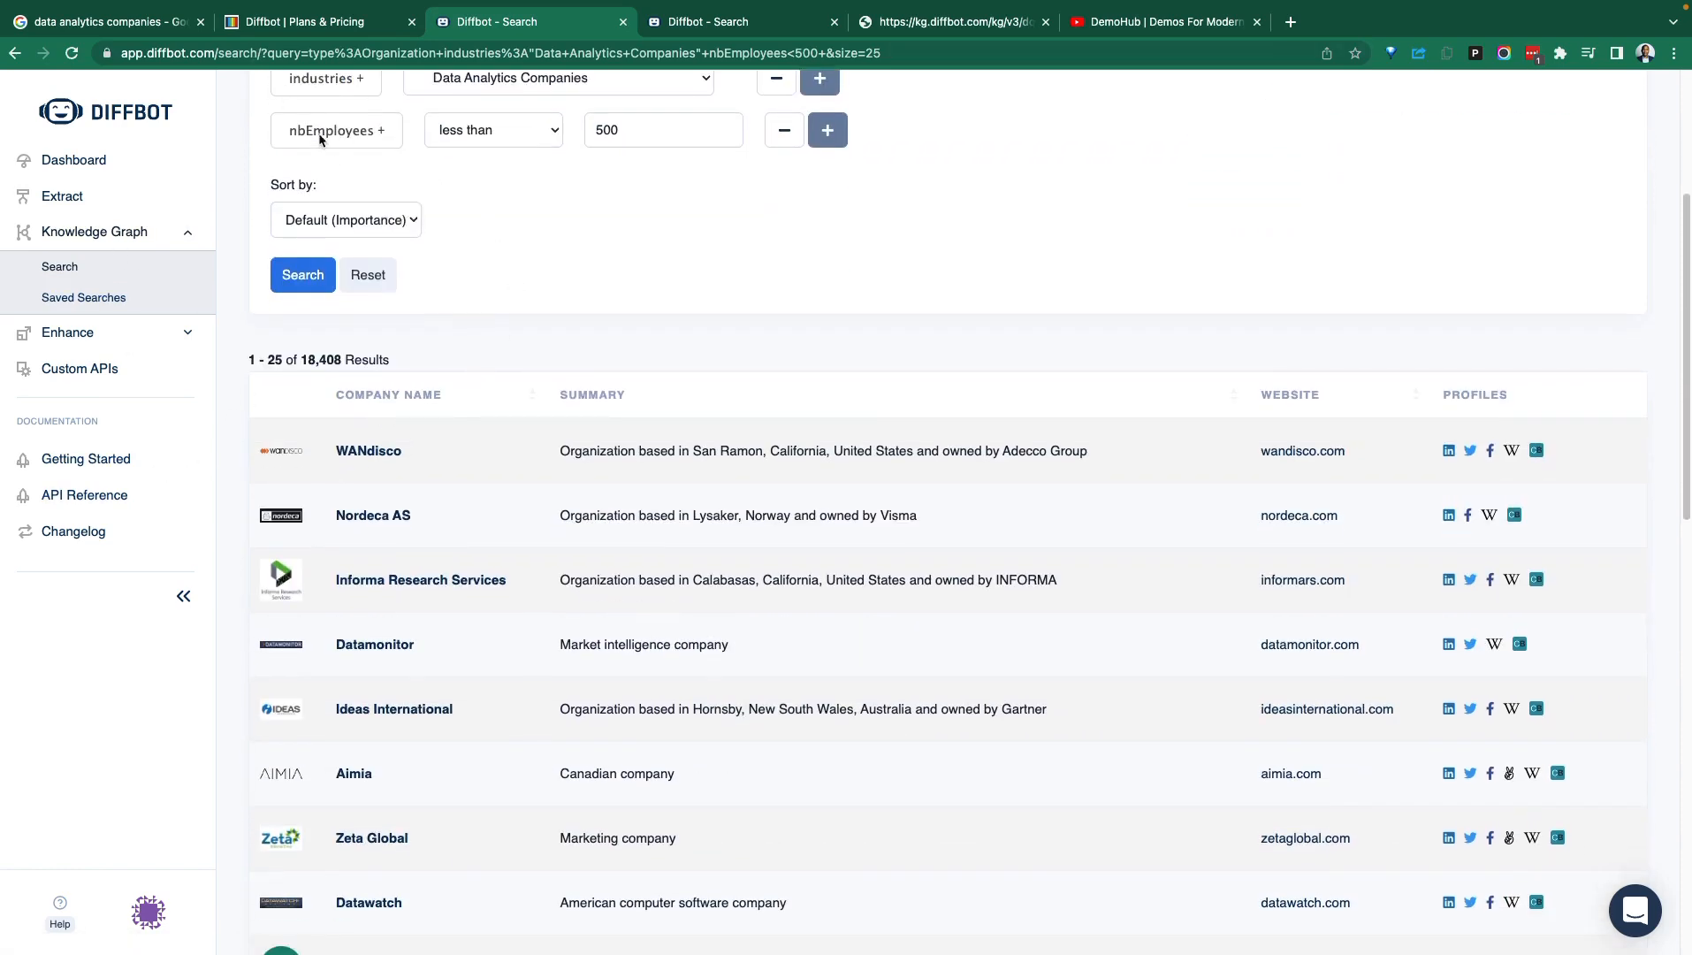
click(313, 21)
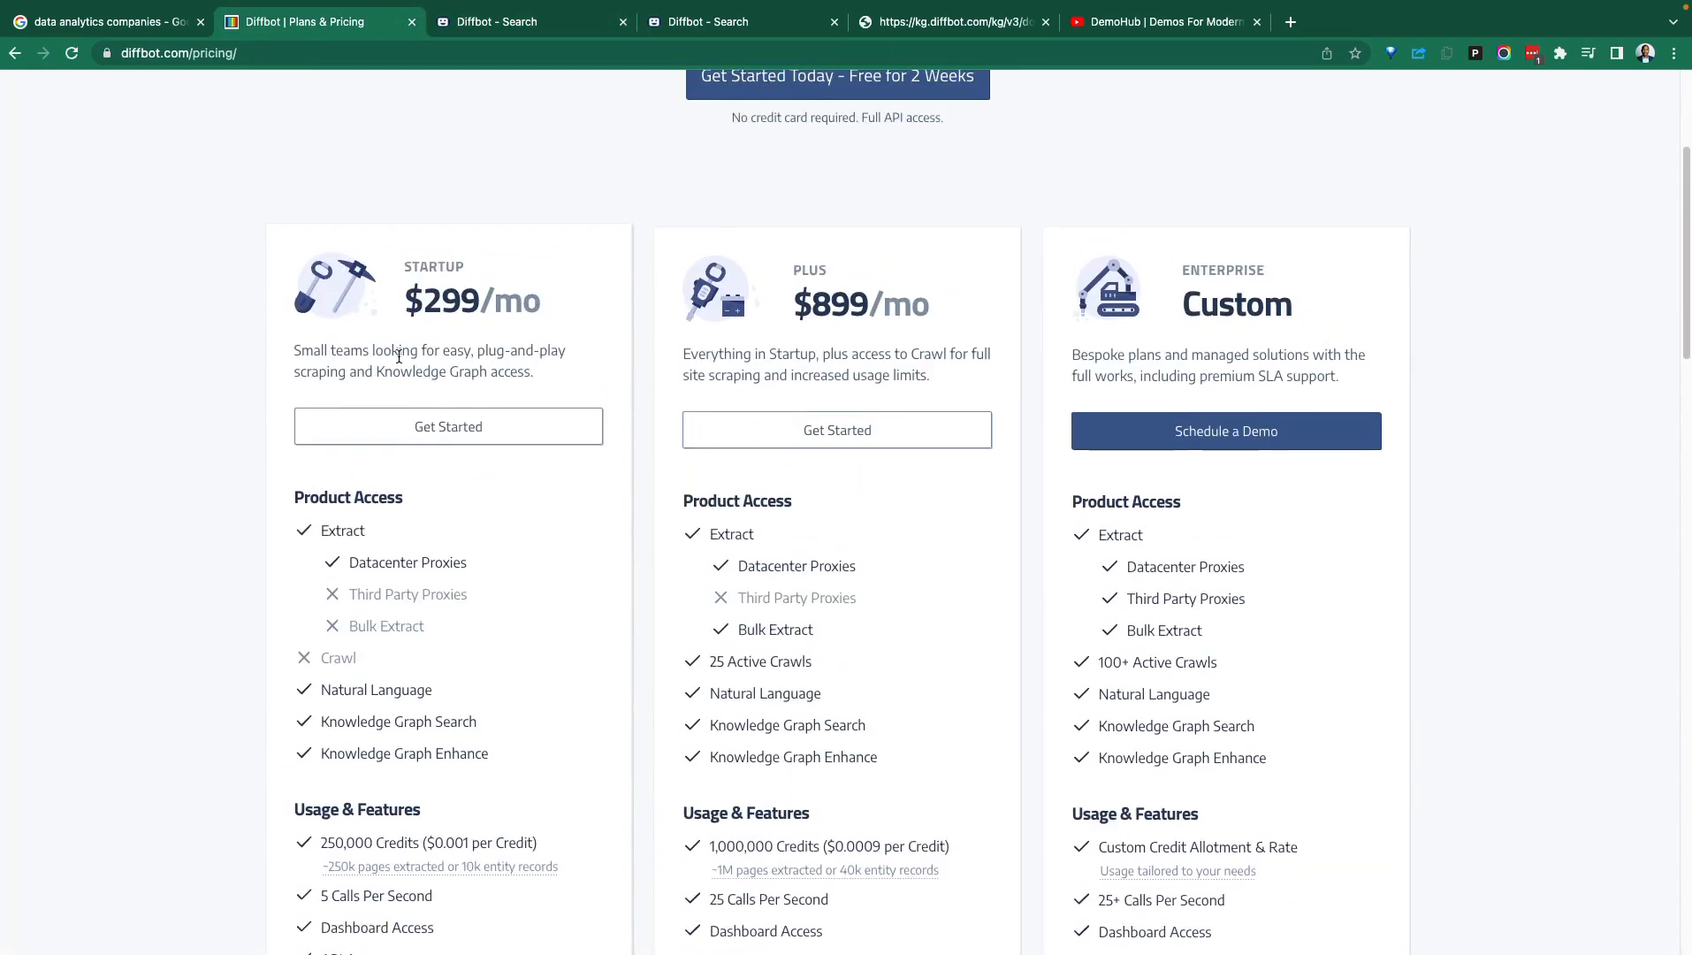
mouse_move(483, 317)
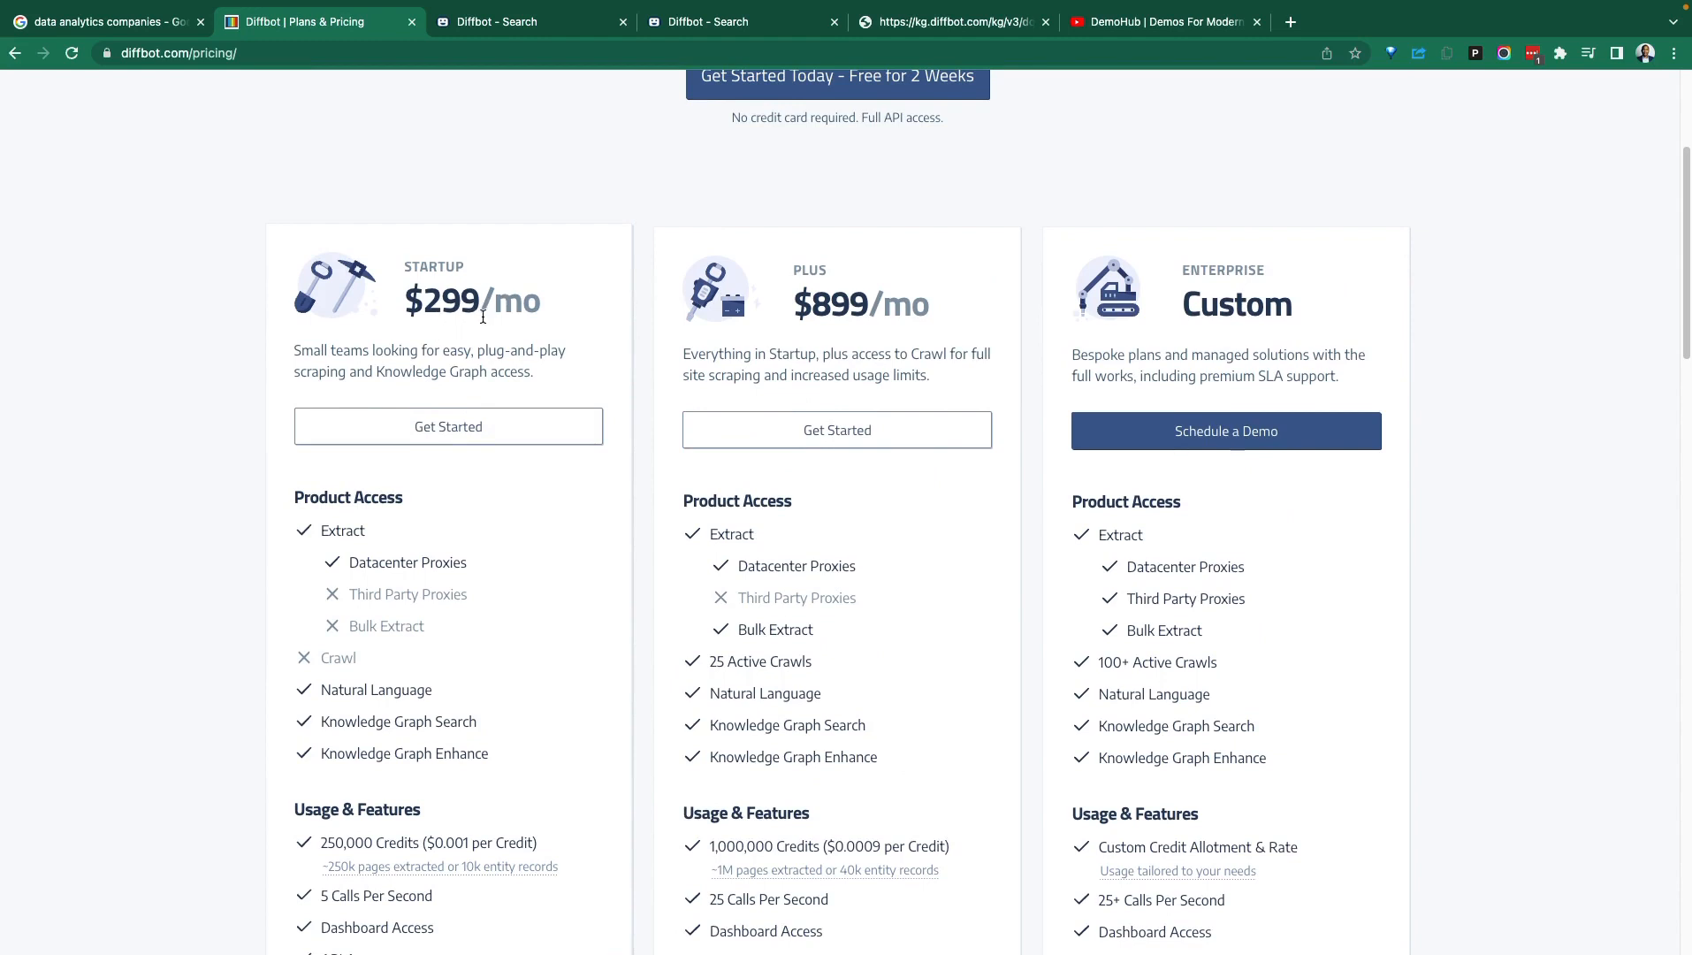
Scroll through the Diffbot plan tiers and pricing details.
scroll(down, 3)
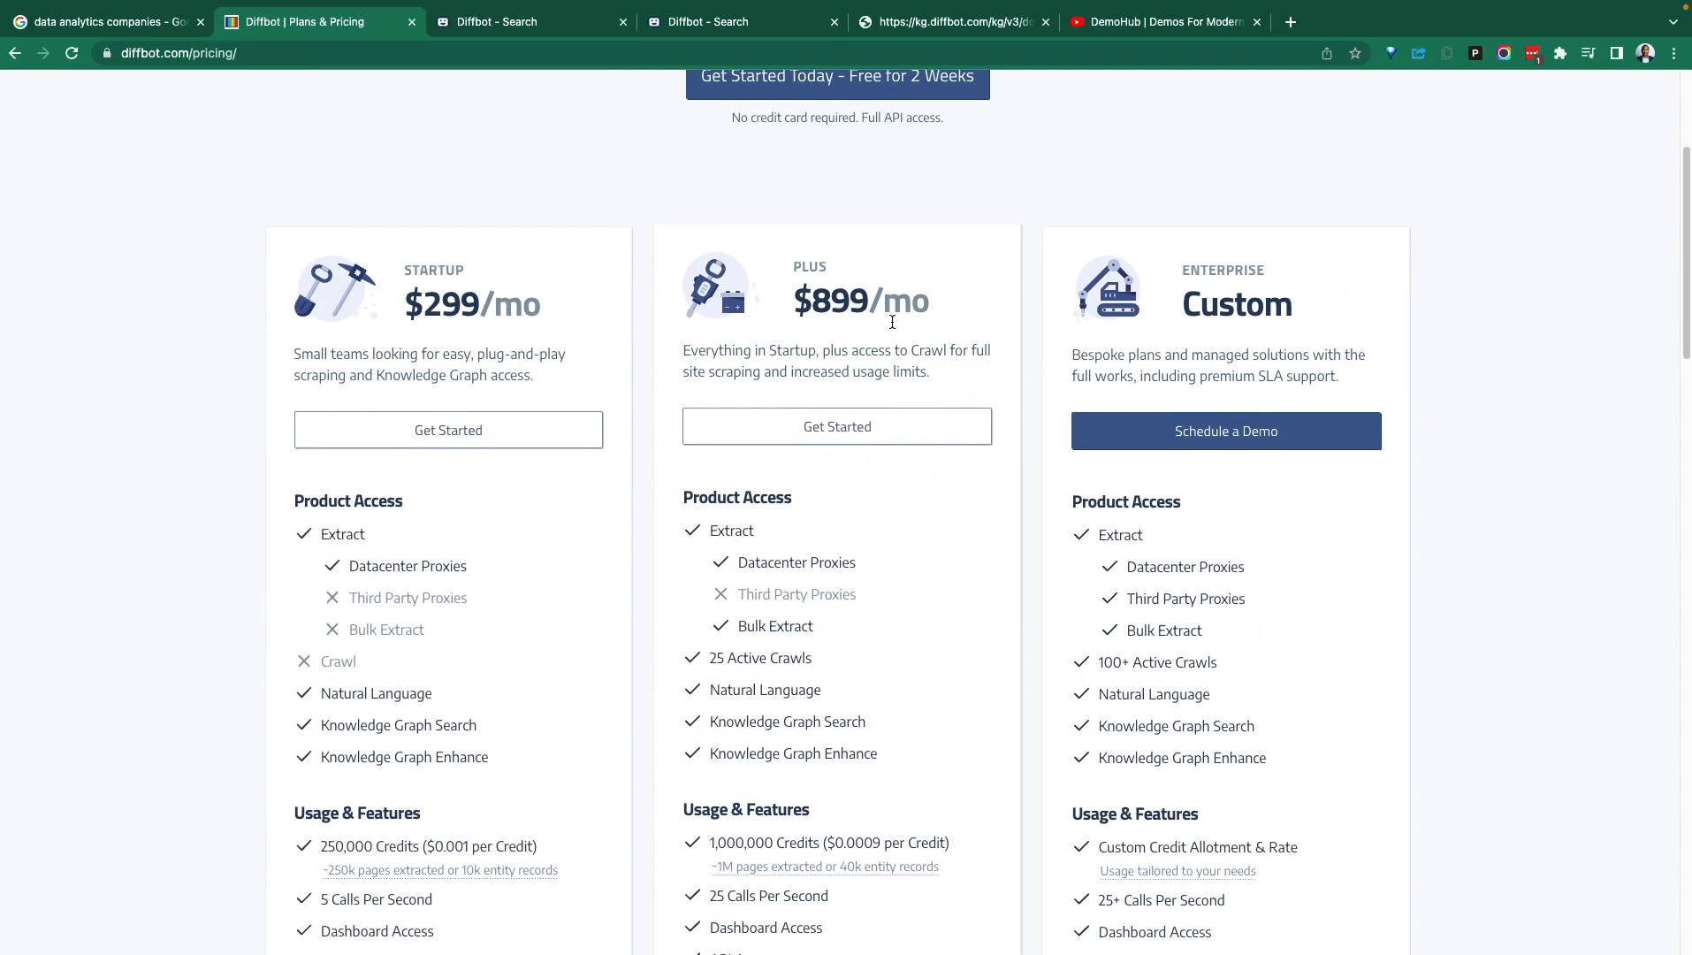
scroll(down, 3)
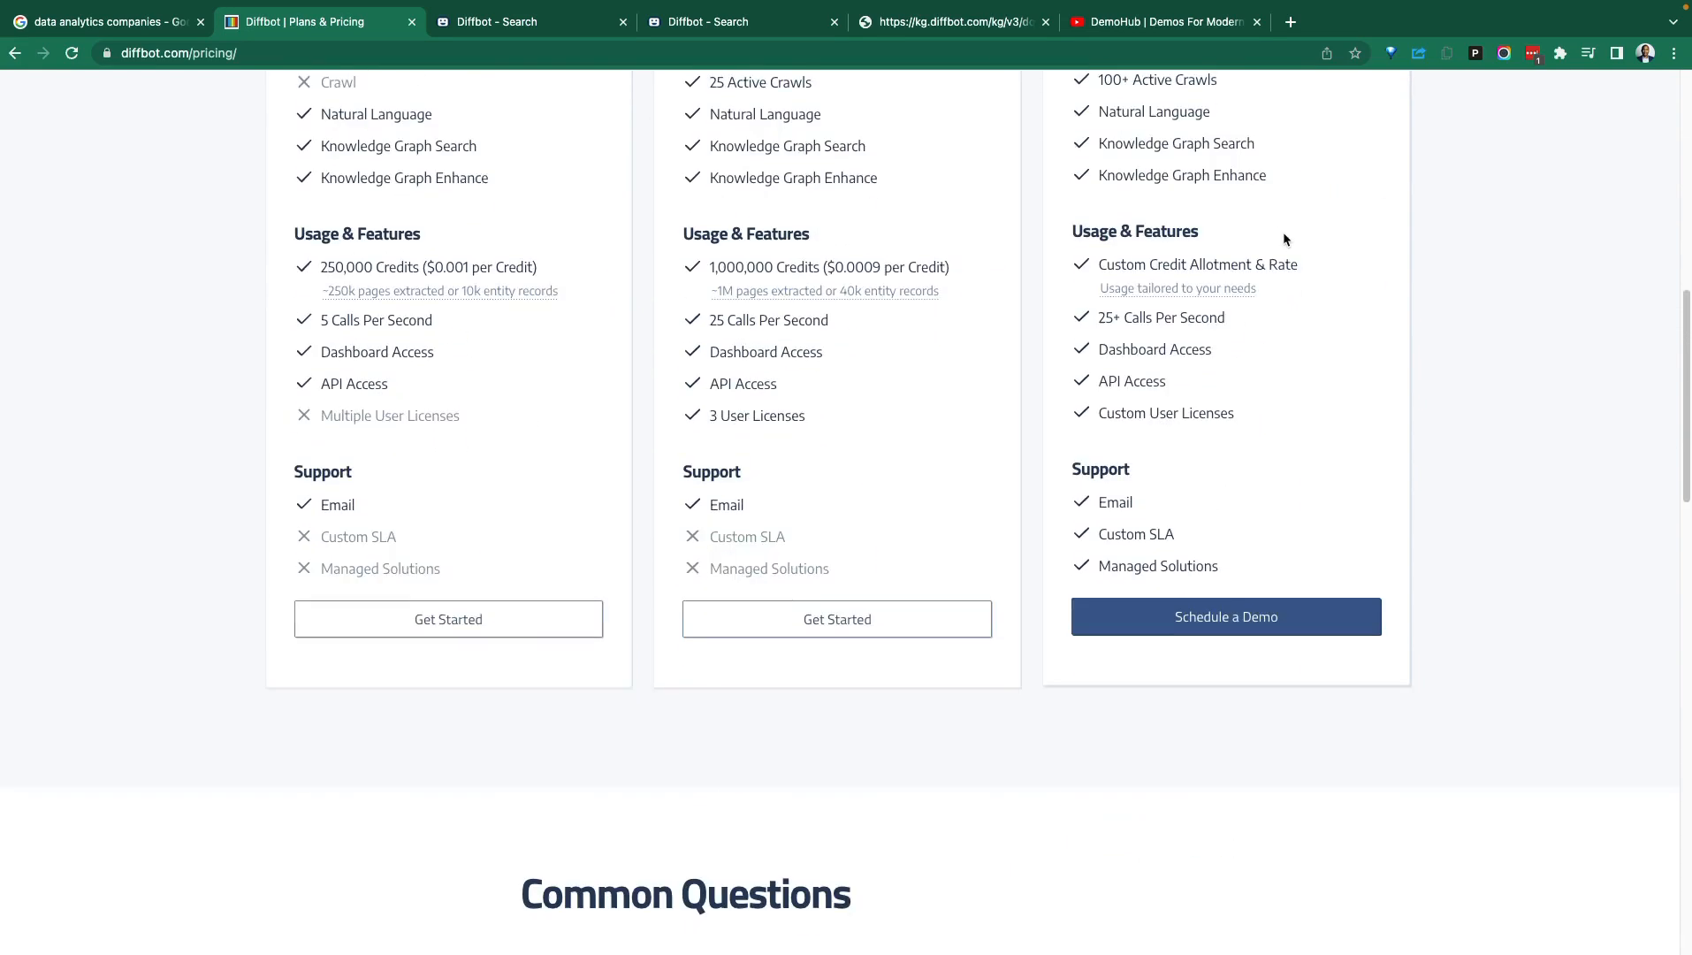
scroll(up, 3)
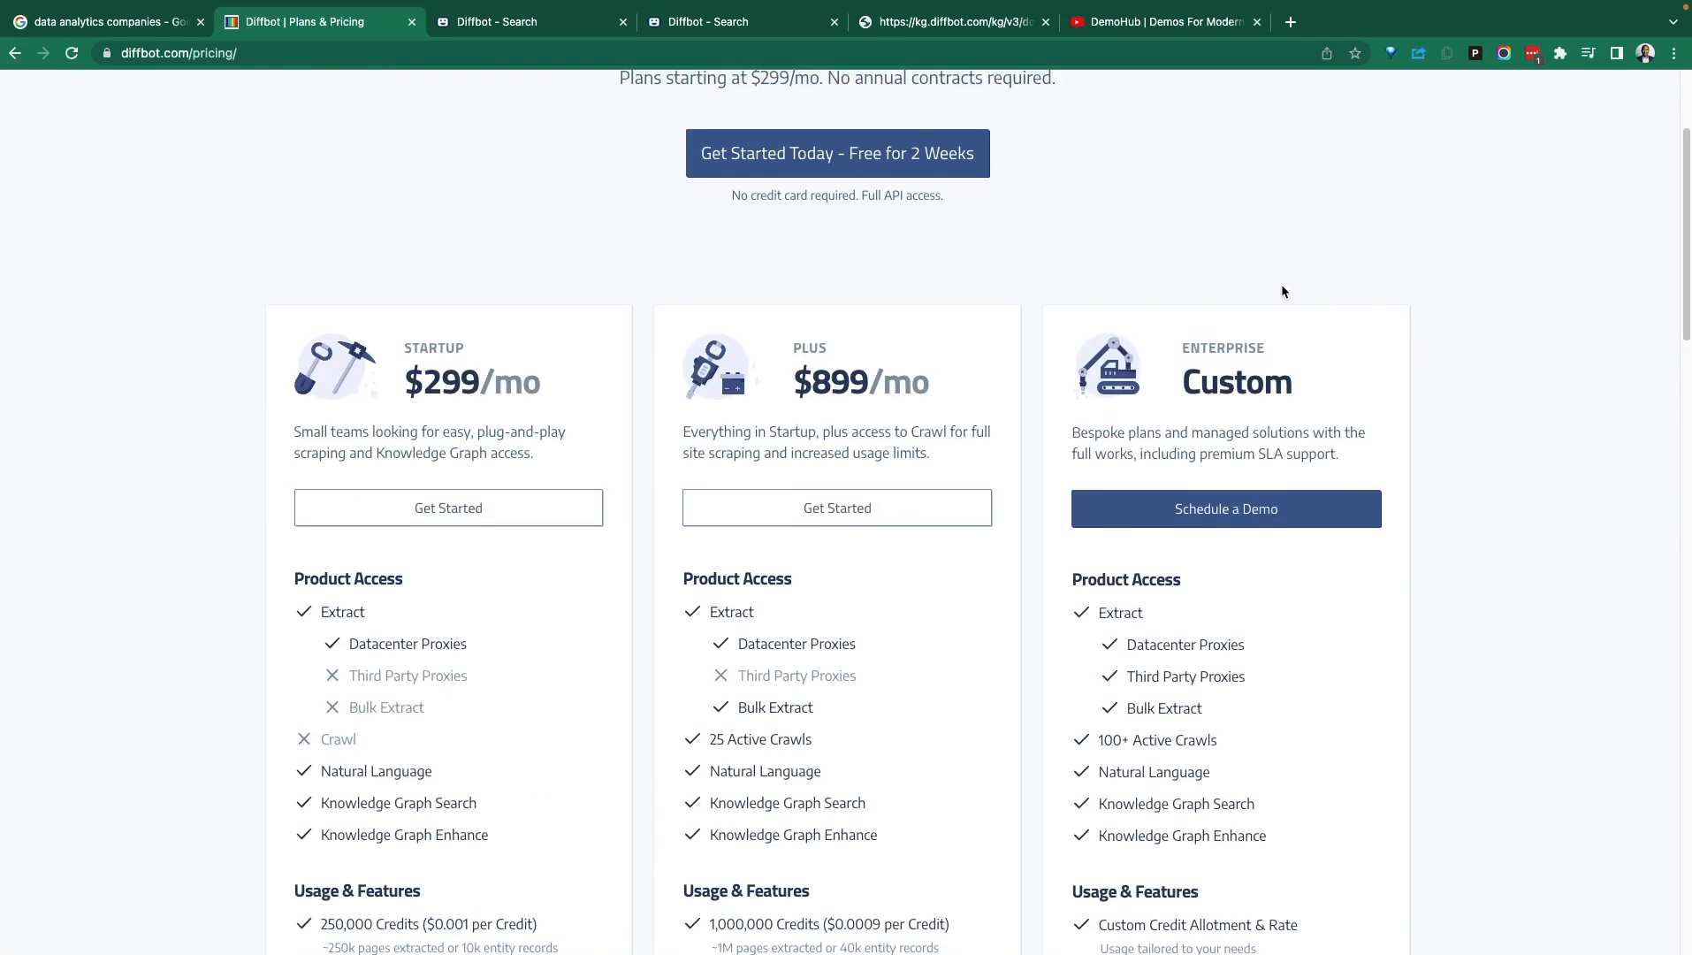
mouse_move(1116, 251)
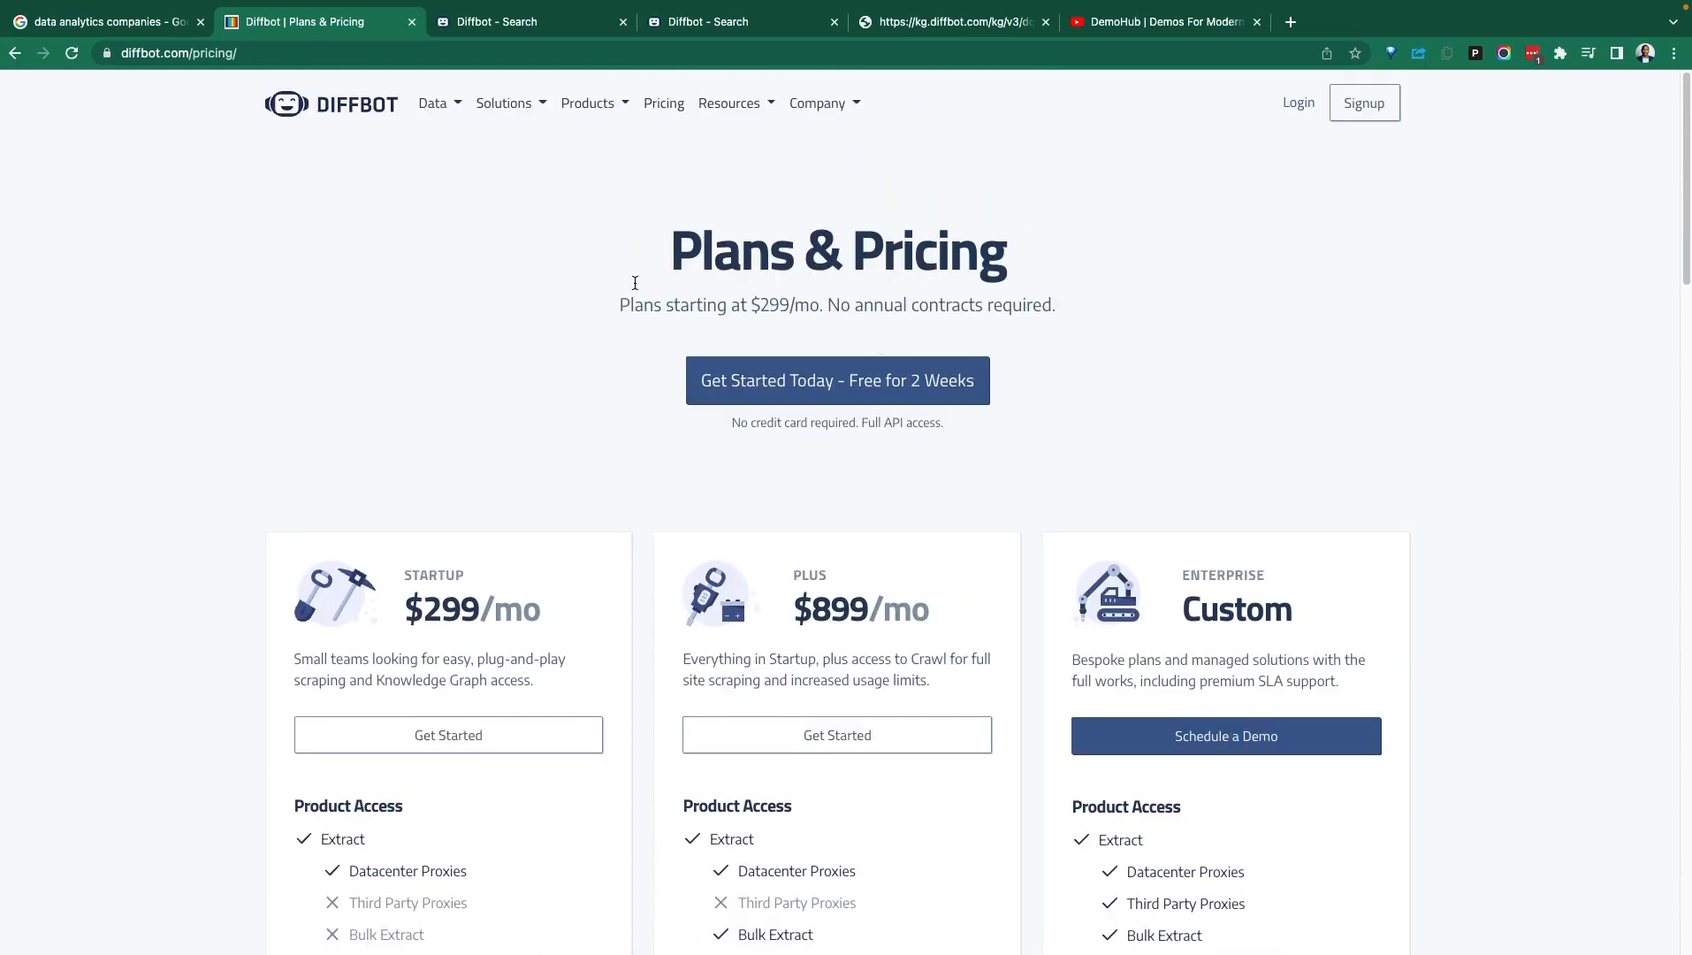
mouse_move(587, 290)
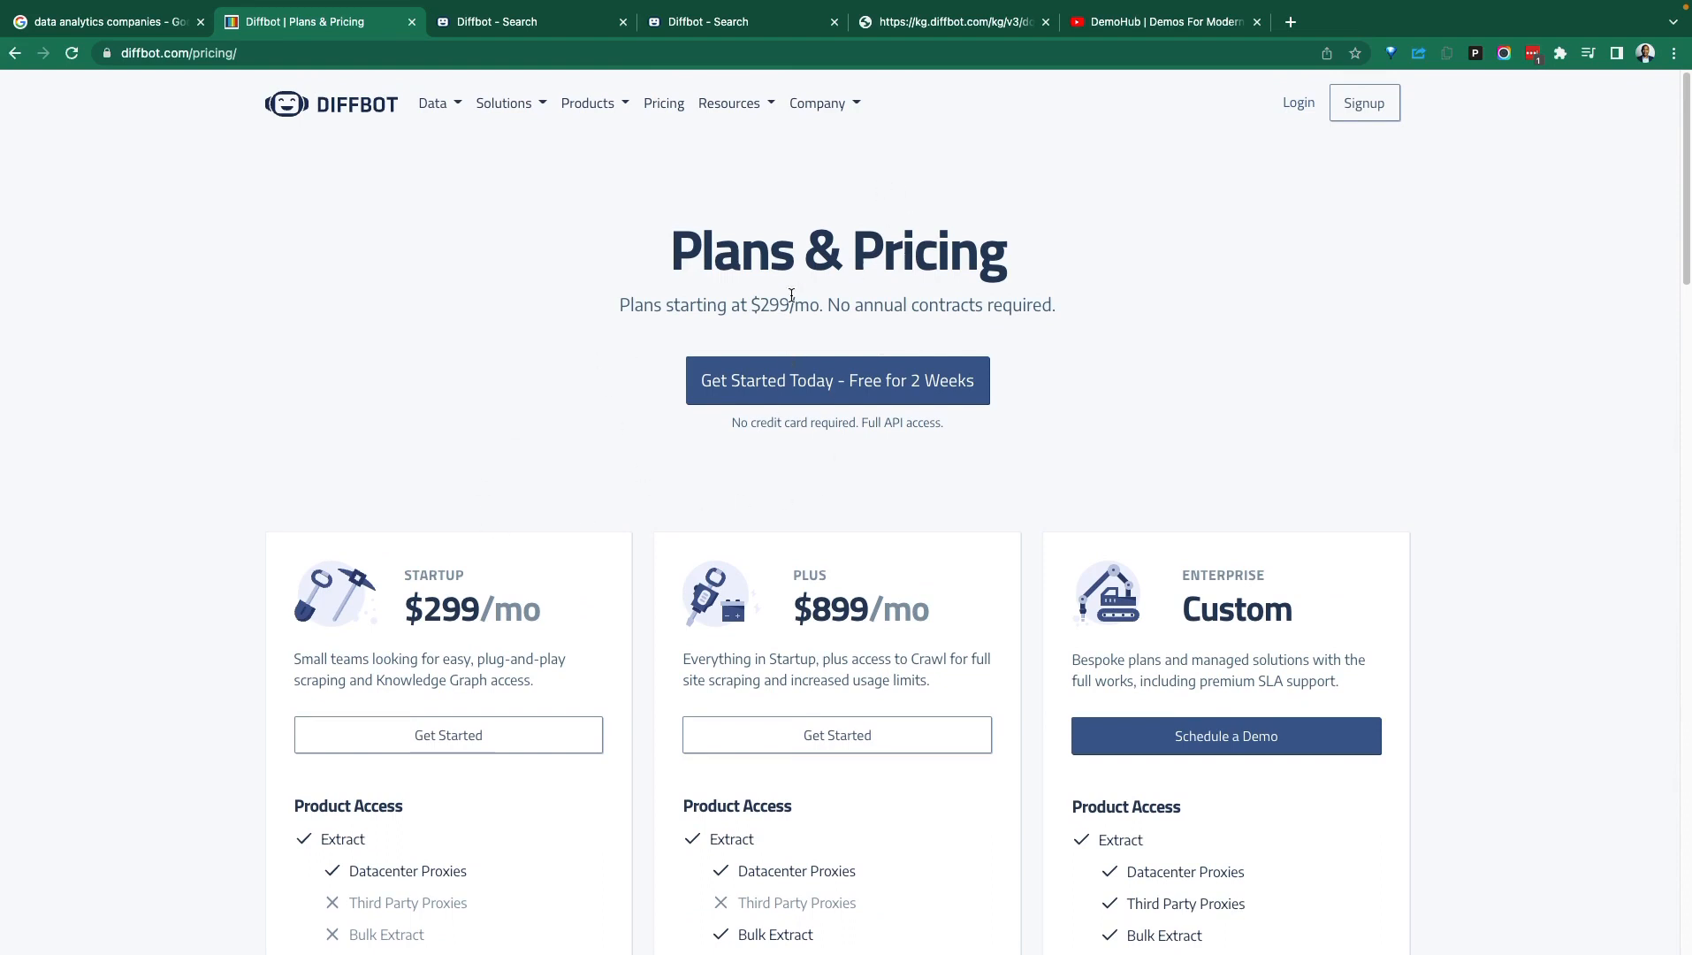
scroll(down, 3)
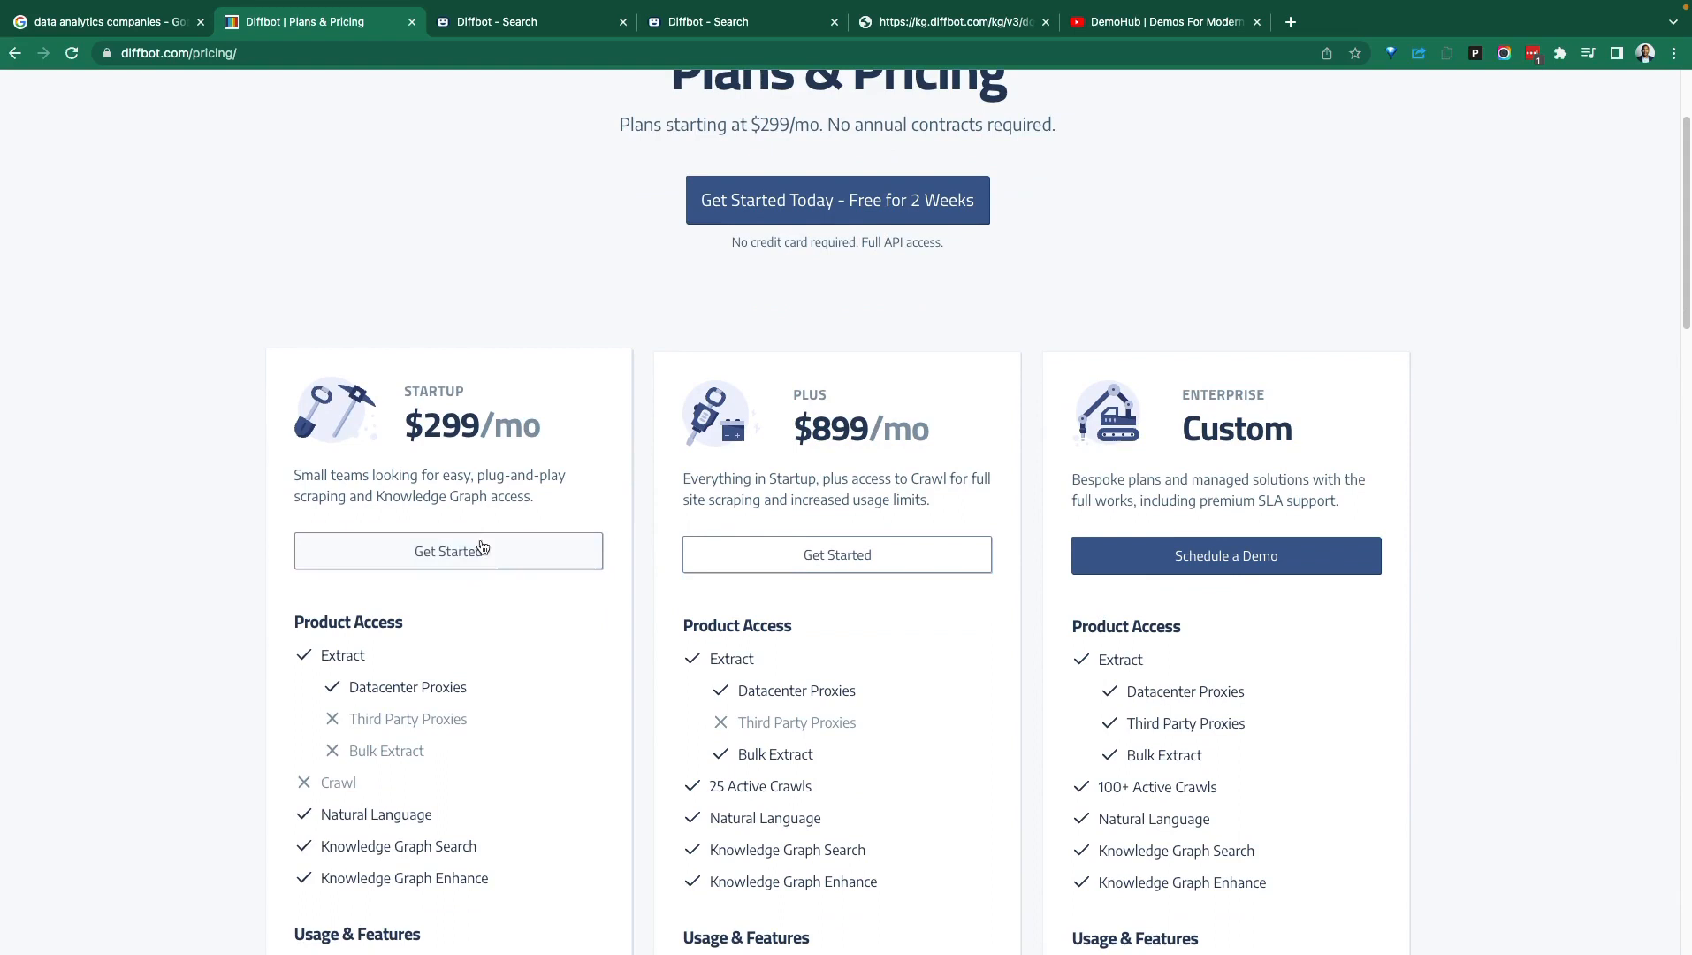
scroll(down, 3)
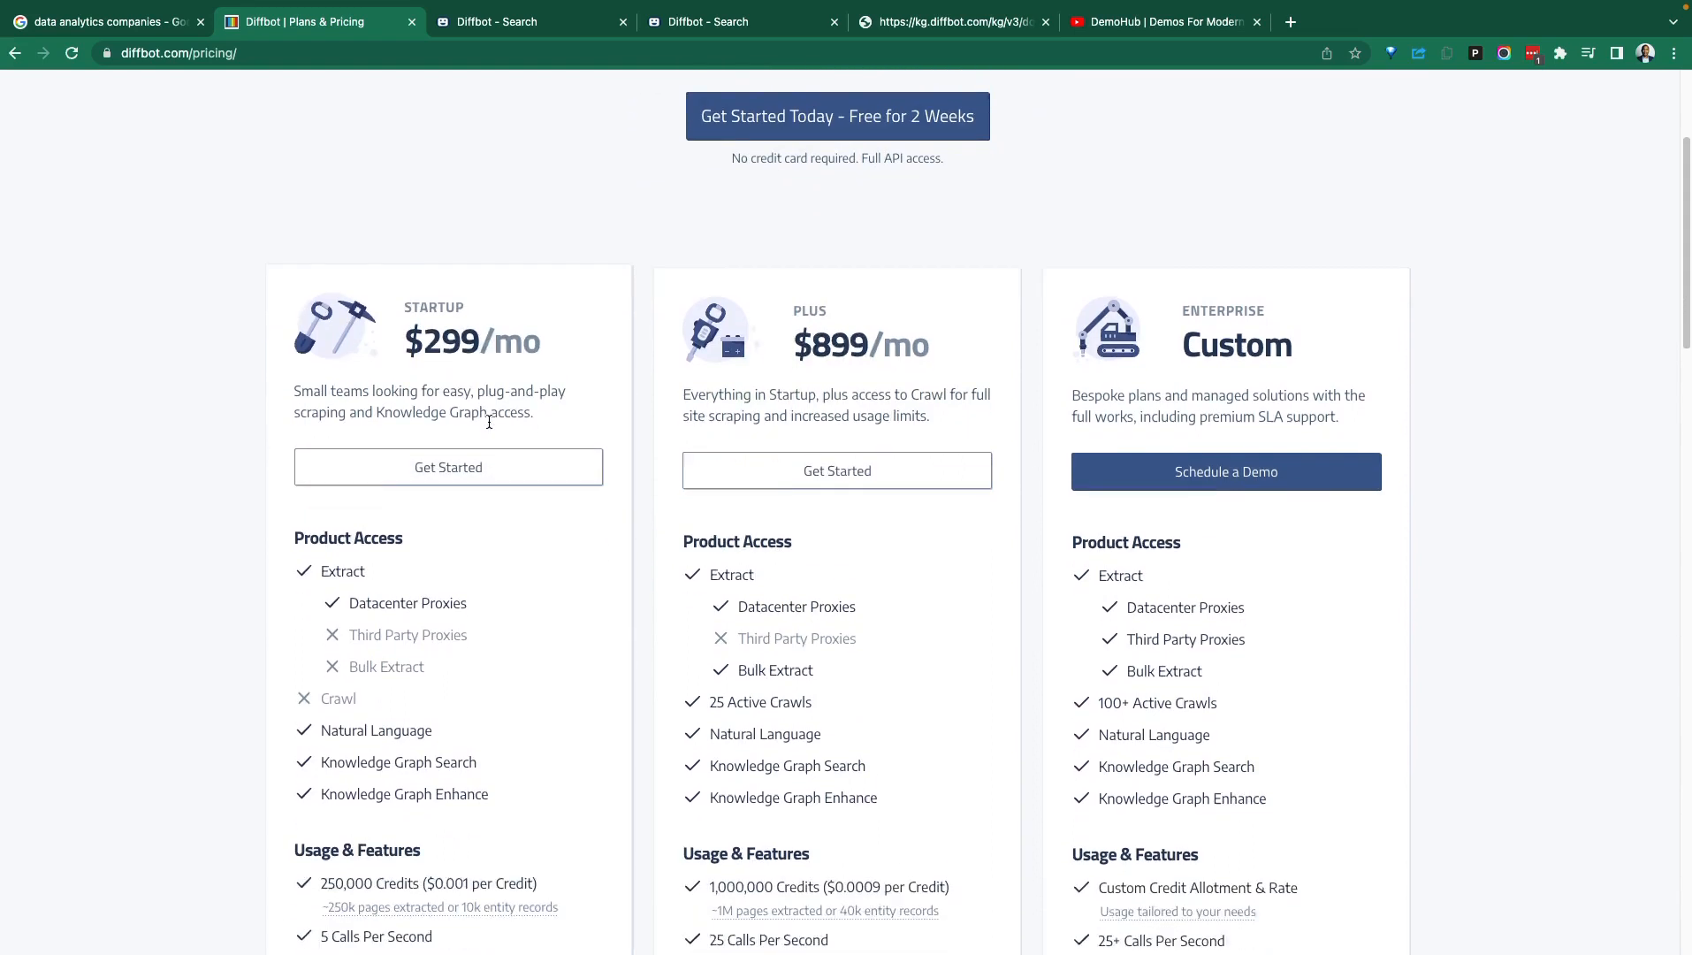
scroll(down, 3)
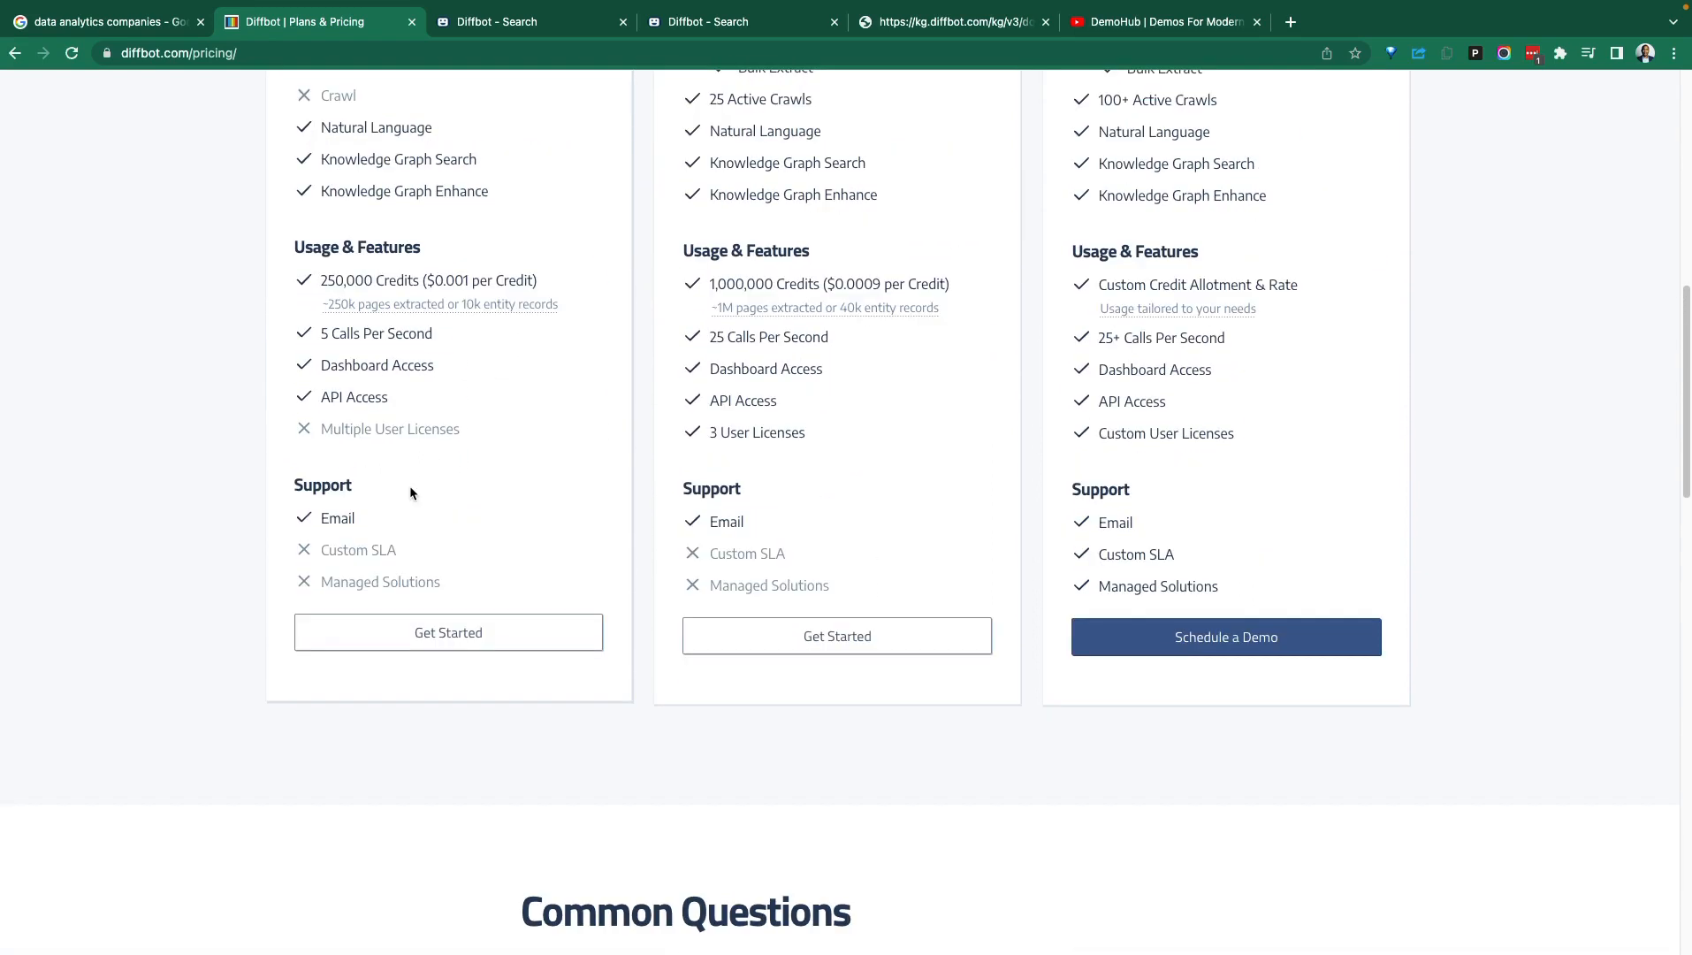
mouse_move(419, 477)
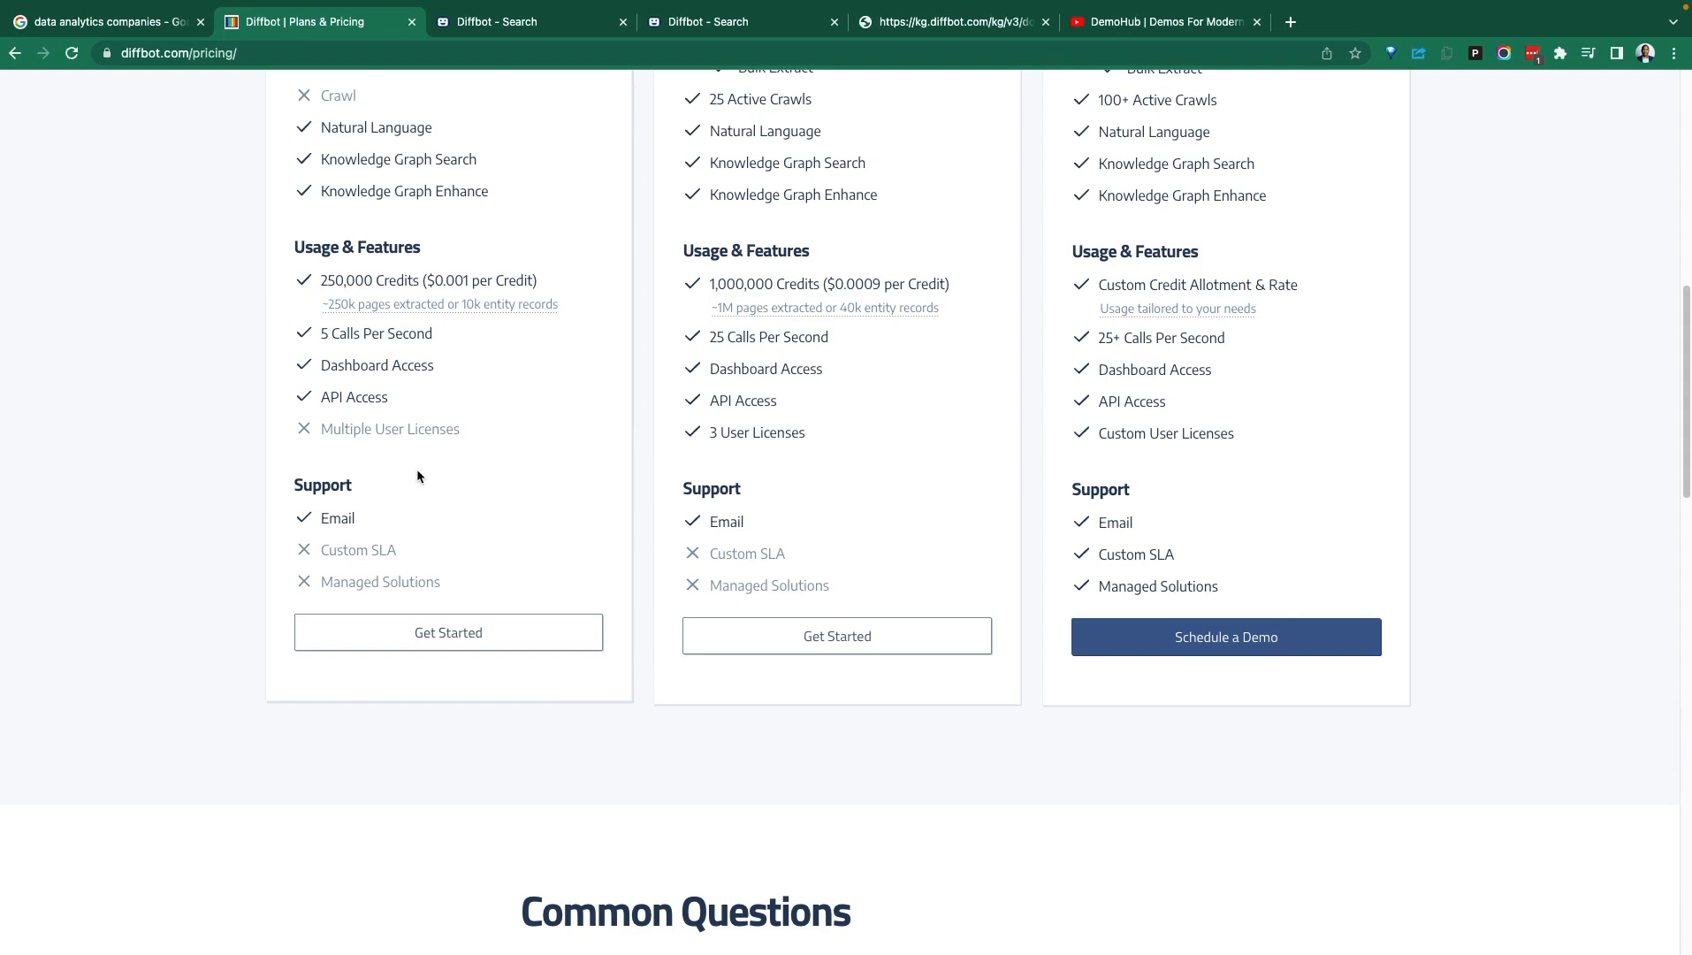
scroll(up, 3)
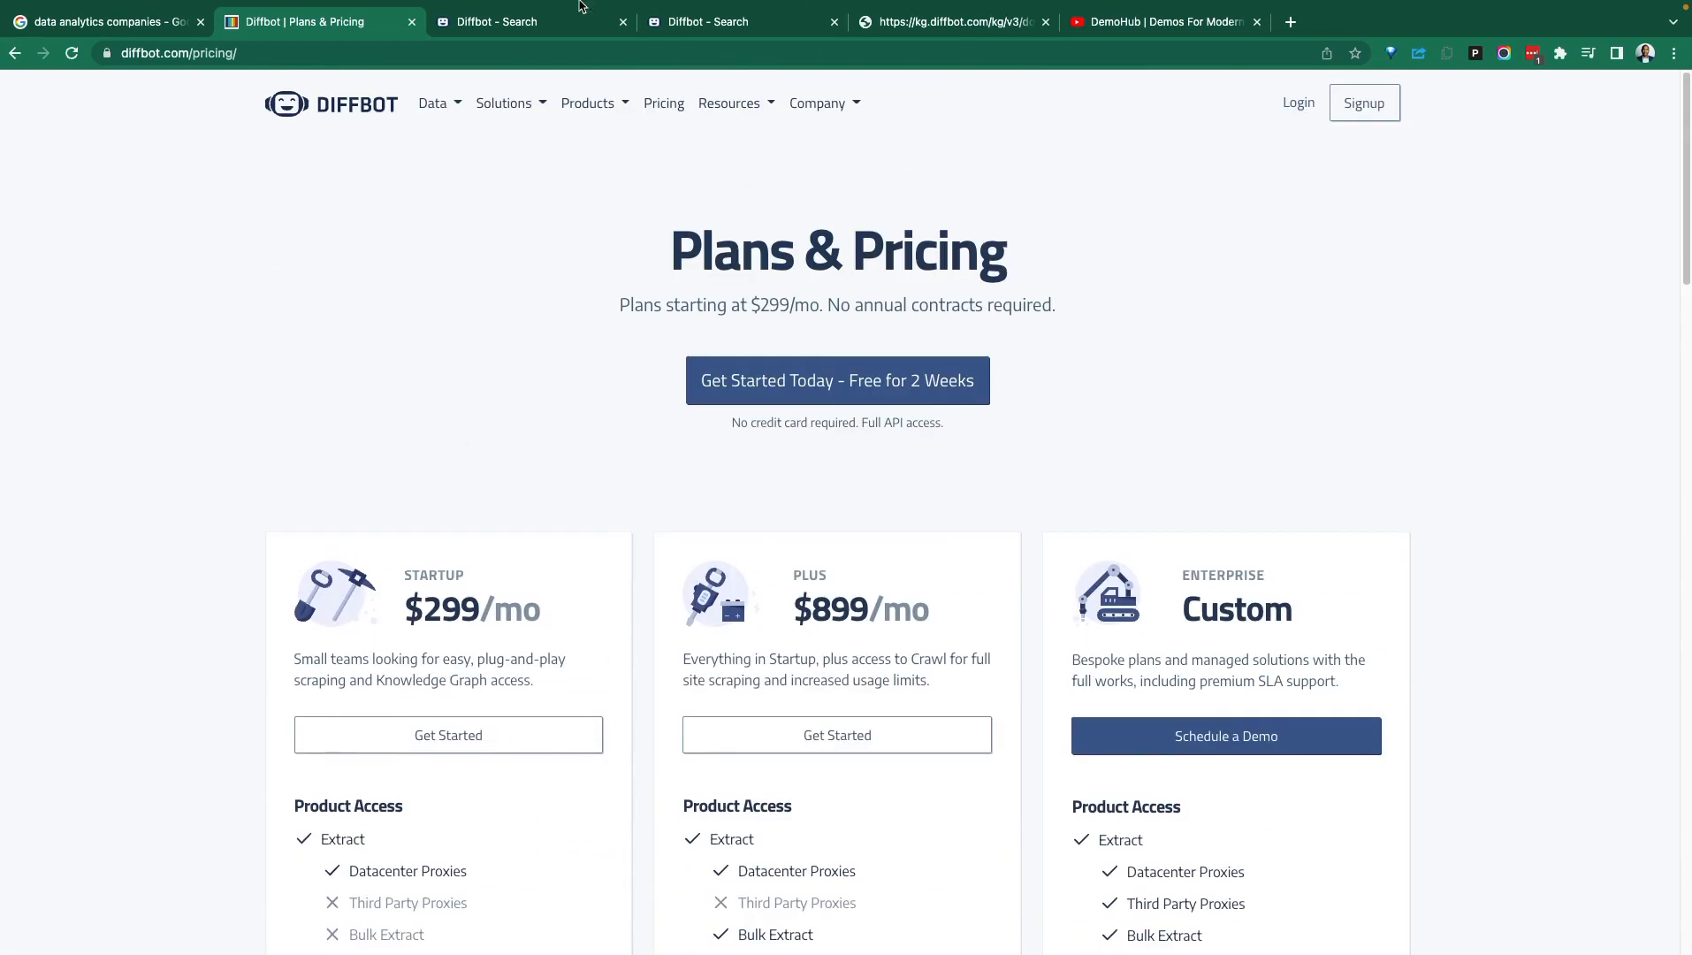
scroll(down, 3)
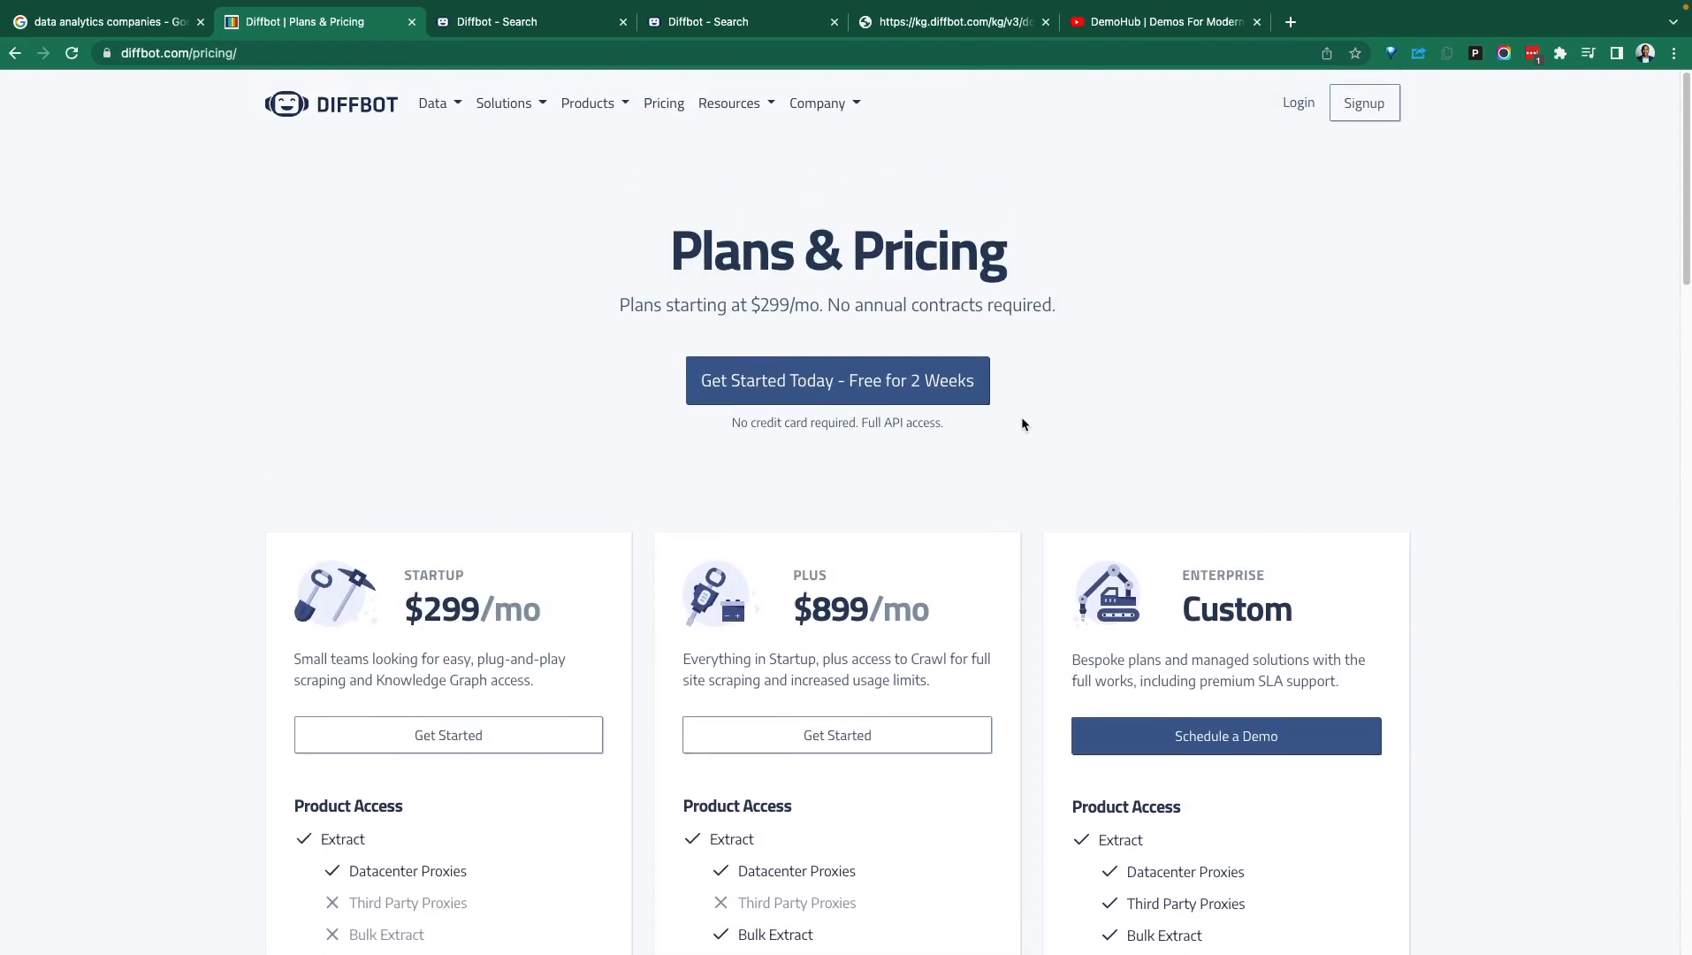
scroll(down, 3)
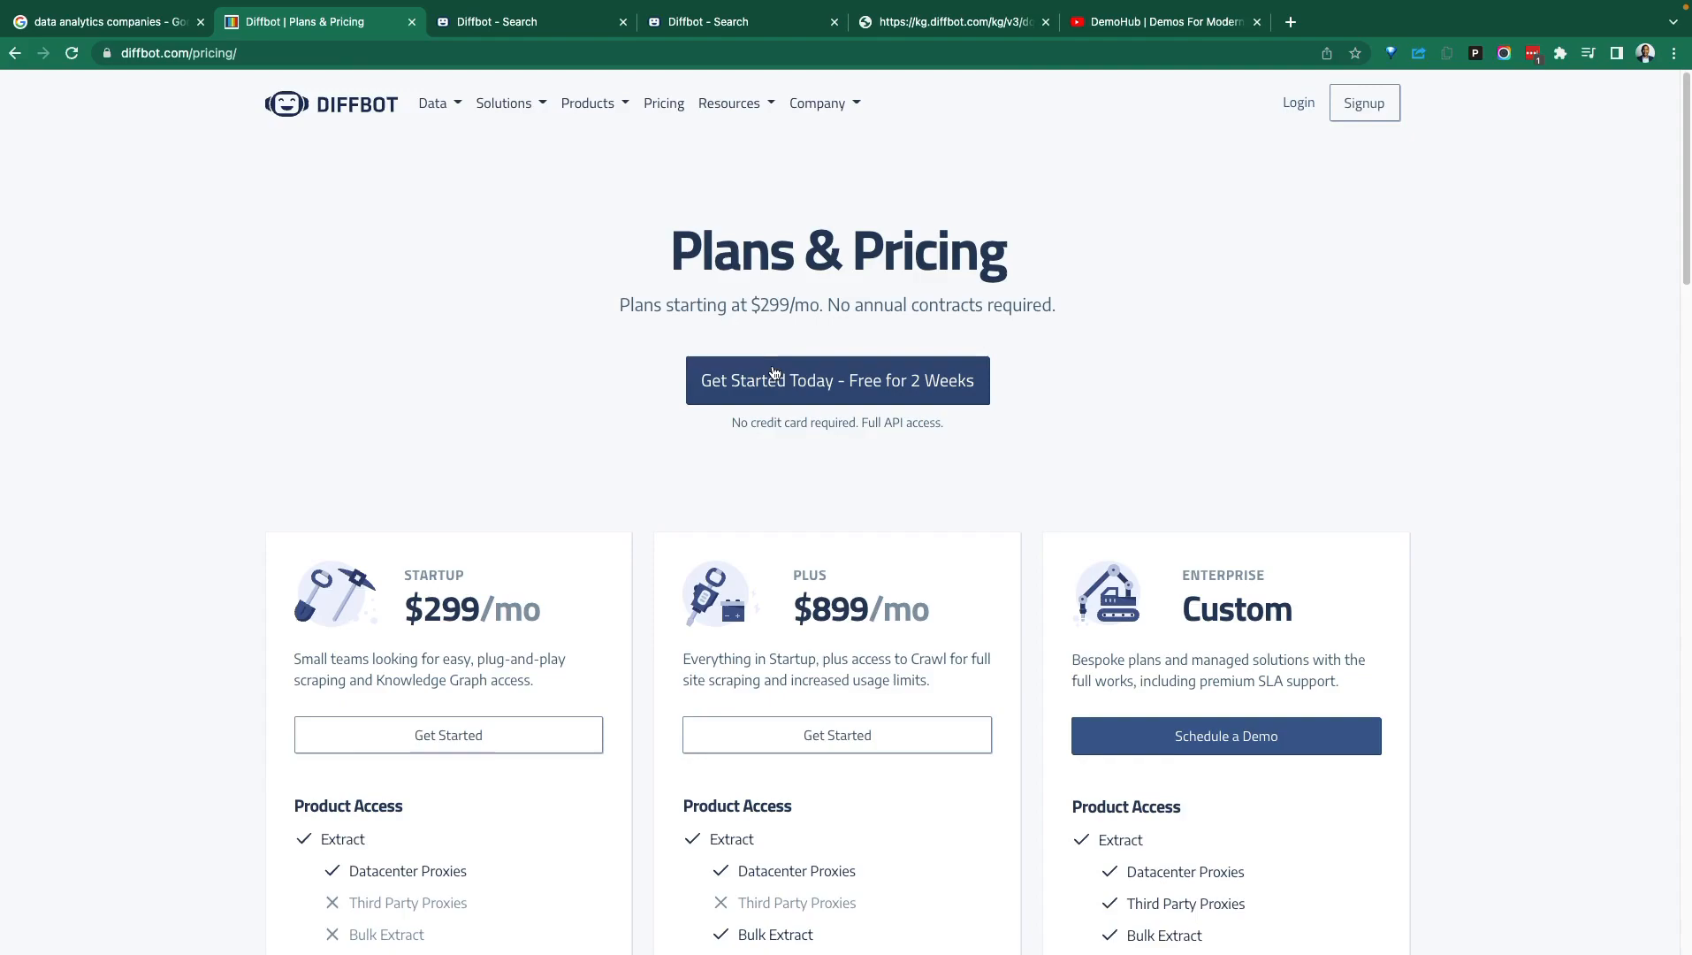
mouse_move(526, 488)
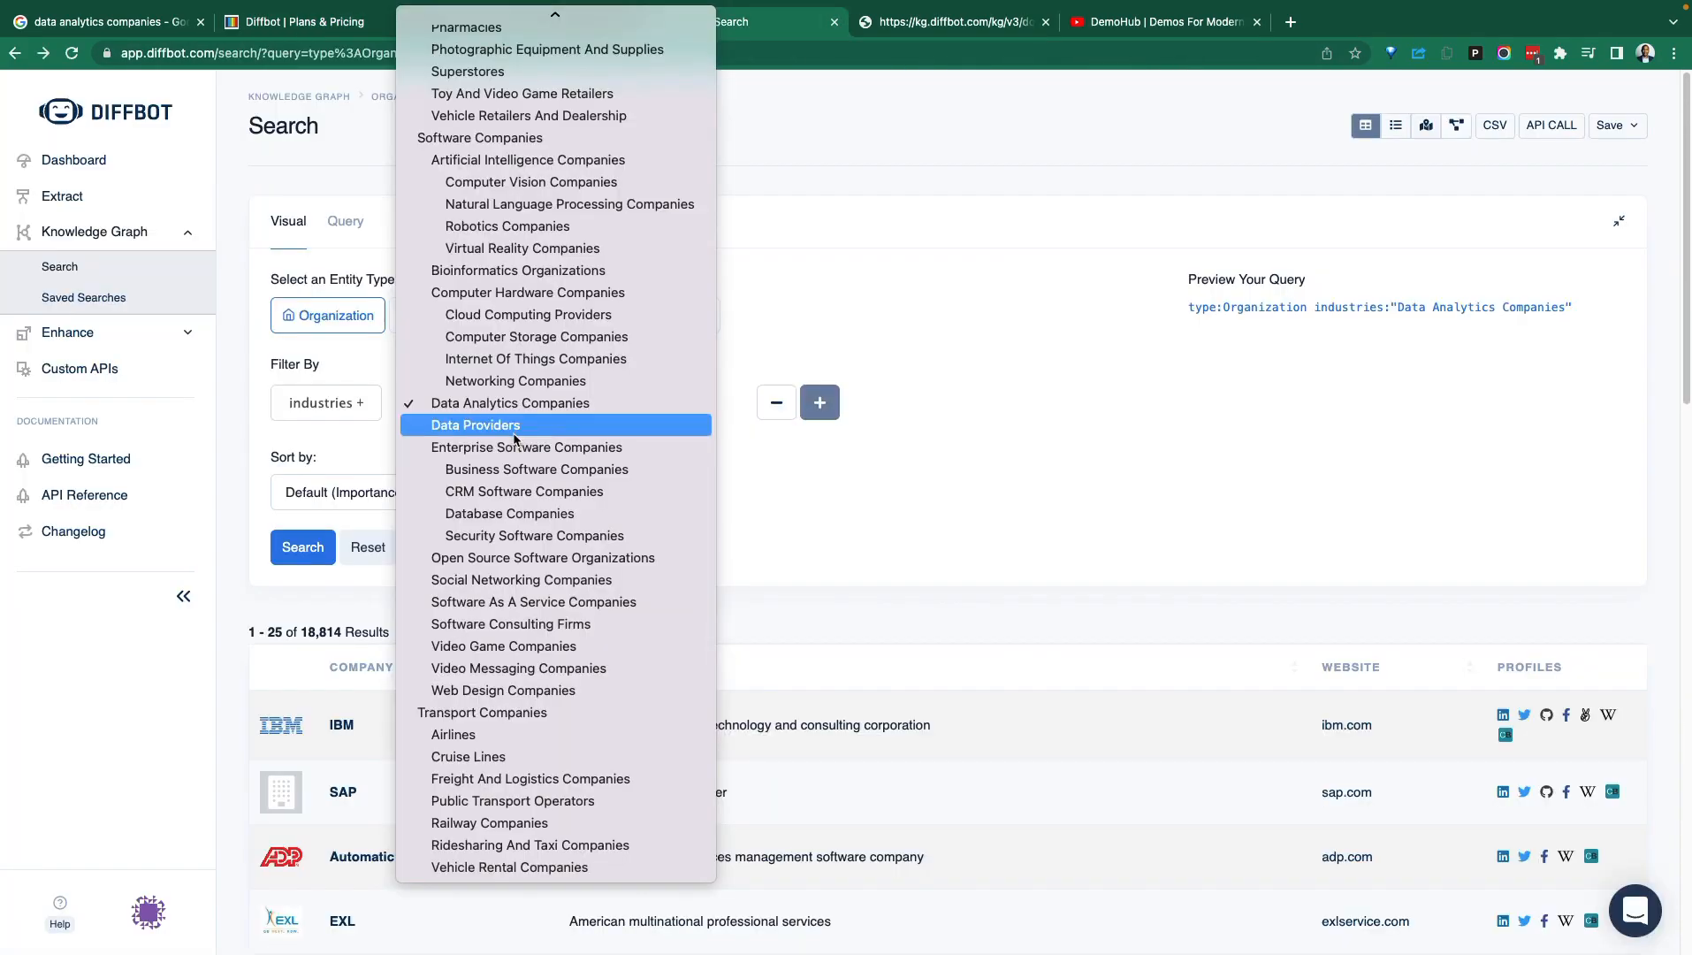
mouse_move(569, 492)
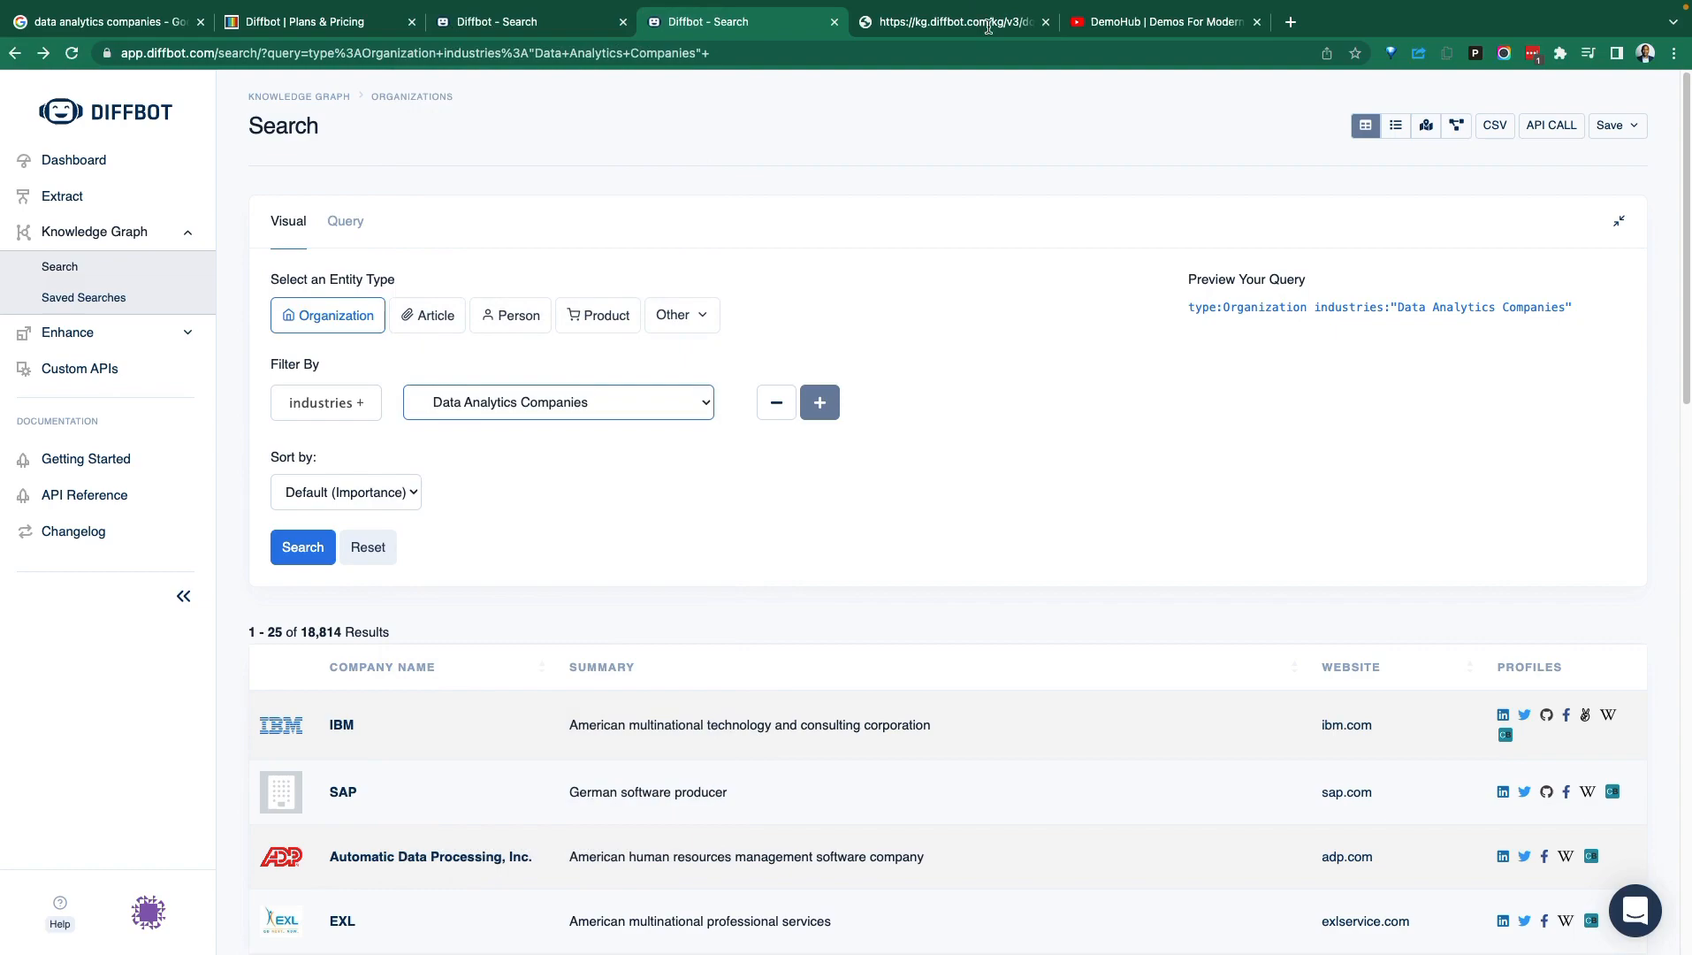
Return to the search results for data analytics organizations with fewer than 500 employees.
click(313, 21)
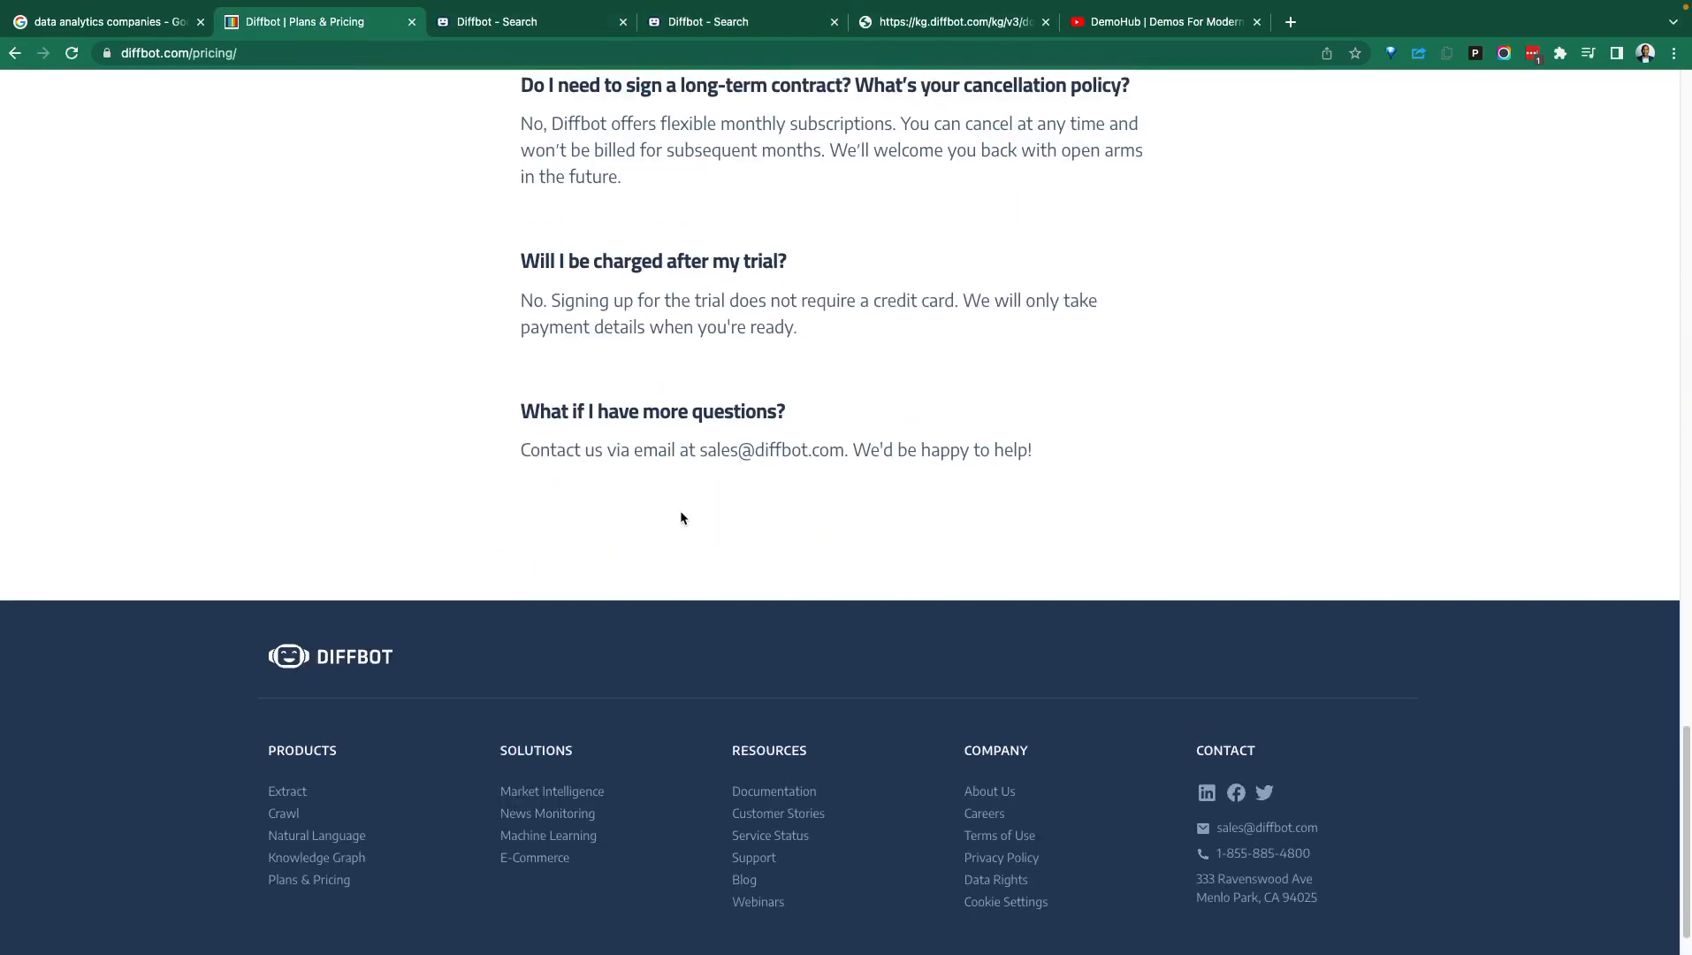
scroll(up, 3)
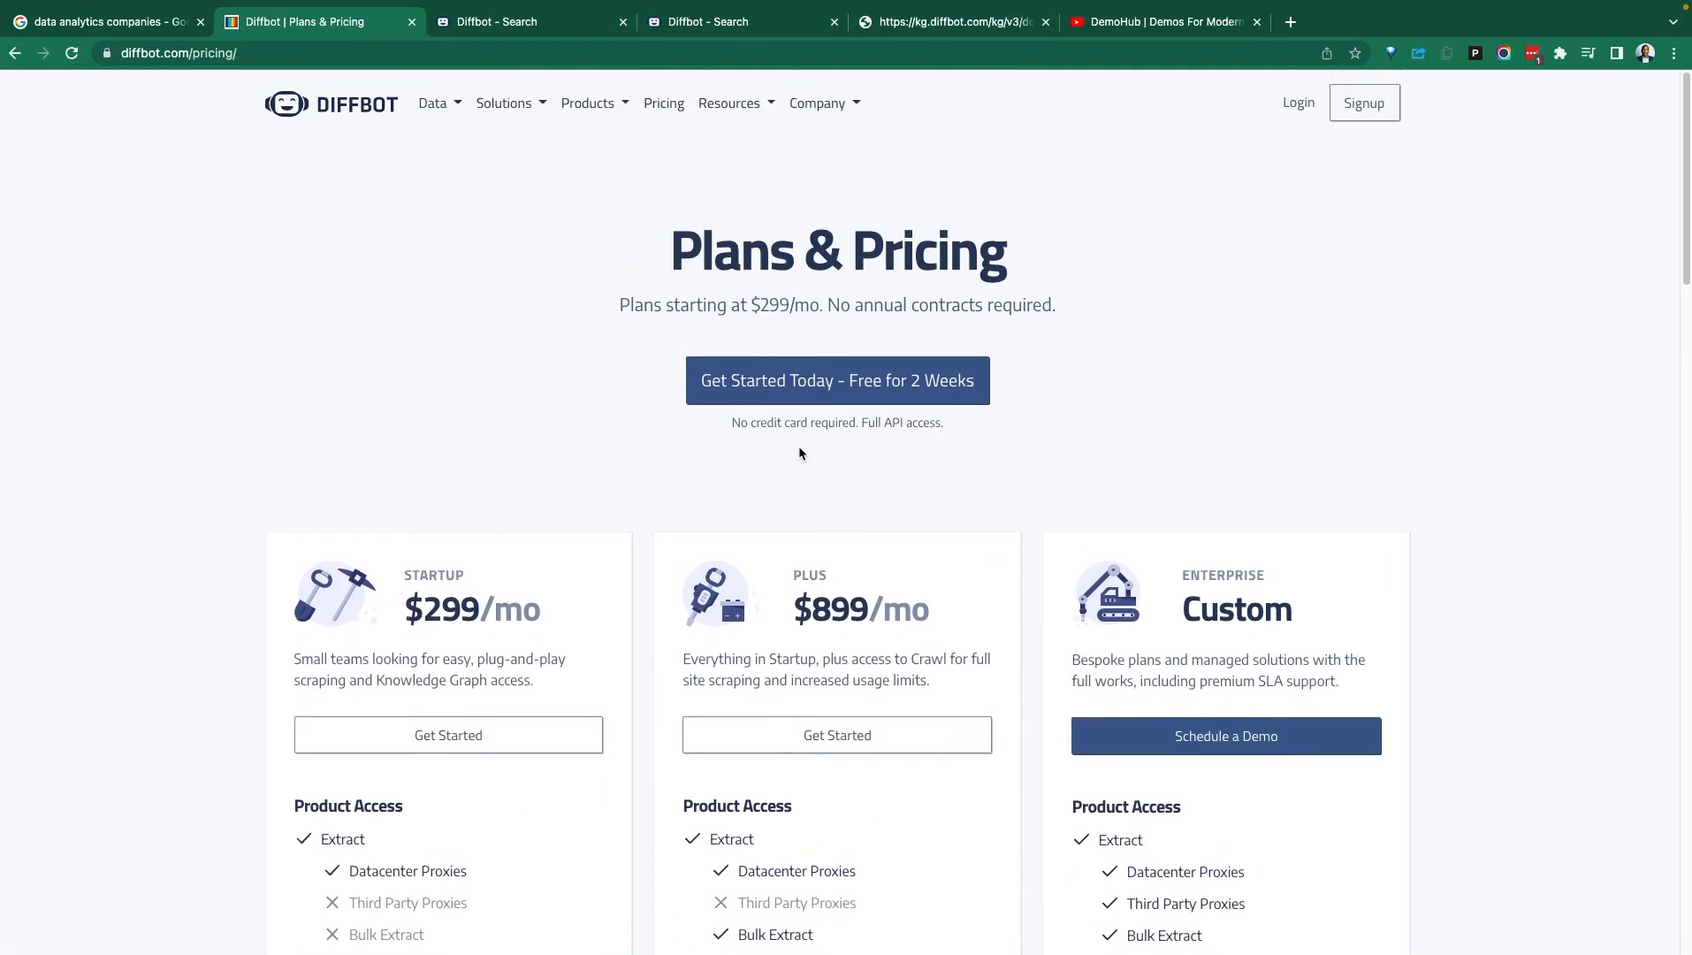
mouse_move(760, 437)
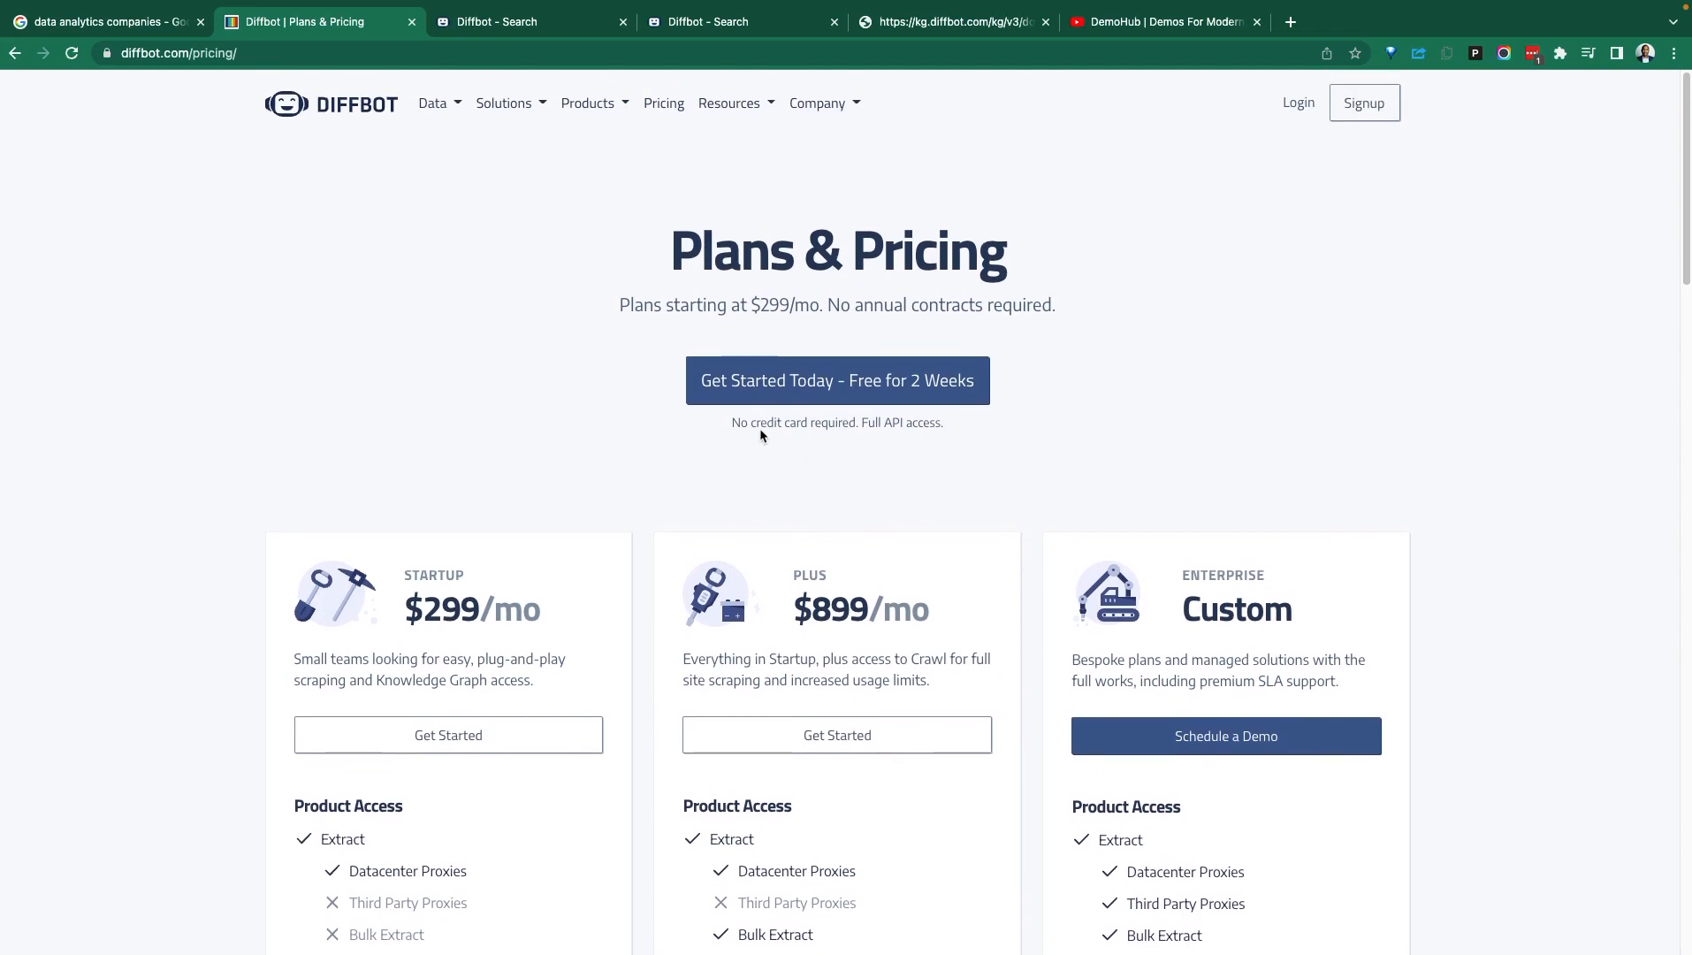
click(529, 21)
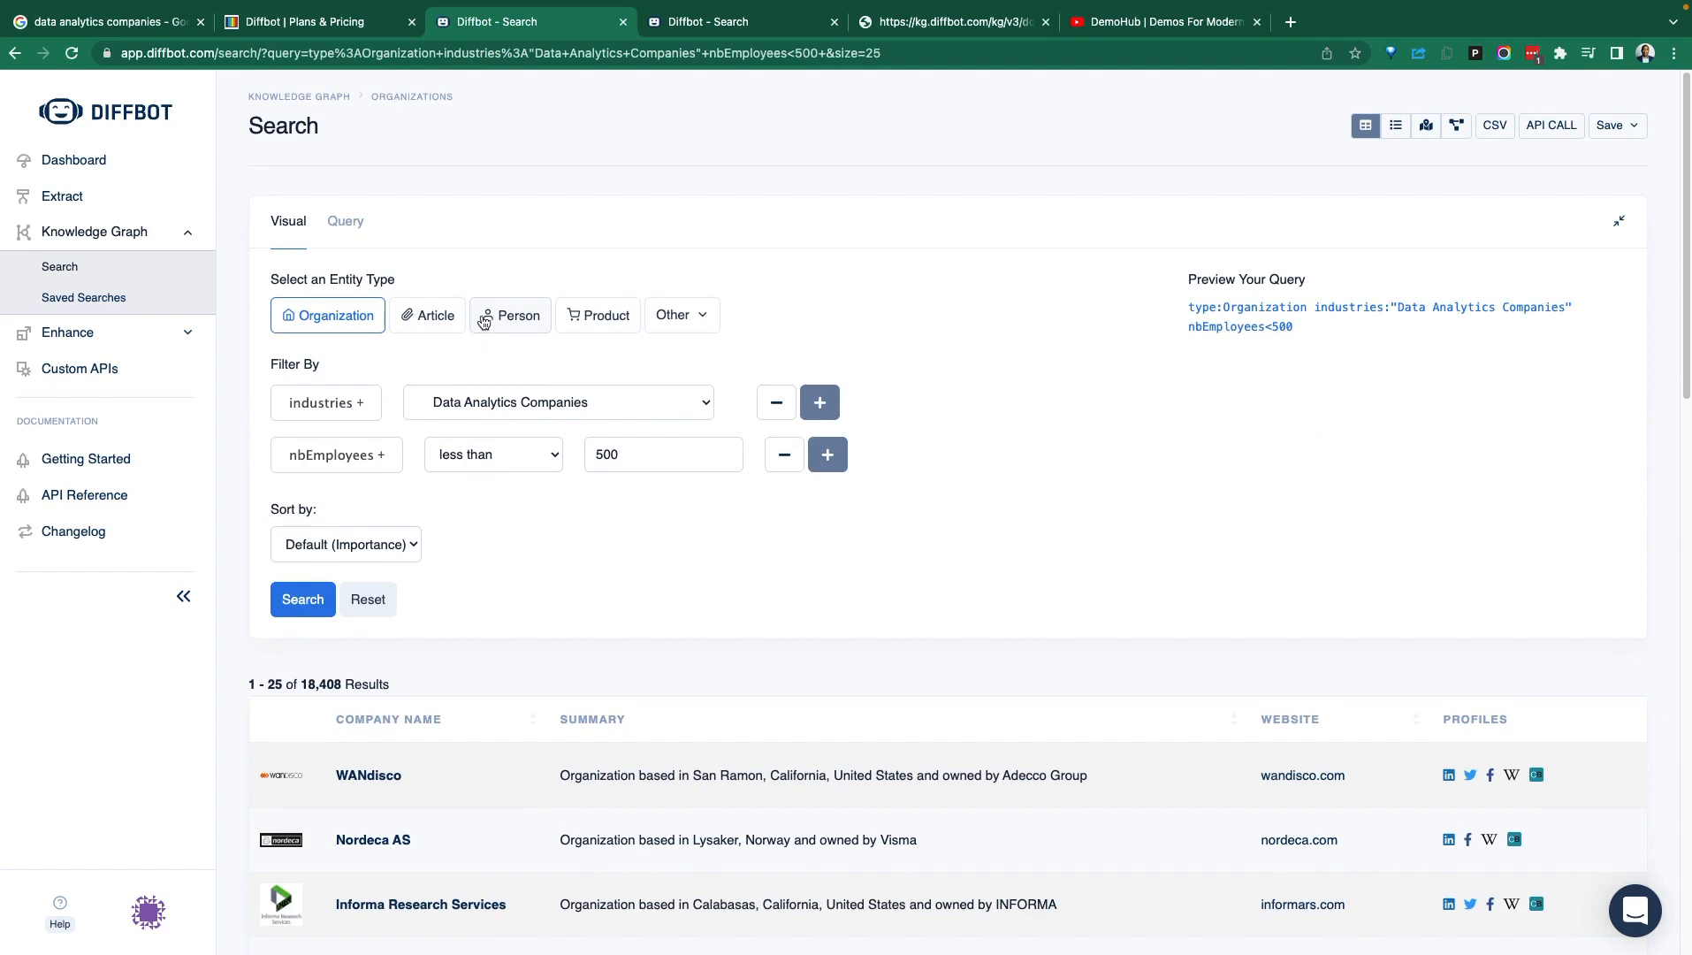
mouse_move(75, 159)
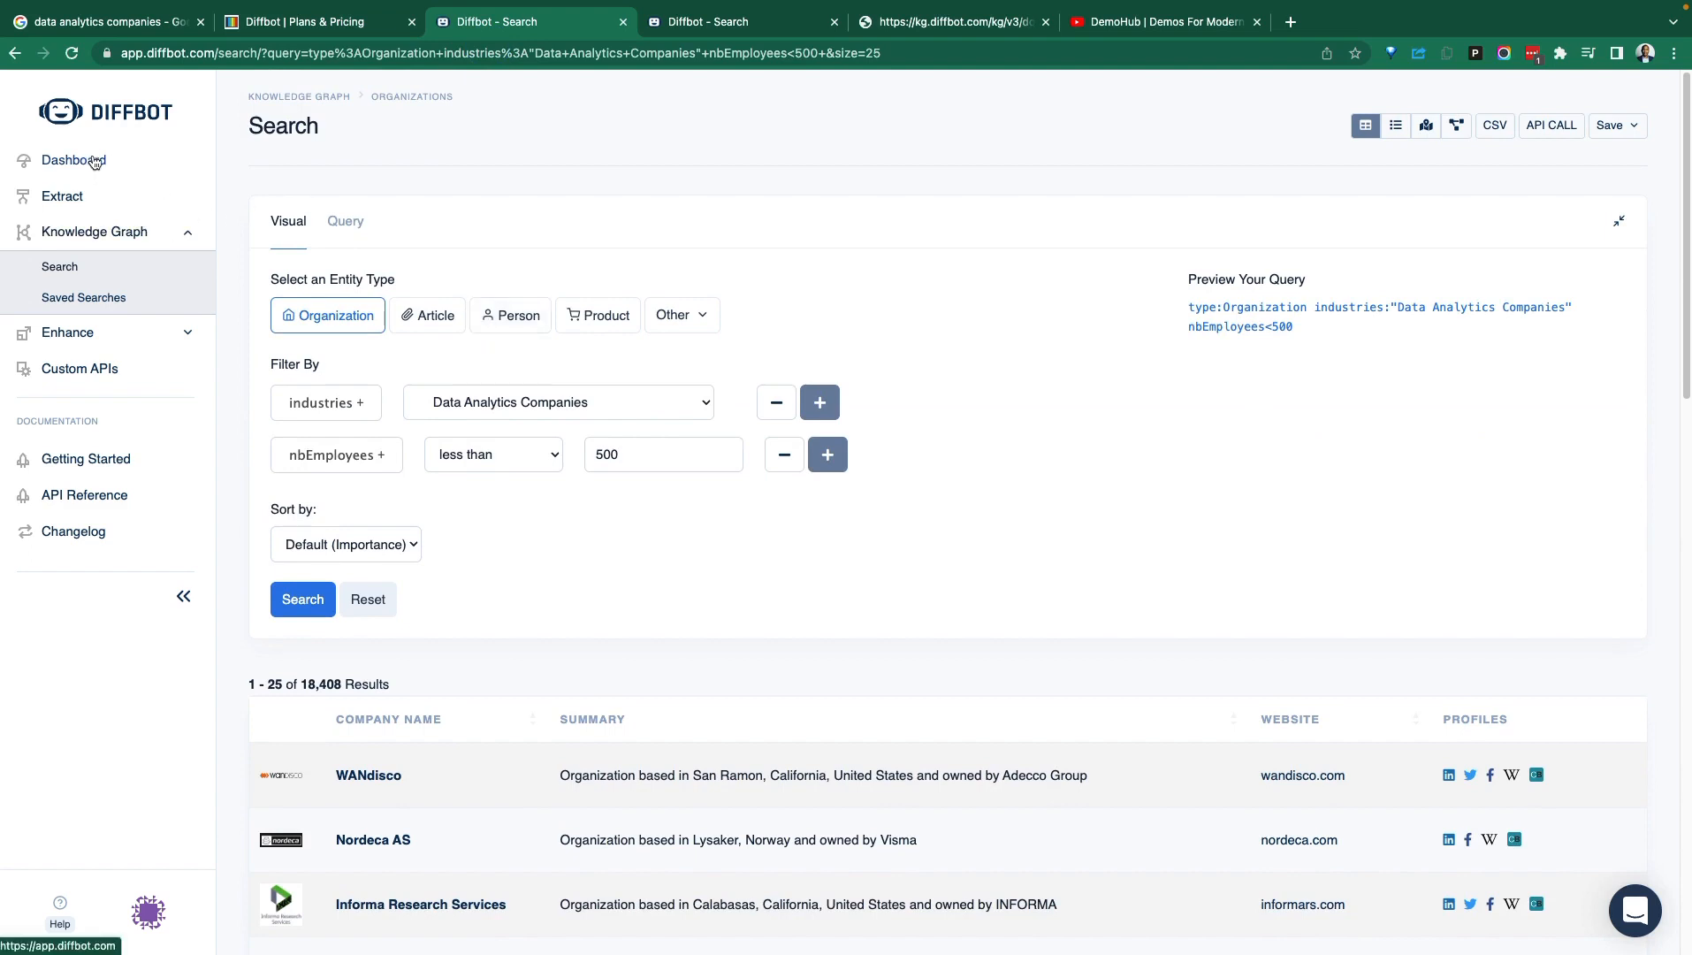
mouse_move(244, 306)
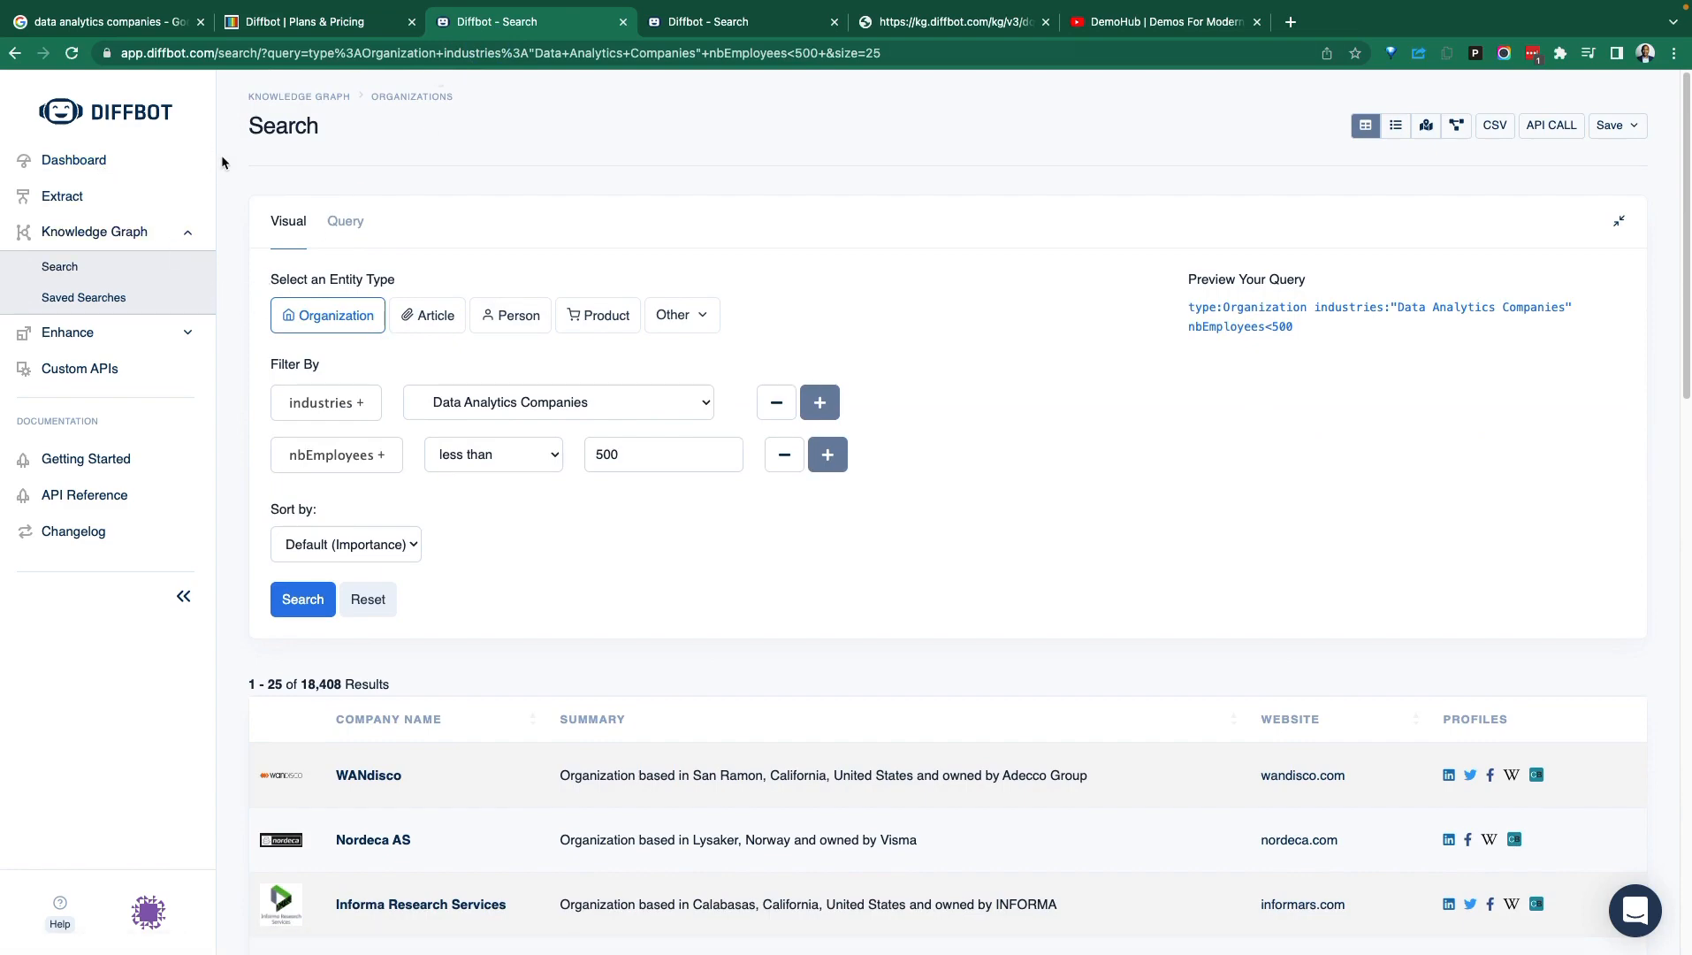
Reopen Google's 'data analytics companies' results and scroll down to the Springboard article.
click(103, 21)
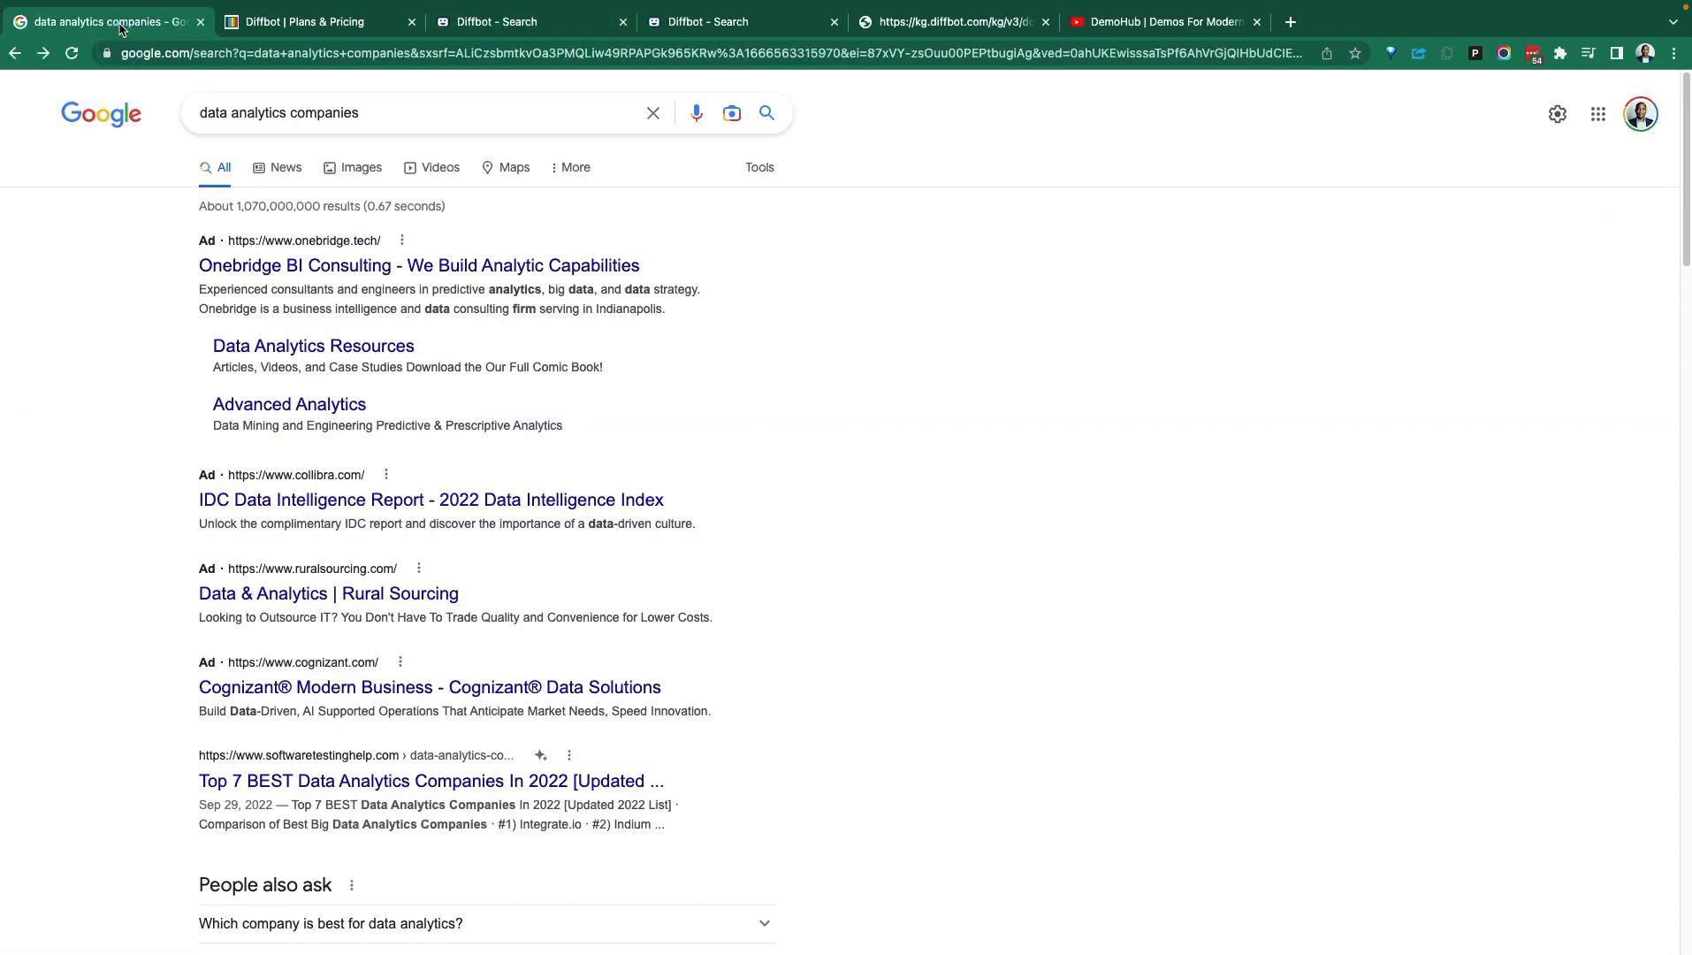
mouse_move(785, 82)
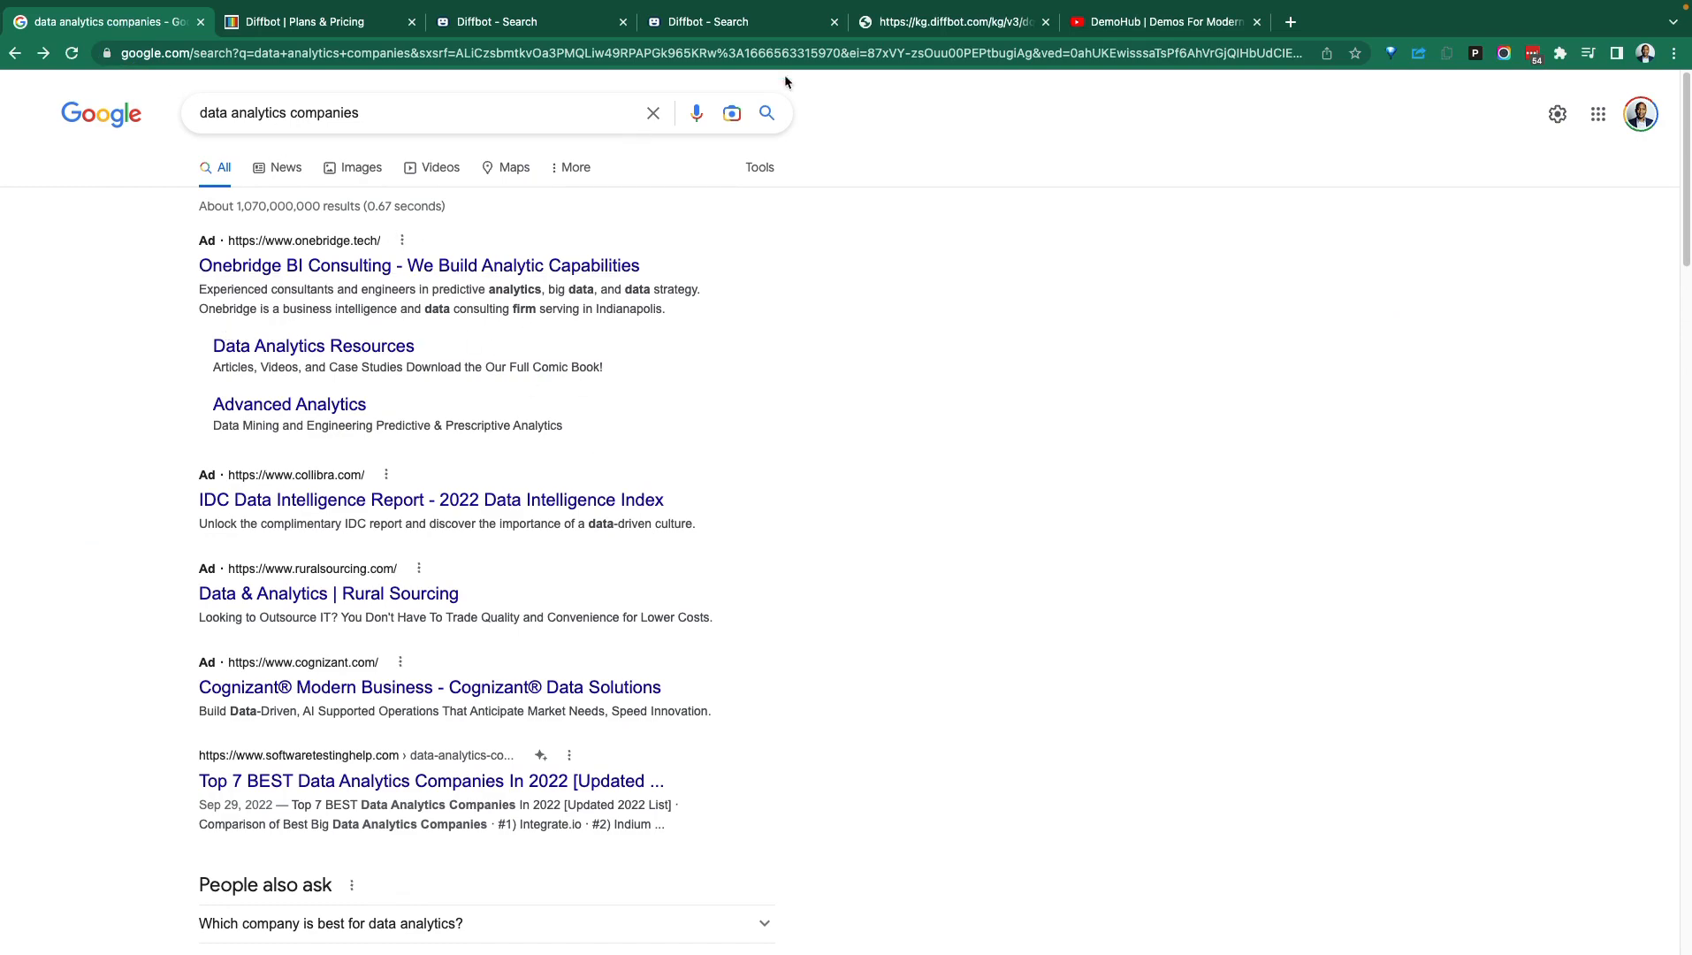
triple_click(278, 111)
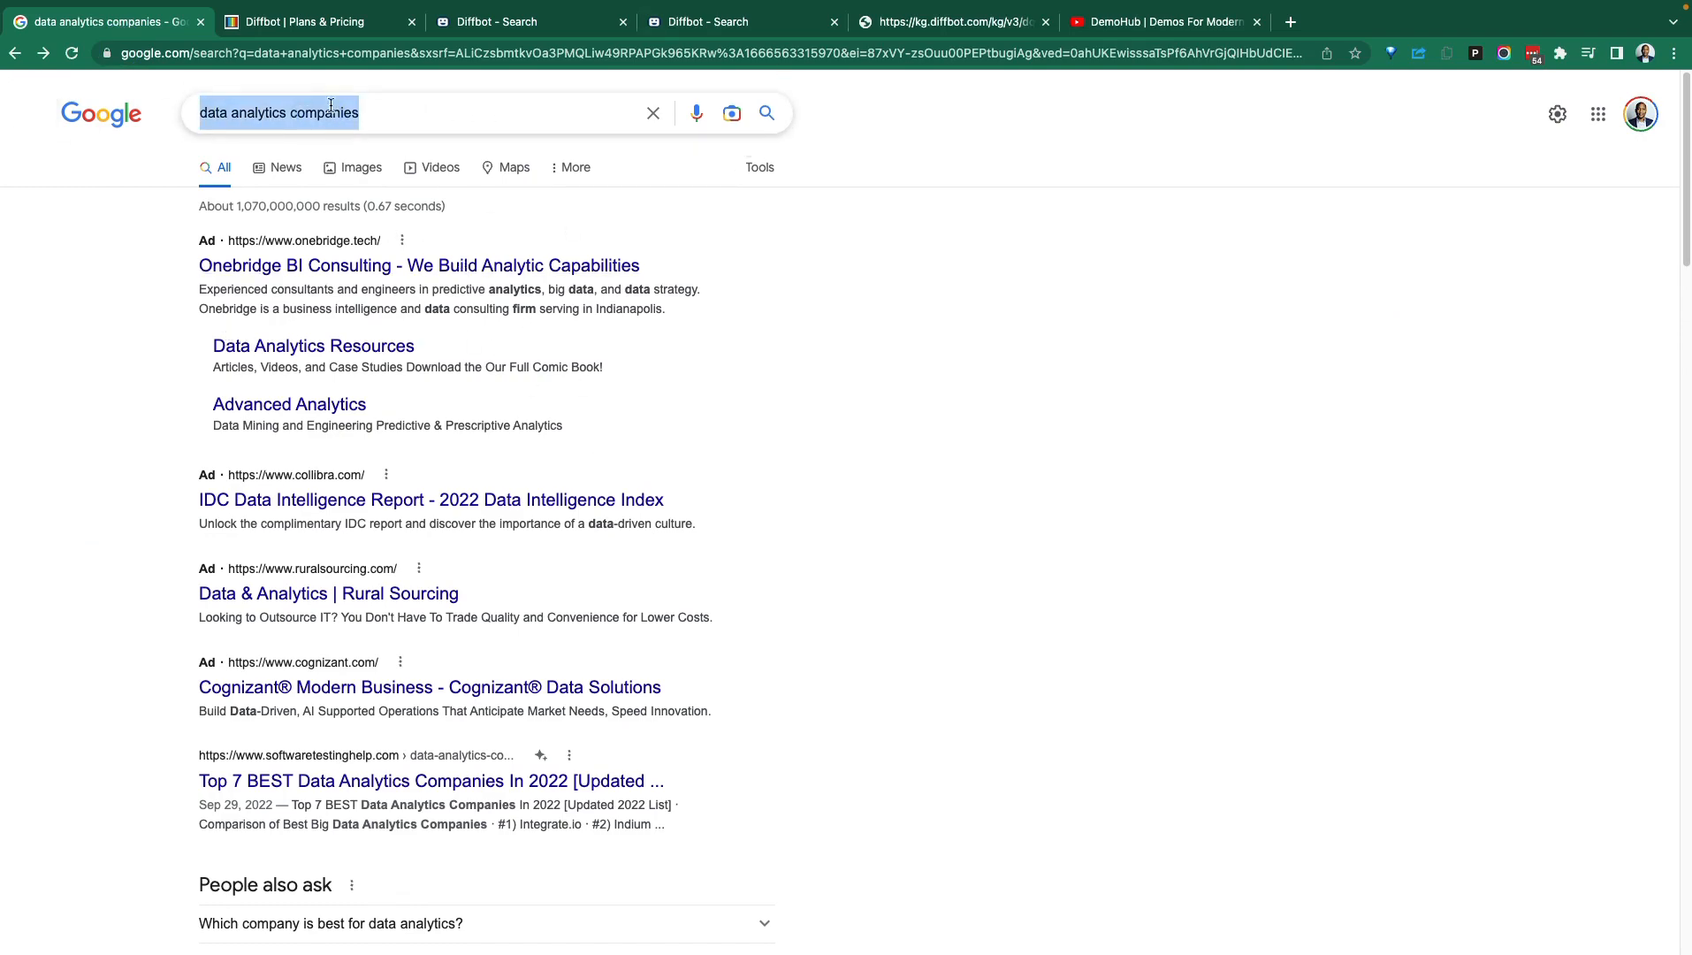
scroll(down, 3)
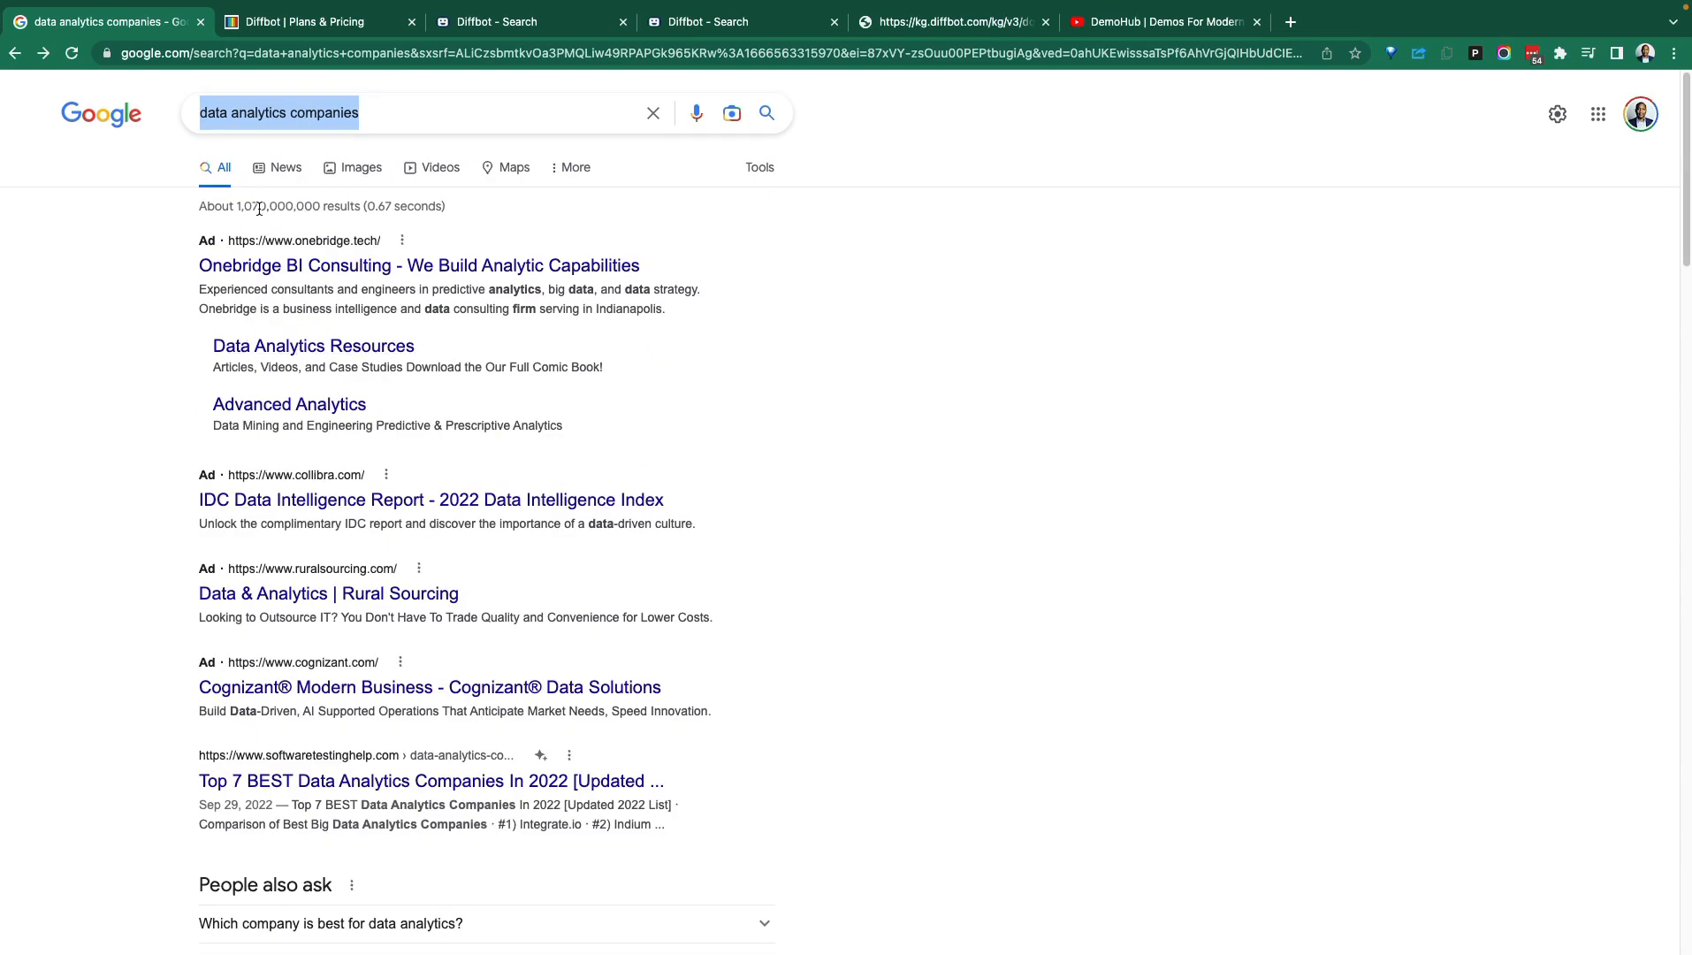
mouse_move(711, 174)
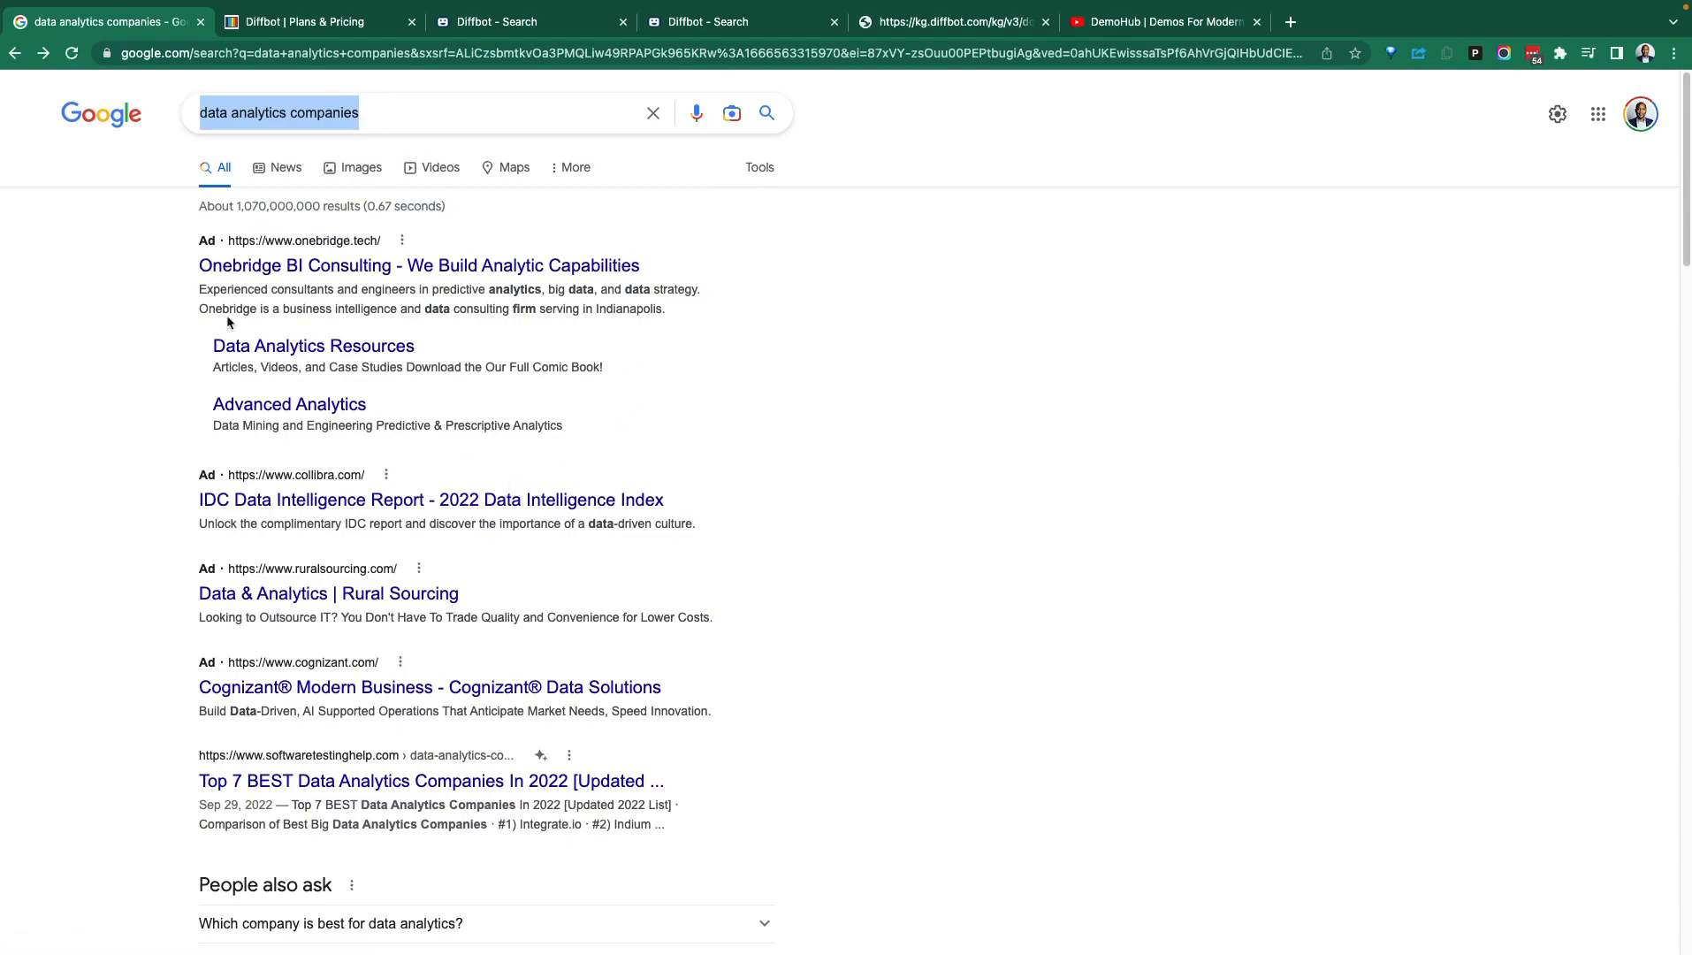
scroll(down, 3)
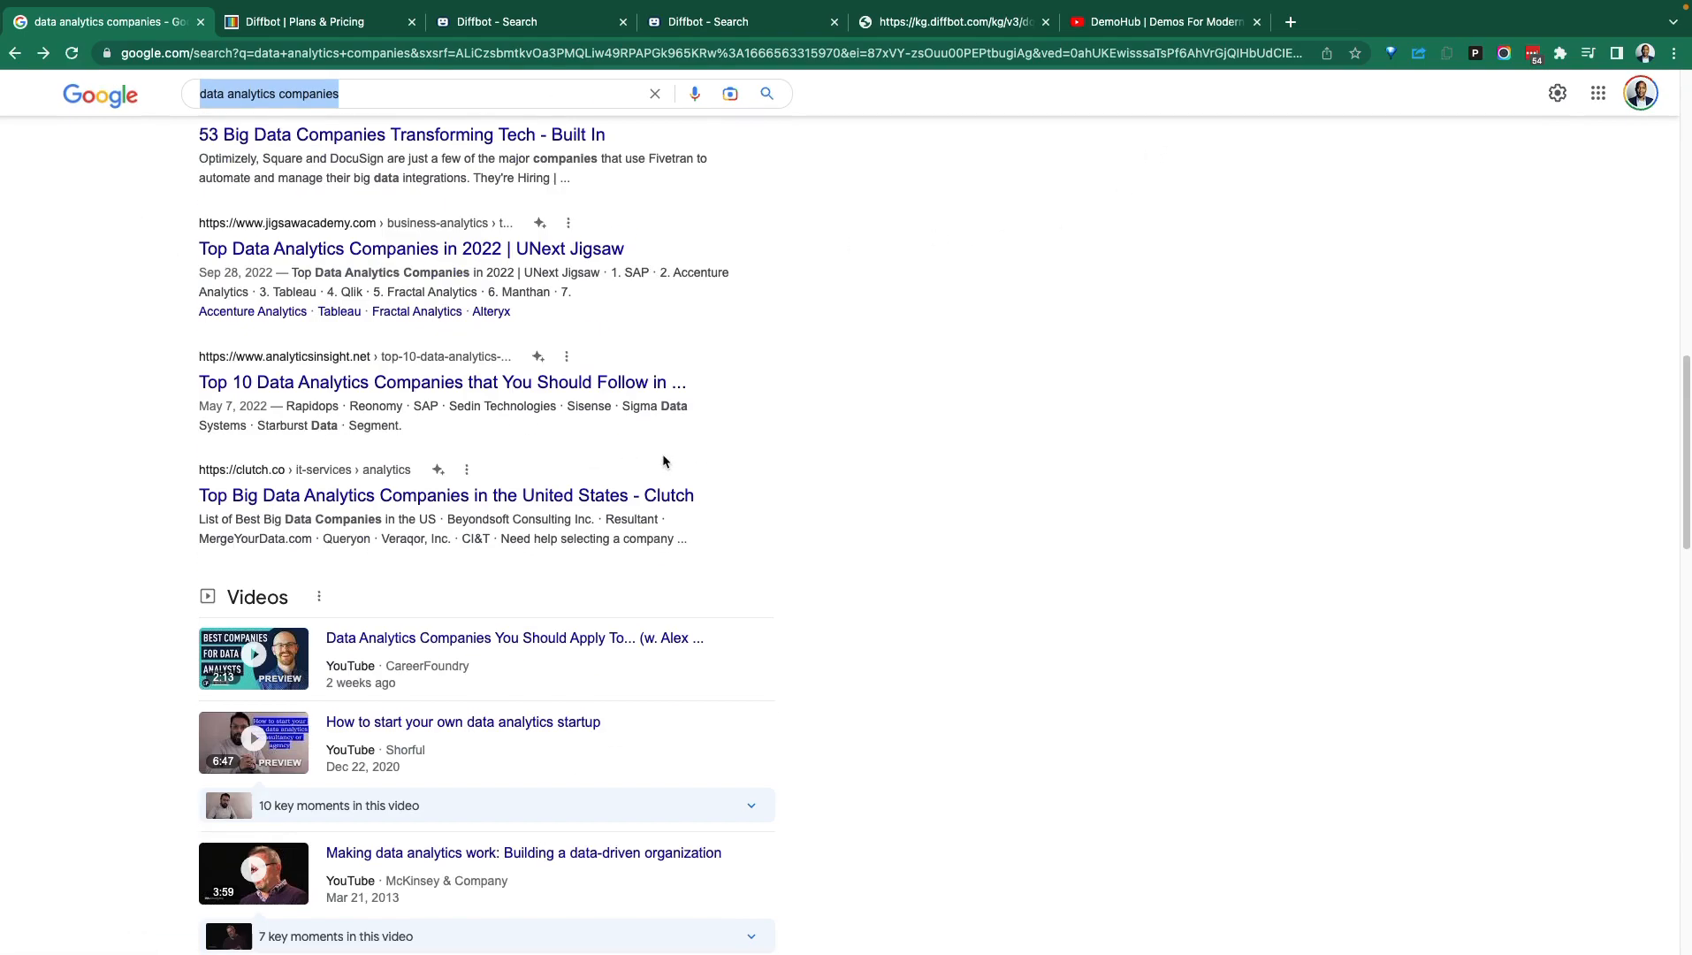
scroll(down, 3)
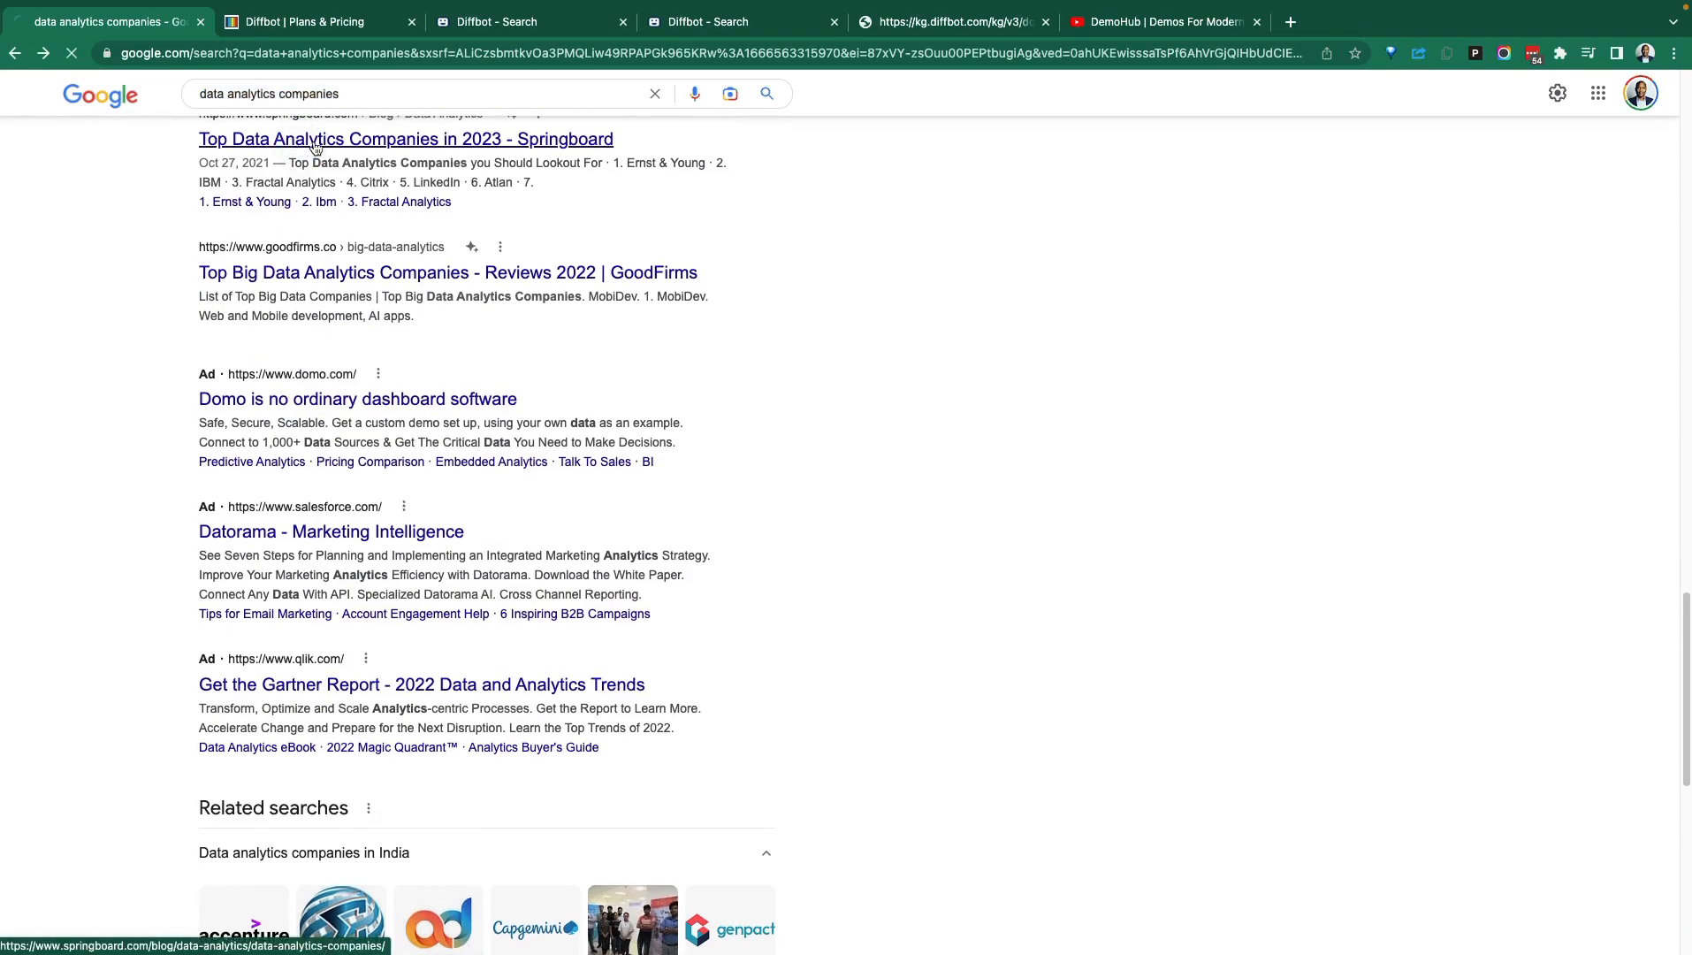
Dismiss the salary-guide popup on Springboard's top data analytics companies article and read to its end.
click(405, 138)
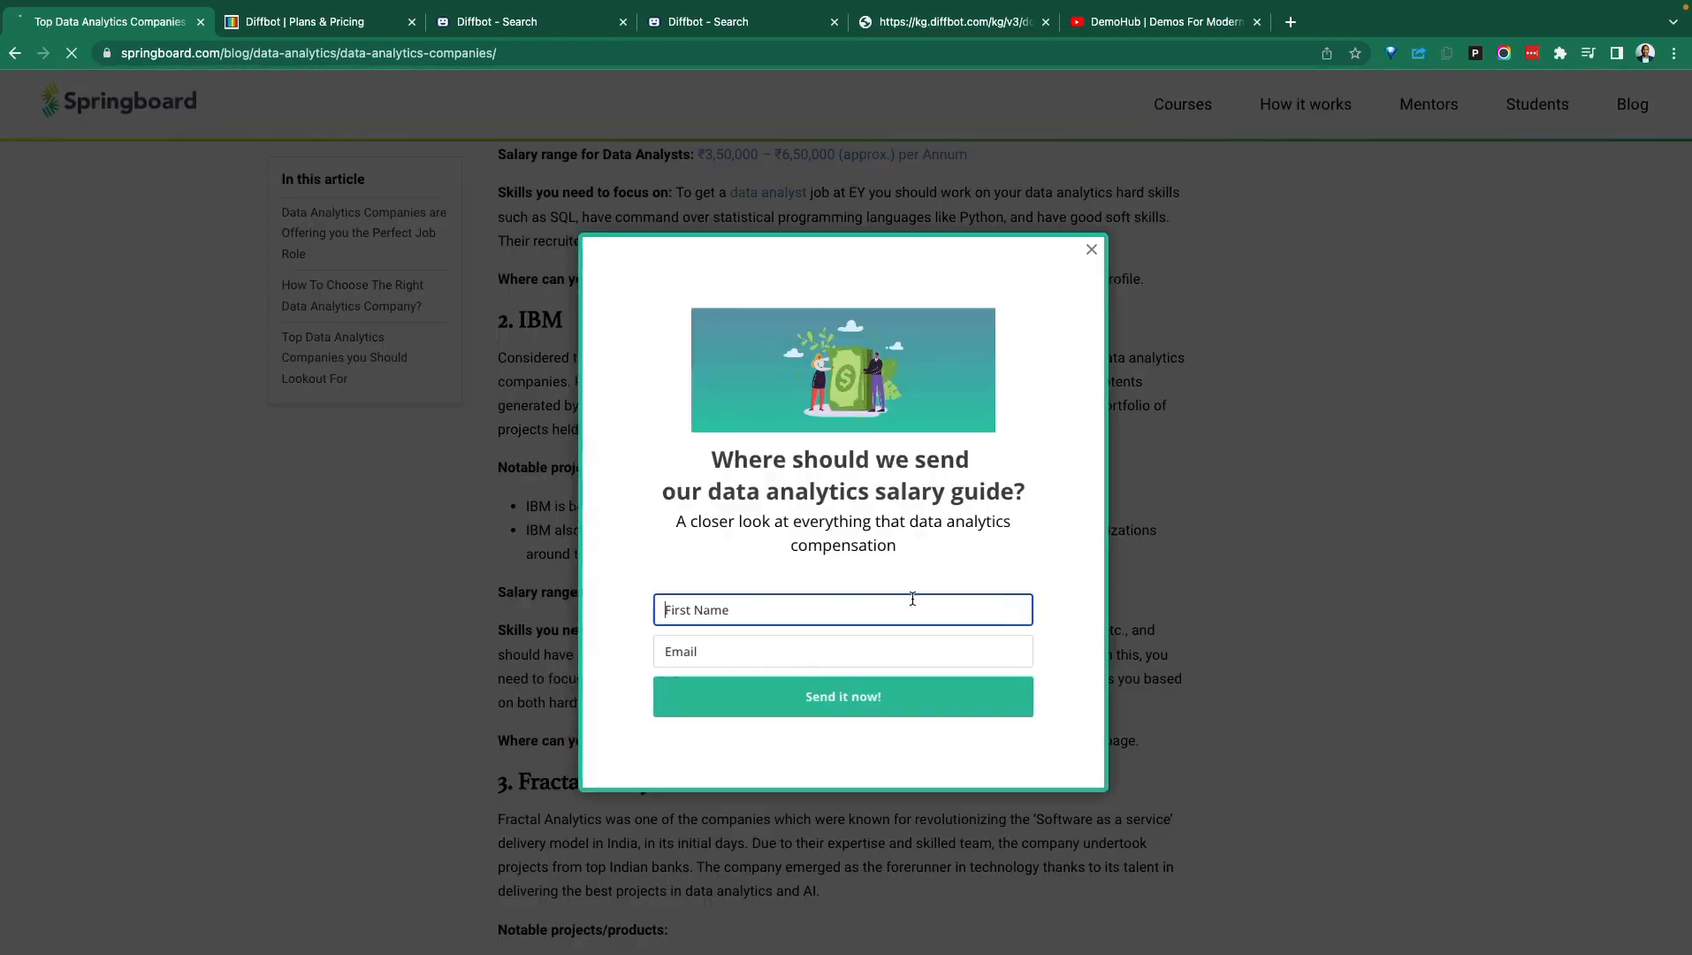
click(1089, 249)
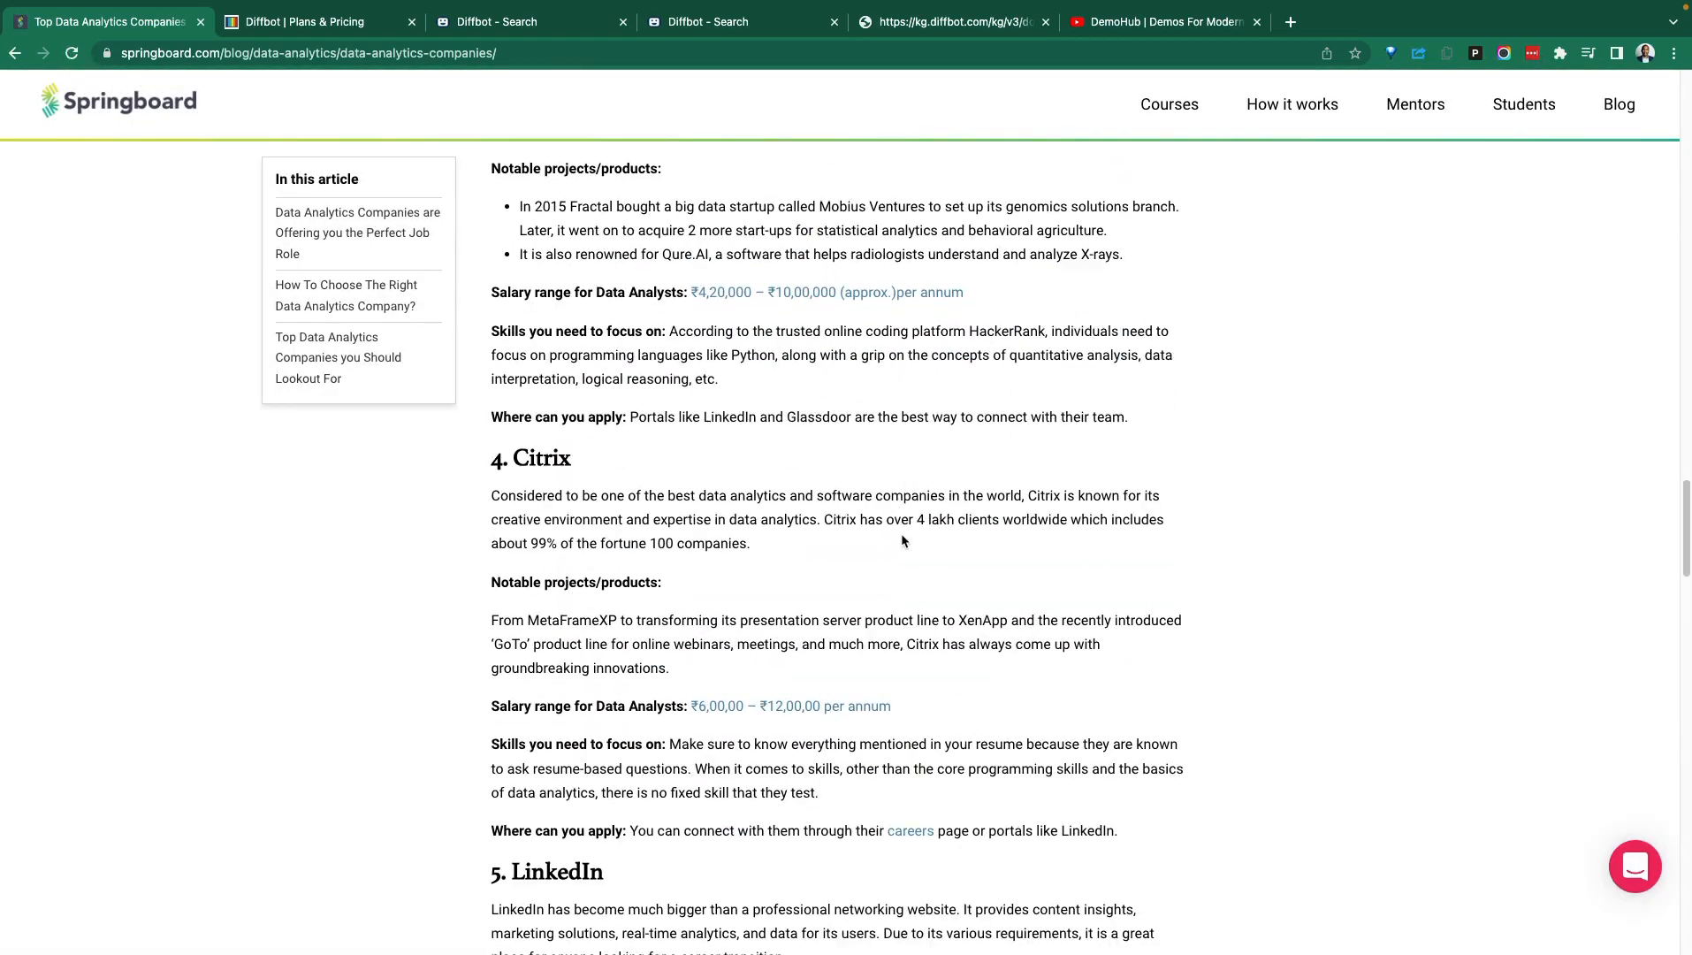
scroll(down, 3)
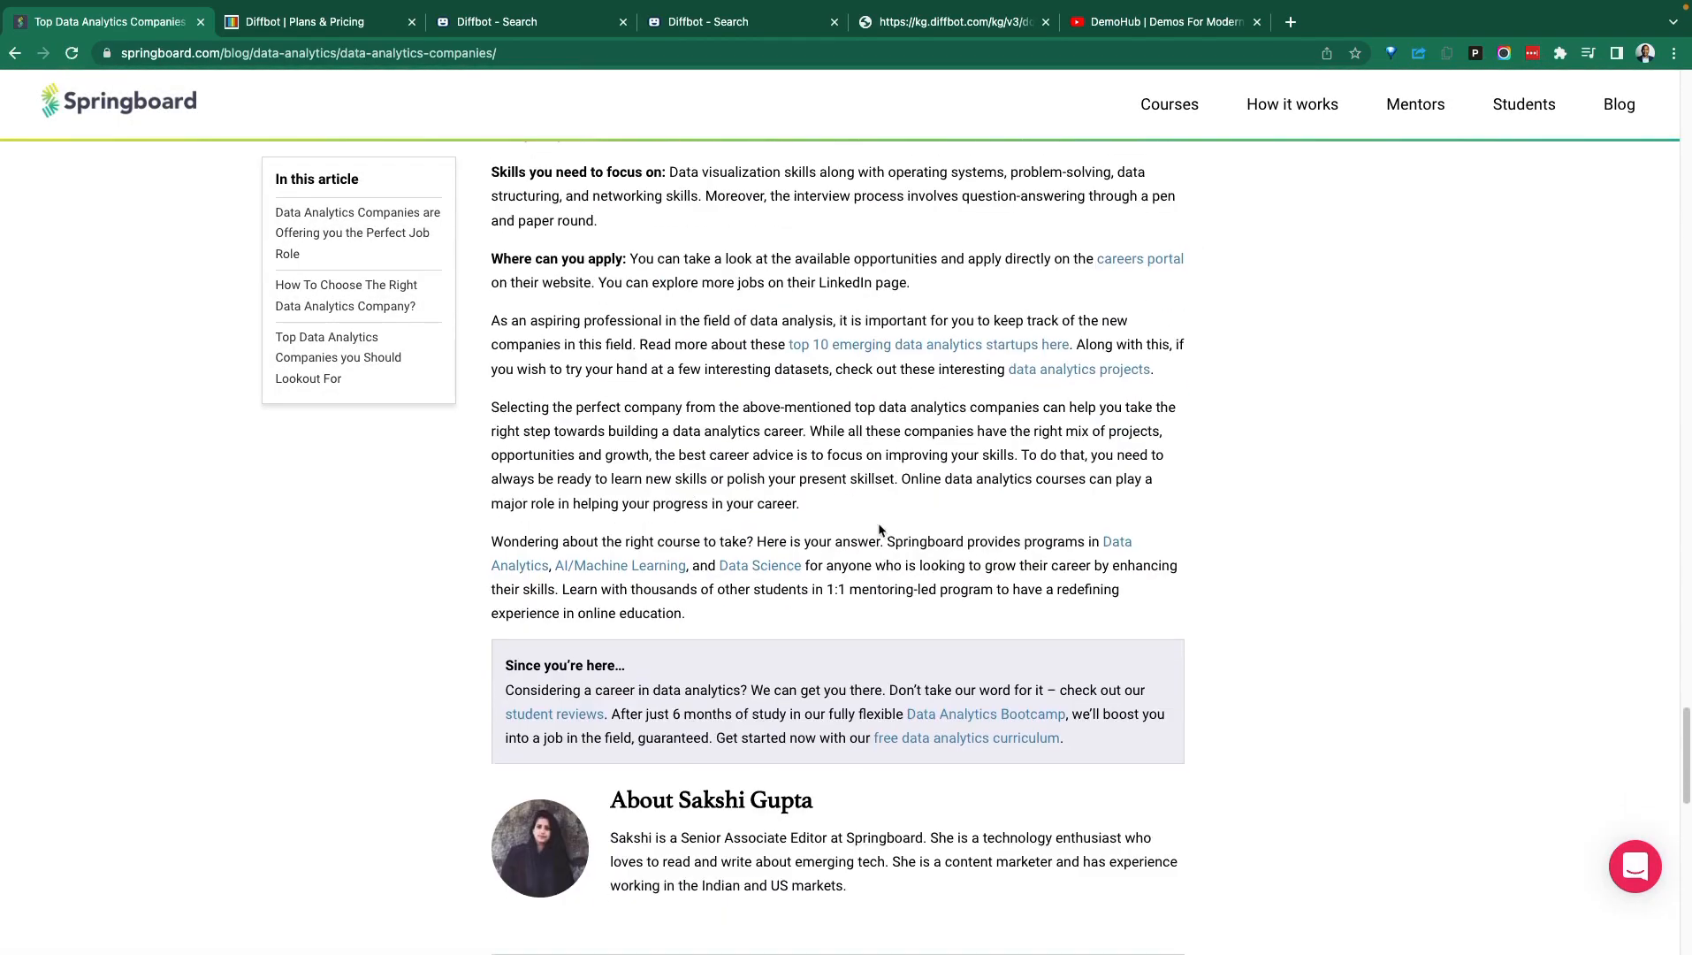
Review the data analytics search results, then the Startup $299, Plus $899 and Enterprise pricing plans.
click(709, 21)
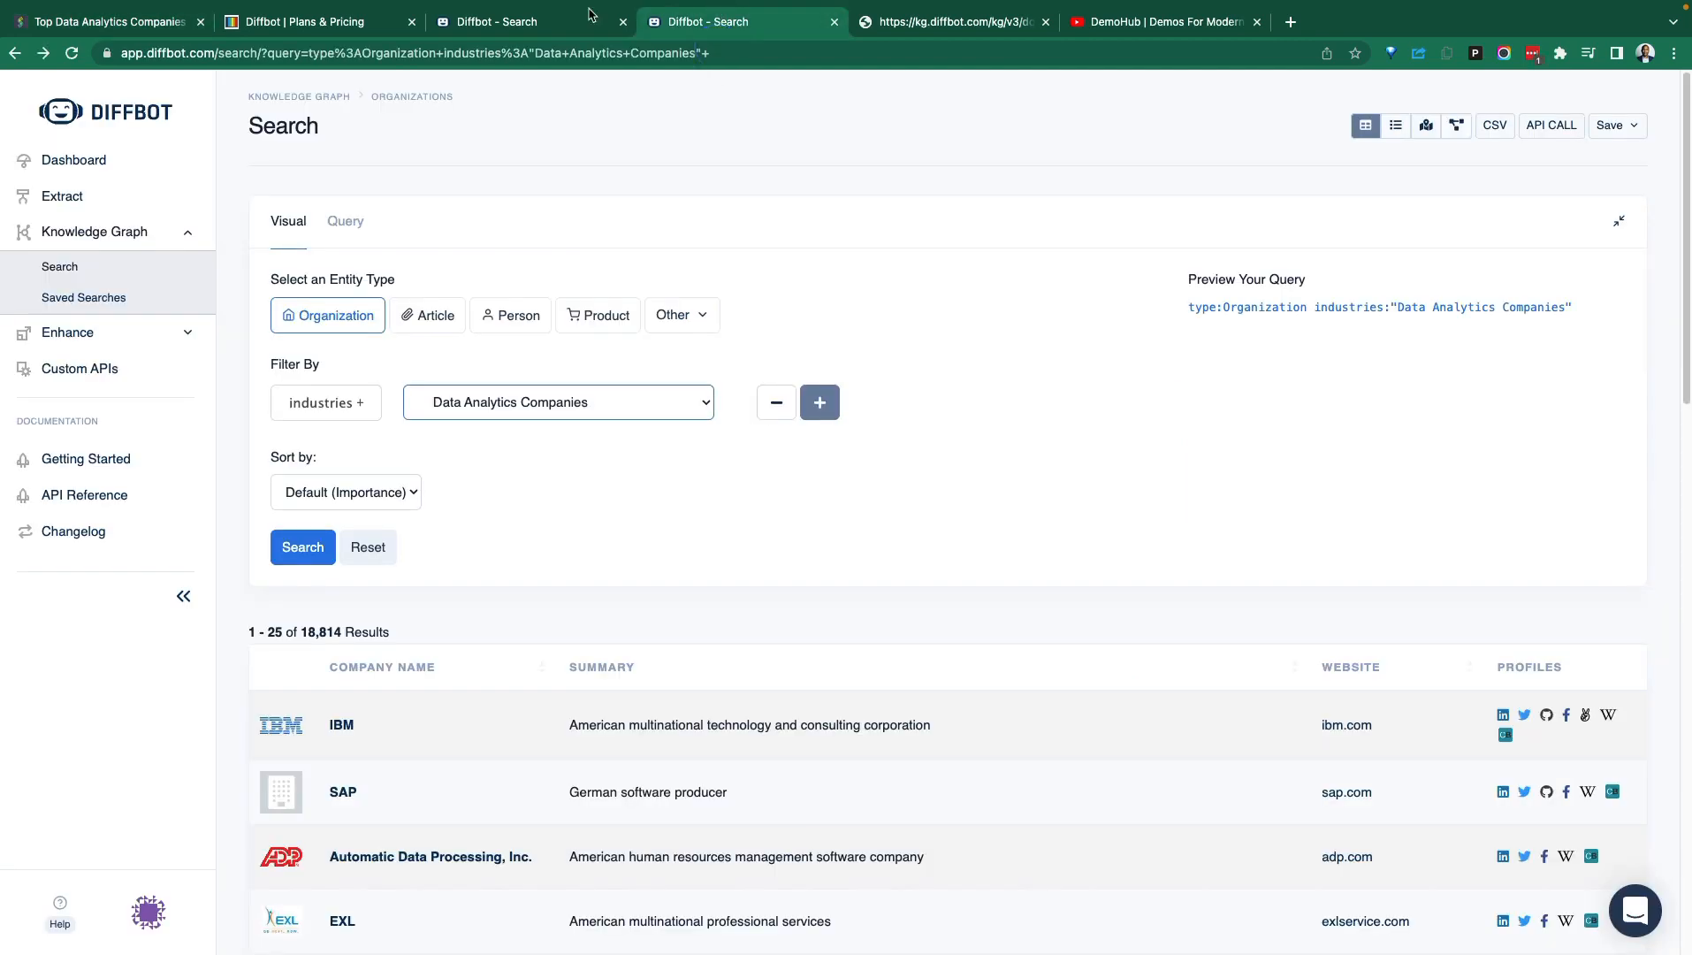
mouse_move(75, 159)
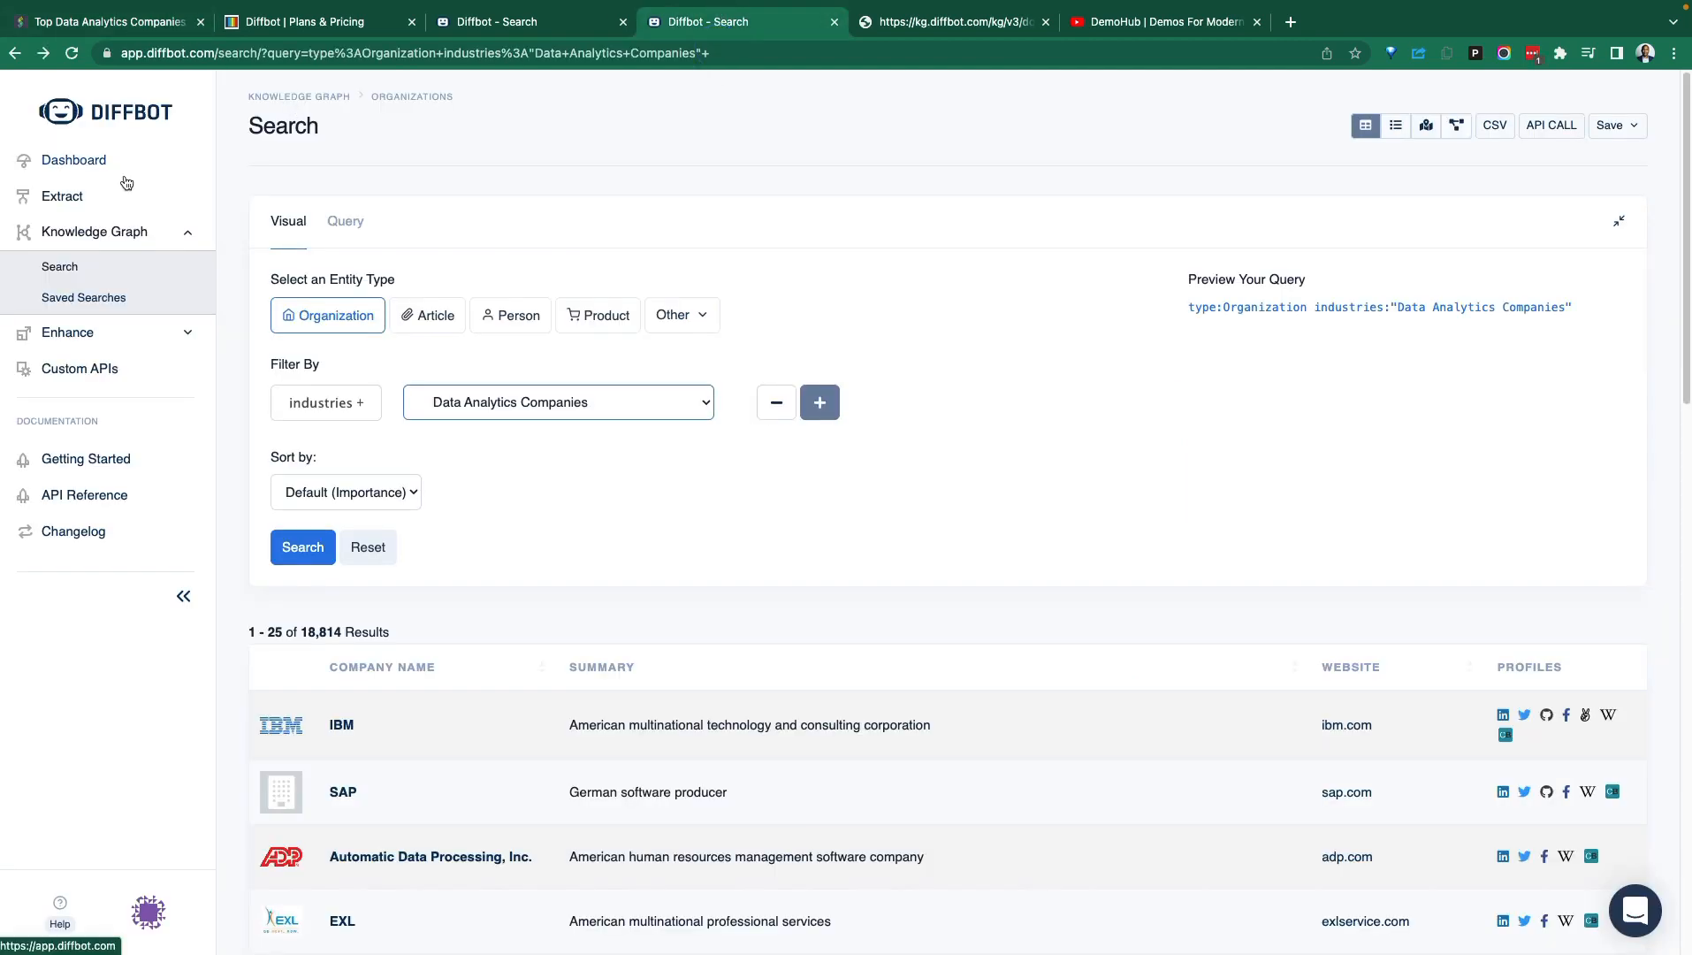
scroll(down, 3)
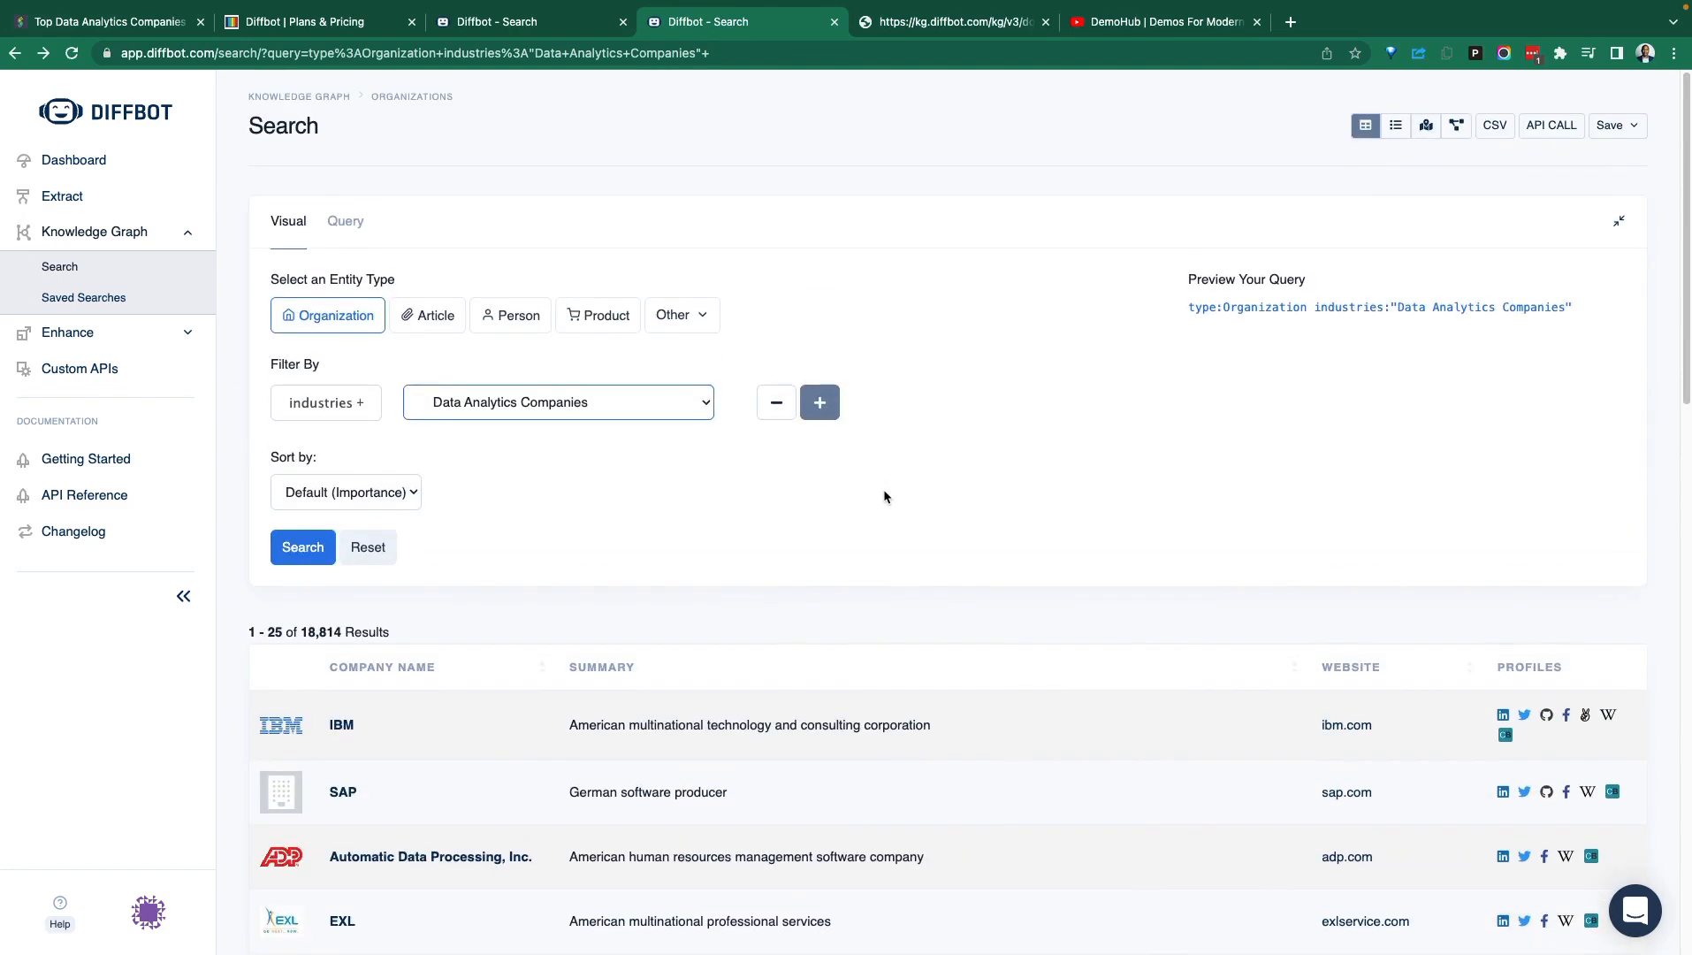
click(313, 21)
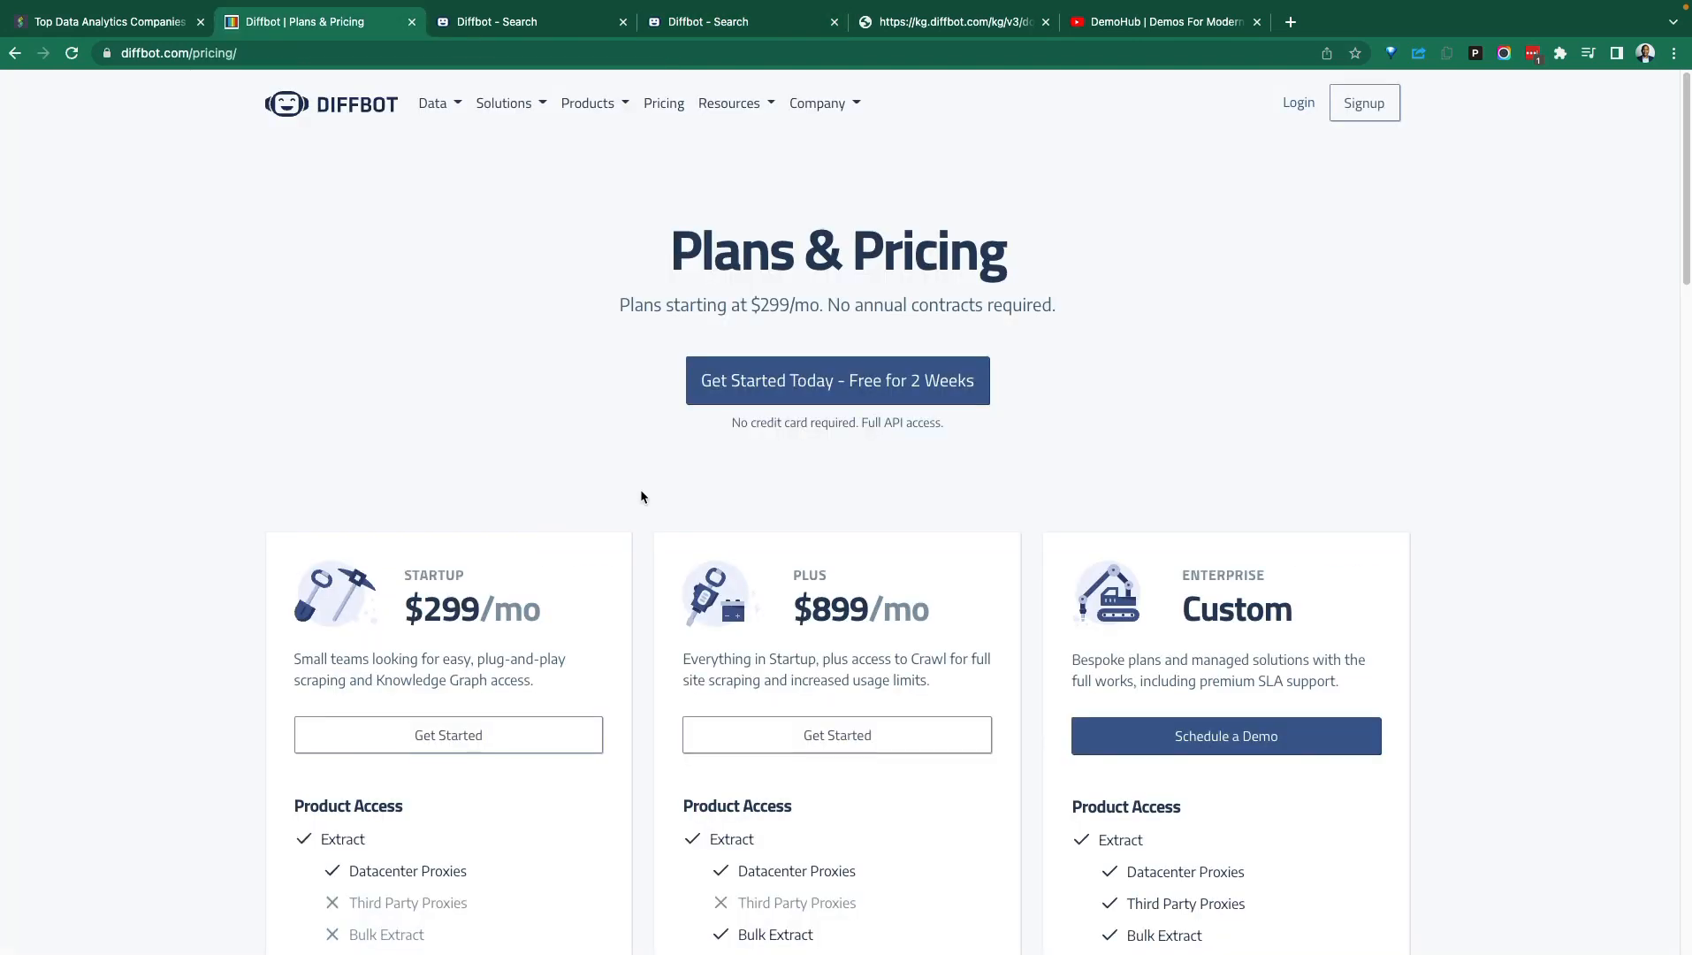
scroll(down, 3)
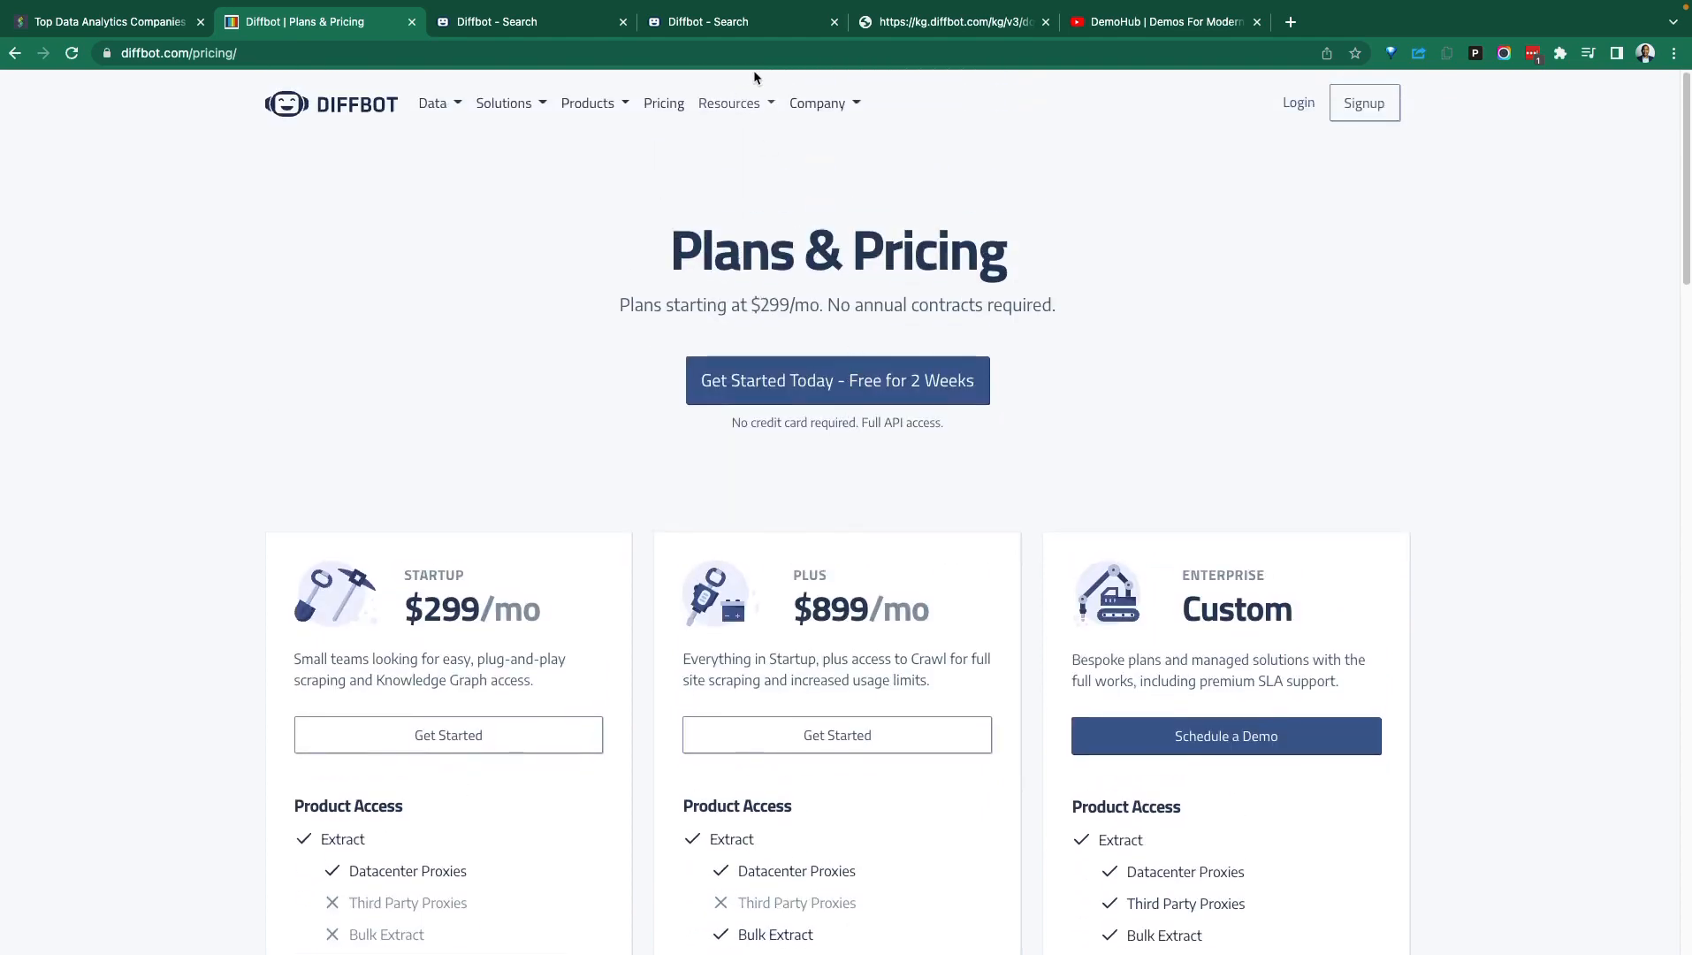
Read through Diffbot's Knowledge as a Service company page from top to bottom.
click(817, 102)
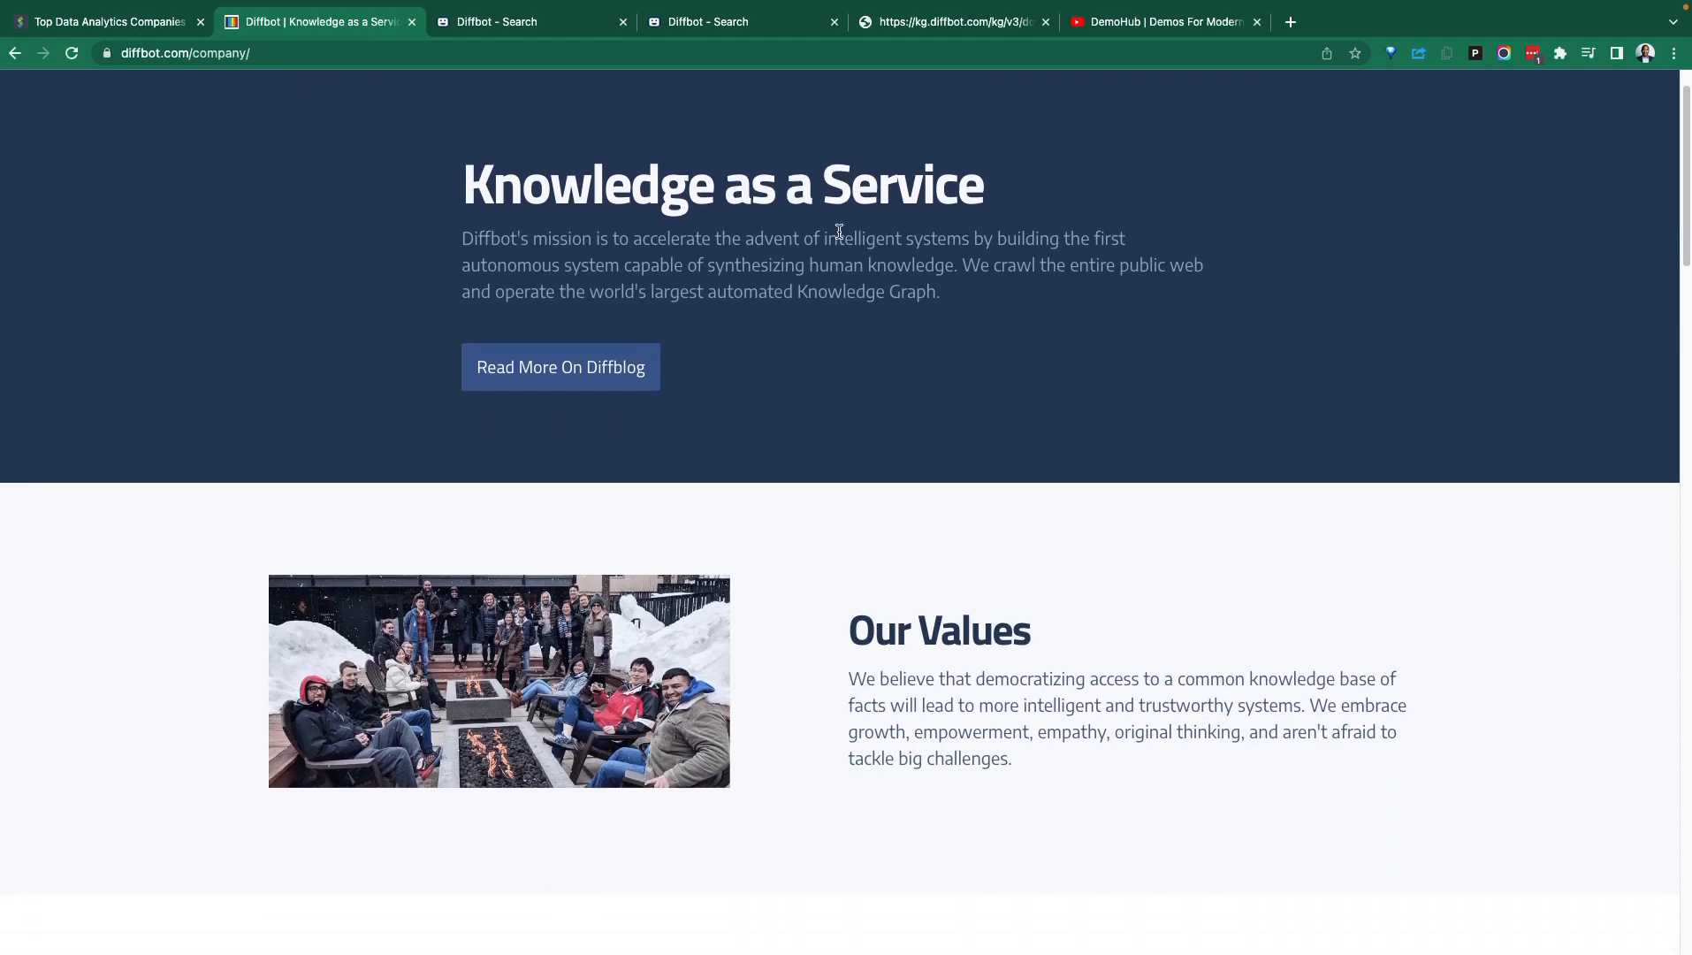
scroll(down, 3)
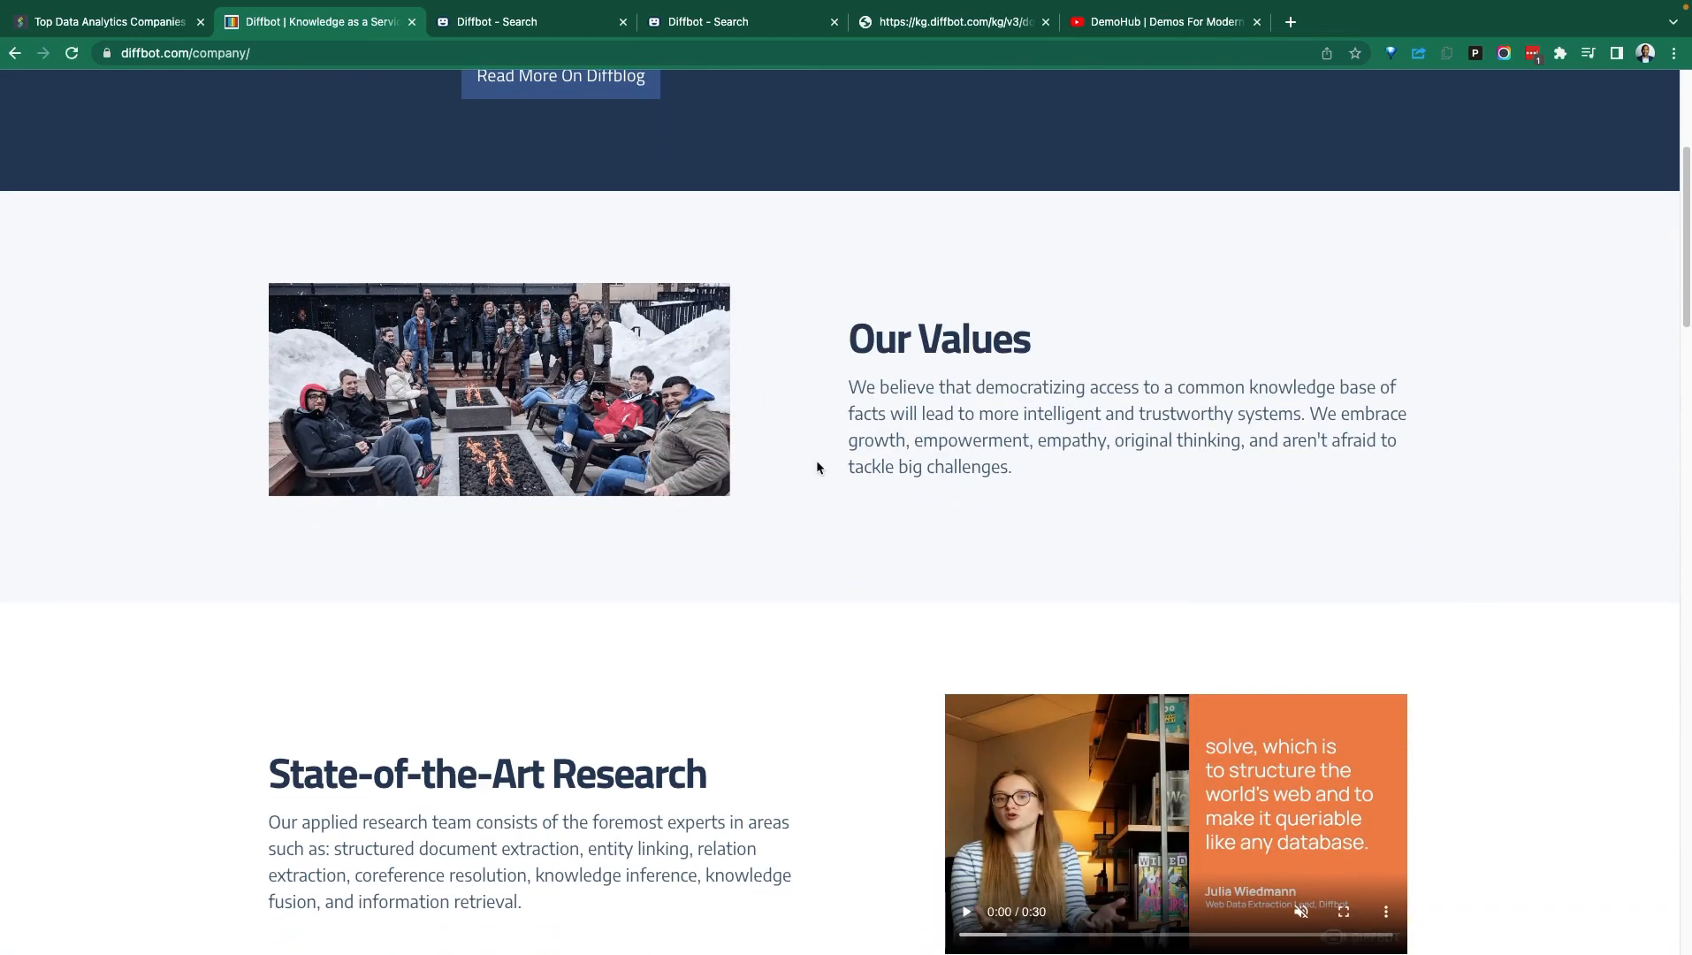
mouse_move(292, 513)
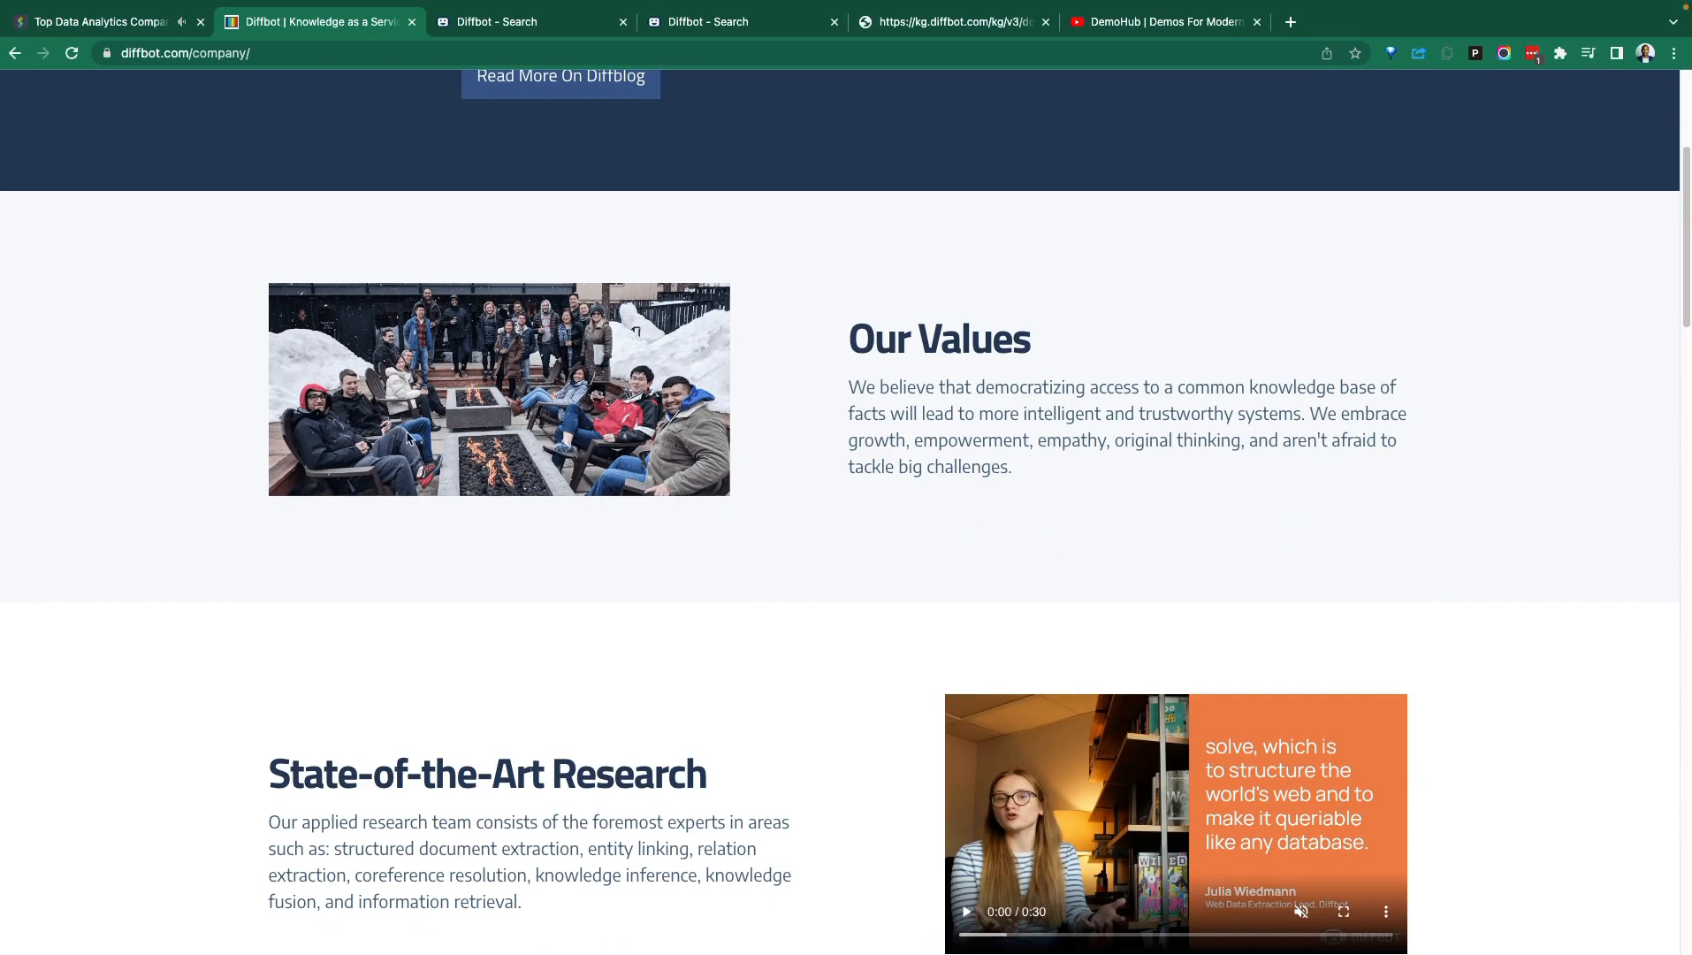
scroll(down, 3)
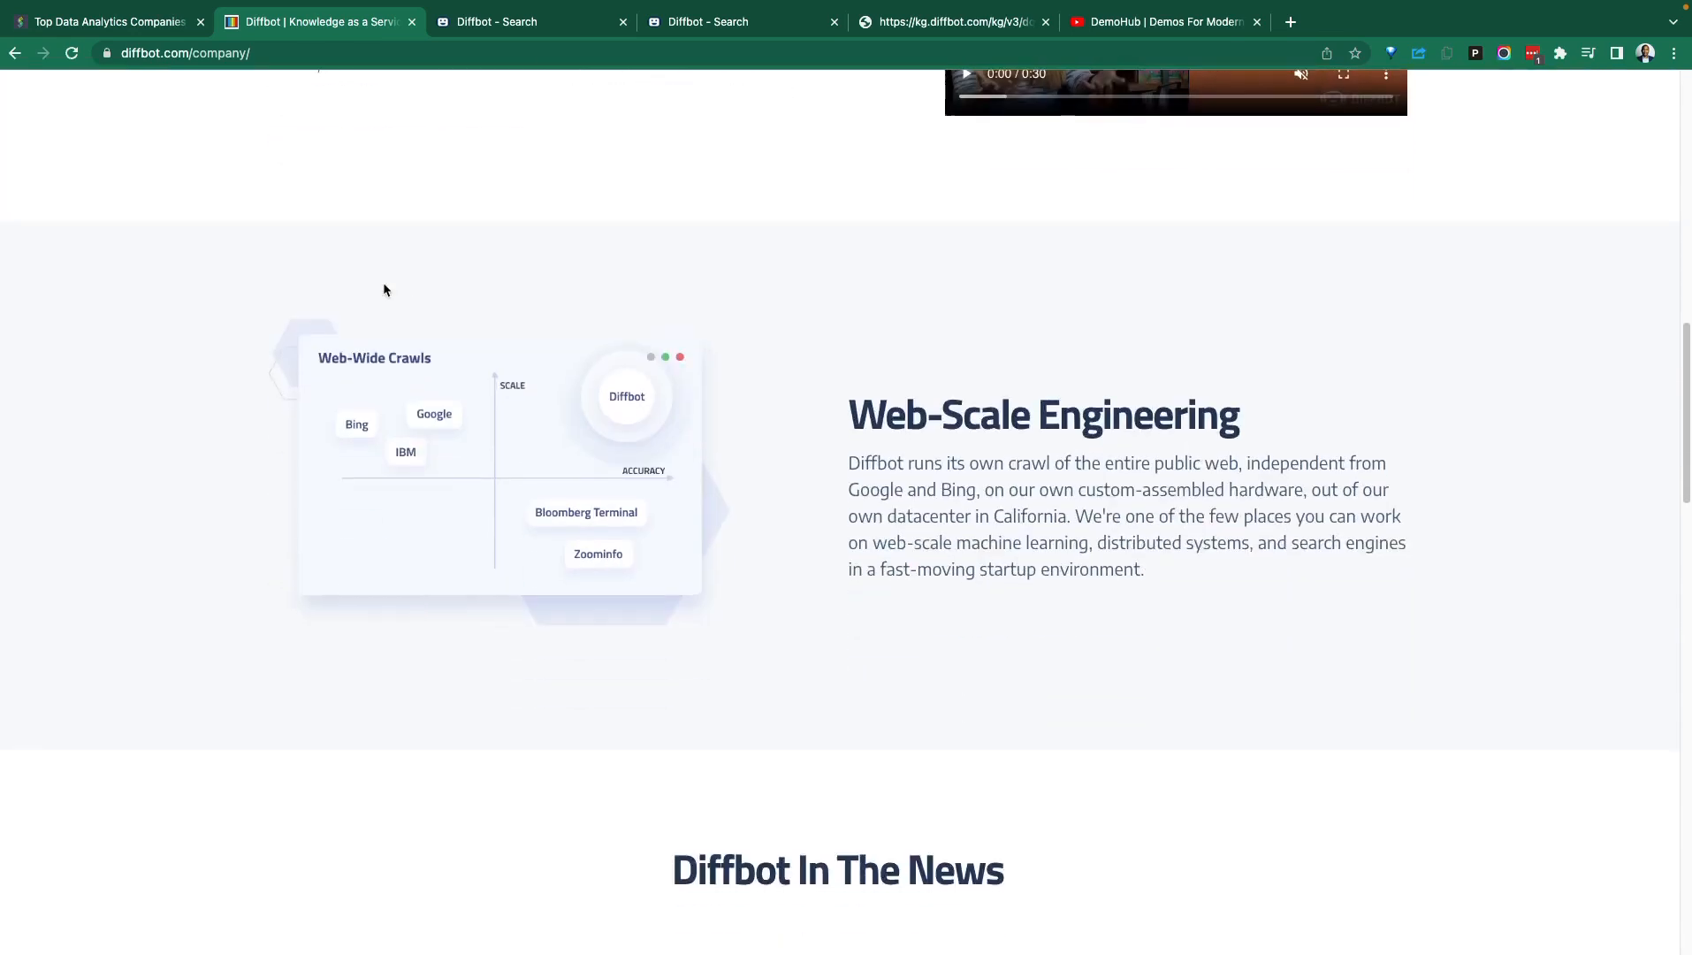
scroll(up, 3)
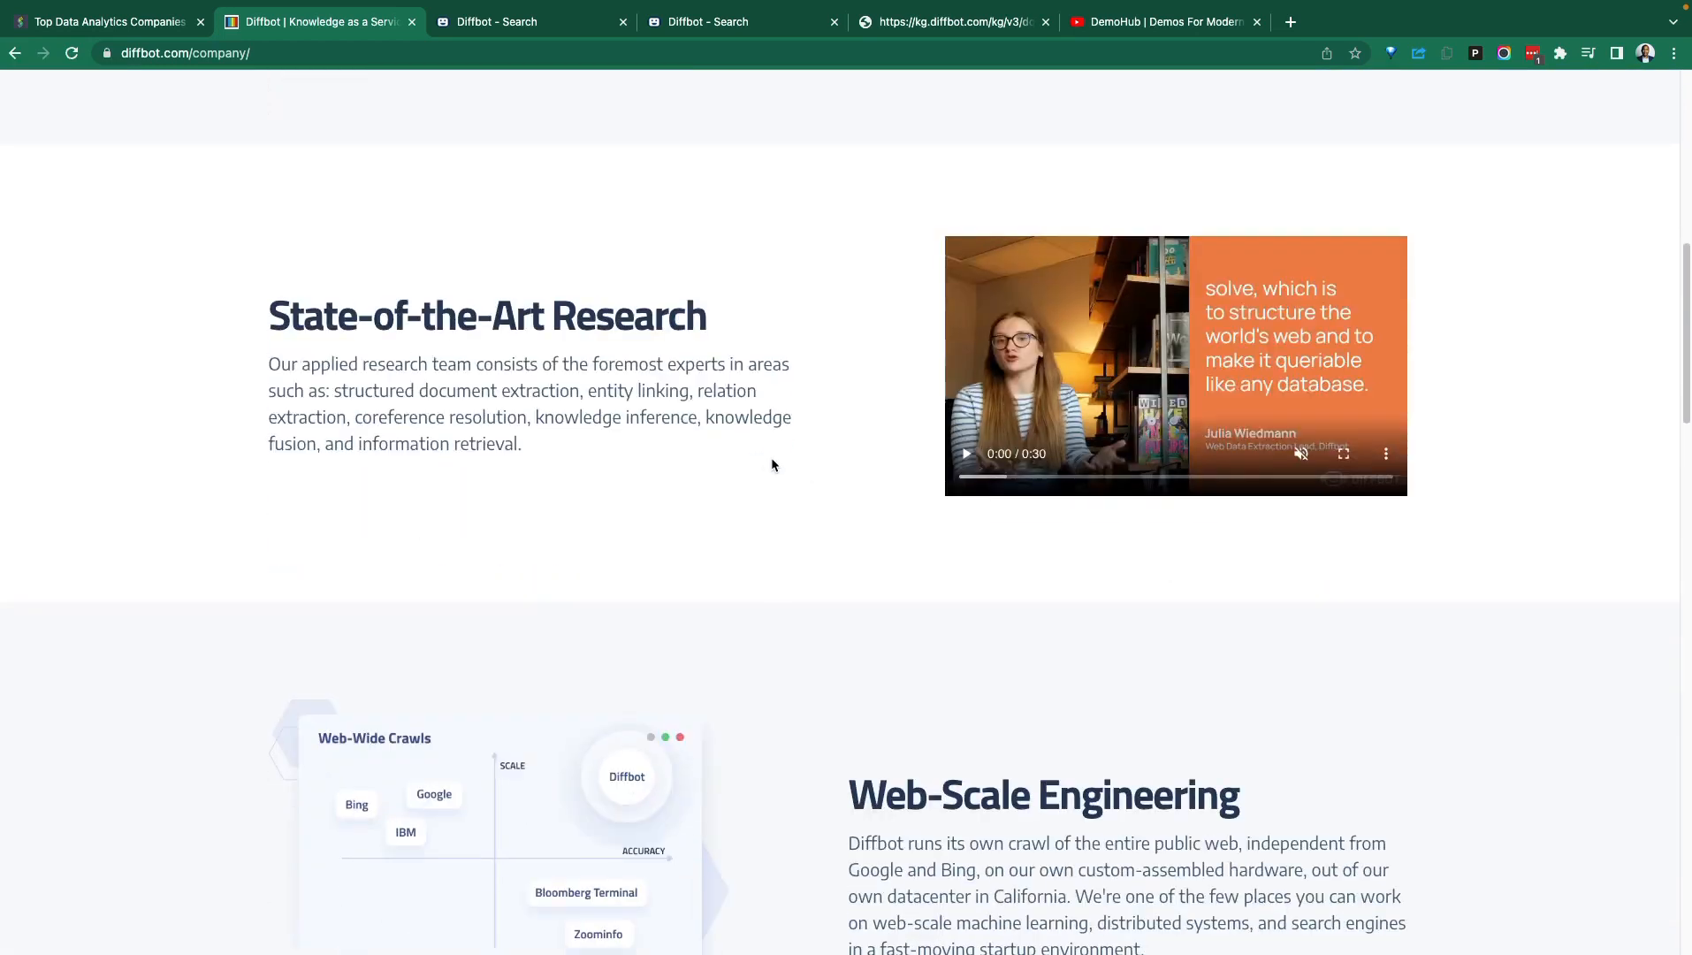
scroll(down, 3)
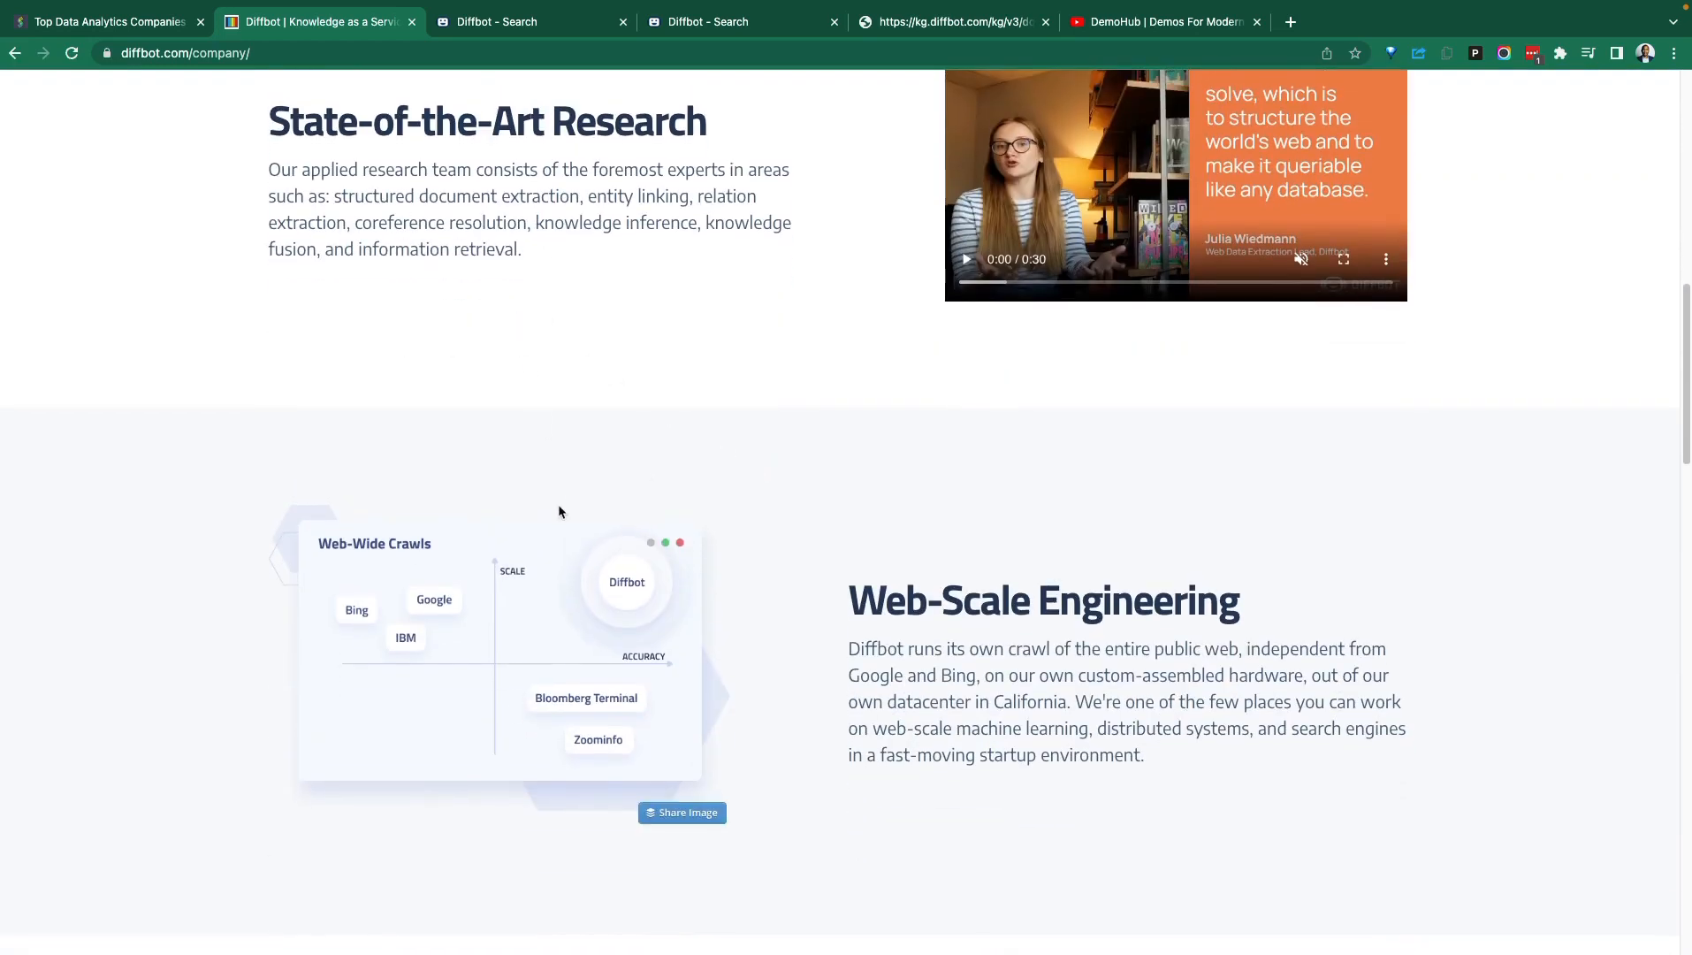
scroll(down, 3)
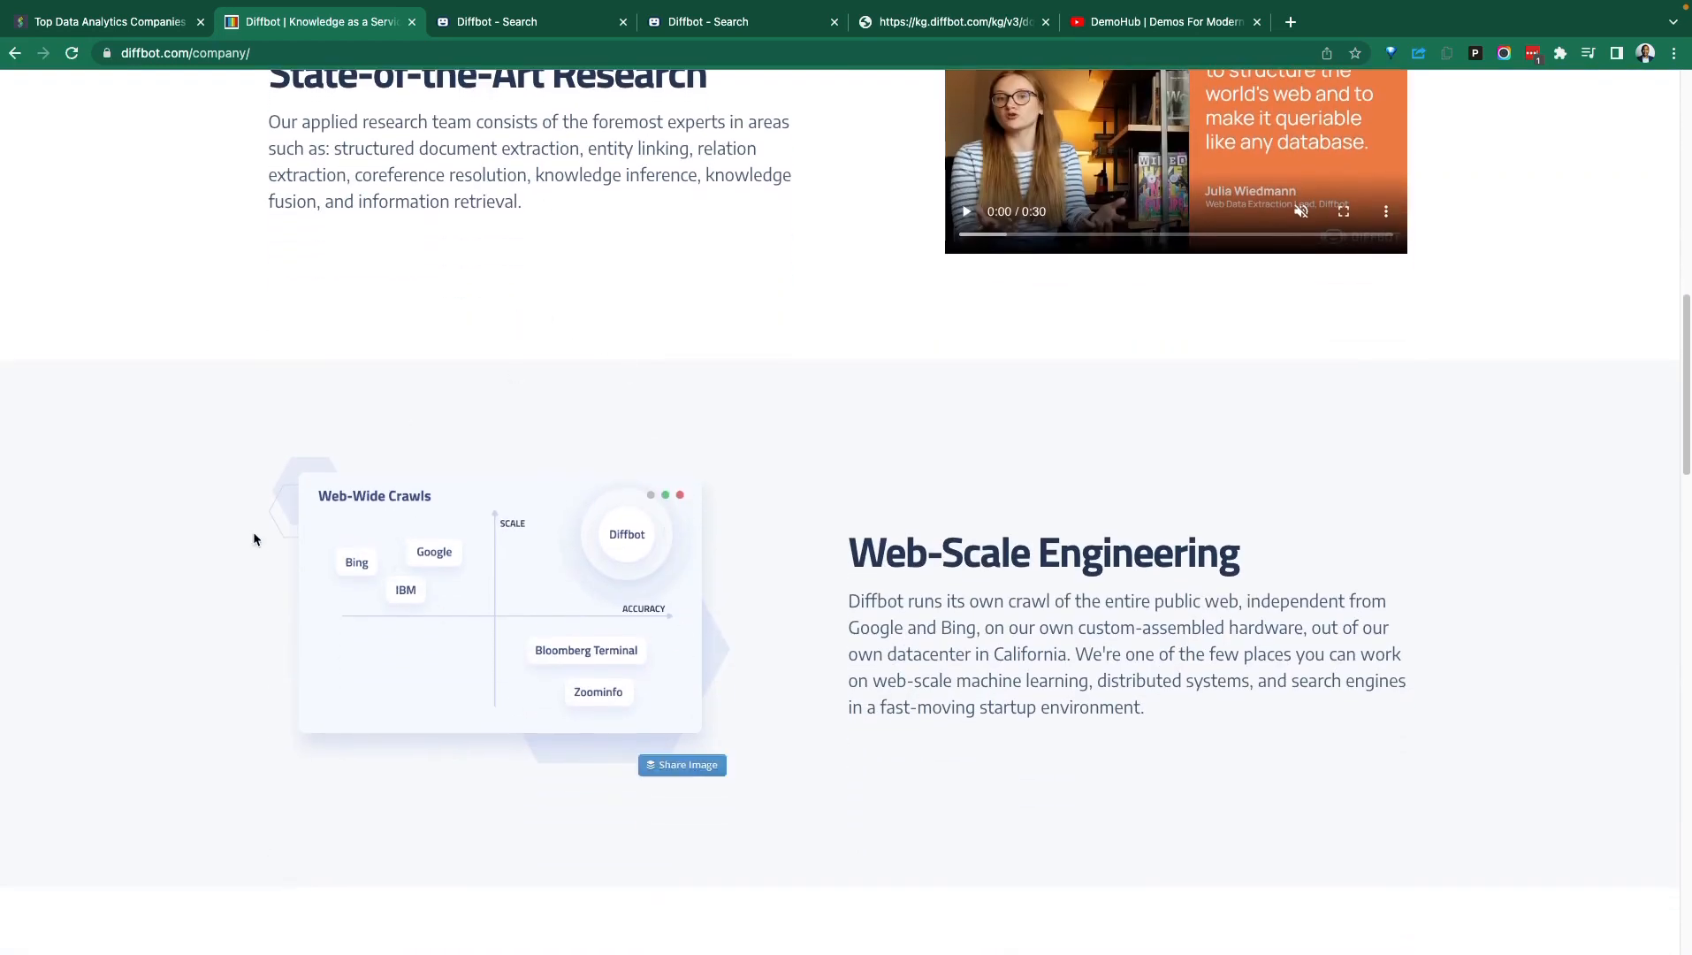
scroll(down, 3)
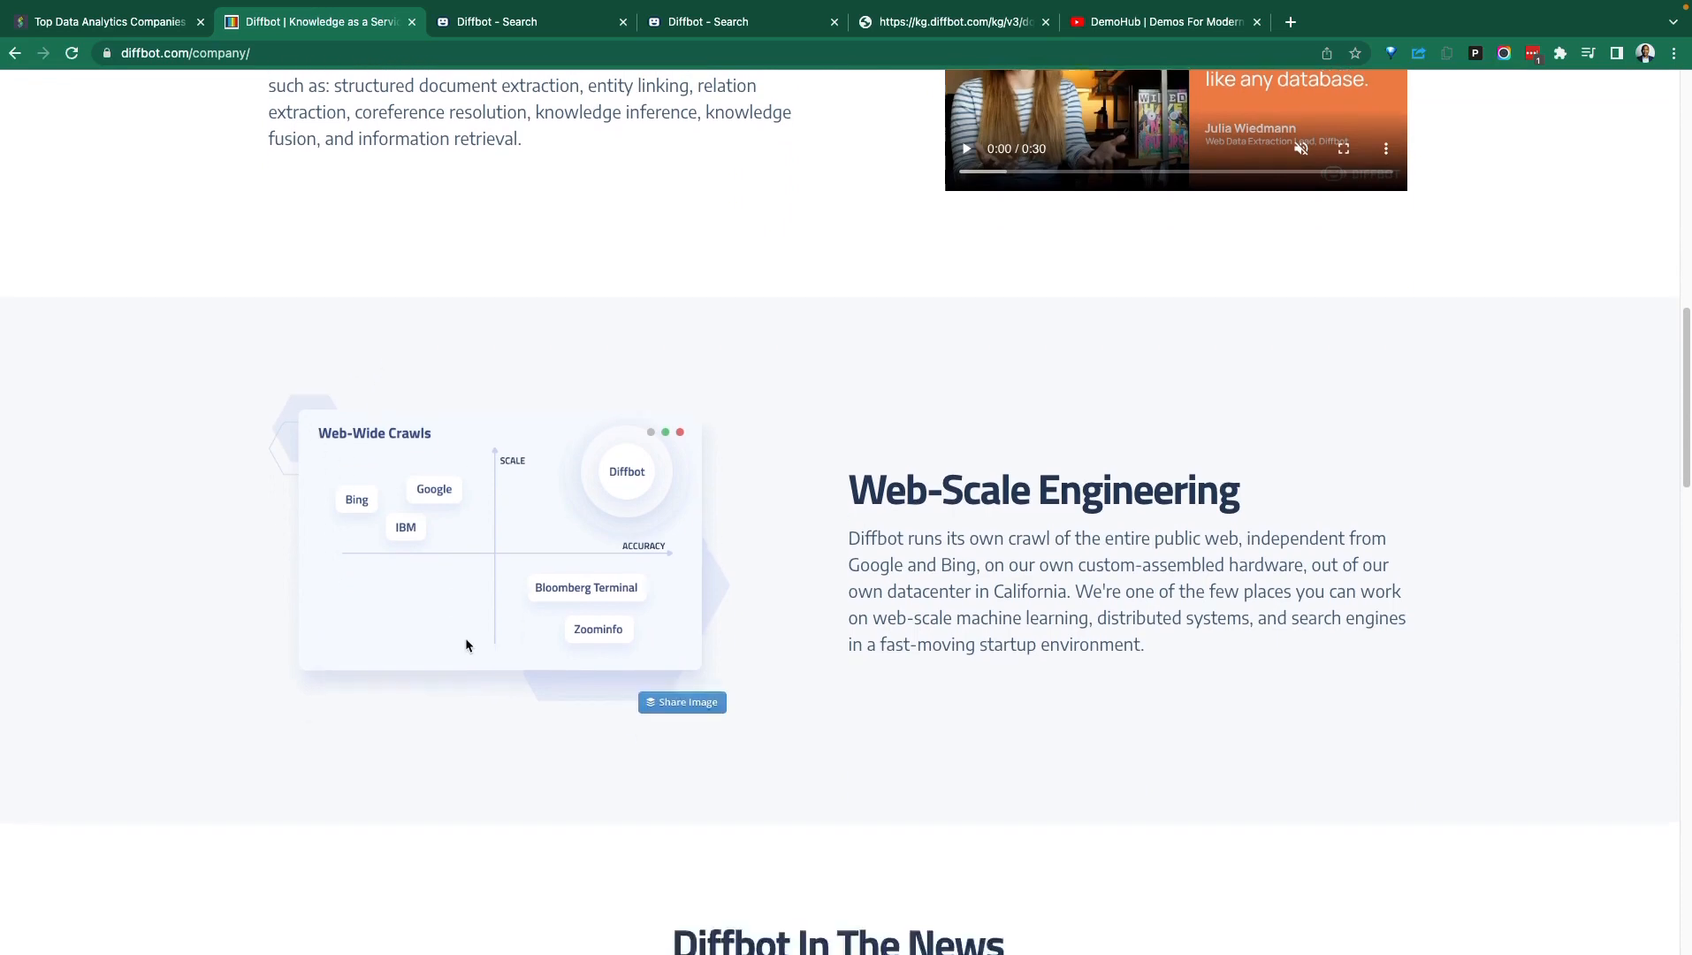
scroll(down, 3)
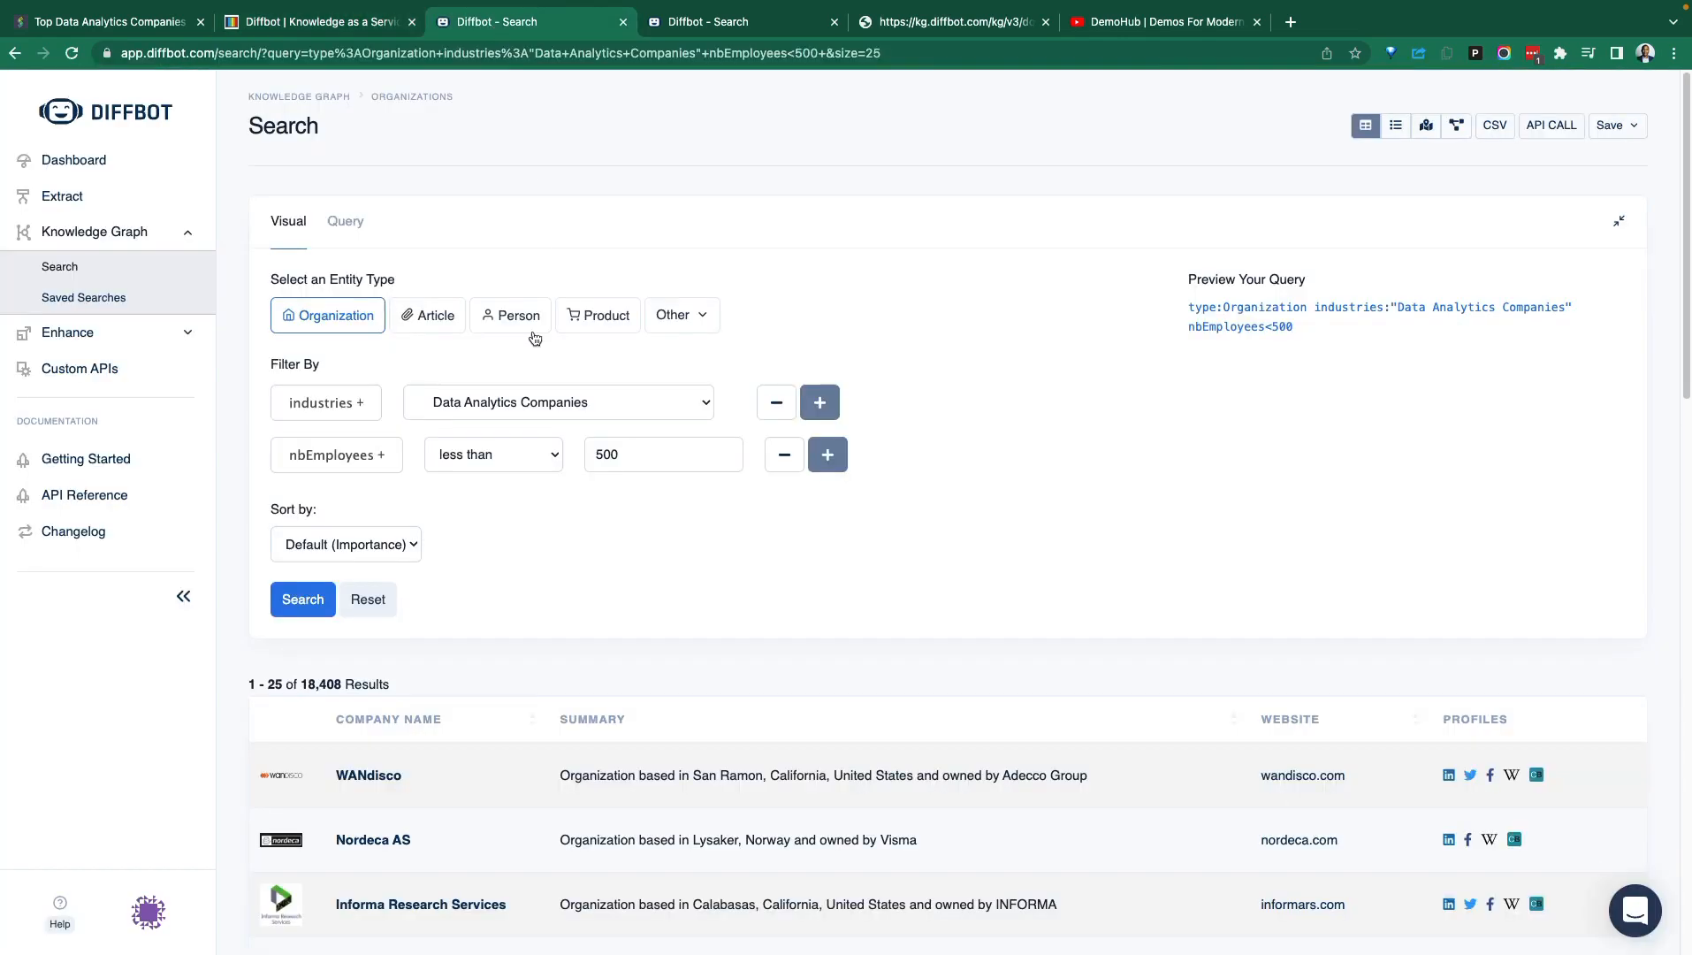
mouse_move(447, 570)
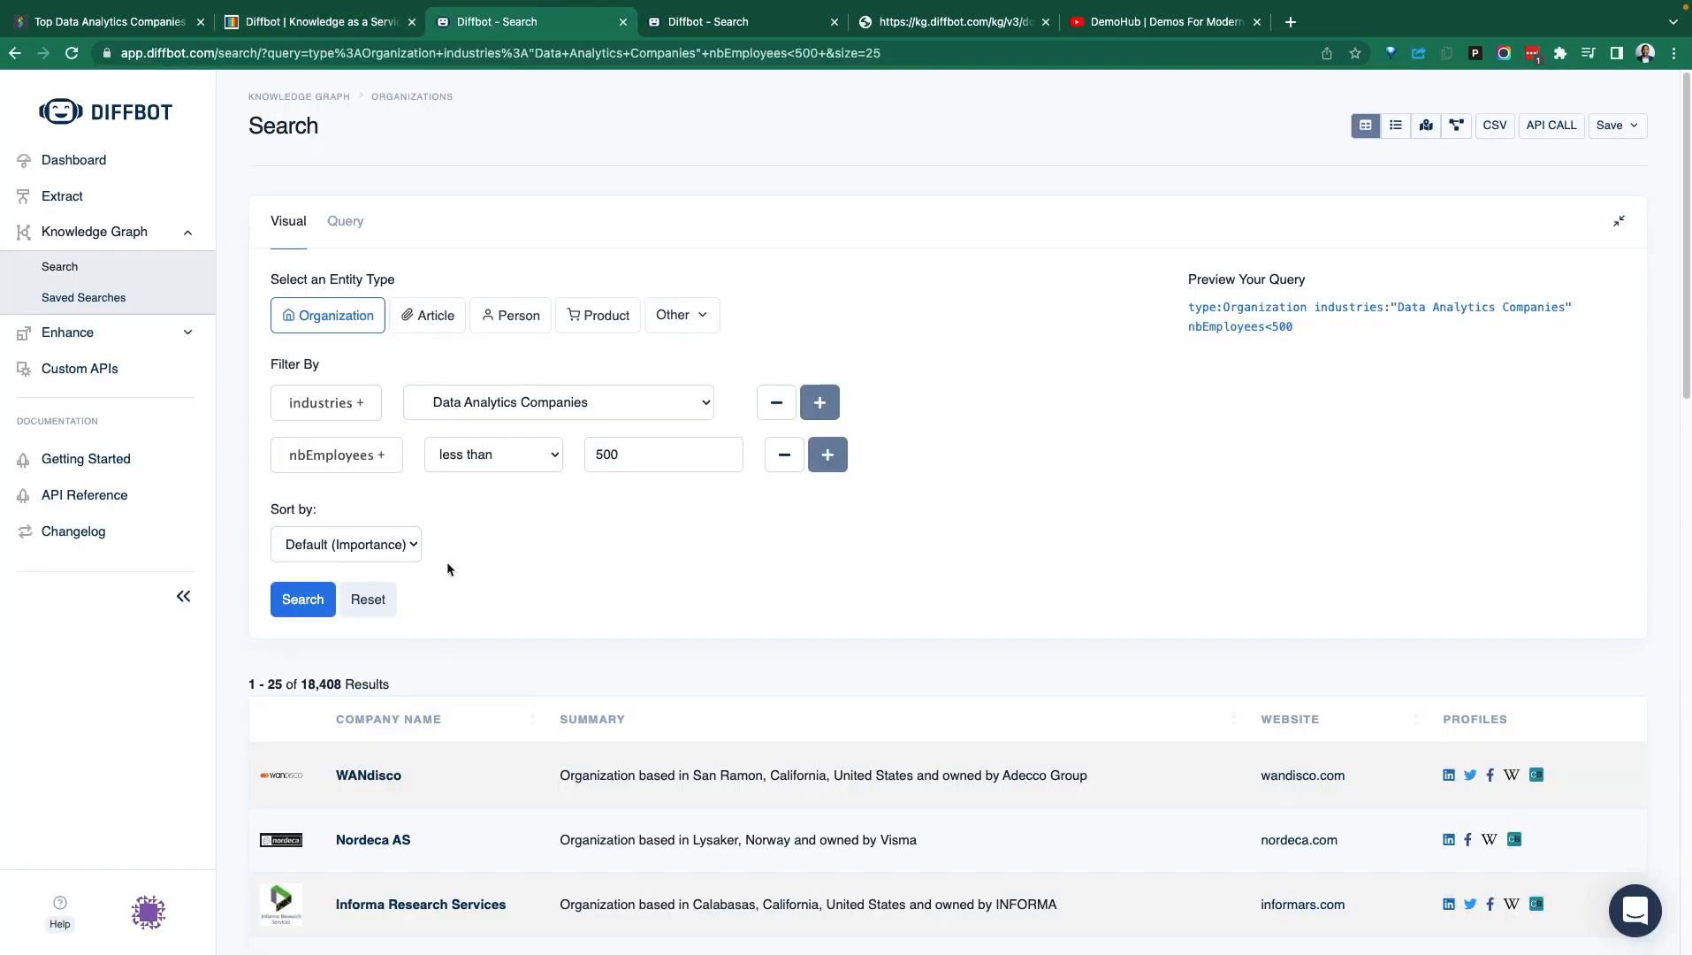
click(559, 402)
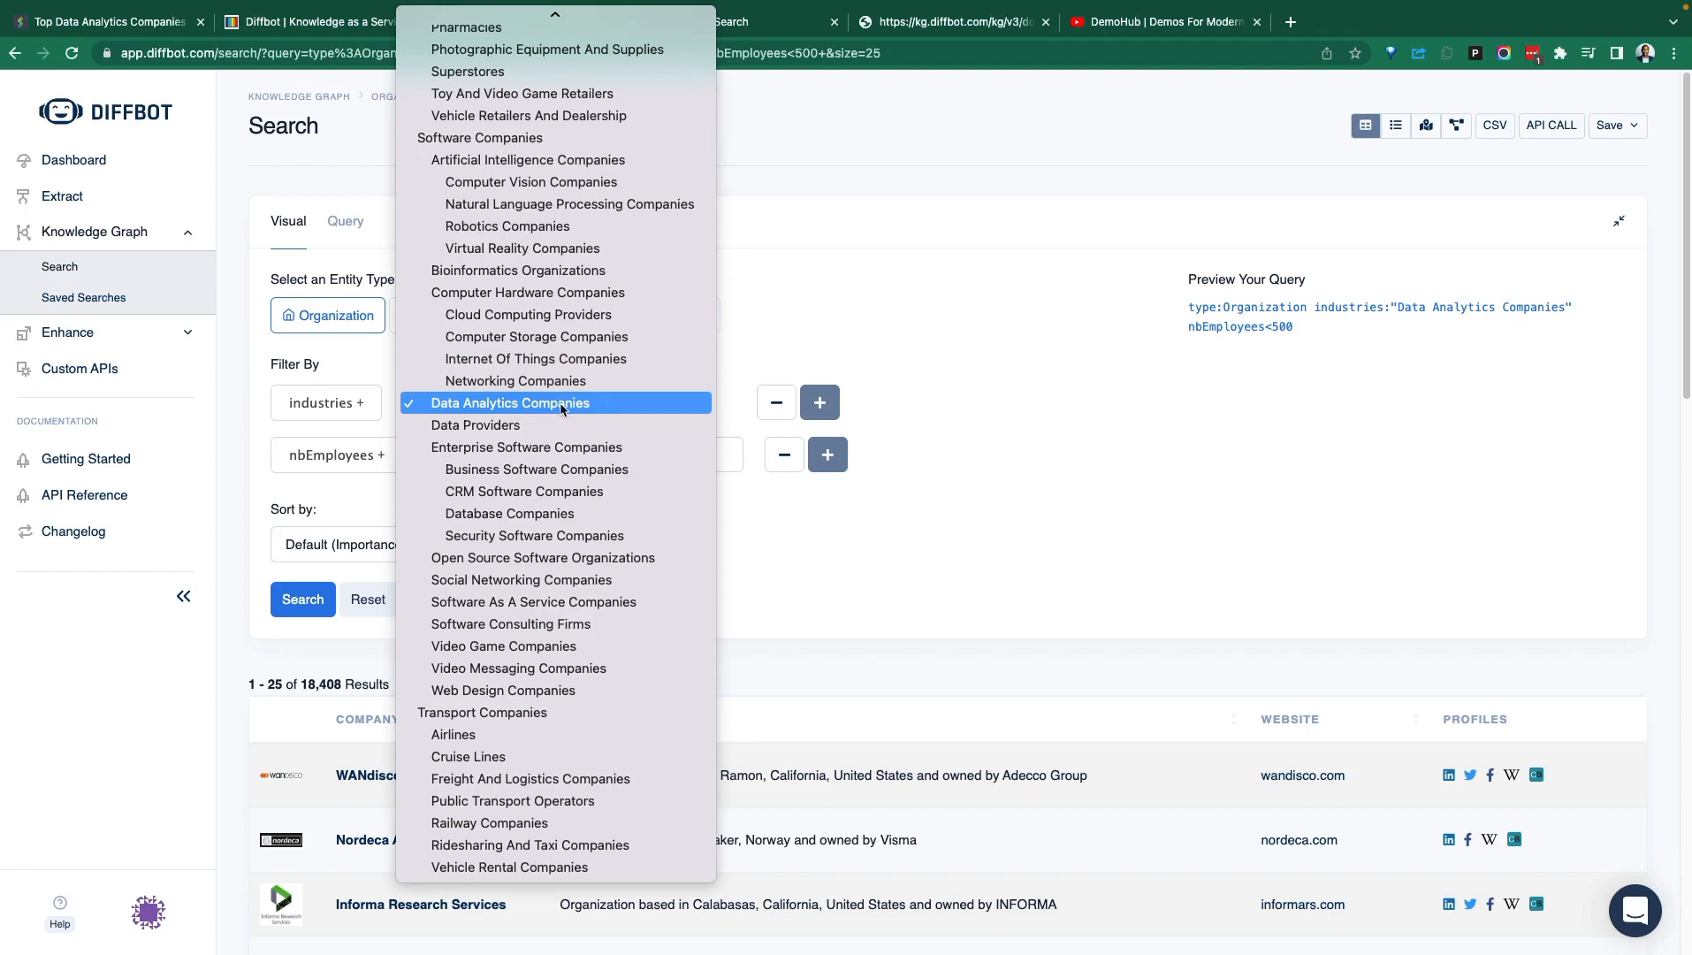
mouse_move(527, 448)
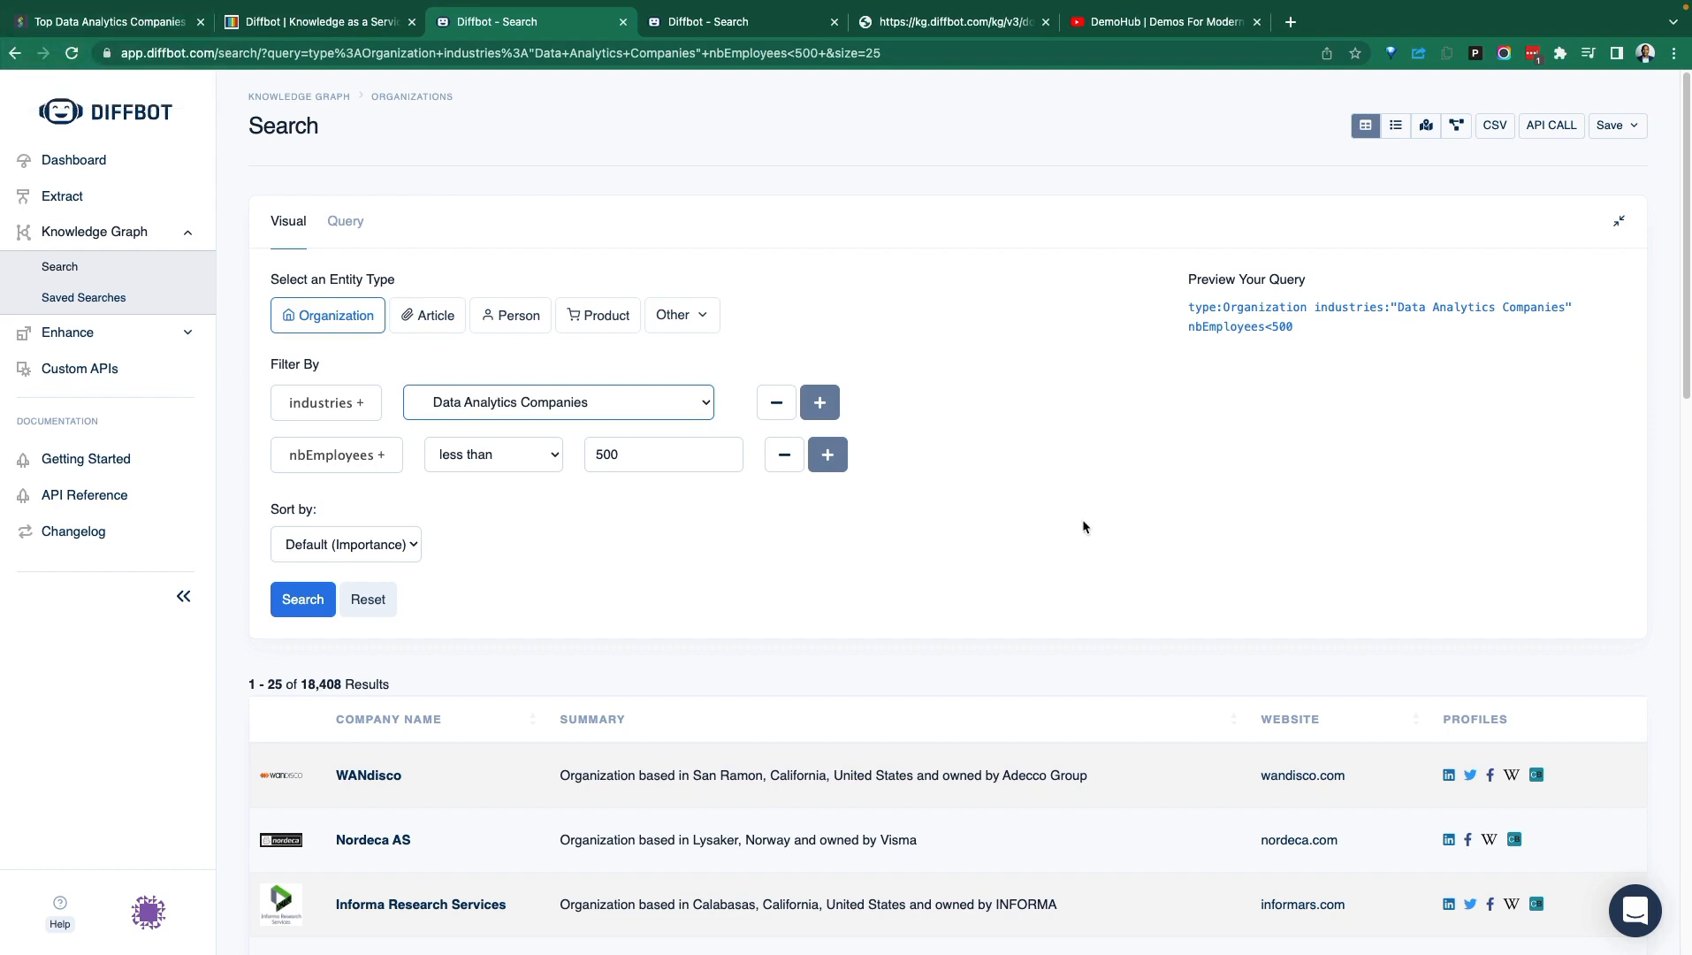
mouse_move(1113, 571)
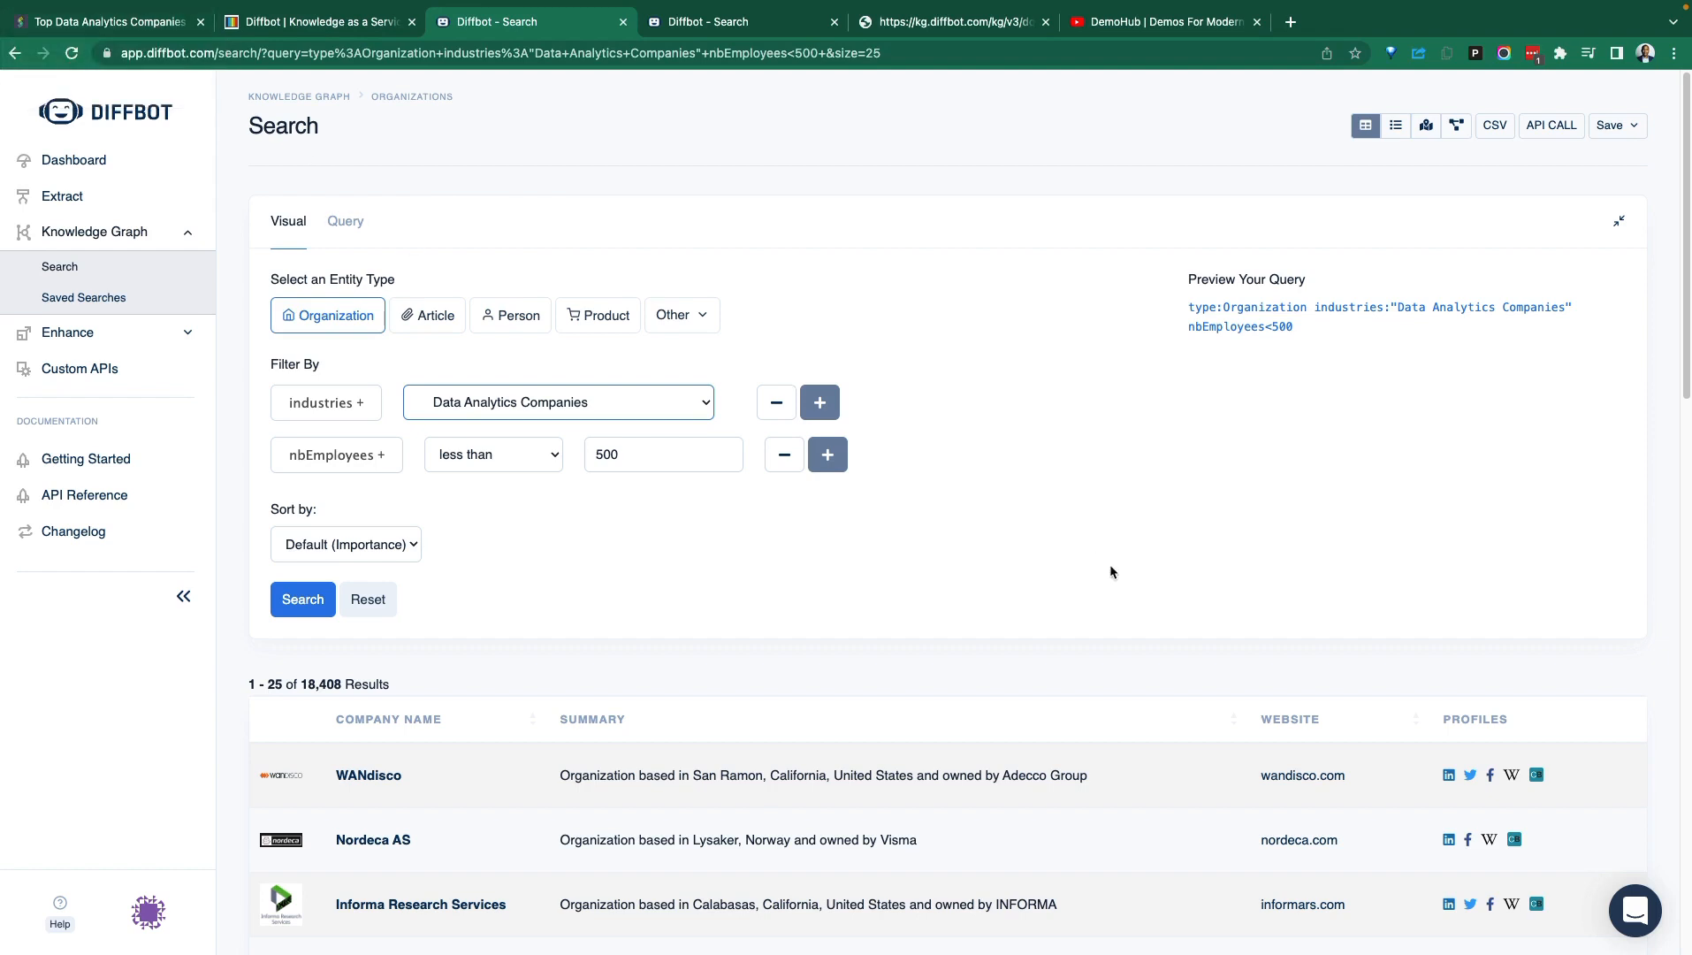
mouse_move(1088, 571)
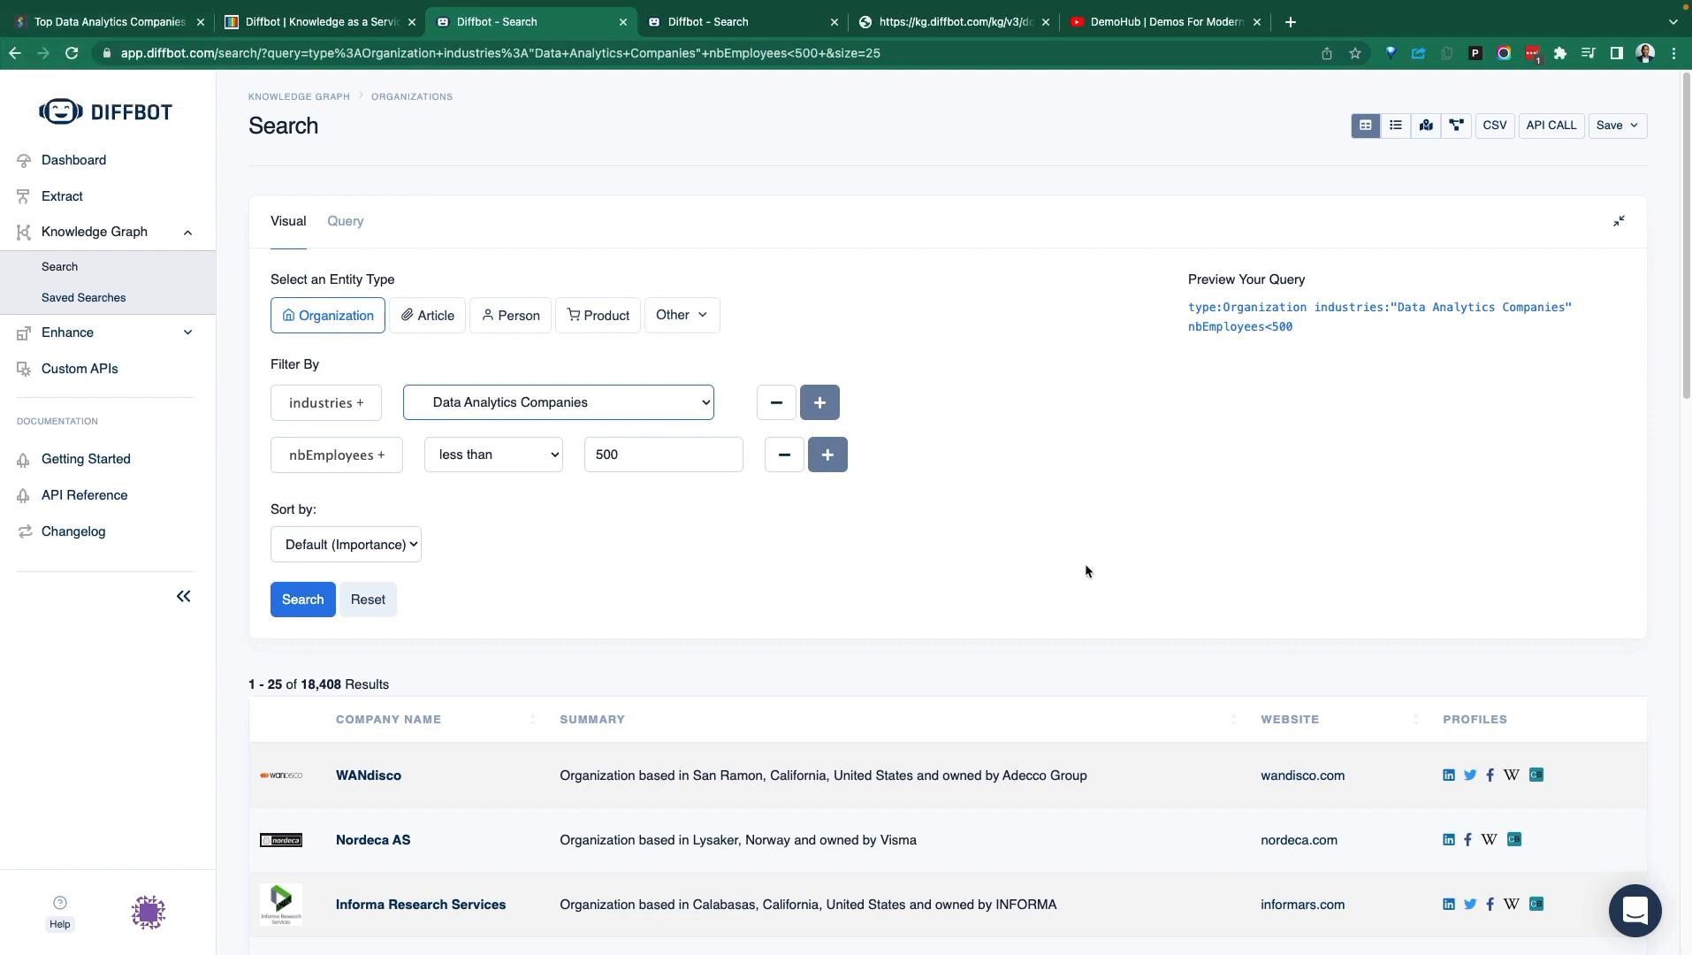
mouse_move(1077, 569)
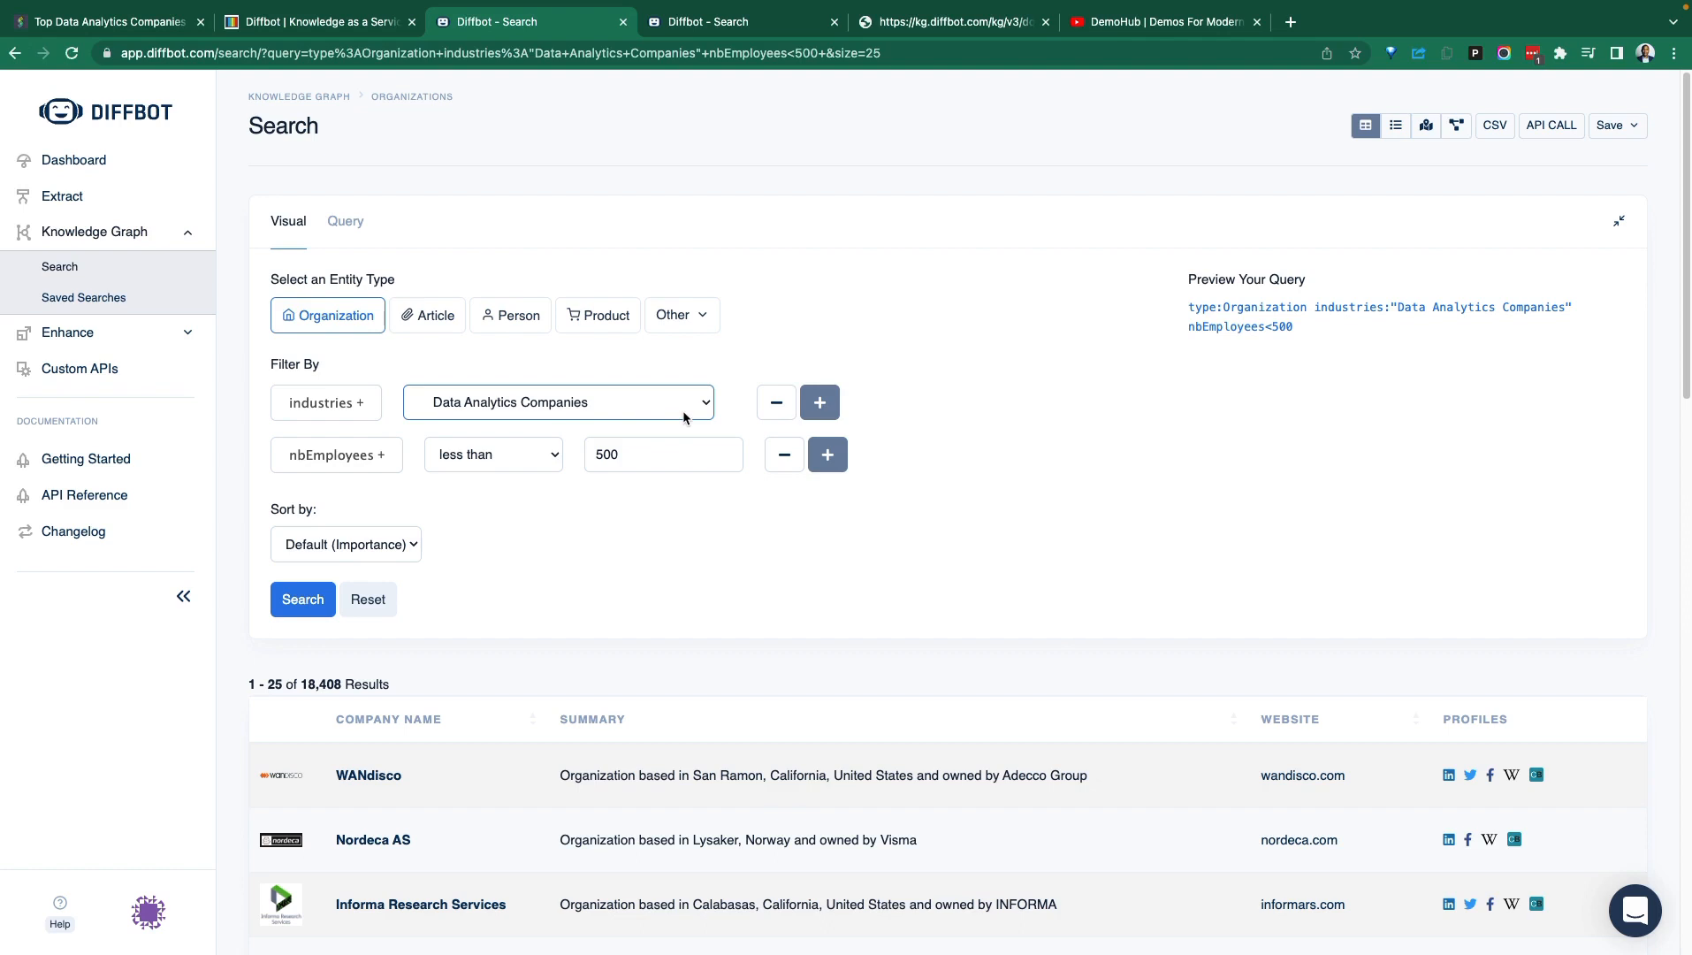
mouse_move(336, 12)
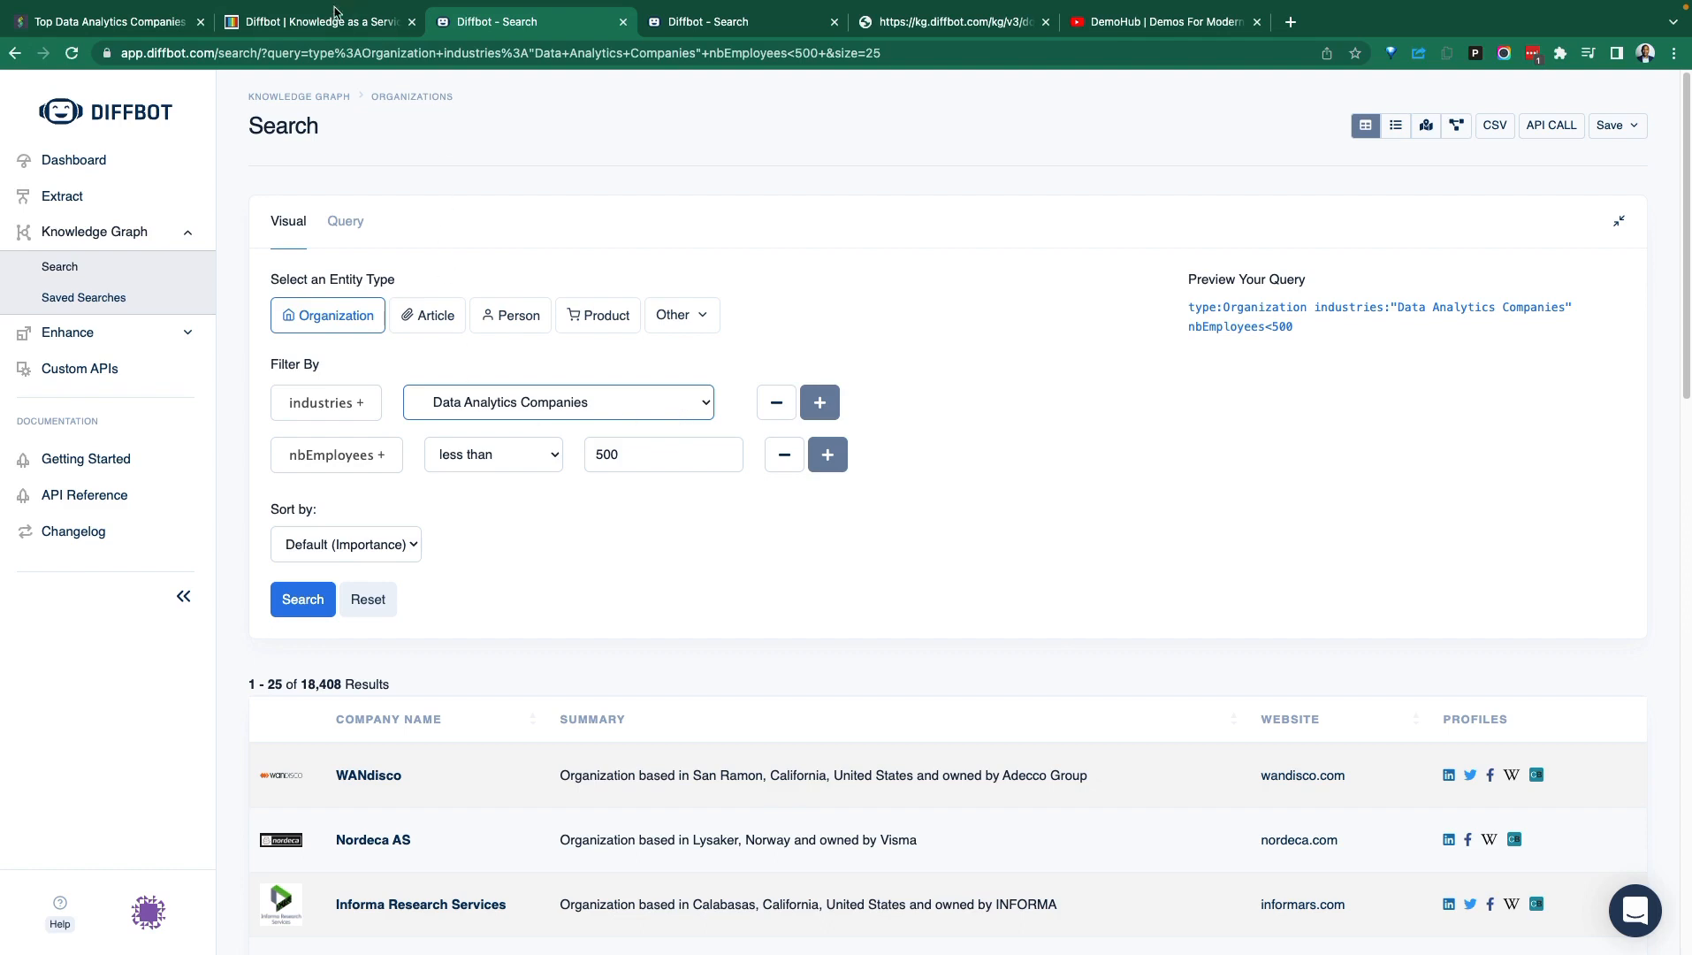
Return to Diffbot's Knowledge as a Service company page.
click(313, 21)
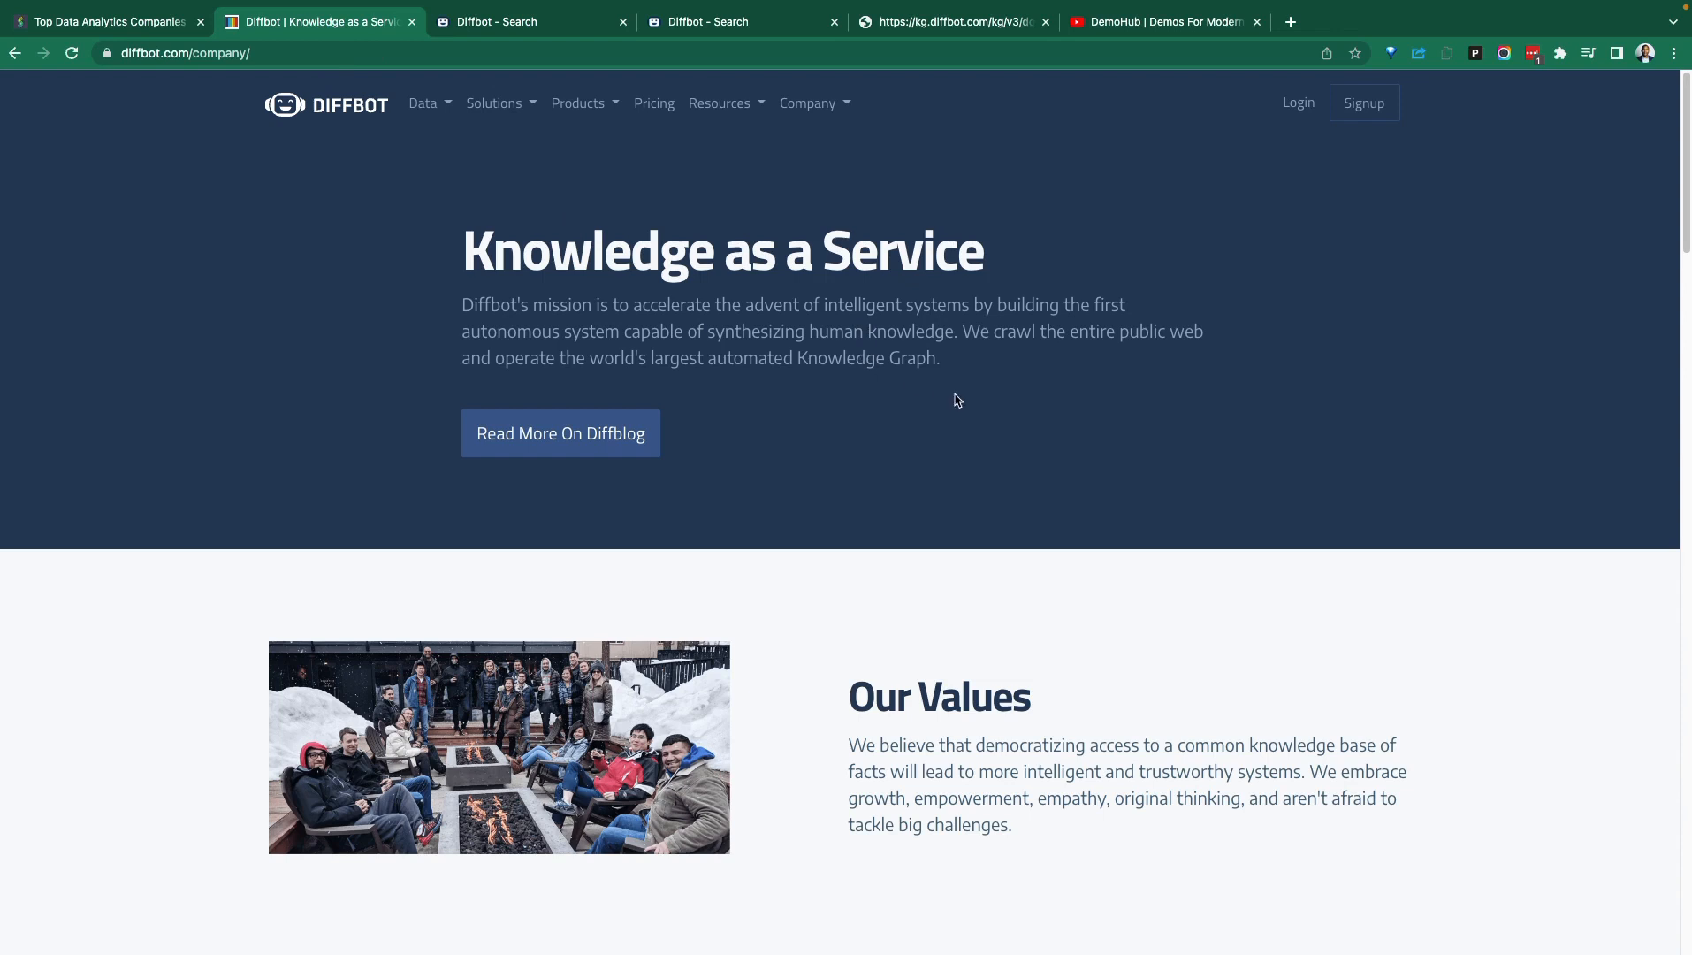
mouse_move(955, 405)
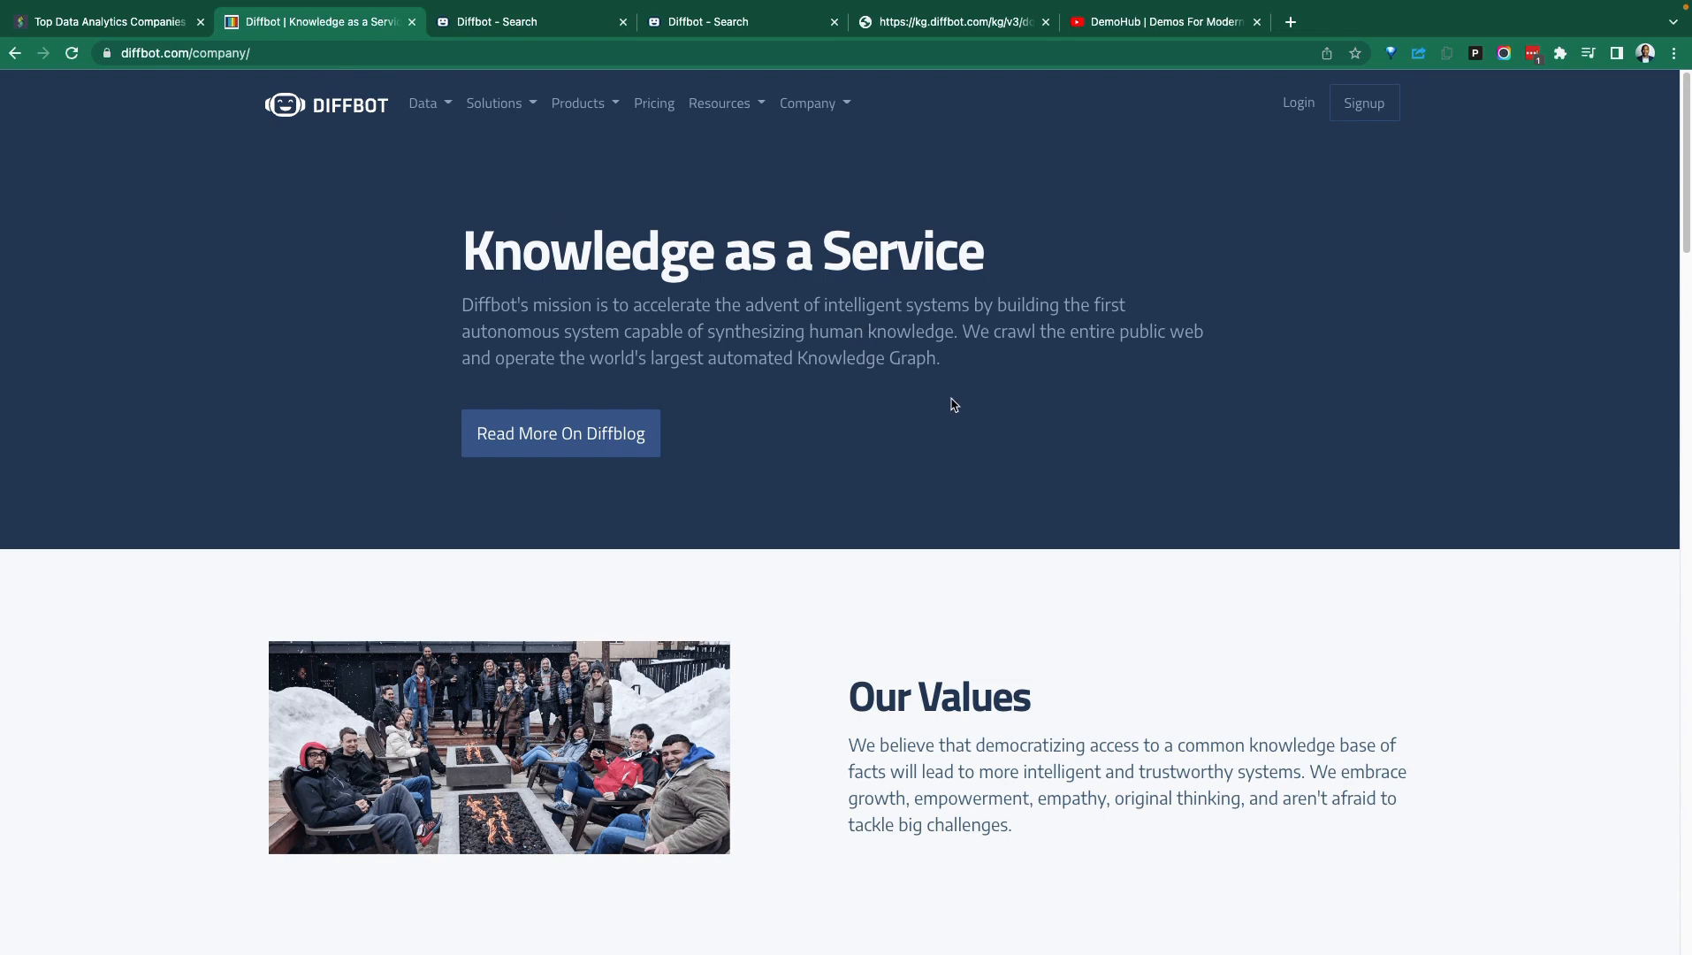
mouse_move(947, 394)
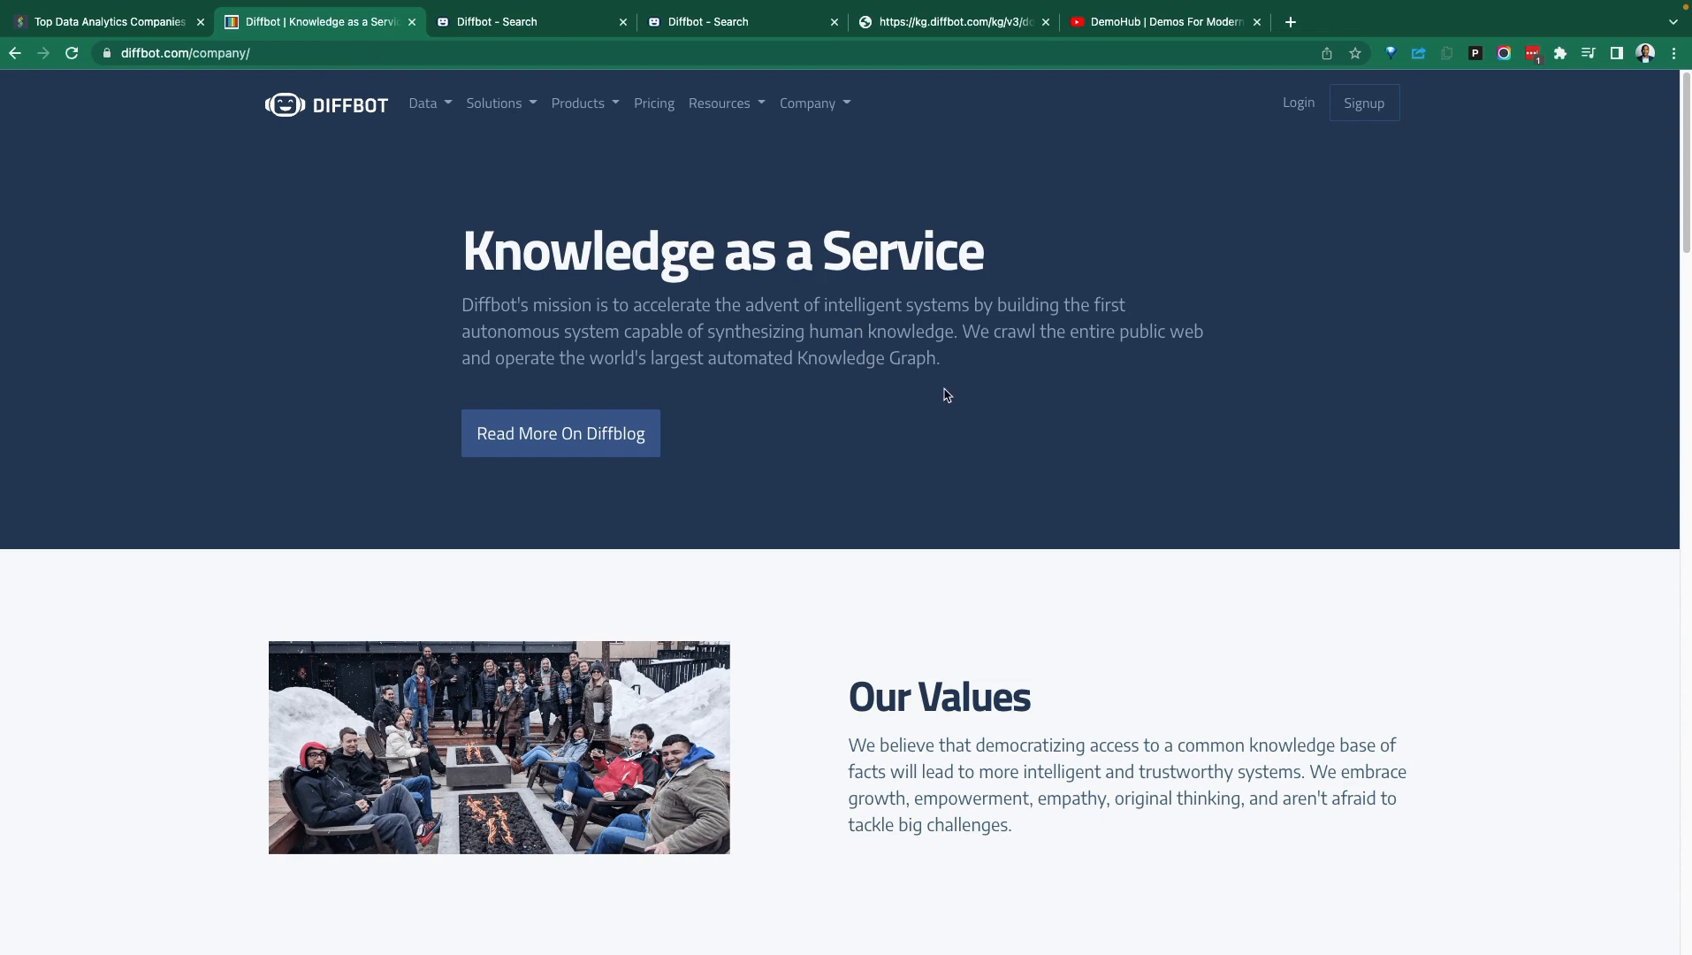
mouse_move(966, 395)
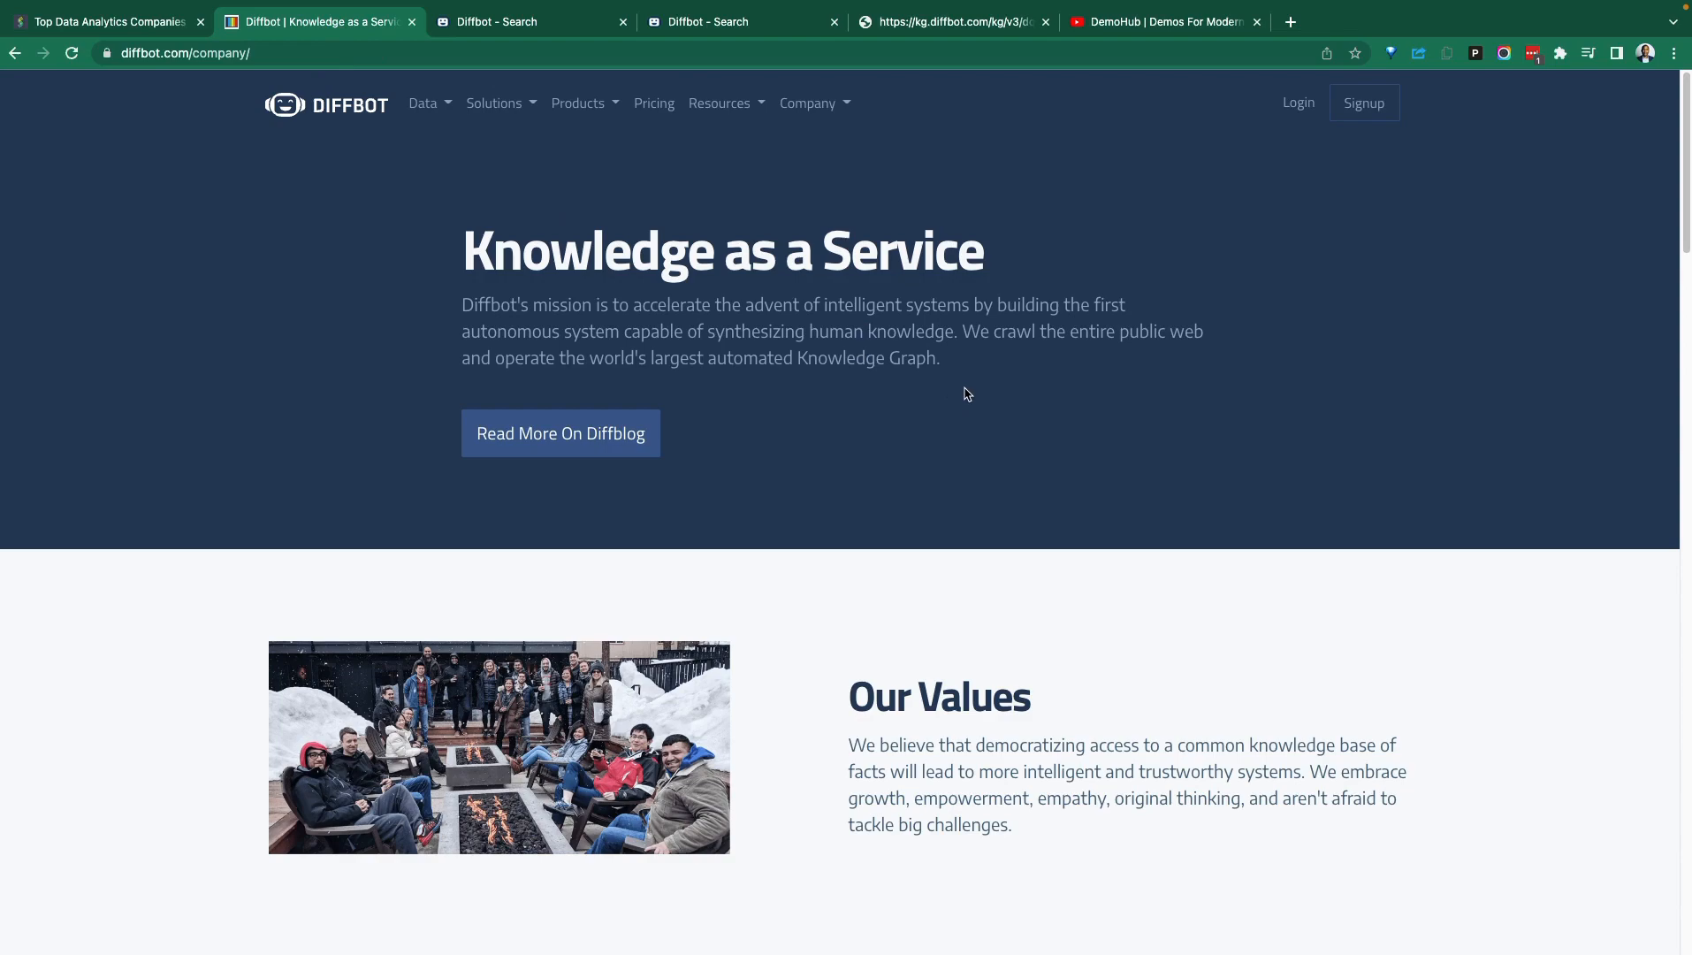